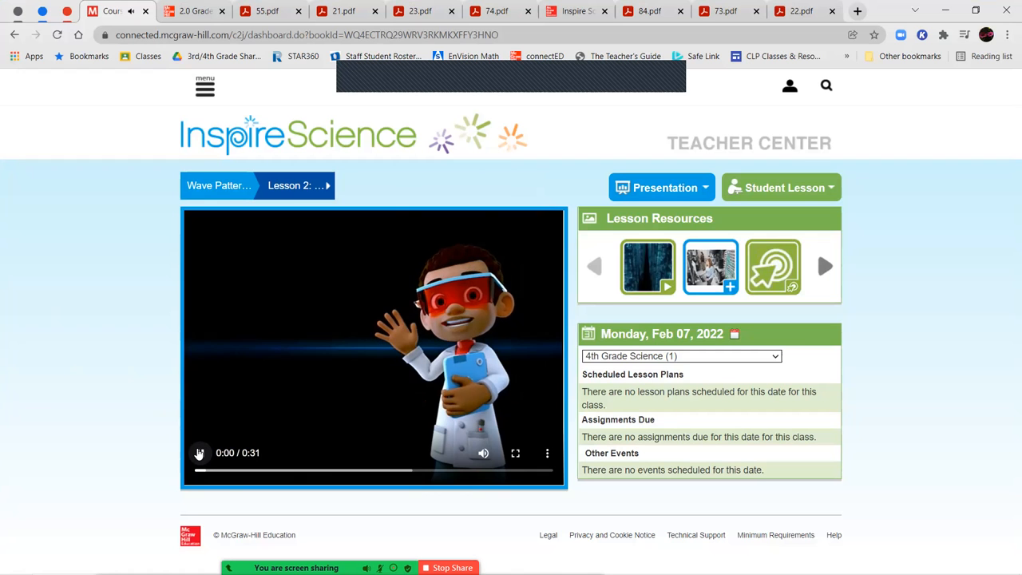
# Play the Lesson 2 intro video, then show the How Waves Transmit Information title slide
pyautogui.click(199, 453)
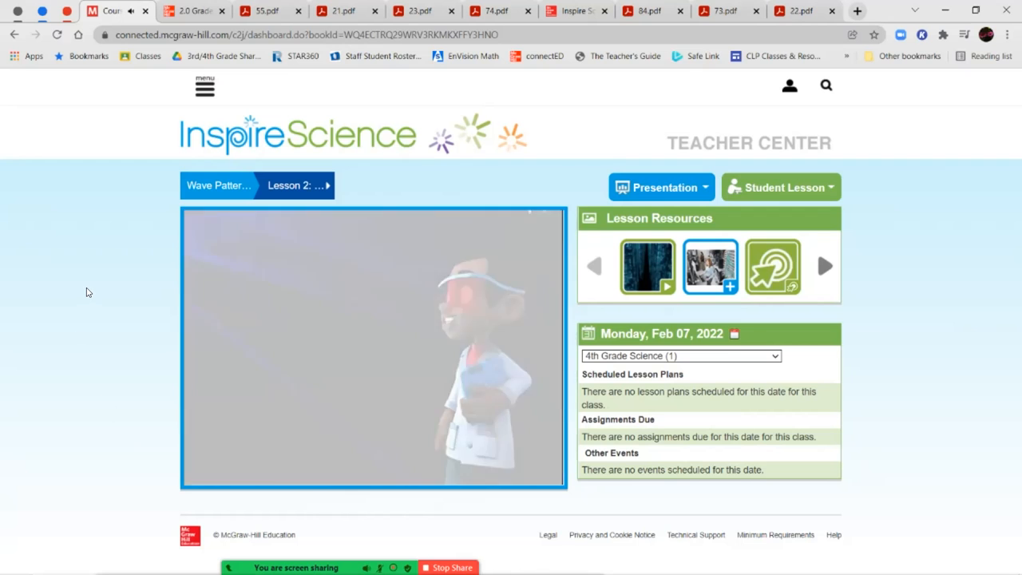
pyautogui.click(661, 187)
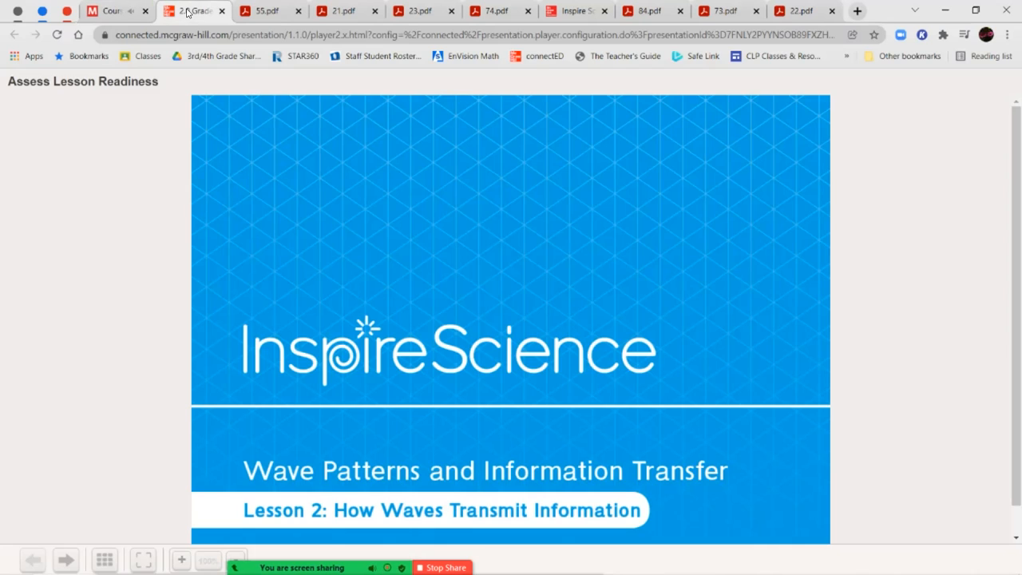
pyautogui.moveTo(263, 10)
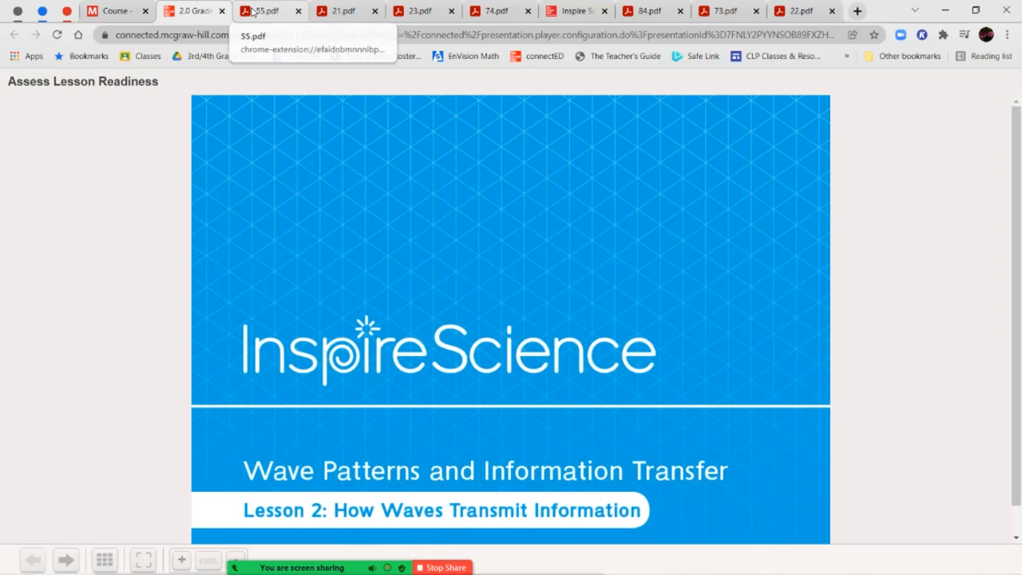
# Open the Moving Information worksheet (55.pdf) and fit it to the window width
pyautogui.click(263, 11)
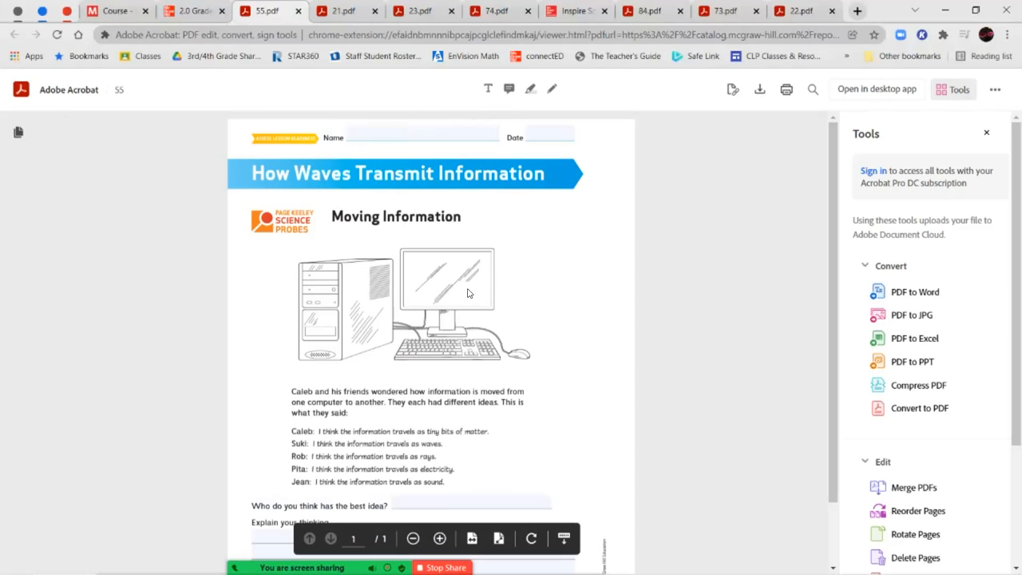
pyautogui.scroll(-3)
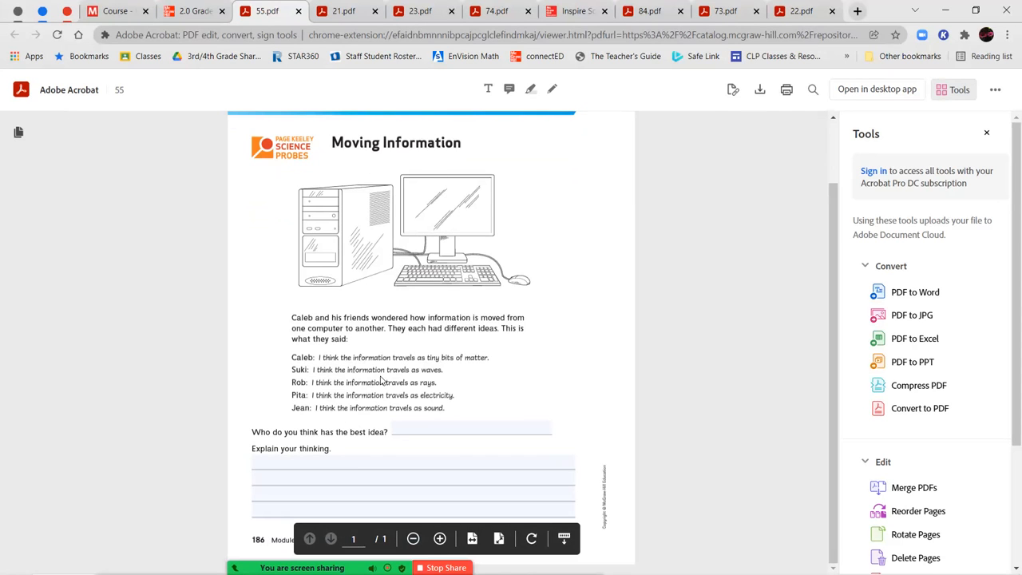
pyautogui.moveTo(279, 412)
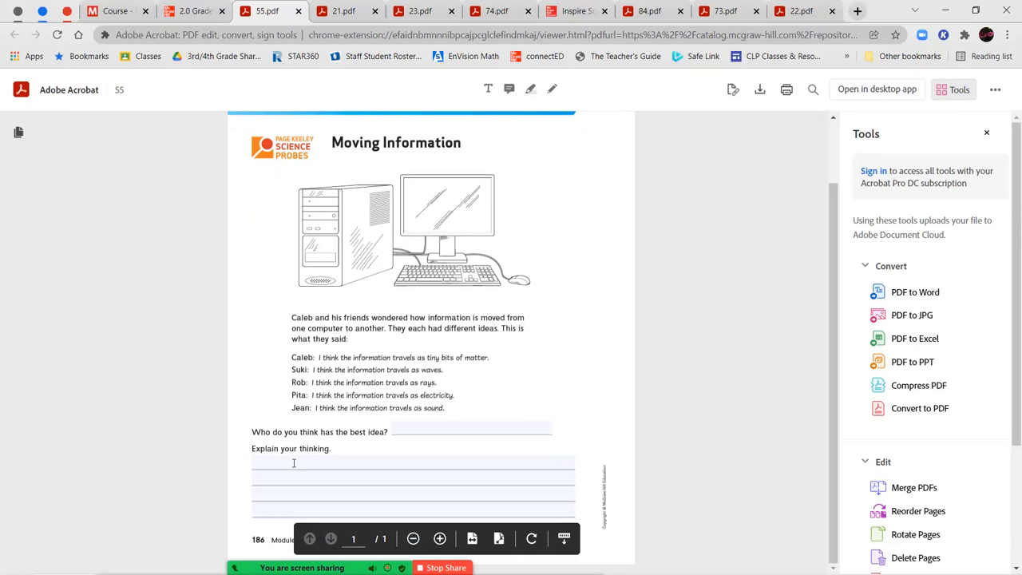
pyautogui.moveTo(194, 437)
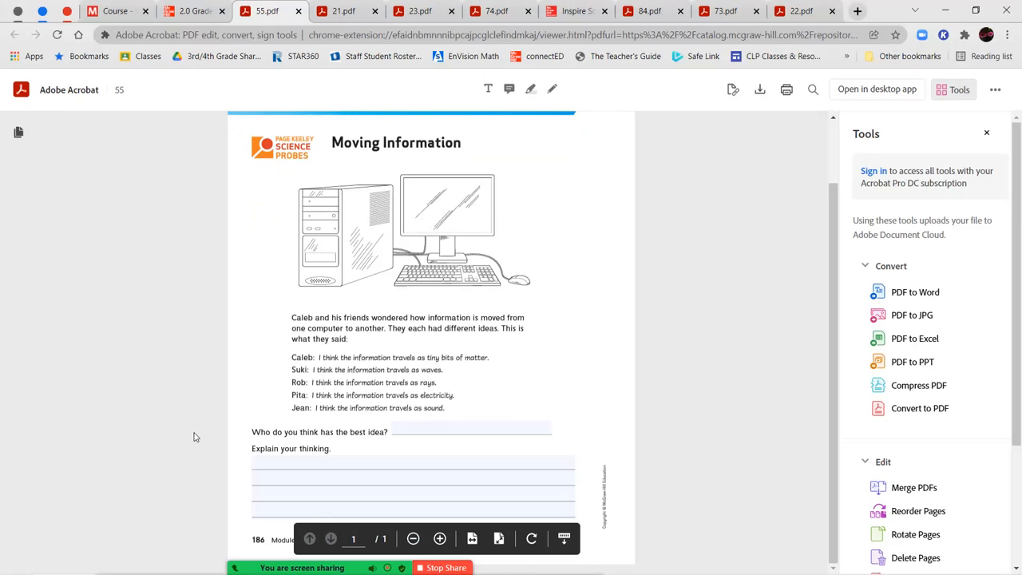
pyautogui.moveTo(471, 538)
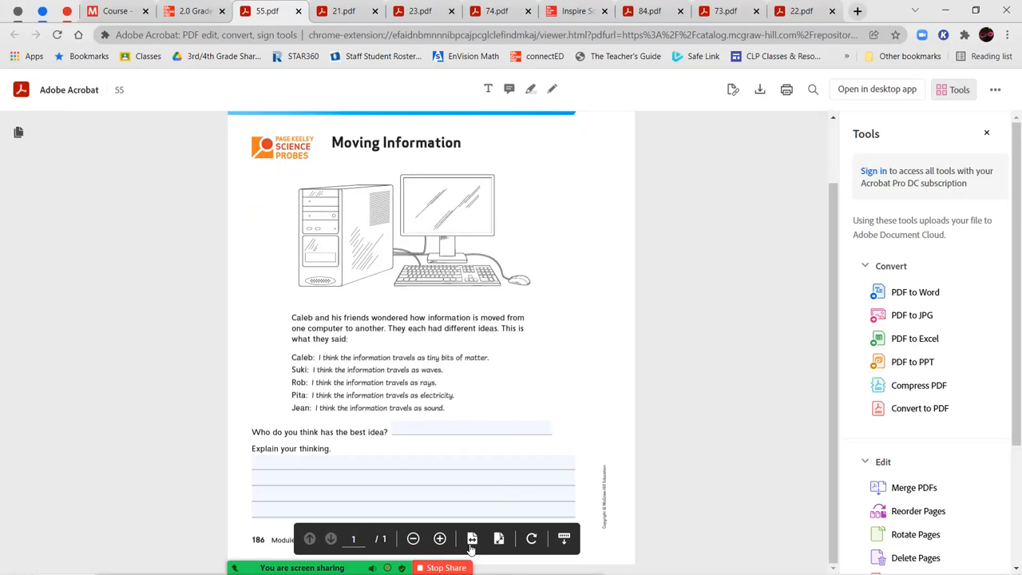
pyautogui.click(439, 538)
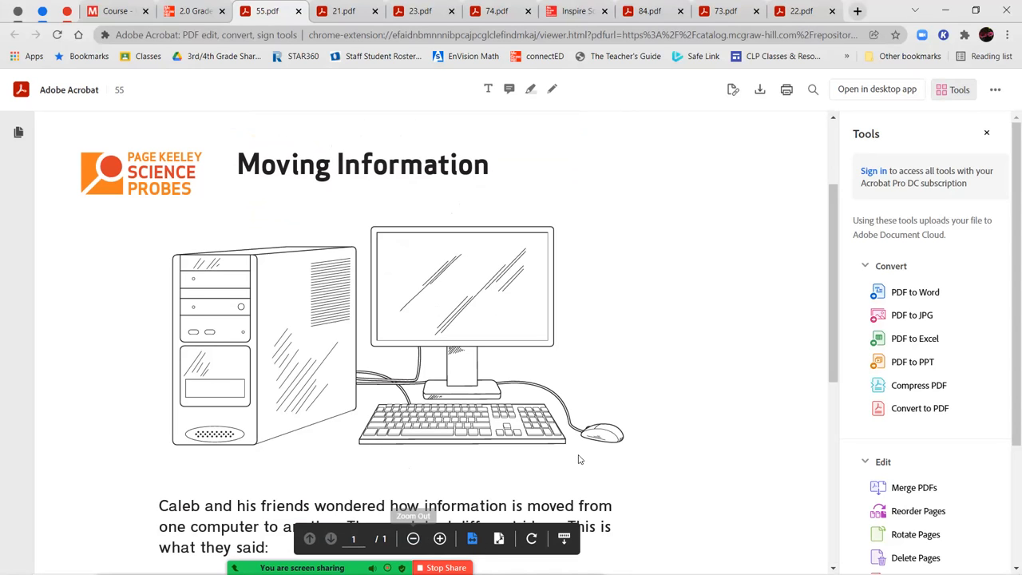
pyautogui.scroll(-3)
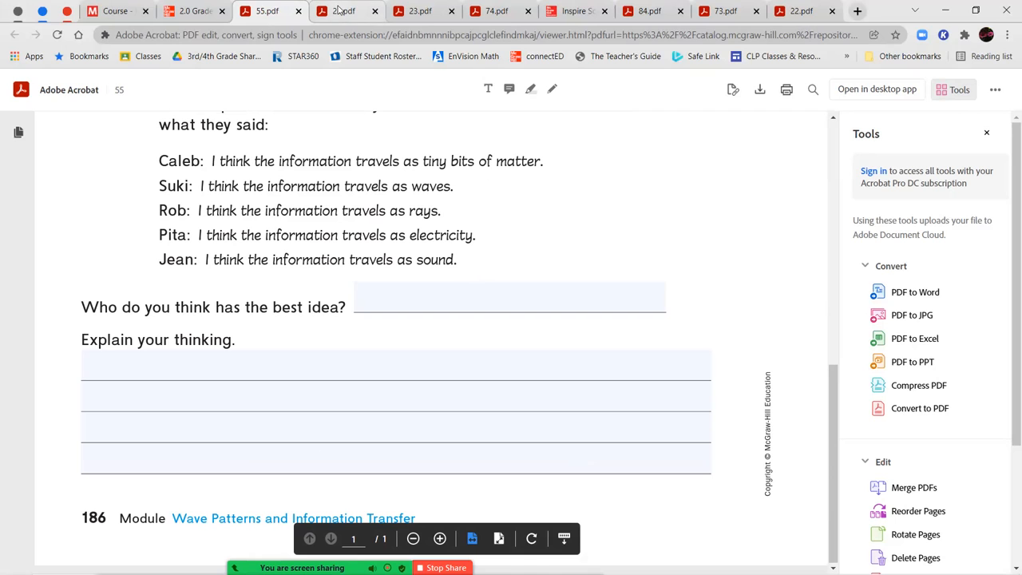
pyautogui.moveTo(343, 10)
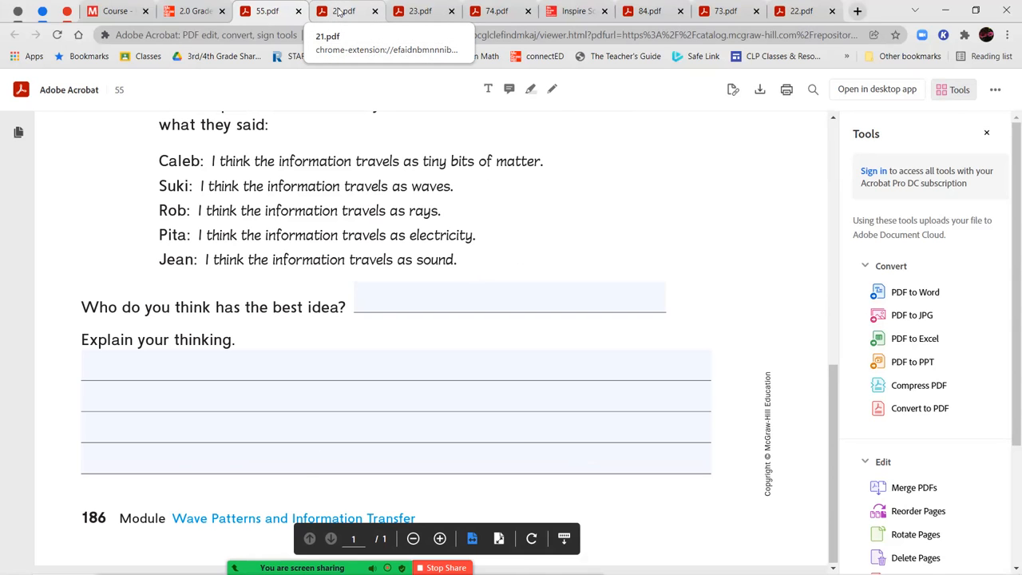
# Switch to the Science in Our World worksheet (21.pdf)
pyautogui.click(345, 11)
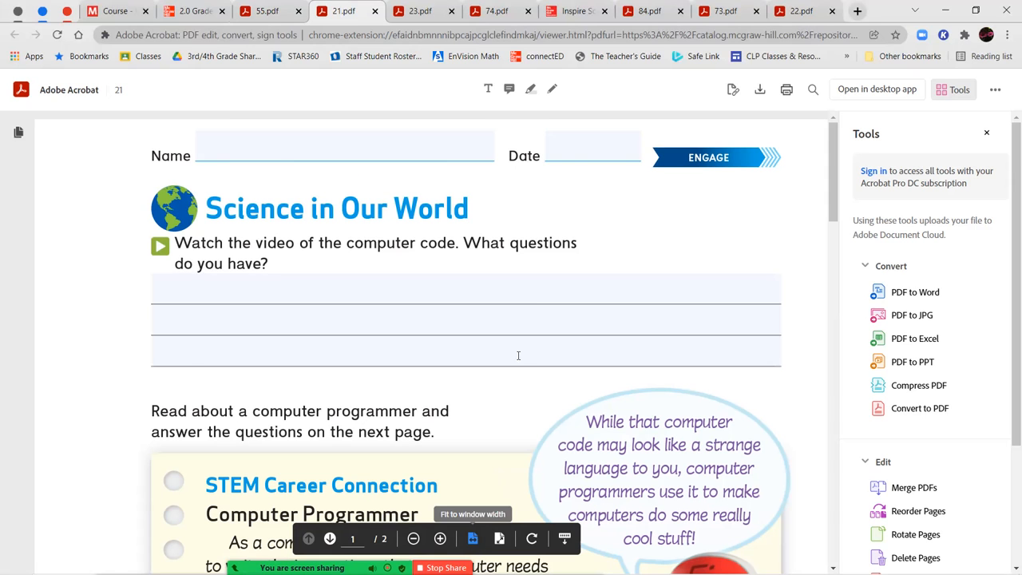
pyautogui.moveTo(372, 249)
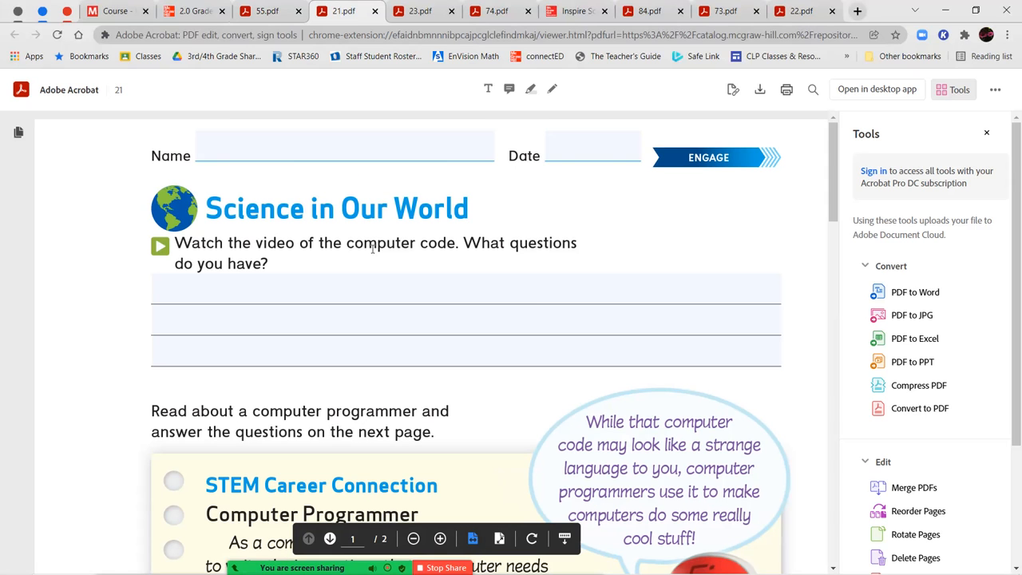
pyautogui.moveTo(104, 330)
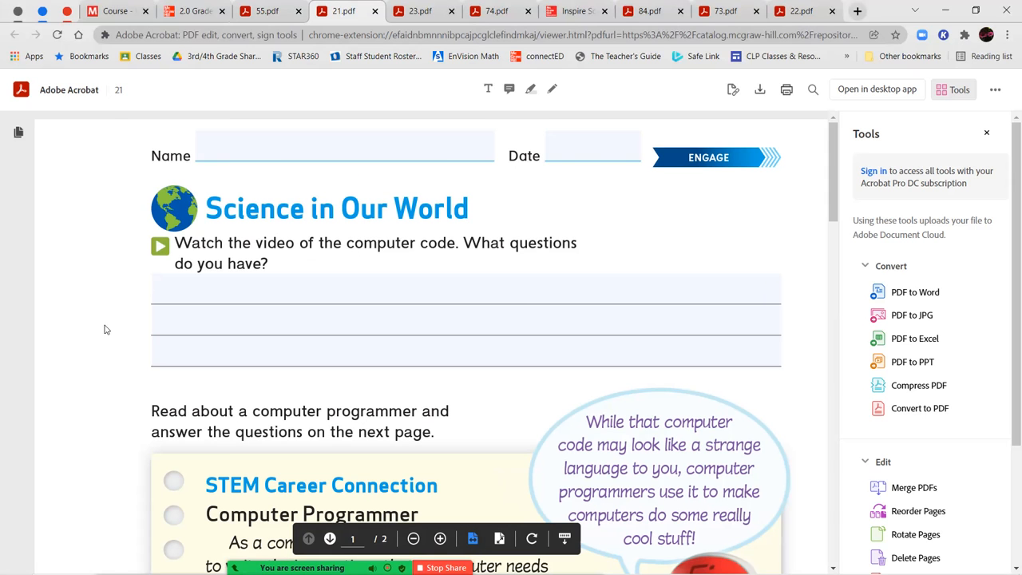
pyautogui.moveTo(267, 11)
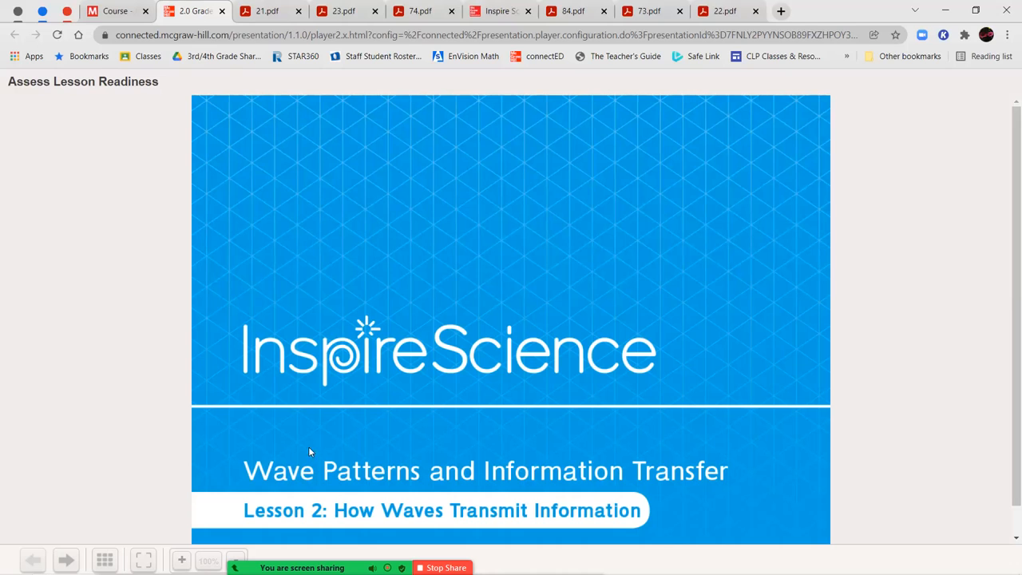
# Advance to the computer code slide, watch its video, then return to 21.pdf
pyautogui.click(66, 558)
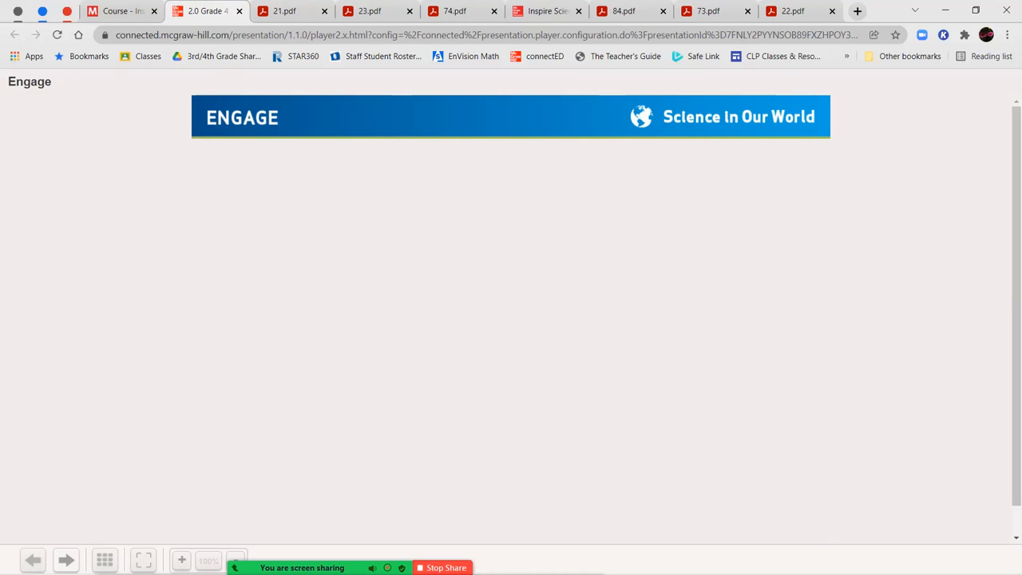
pyautogui.click(66, 558)
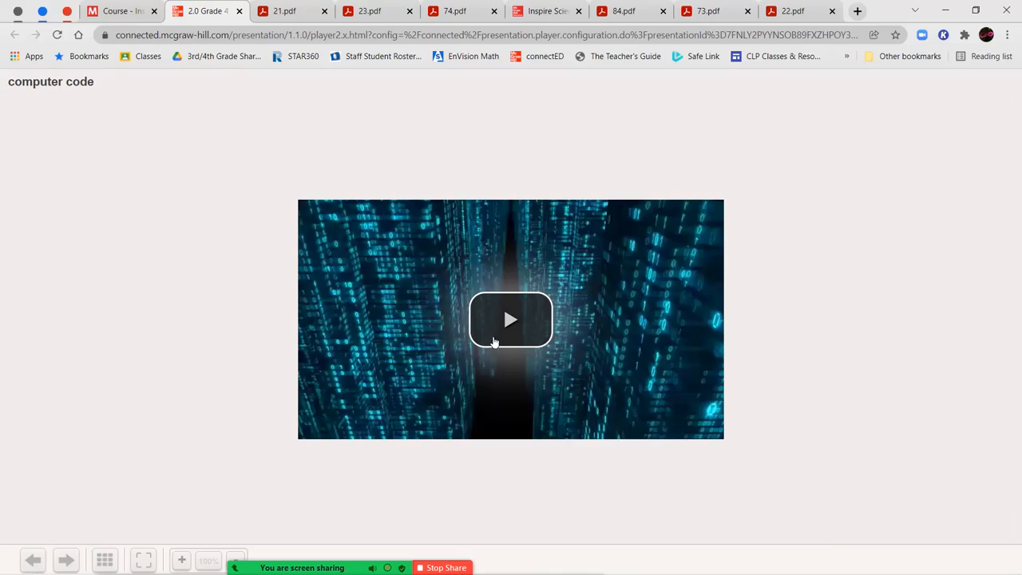
pyautogui.click(510, 320)
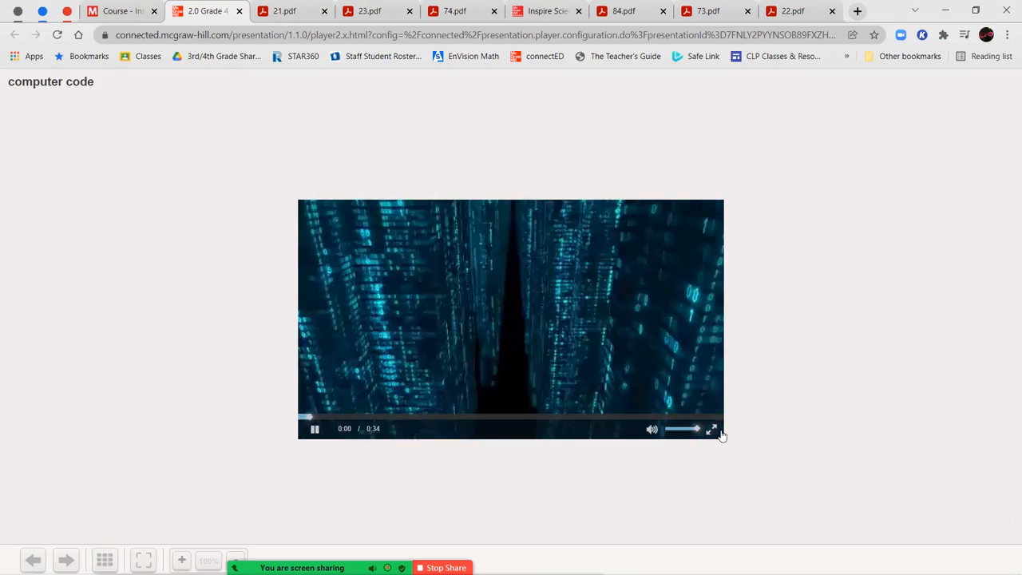
pyautogui.click(712, 429)
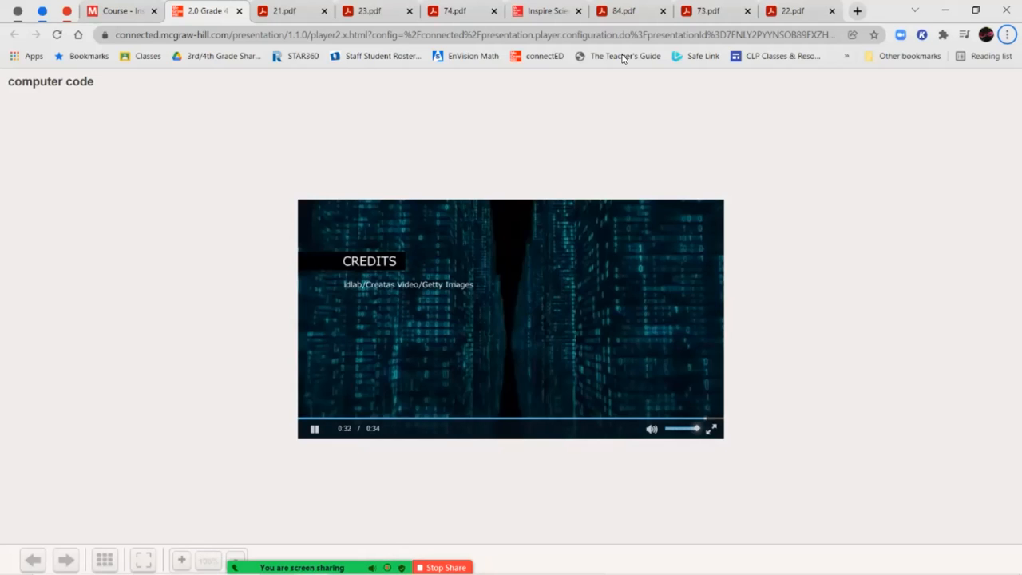
pyautogui.click(284, 10)
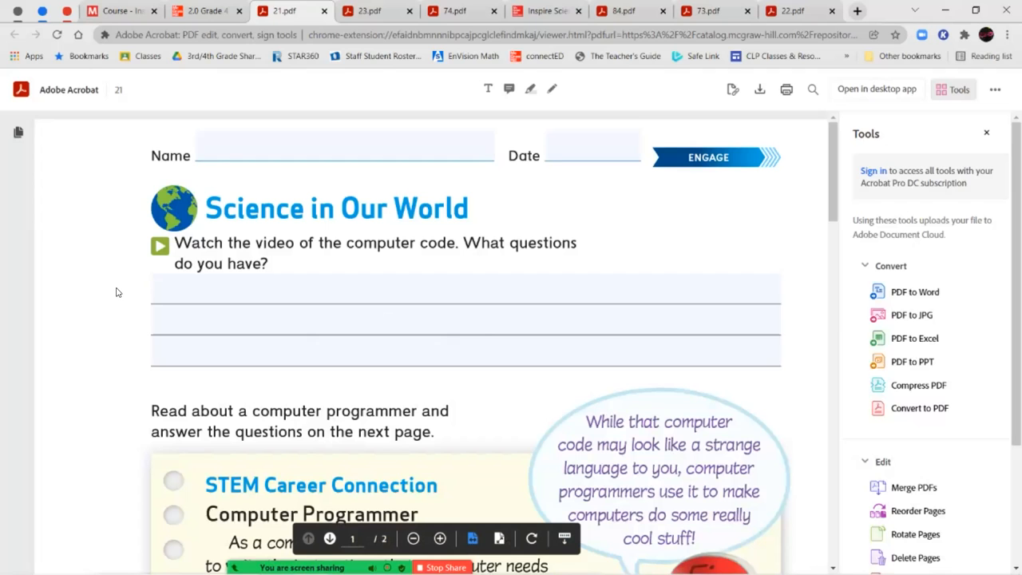
# Scroll 21.pdf to the Essential Question and Science and Engineering Practices
pyautogui.scroll(-3)
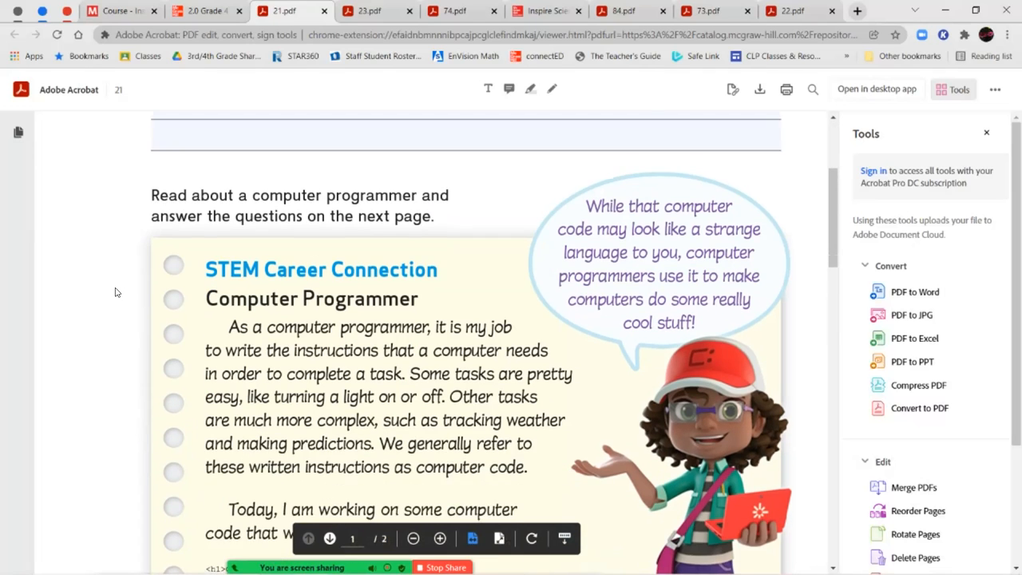
pyautogui.scroll(-3)
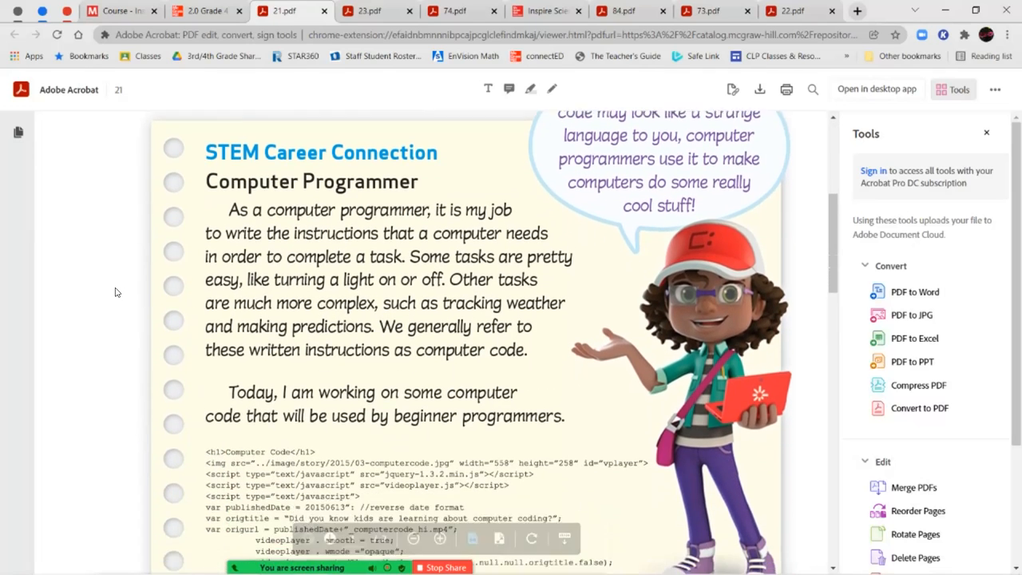
pyautogui.scroll(-3)
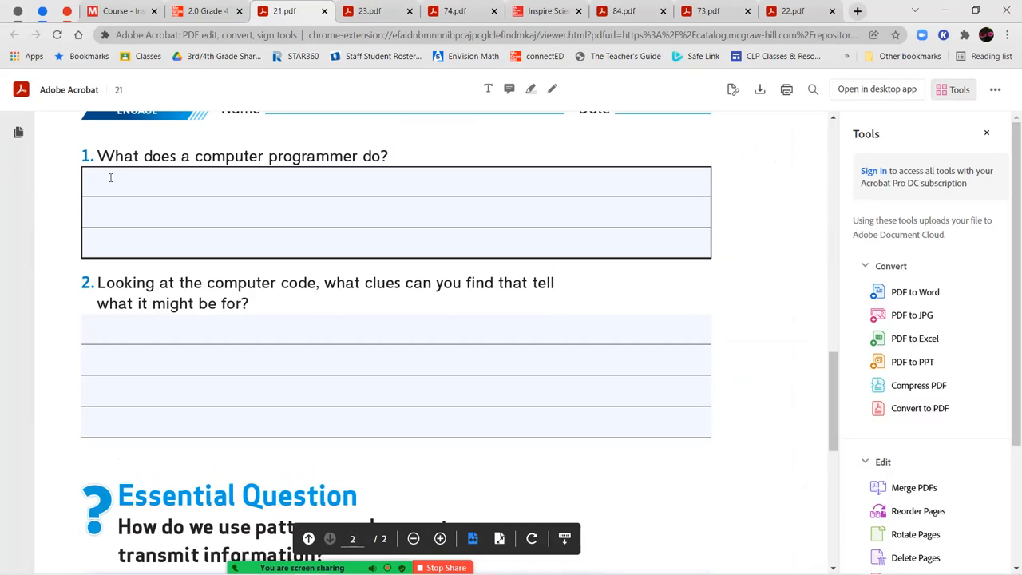
pyautogui.moveTo(305, 184)
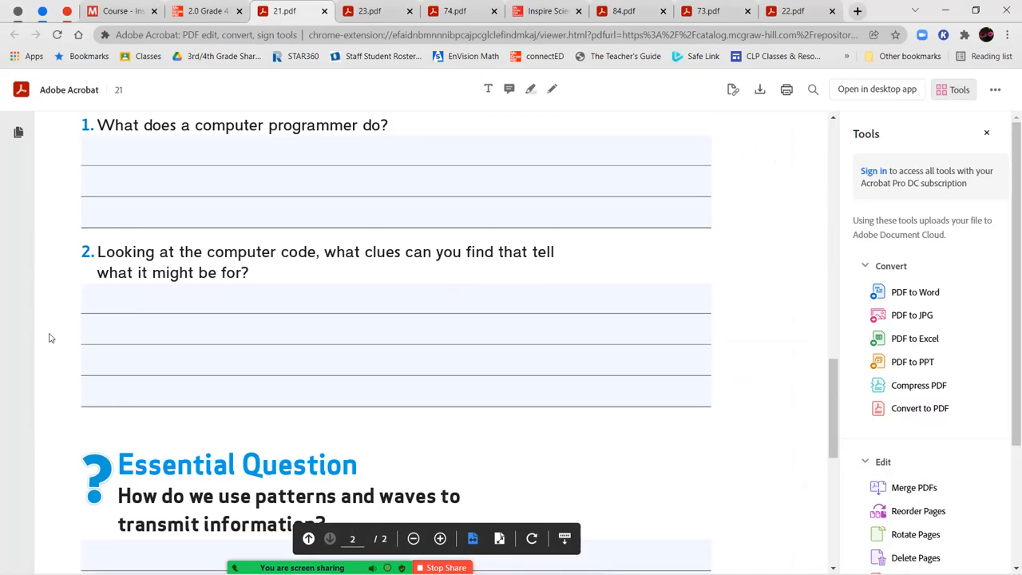
pyautogui.scroll(-3)
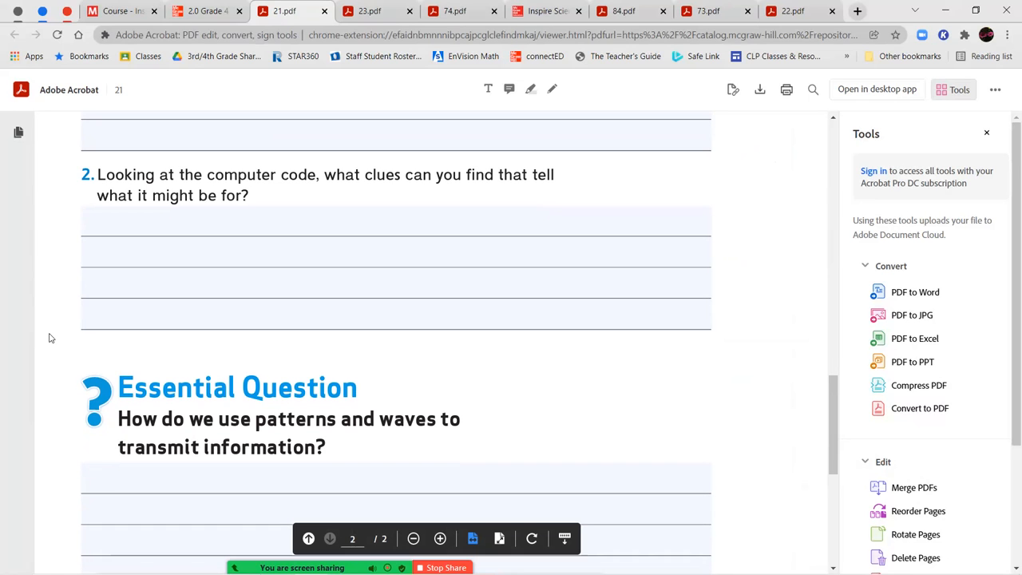
pyautogui.scroll(-3)
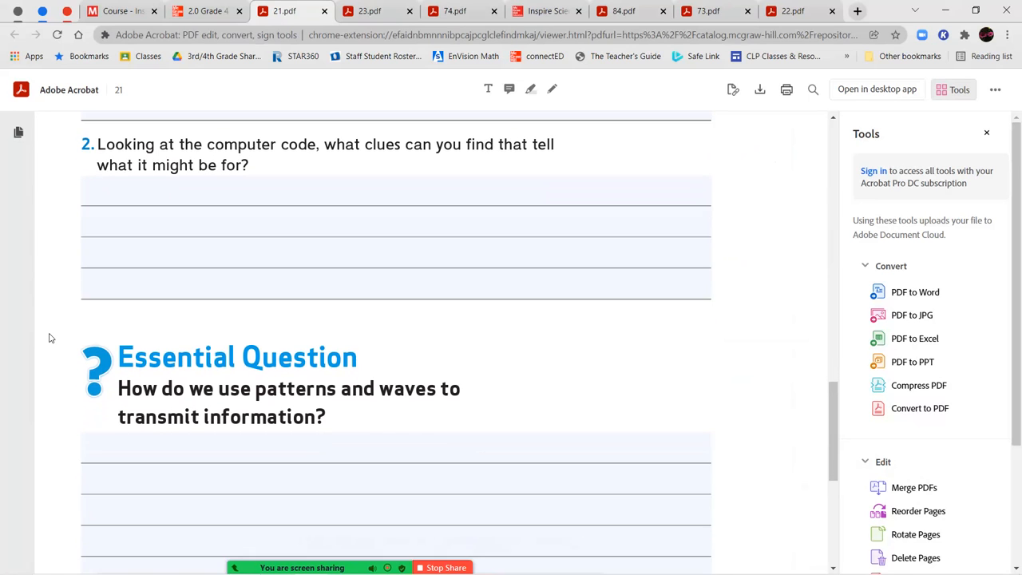
pyautogui.scroll(-3)
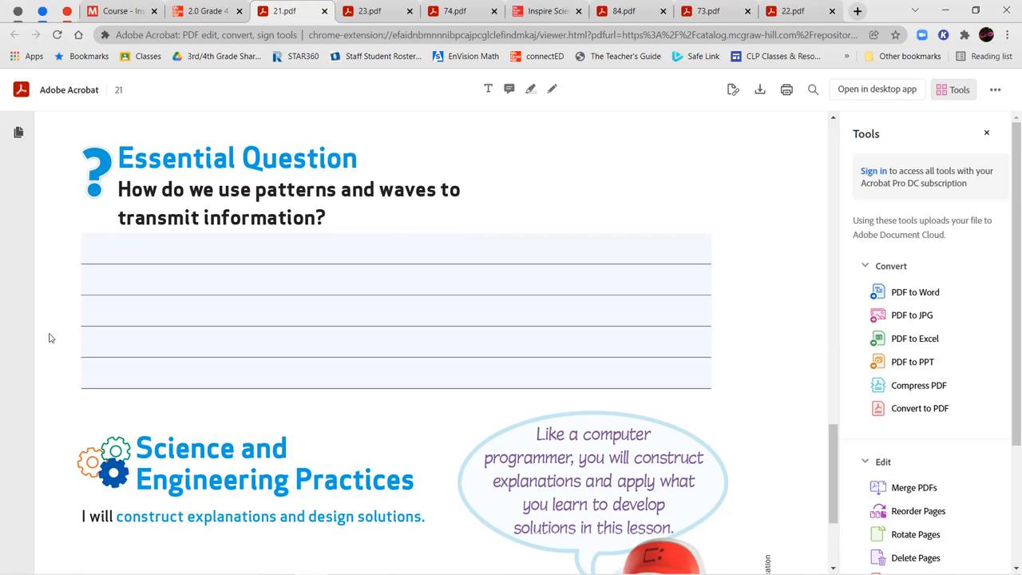
pyautogui.scroll(-3)
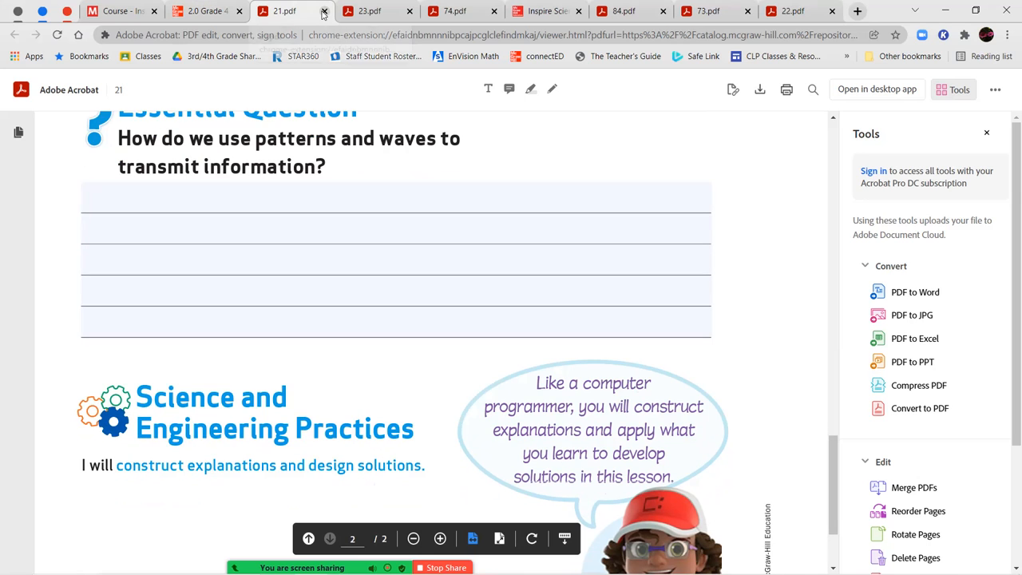
# Close the Science in Our World worksheet and fit the Inquiry Activity to window width
pyautogui.click(303, 11)
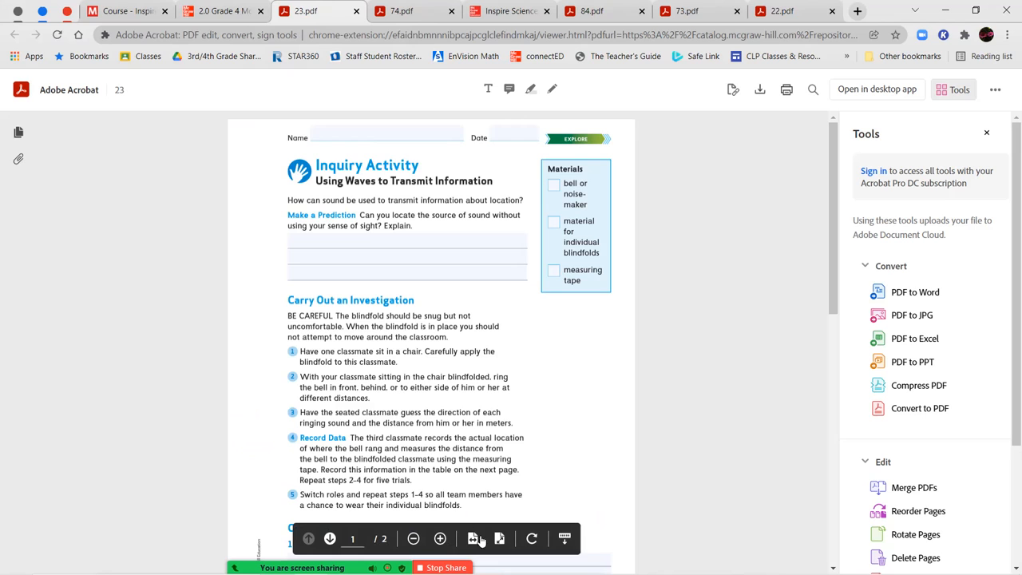
pyautogui.click(439, 537)
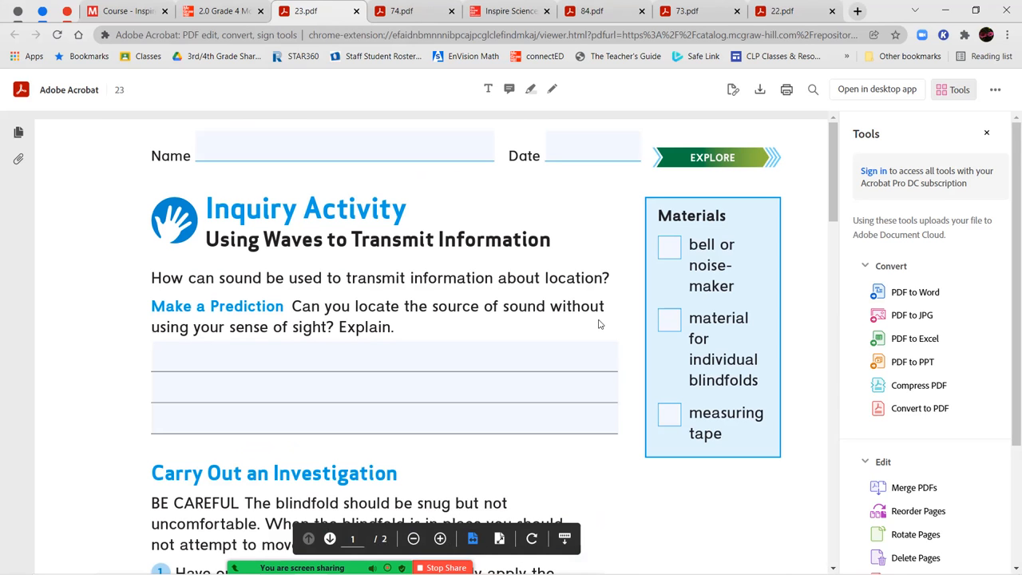
pyautogui.moveTo(475, 295)
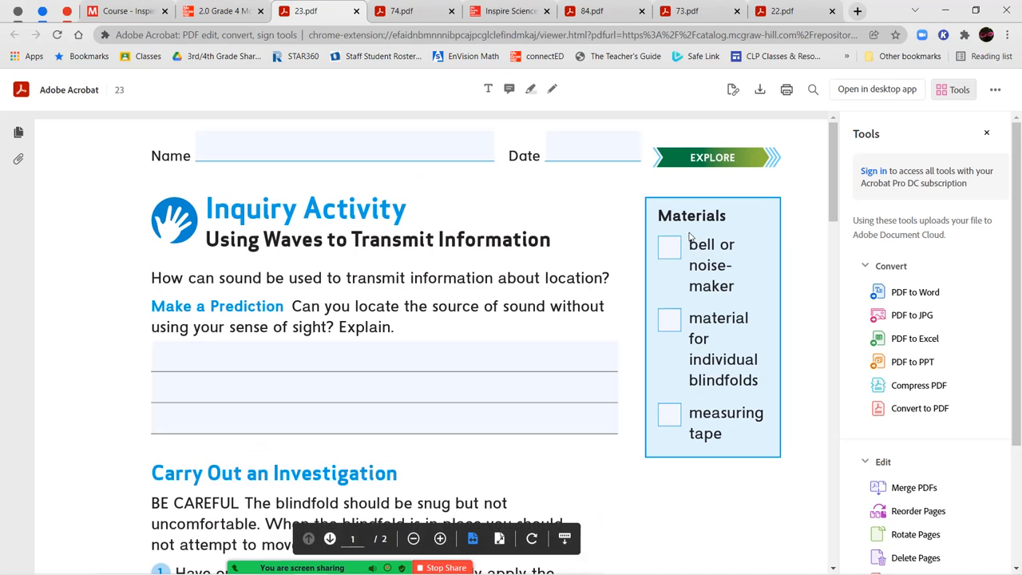
pyautogui.moveTo(742, 265)
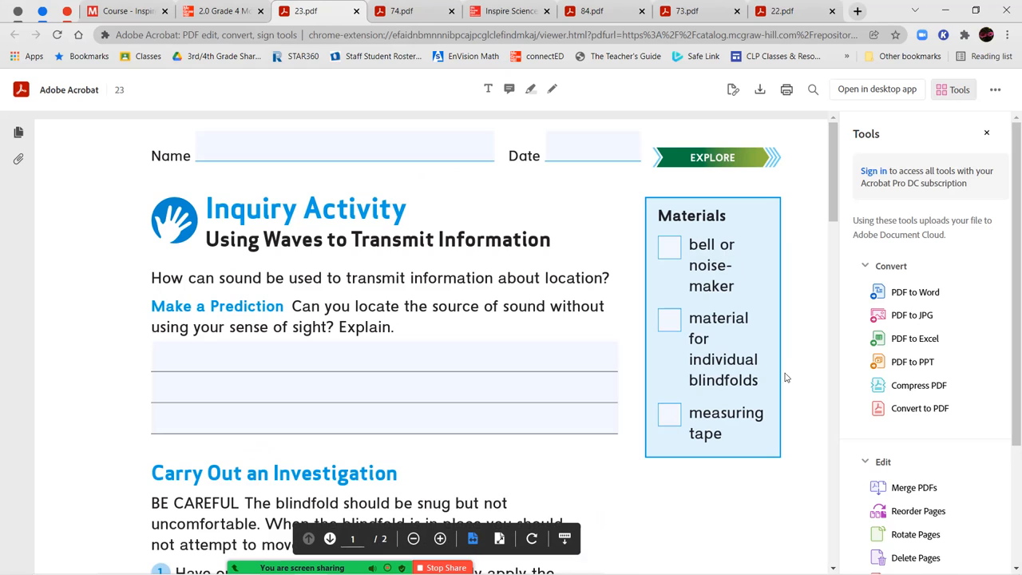
pyautogui.moveTo(780, 378)
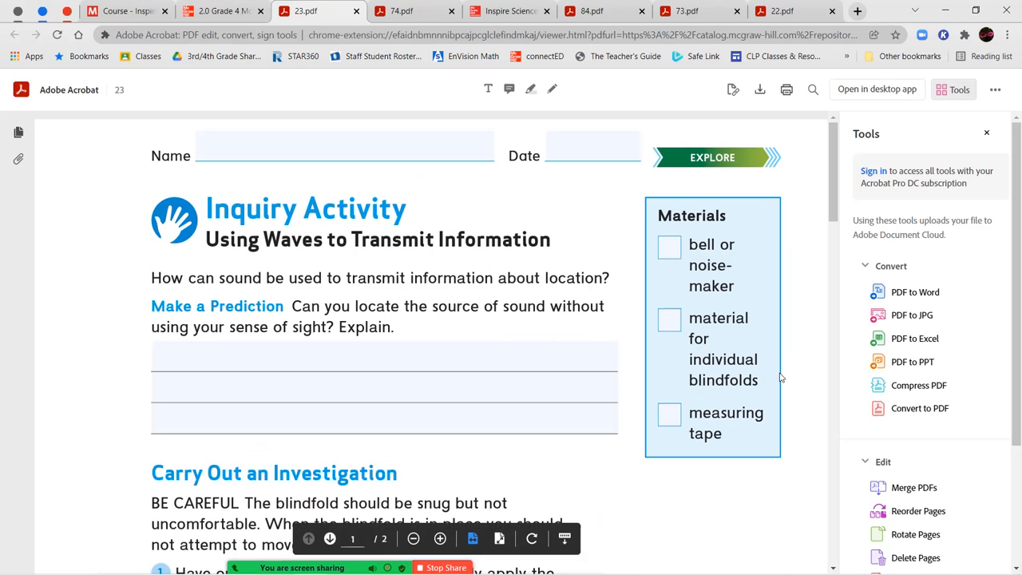
pyautogui.moveTo(529, 303)
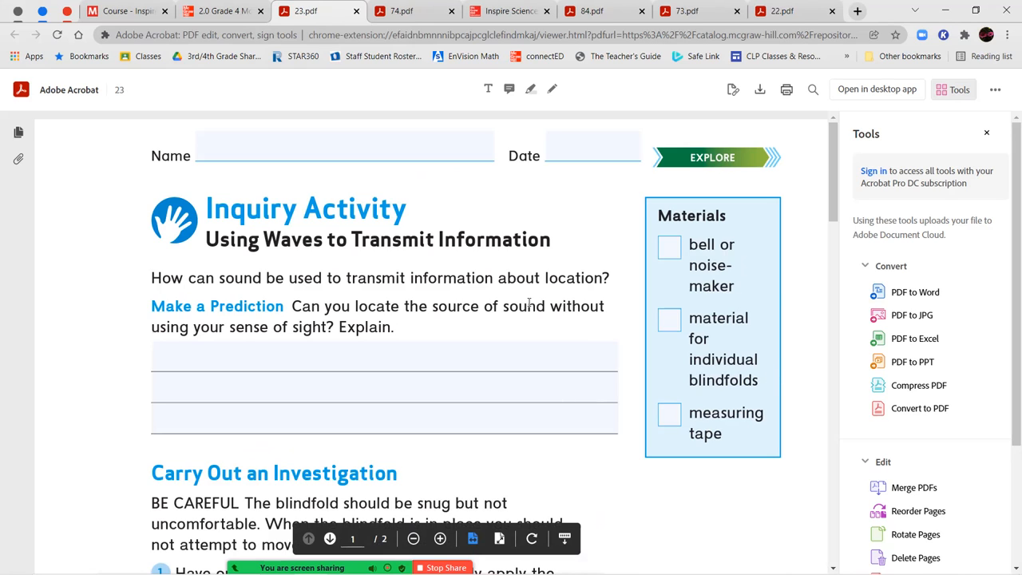
pyautogui.moveTo(78, 310)
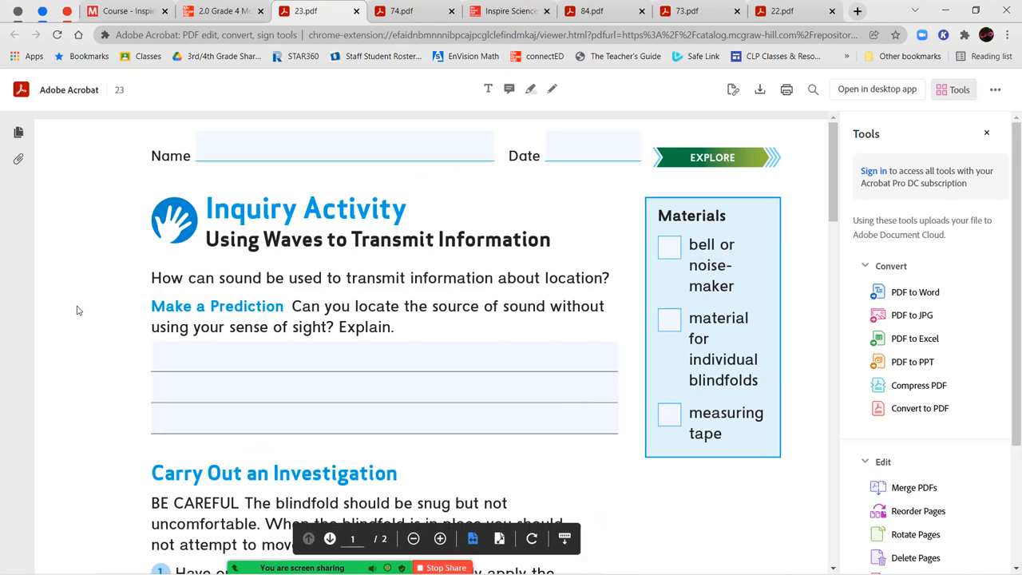
pyautogui.moveTo(257, 294)
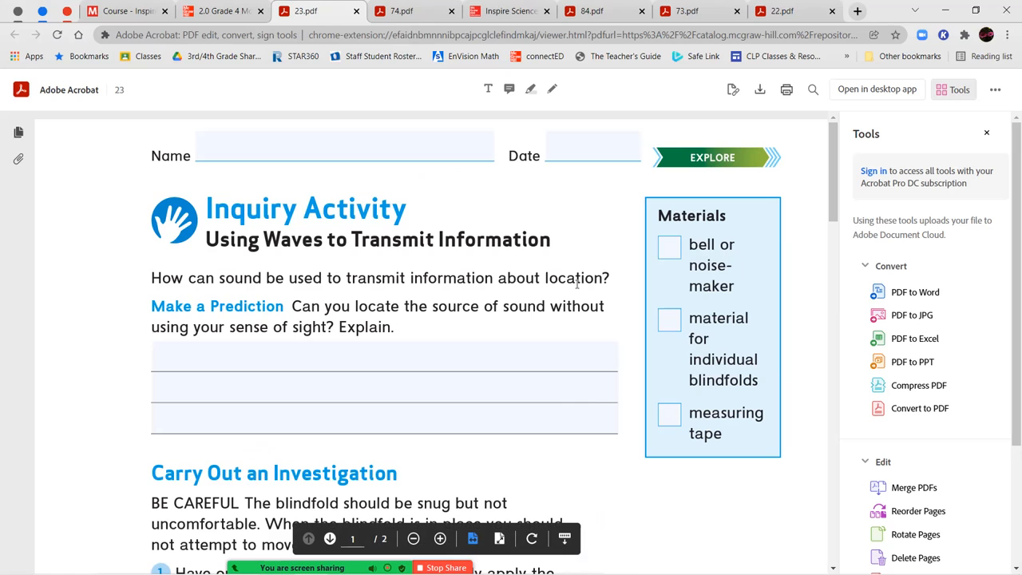
pyautogui.moveTo(274, 299)
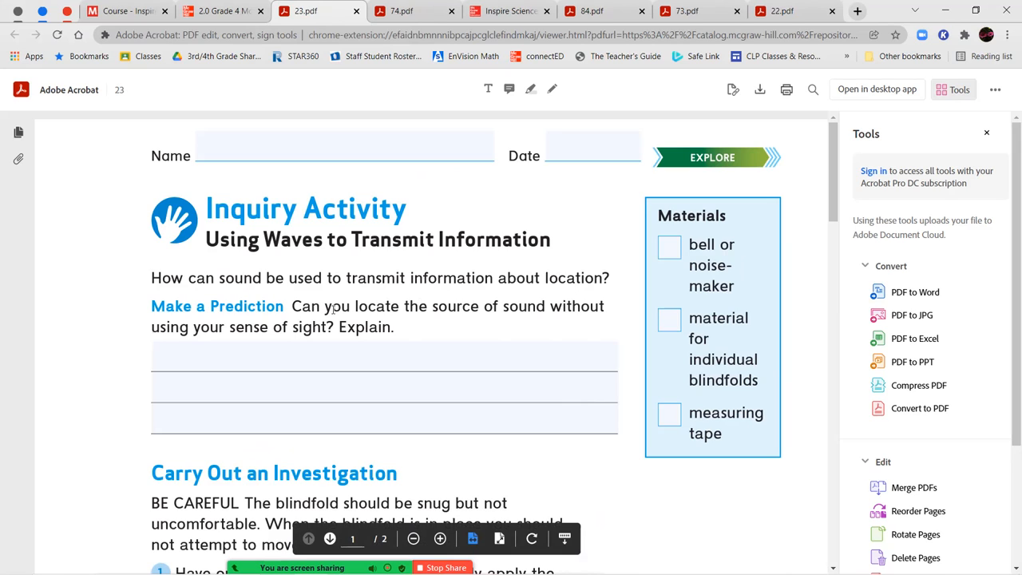
pyautogui.moveTo(454, 314)
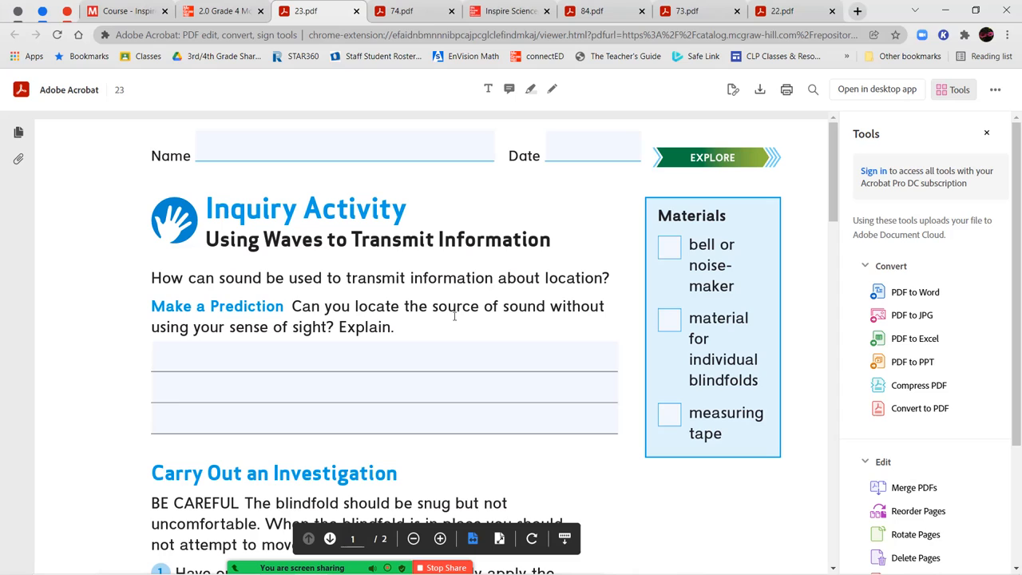
pyautogui.moveTo(248, 318)
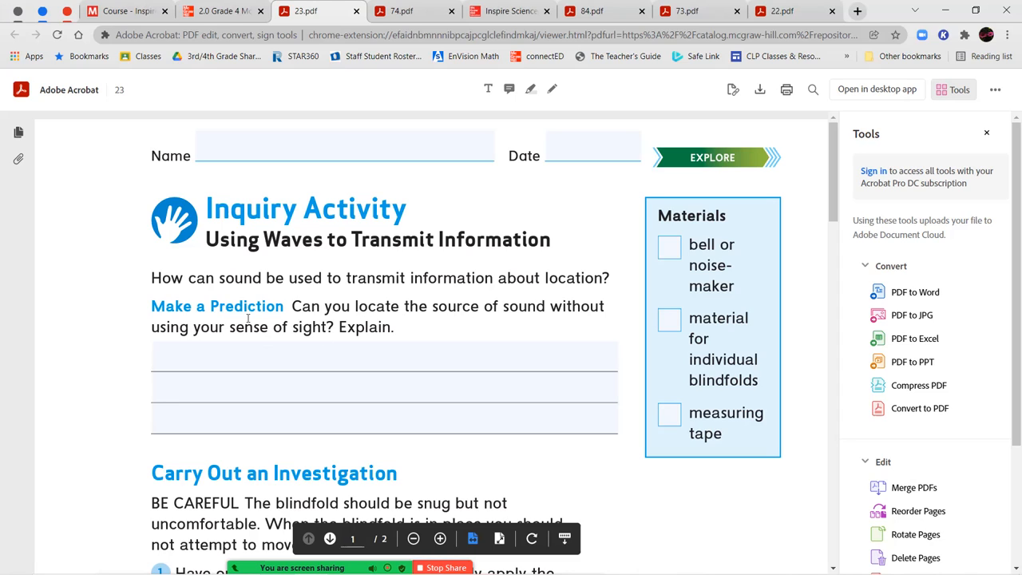
pyautogui.click(336, 354)
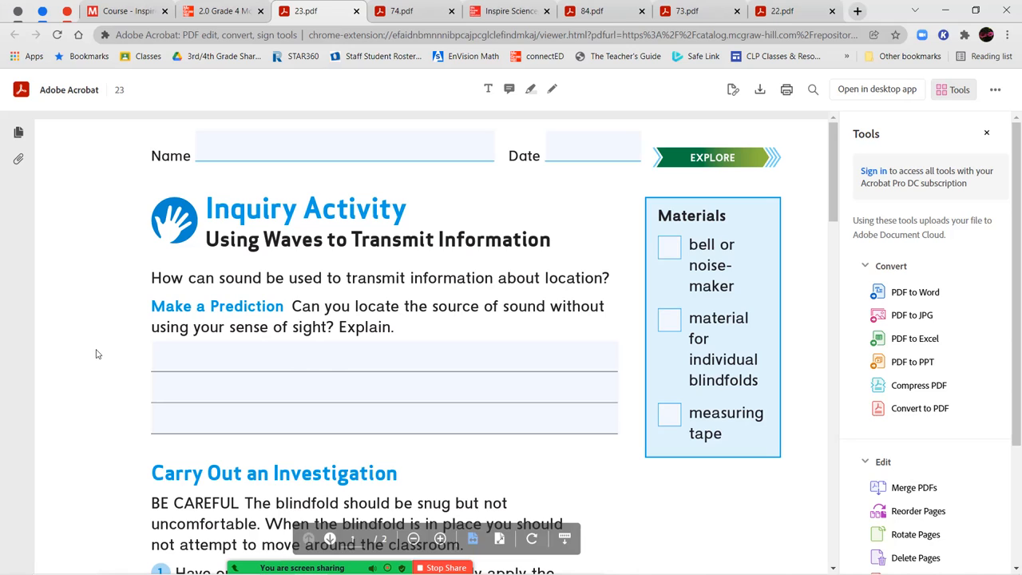
pyautogui.scroll(-3)
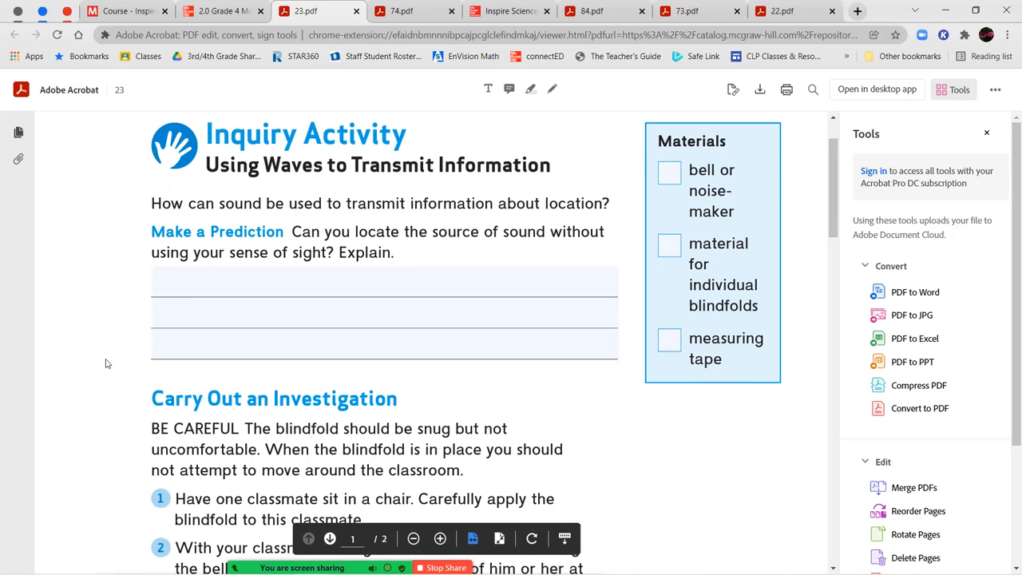
pyautogui.scroll(-3)
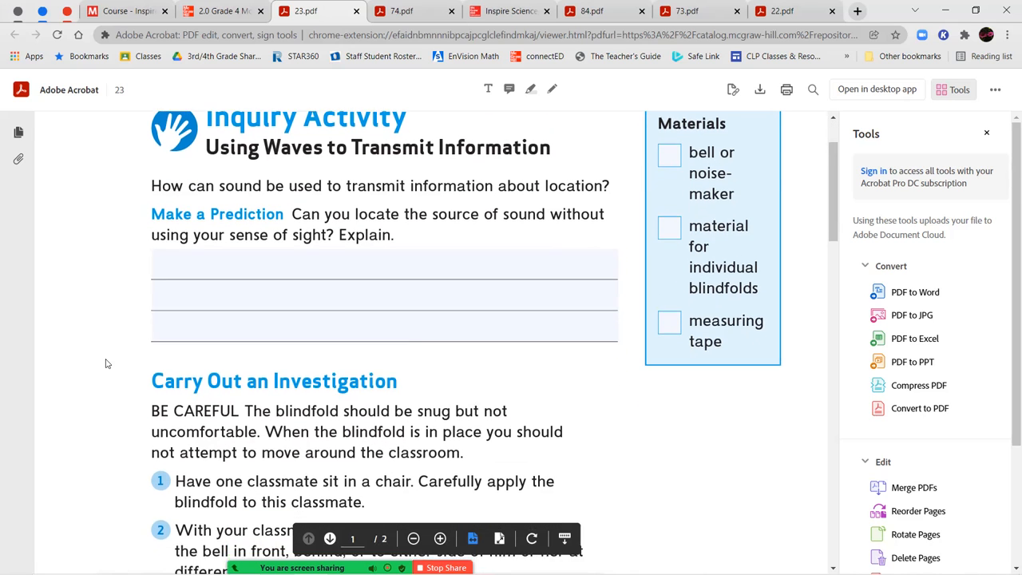
pyautogui.scroll(-3)
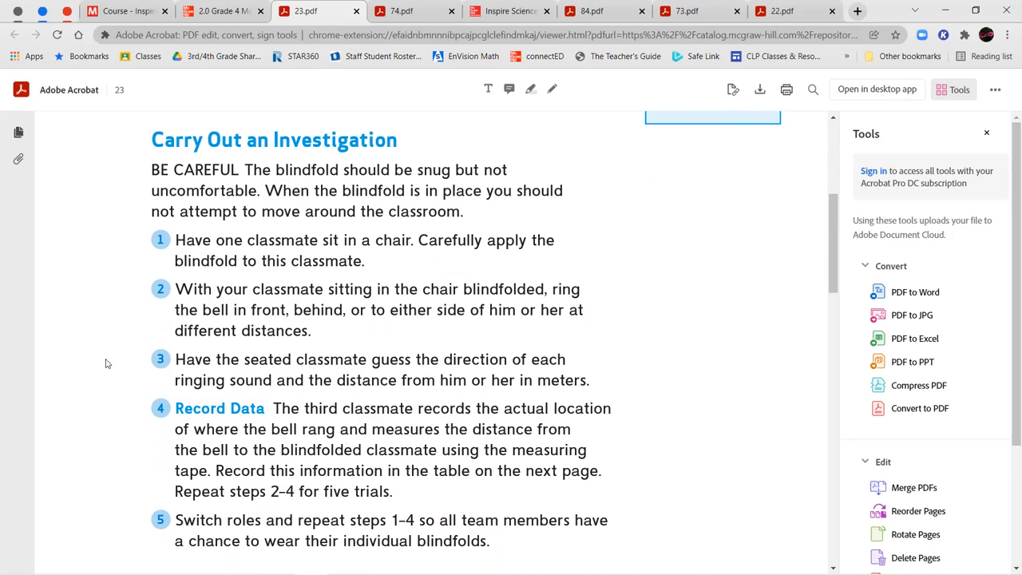
# Scroll the Inquiry Activity through its trial table and bell-distance questions
pyautogui.scroll(-3)
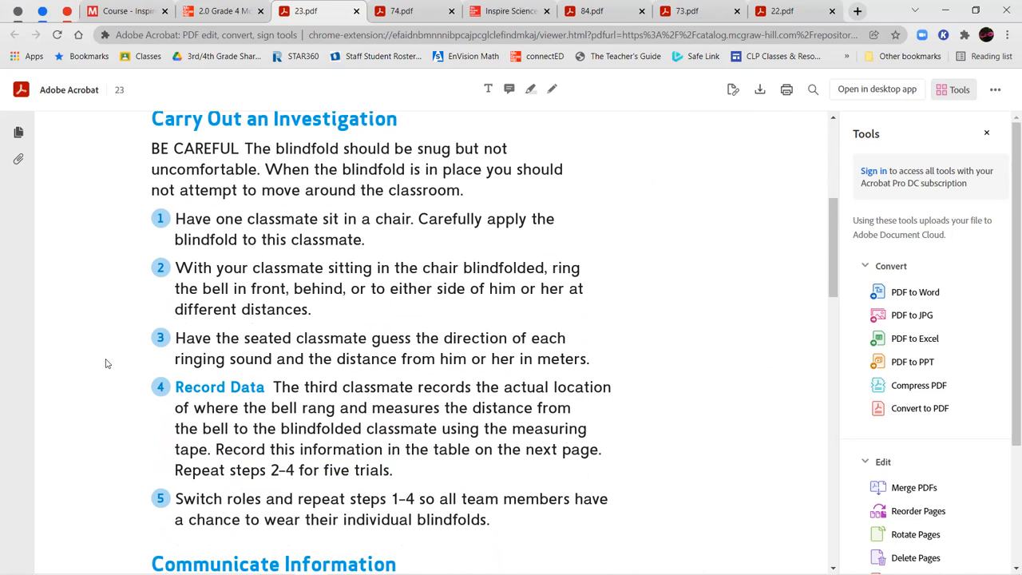
pyautogui.scroll(-3)
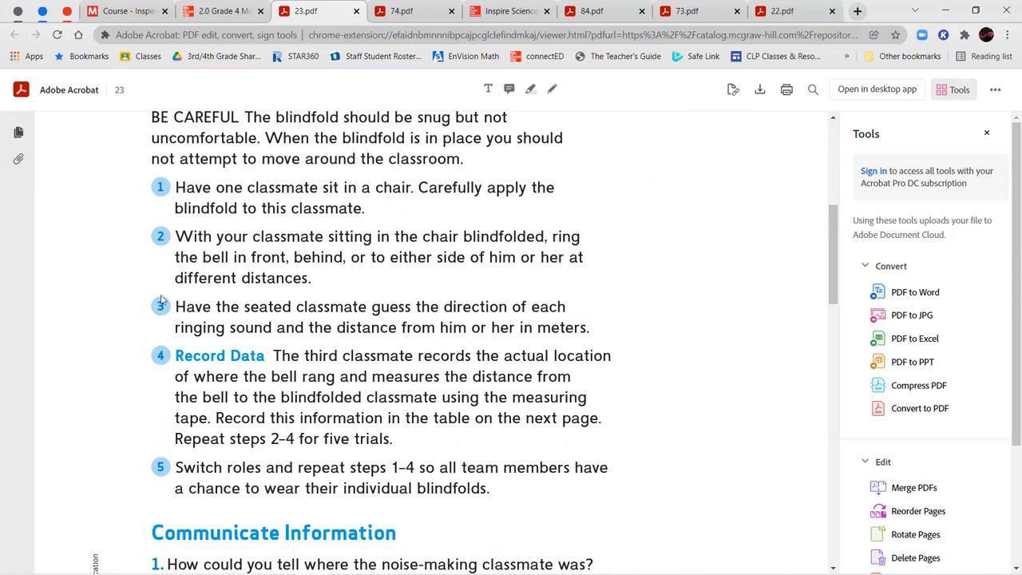
pyautogui.scroll(-3)
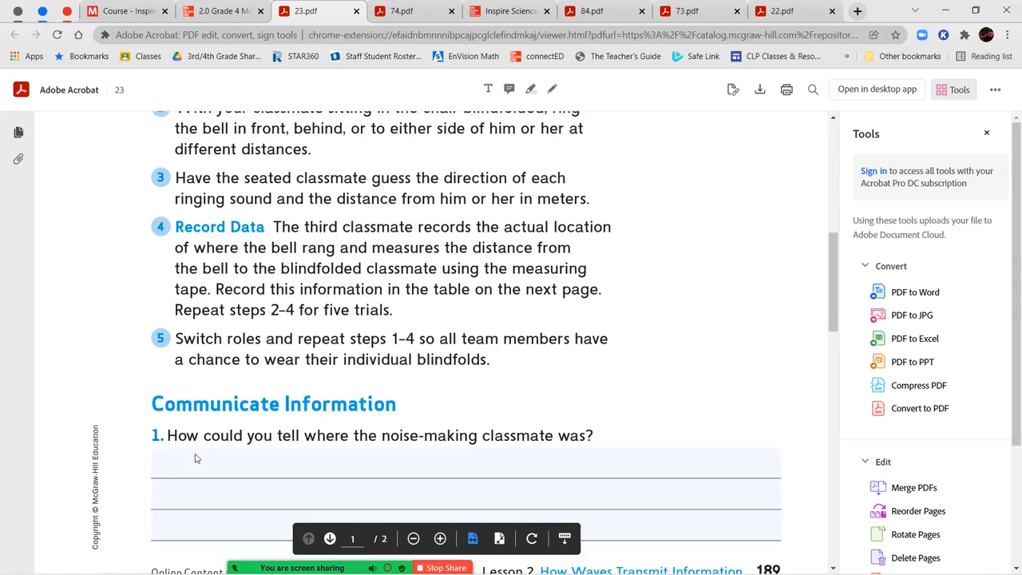
pyautogui.scroll(-3)
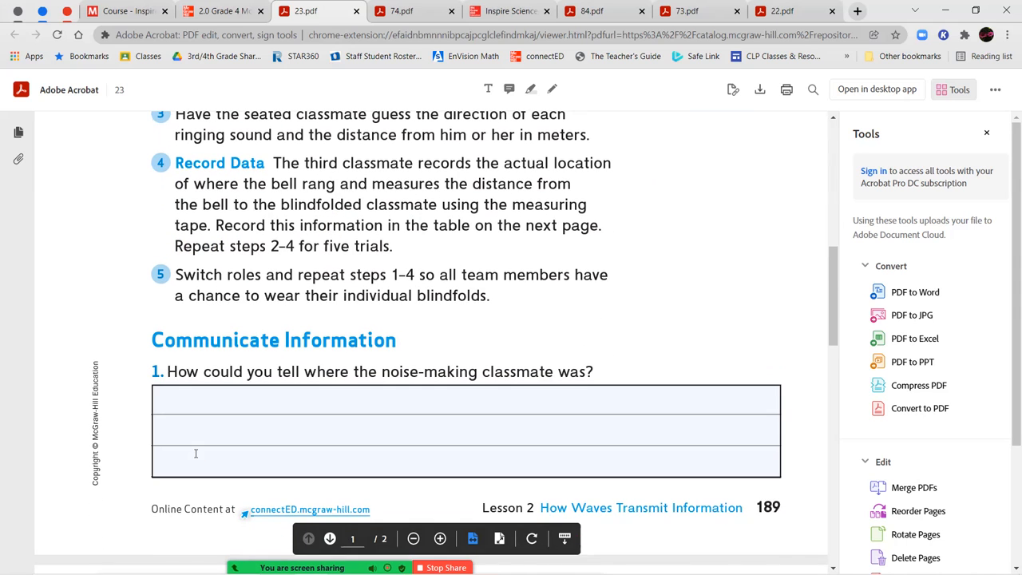
pyautogui.scroll(-3)
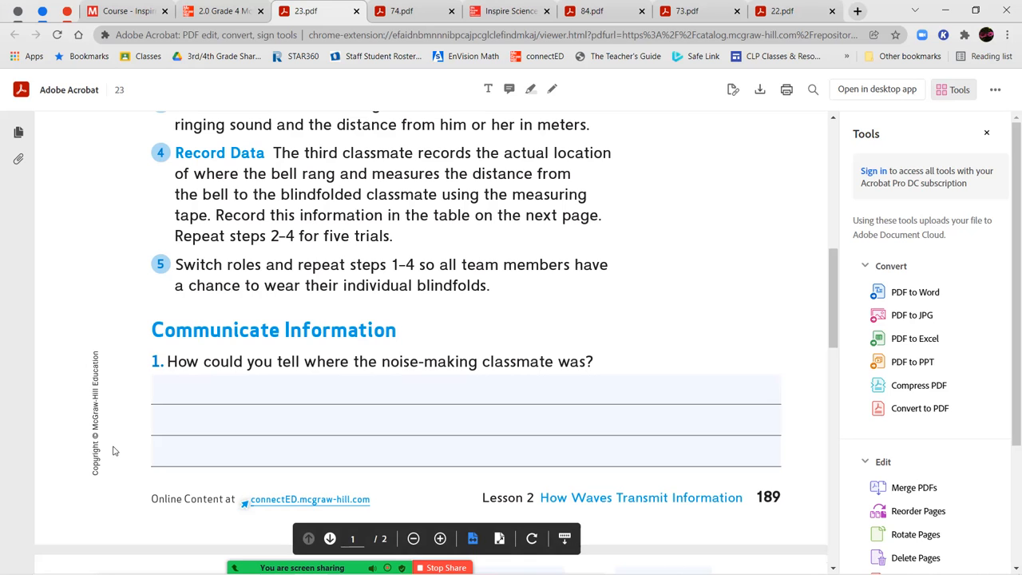
pyautogui.scroll(-3)
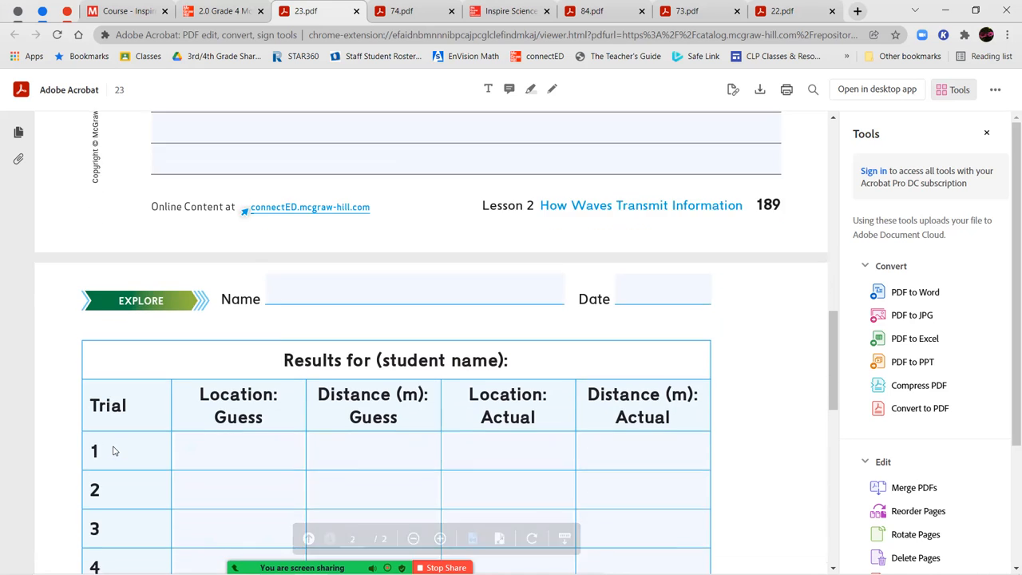
pyautogui.scroll(-3)
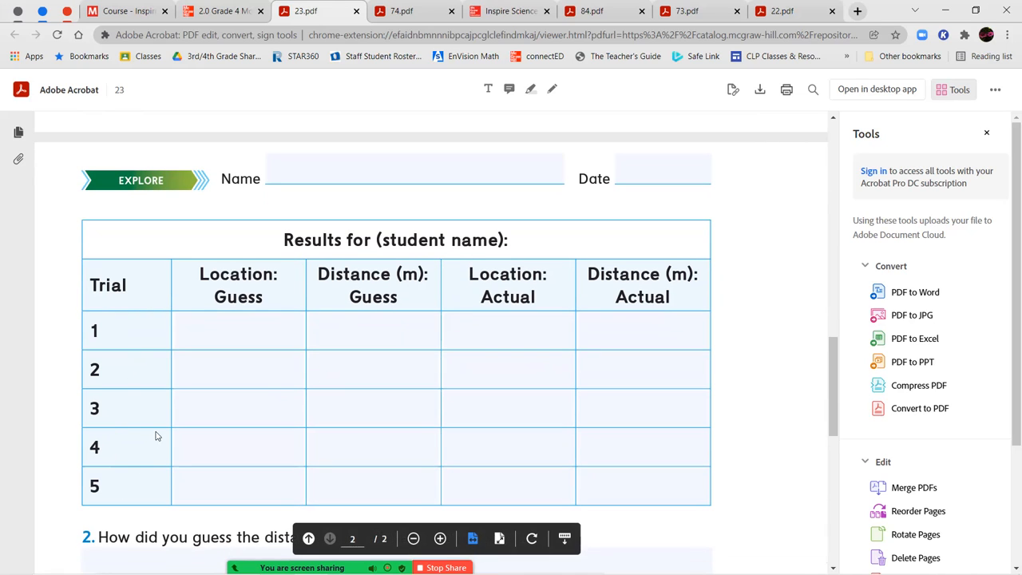
pyautogui.moveTo(738, 437)
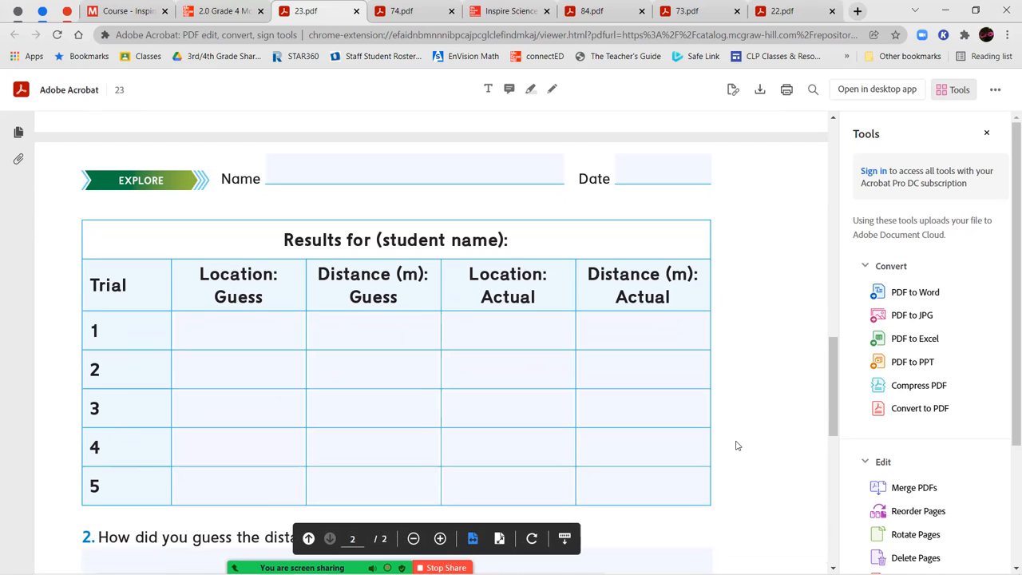
pyautogui.moveTo(733, 437)
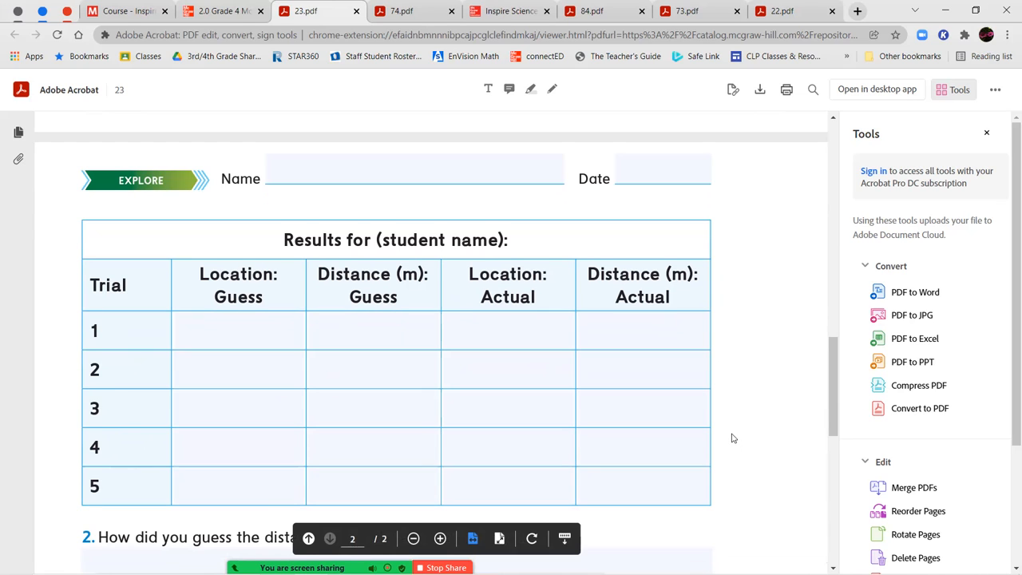
# Continue scrolling page 2 down to the final prediction question
pyautogui.scroll(-3)
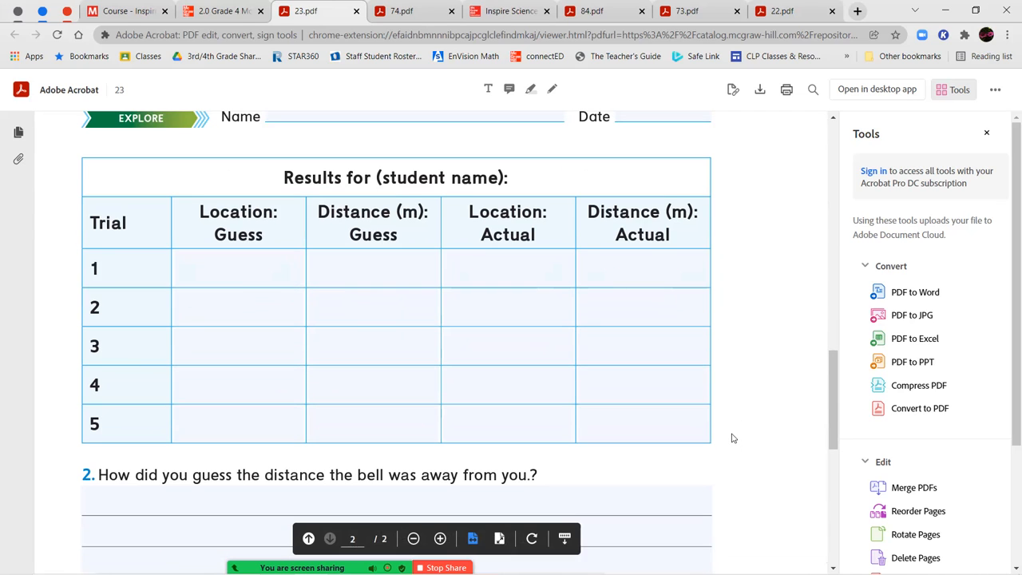
pyautogui.scroll(-3)
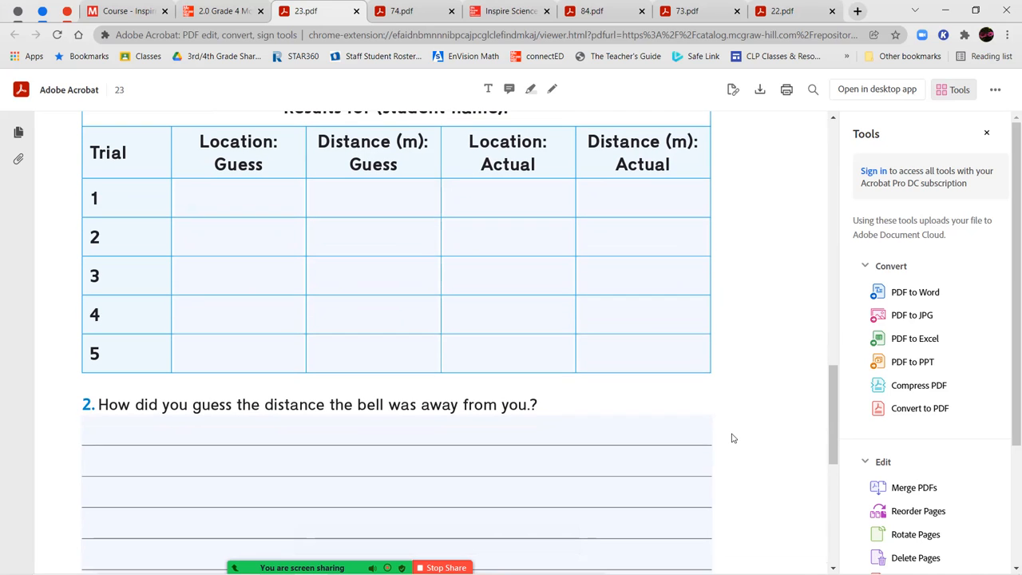
pyautogui.scroll(-3)
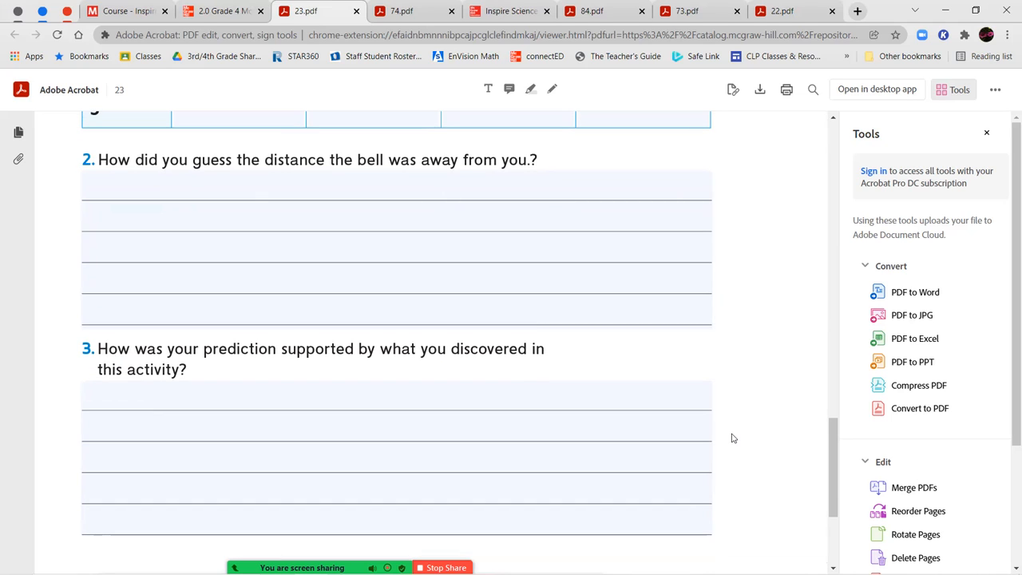
pyautogui.scroll(-3)
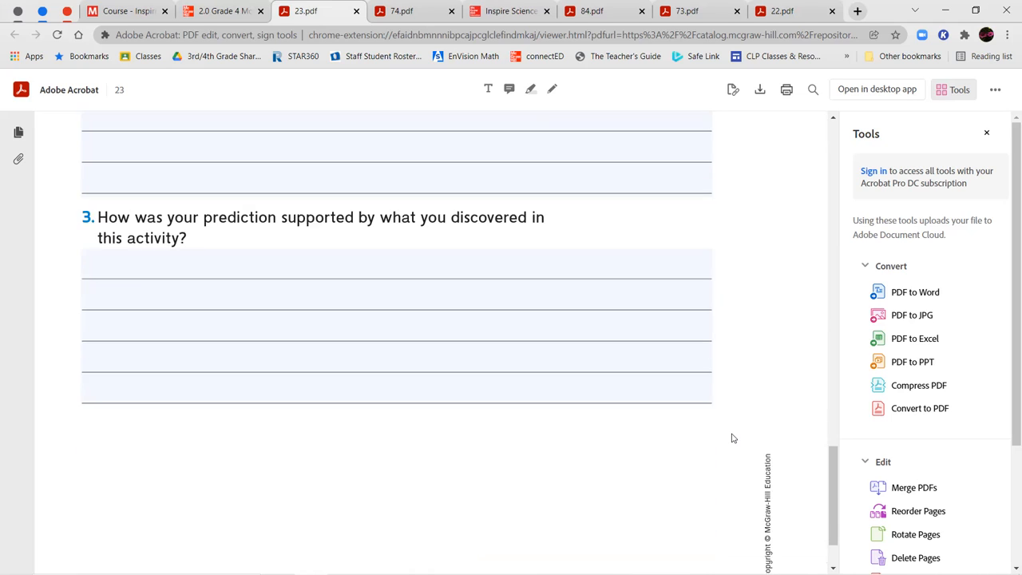
pyautogui.scroll(-3)
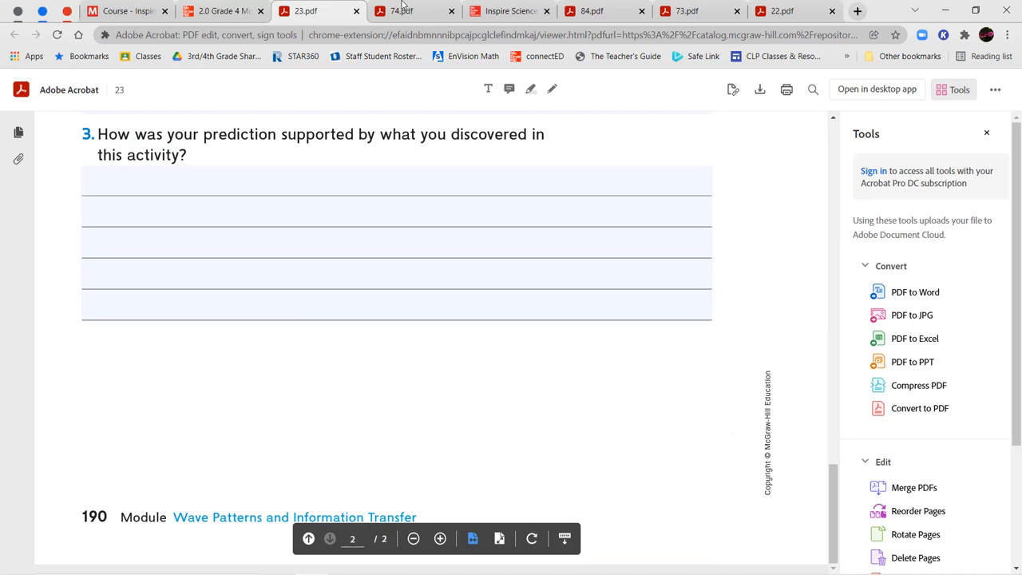
# Close the Inquiry Activity worksheet (23.pdf) and return to the Grade 4 module presentation
pyautogui.click(411, 11)
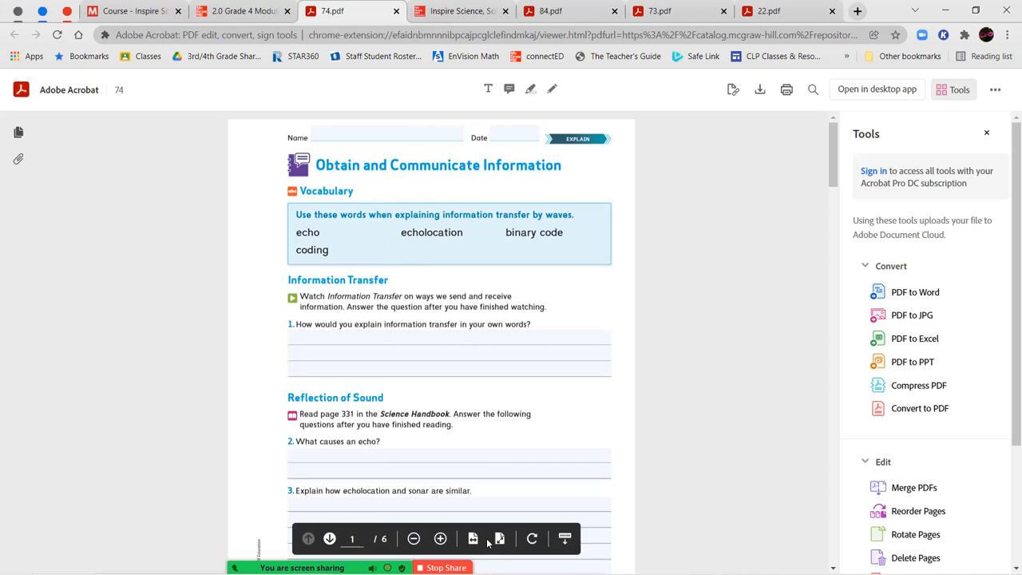
pyautogui.click(440, 538)
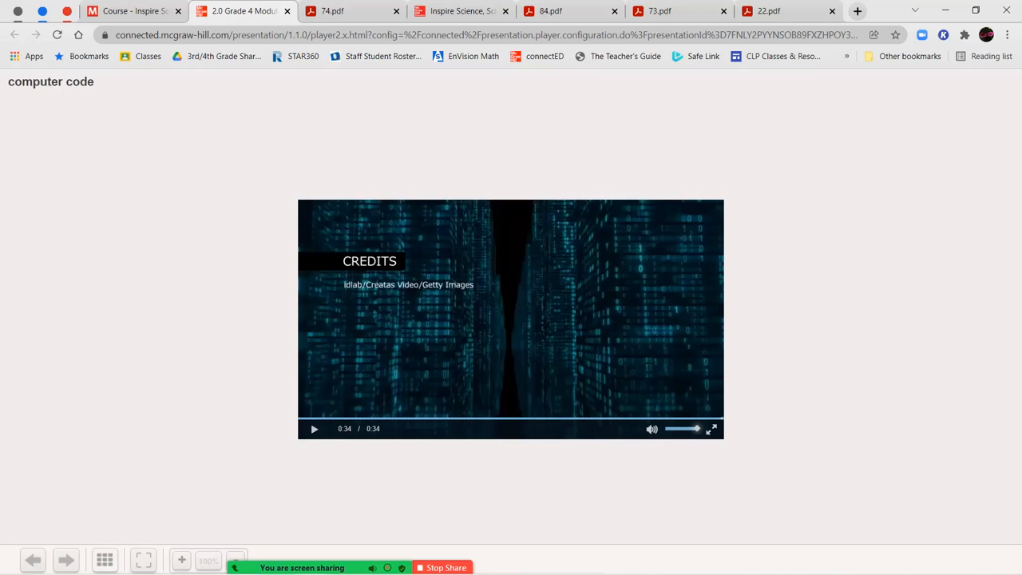
# Use the slide overview to jump to the Explain Vocabulary slide
pyautogui.click(104, 560)
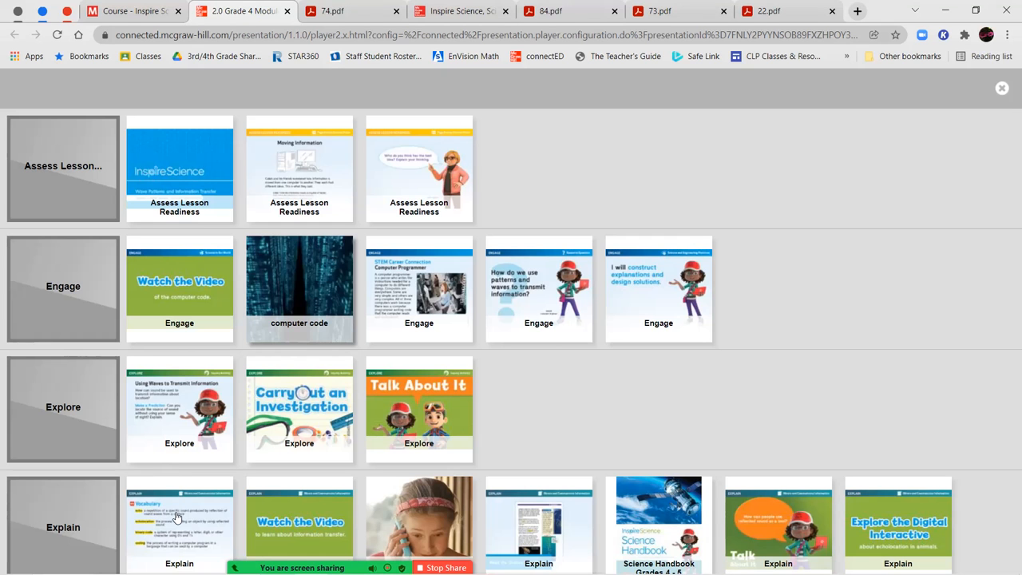
pyautogui.click(179, 517)
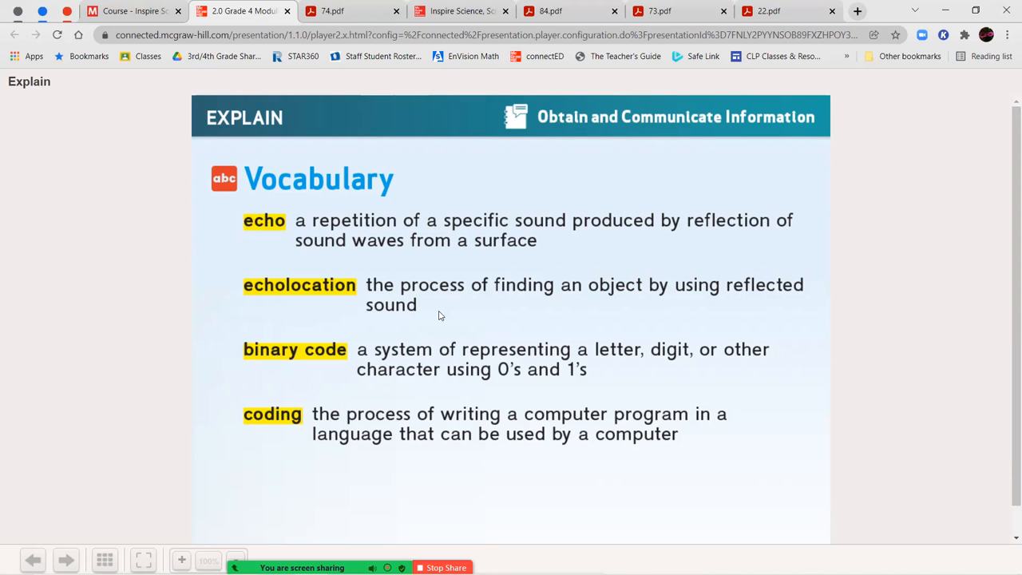
pyautogui.moveTo(438, 252)
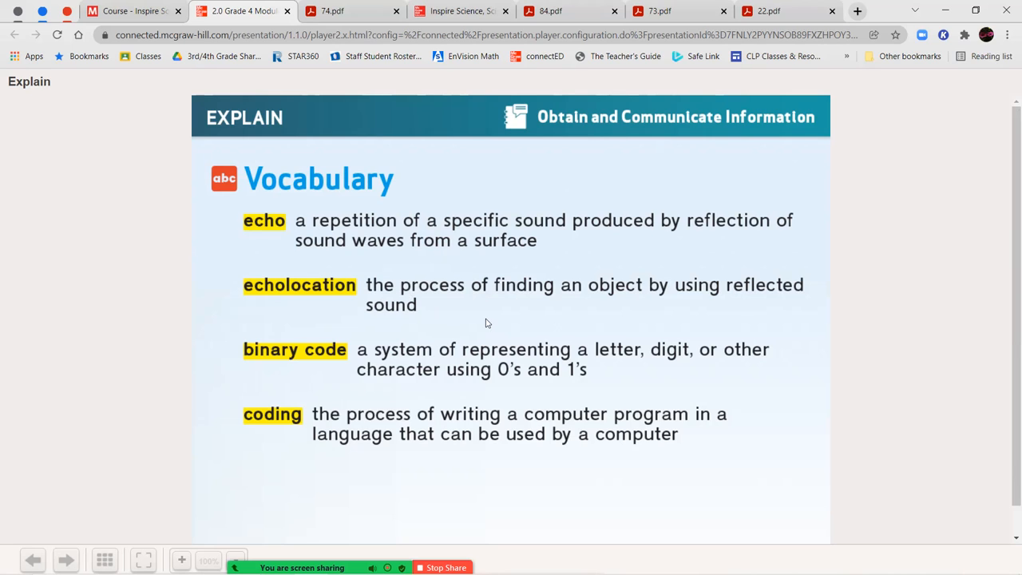
pyautogui.moveTo(505, 316)
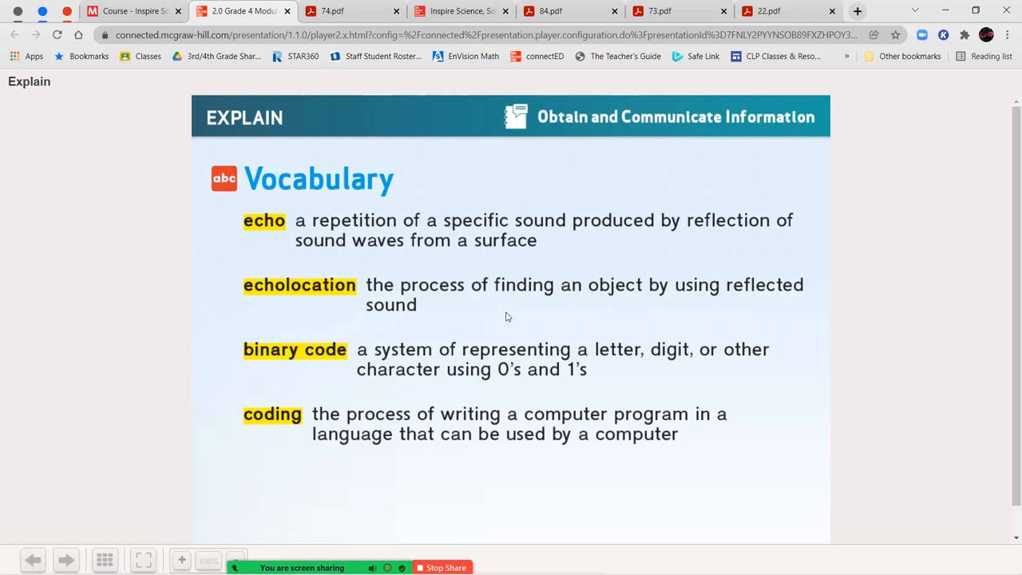
pyautogui.moveTo(668, 325)
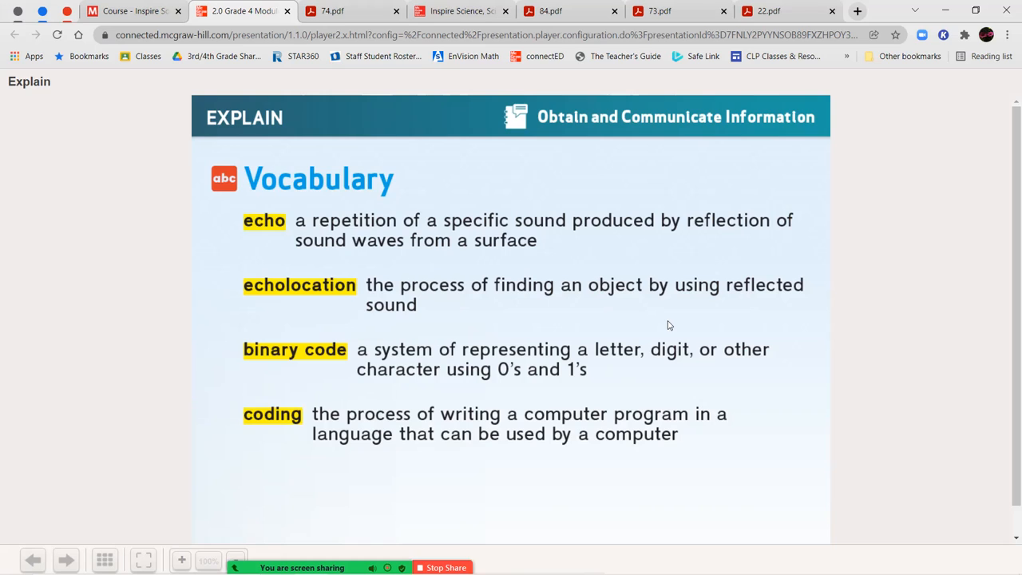
pyautogui.moveTo(508, 369)
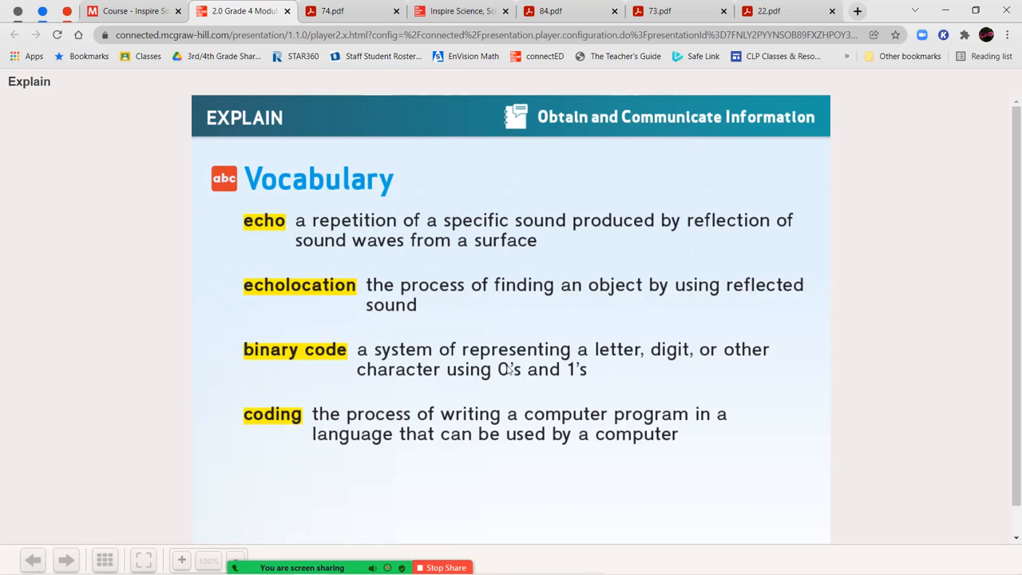
pyautogui.moveTo(599, 373)
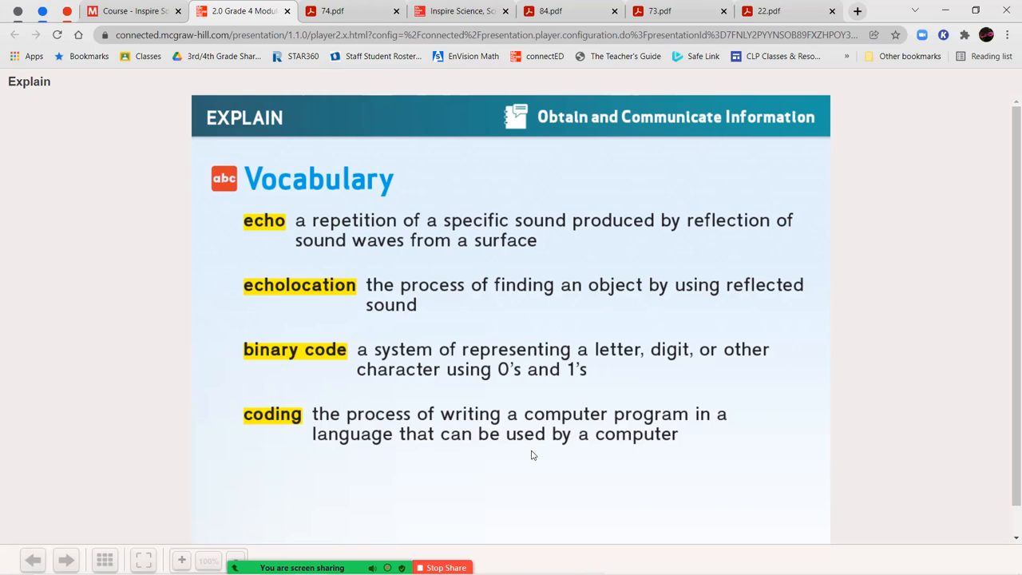
pyautogui.moveTo(318, 405)
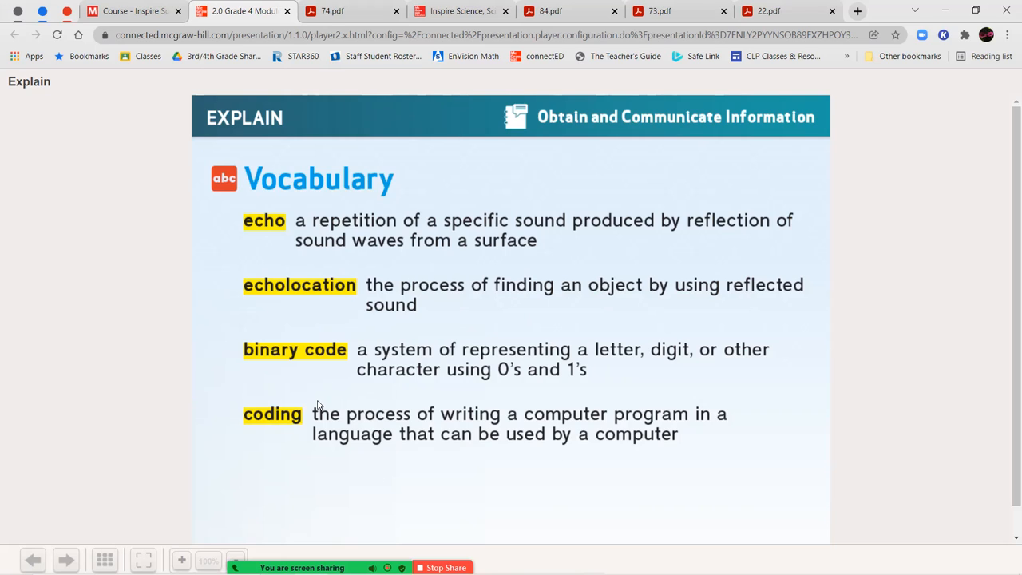
pyautogui.moveTo(471, 422)
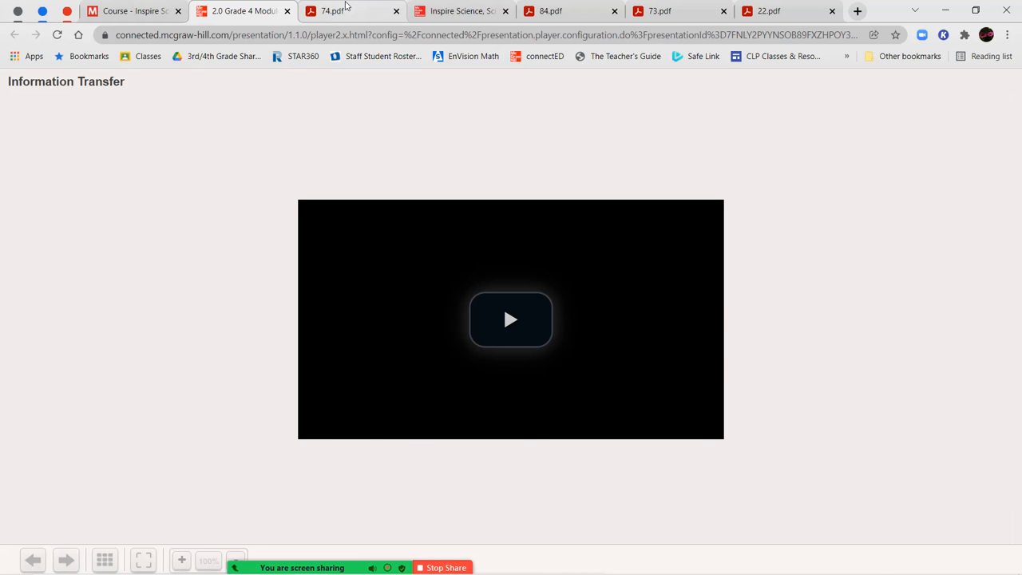
# Switch to 74.pdf and scroll to the Information Transfer and Reflection of Sound questions
pyautogui.click(351, 10)
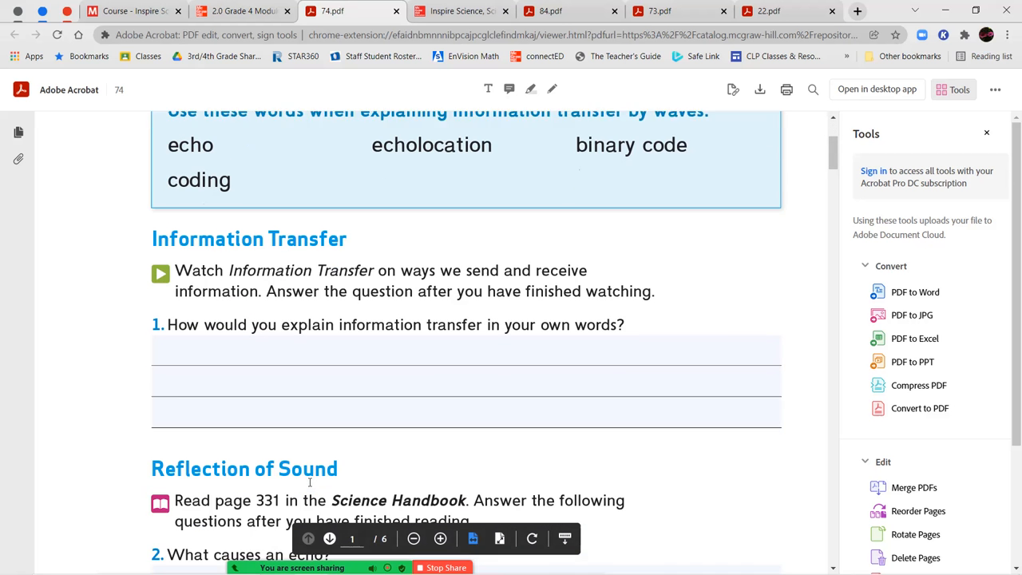
pyautogui.scroll(-3)
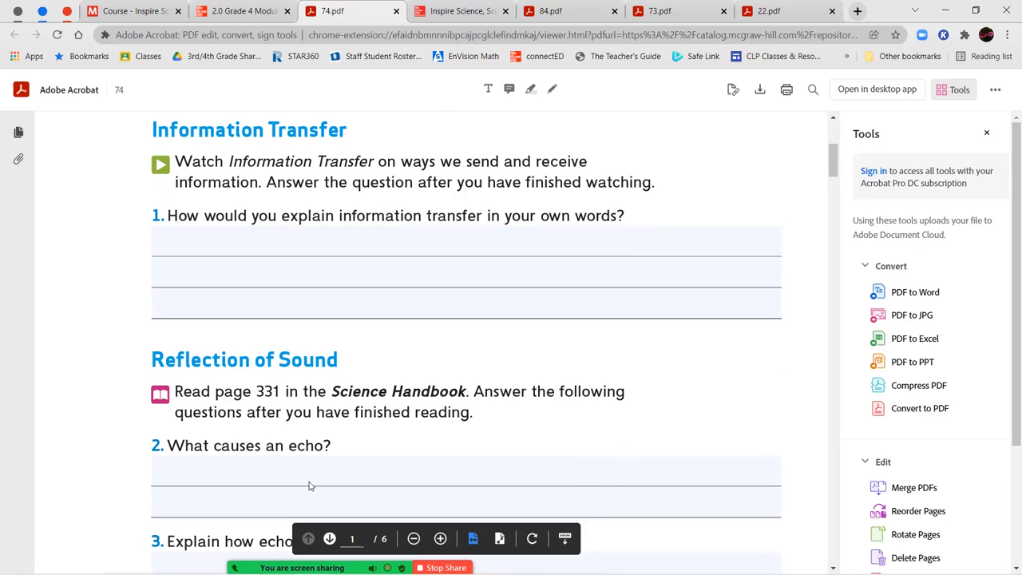
pyautogui.scroll(-3)
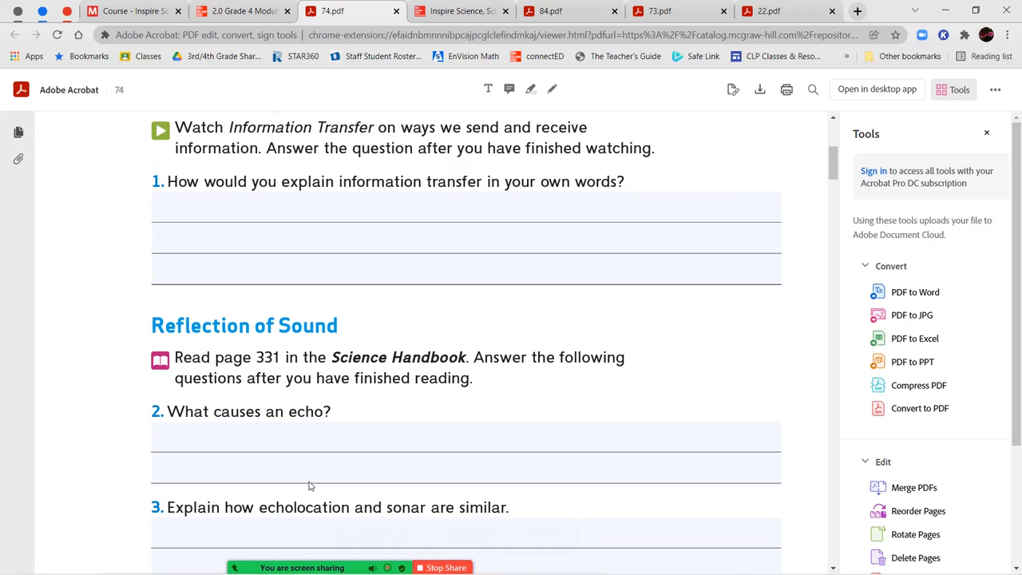
pyautogui.scroll(-3)
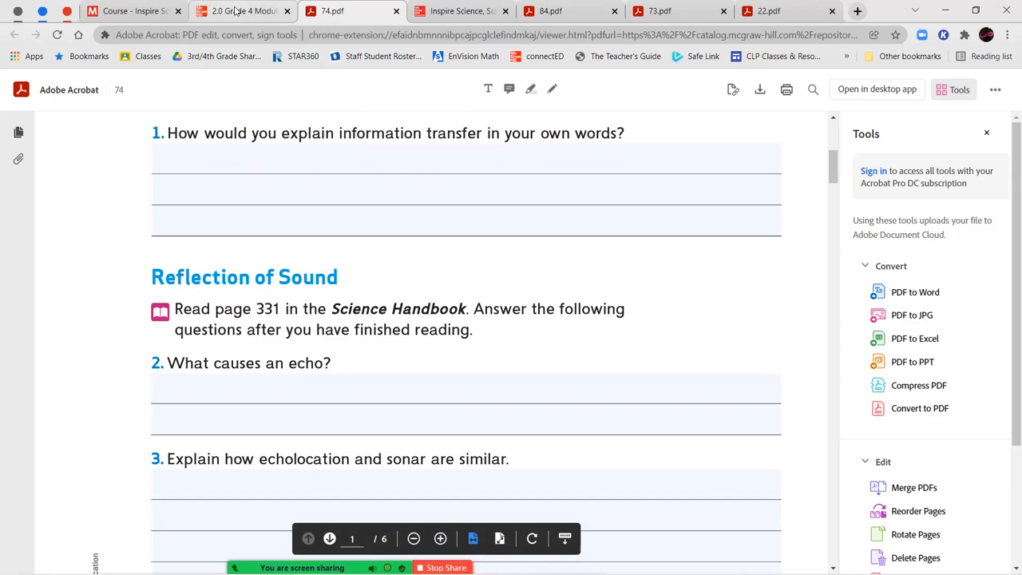
# Return to the presentation and play the Information Transfer video full screen
pyautogui.click(244, 10)
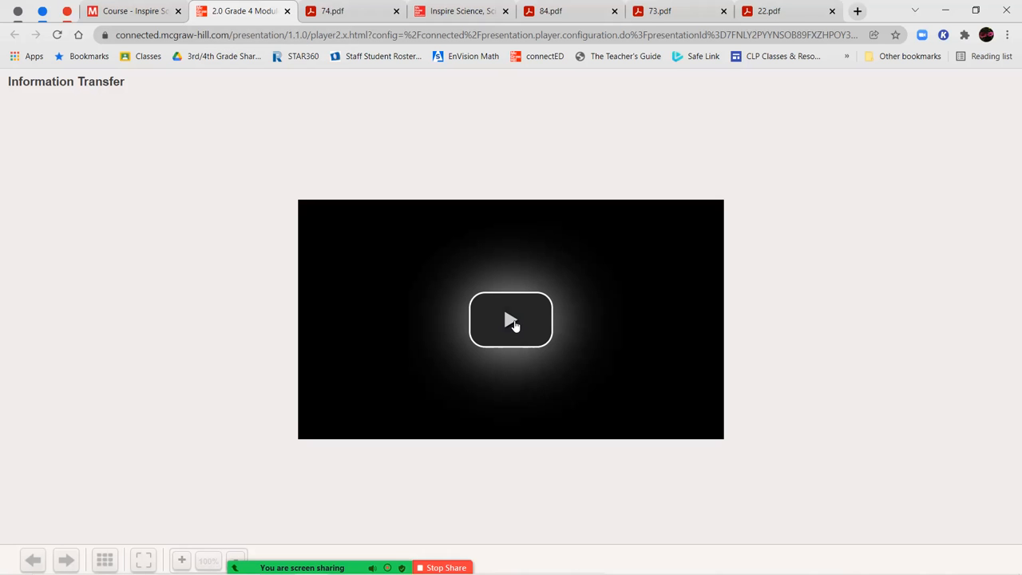
pyautogui.click(510, 319)
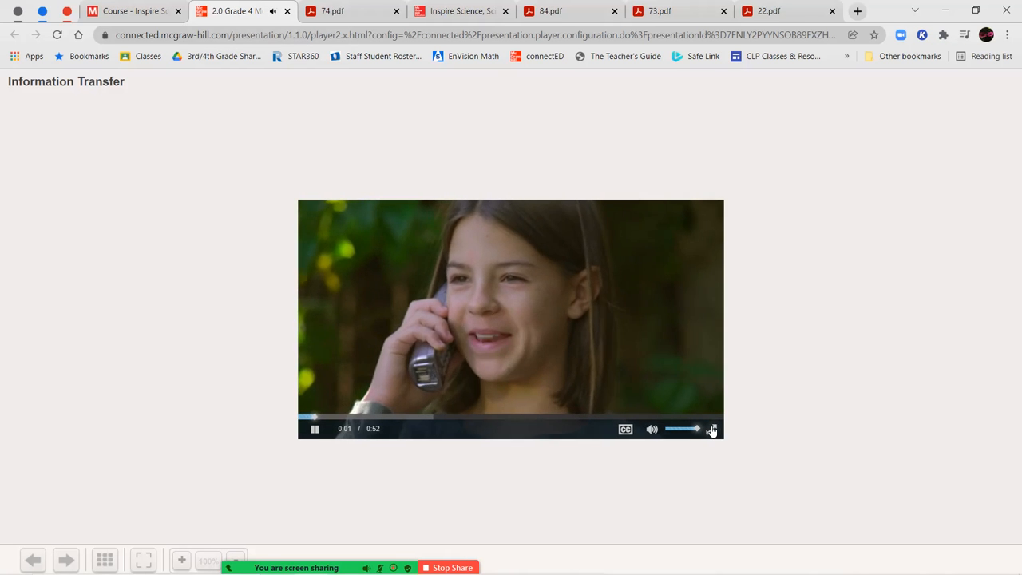
pyautogui.click(712, 429)
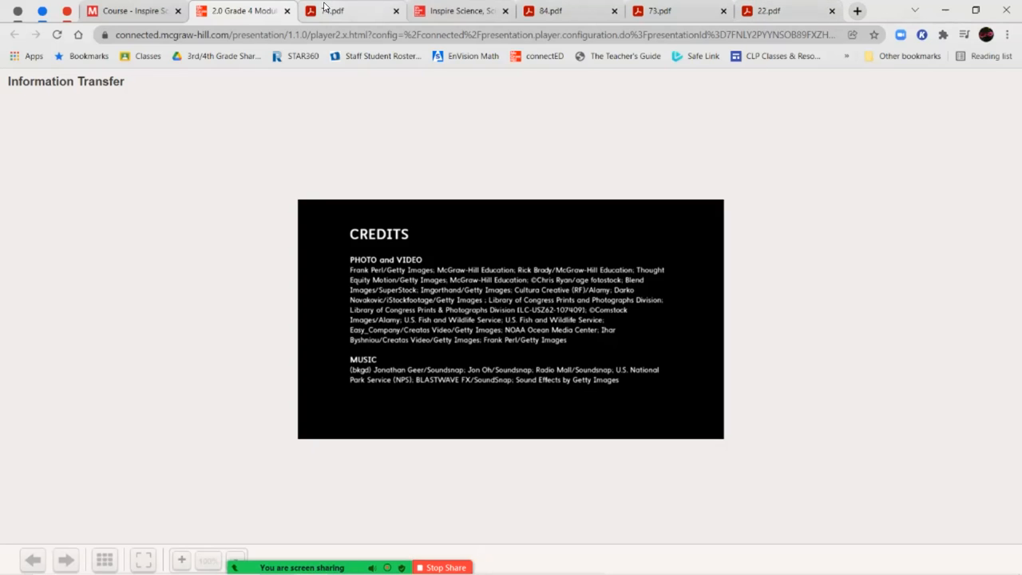
# Return to the 74 worksheet and scroll to the echo and echolocation-versus-sonar questions
pyautogui.click(336, 11)
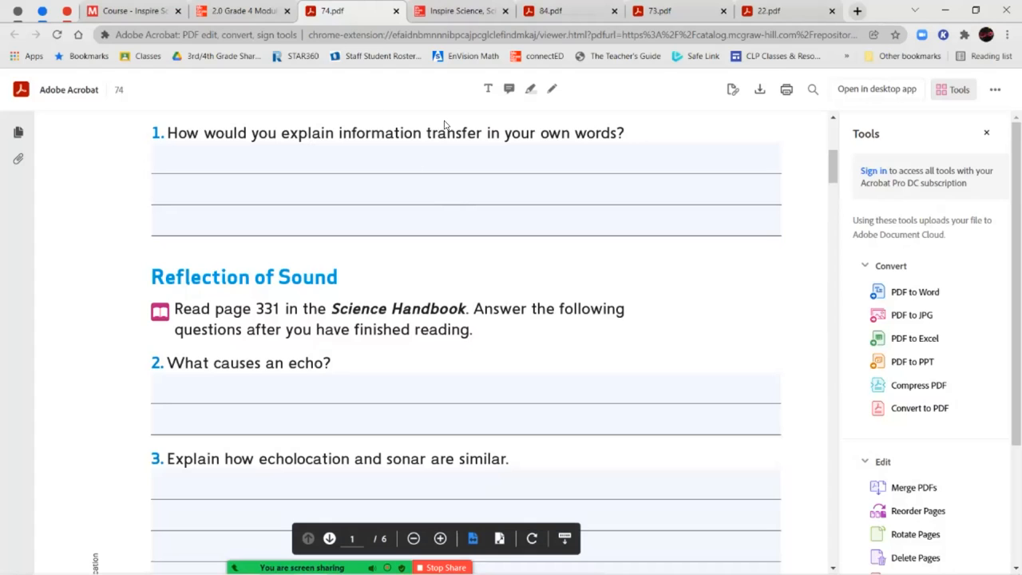
pyautogui.moveTo(410, 114)
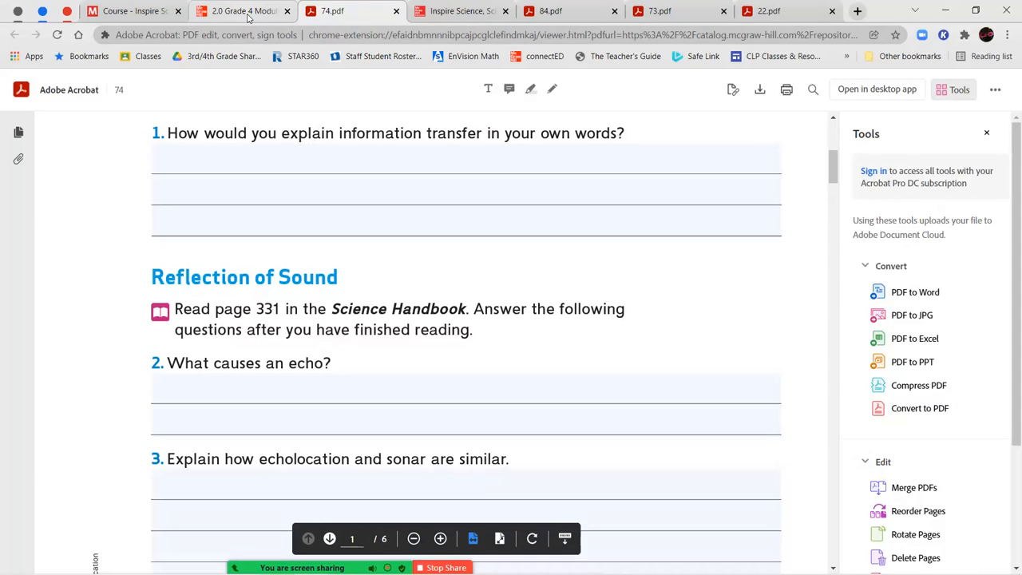
pyautogui.click(459, 10)
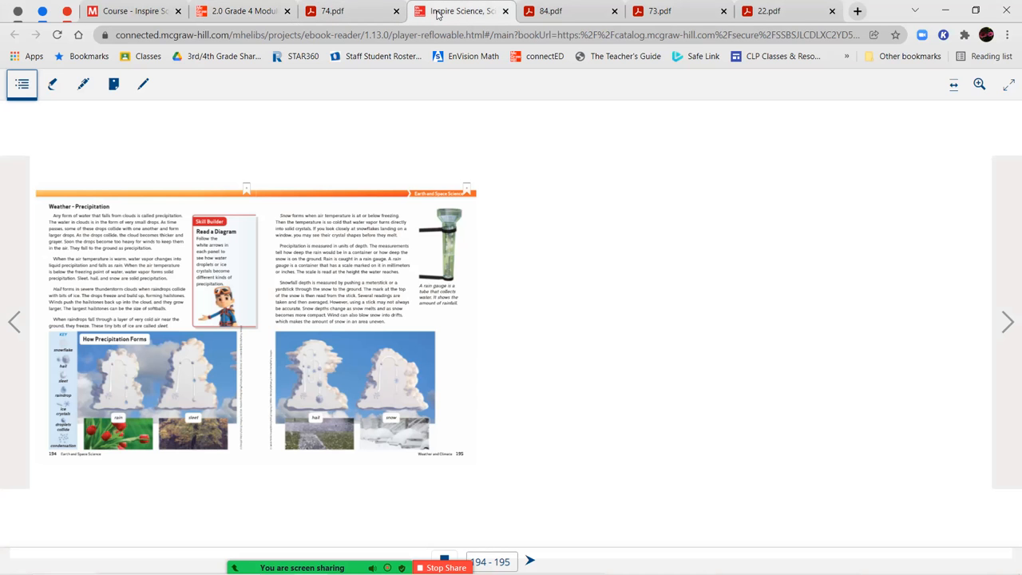
pyautogui.click(351, 10)
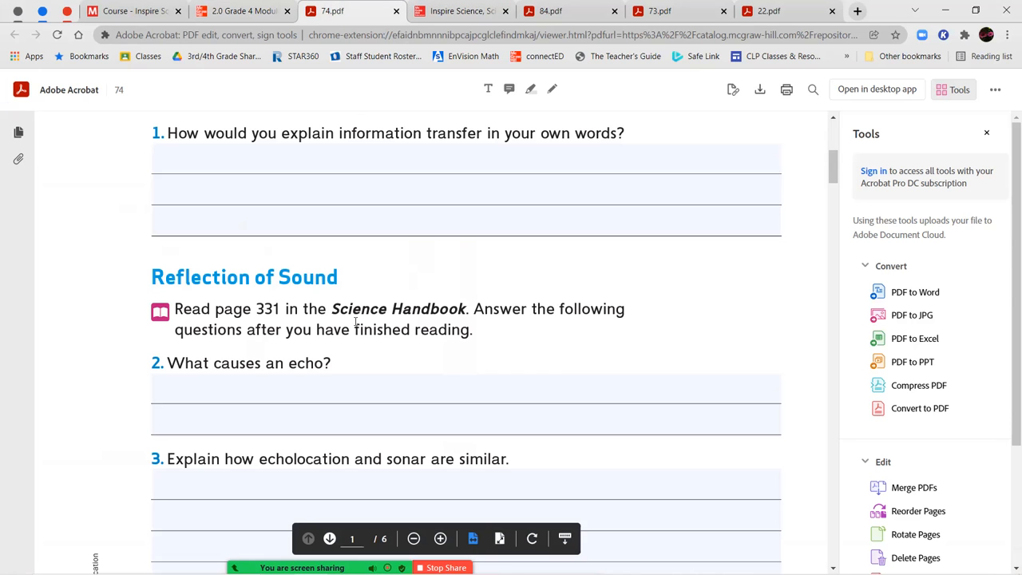
pyautogui.scroll(-3)
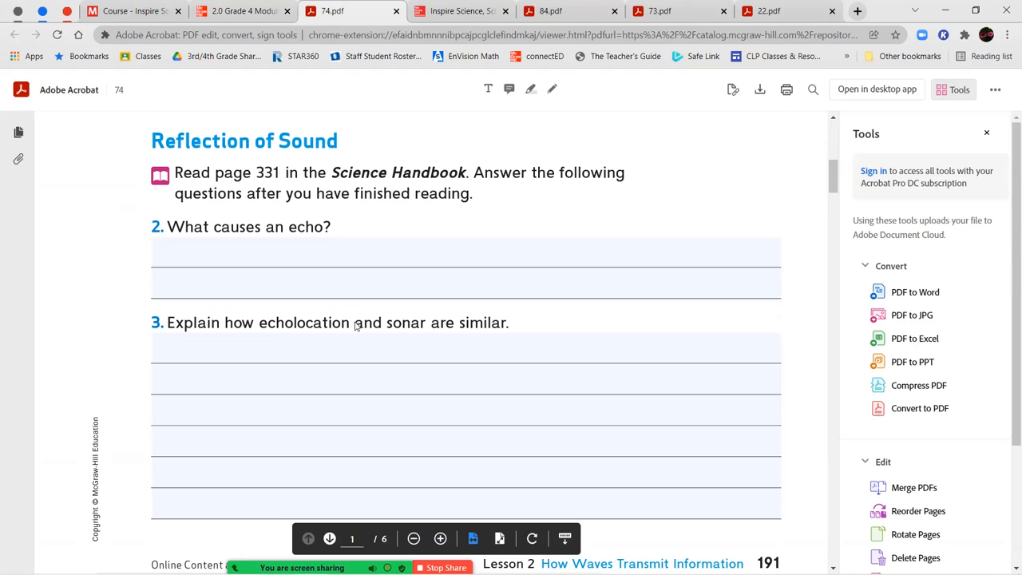
pyautogui.scroll(-3)
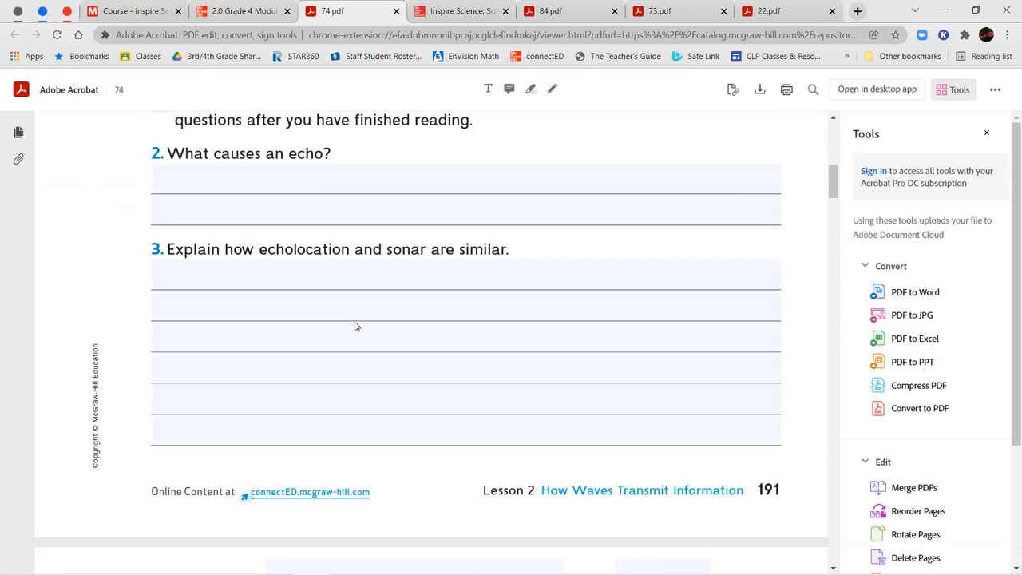
# Open the Science Handbook eBook fit to width on pages 330–331 about sound reflection
pyautogui.click(459, 11)
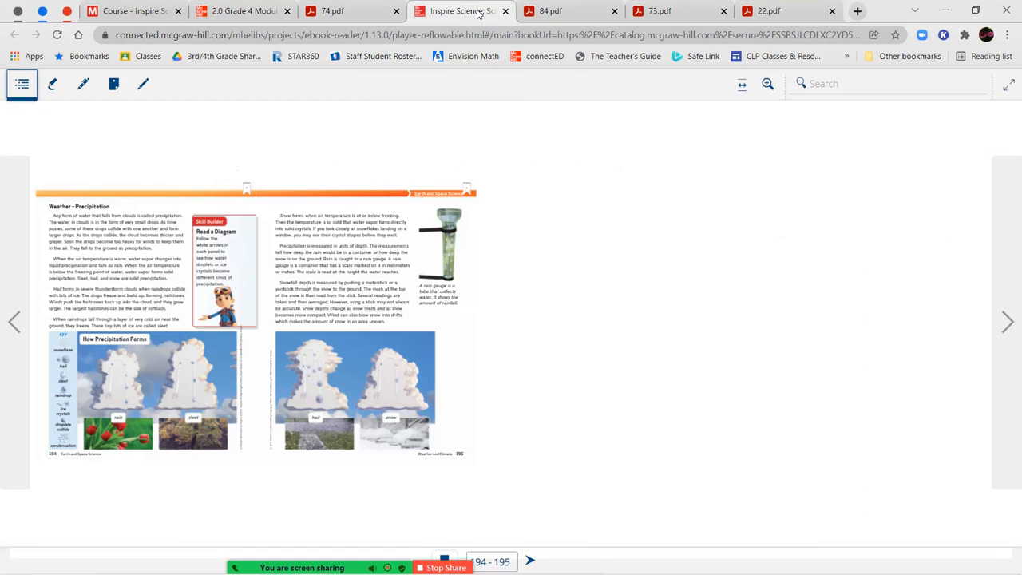
pyautogui.moveTo(633, 120)
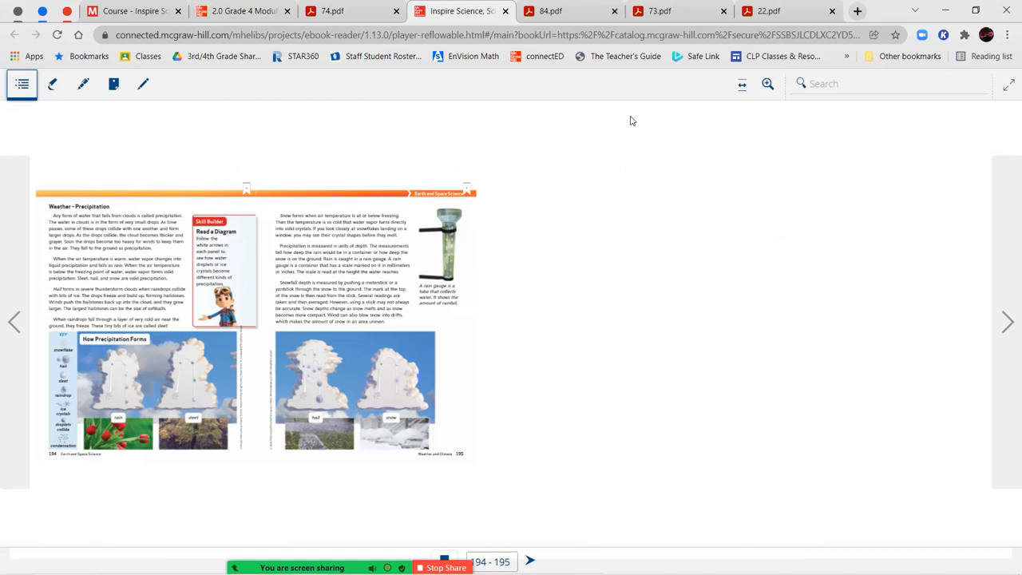
pyautogui.click(740, 83)
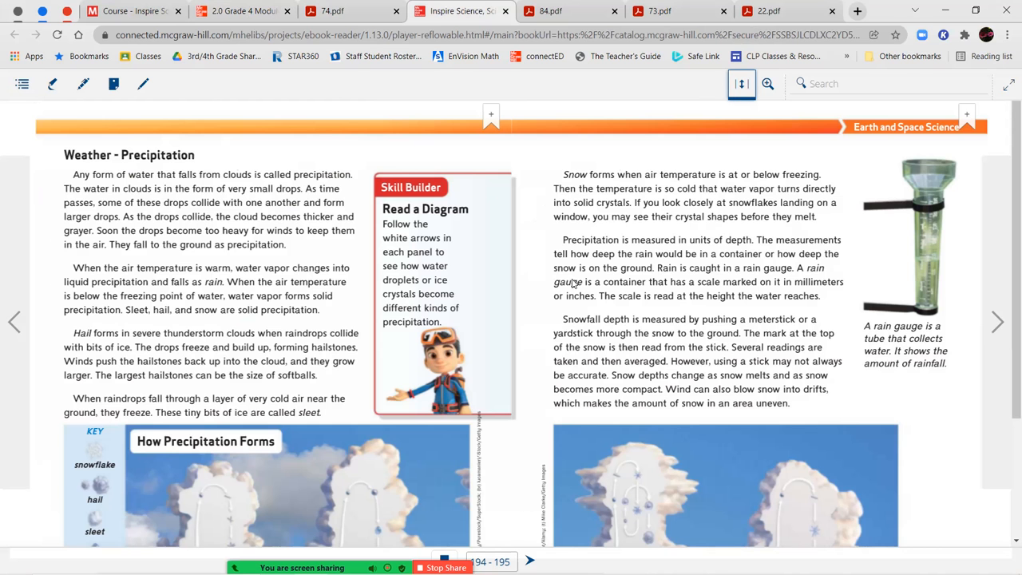
pyautogui.scroll(-3)
pyautogui.write('330 - 331')
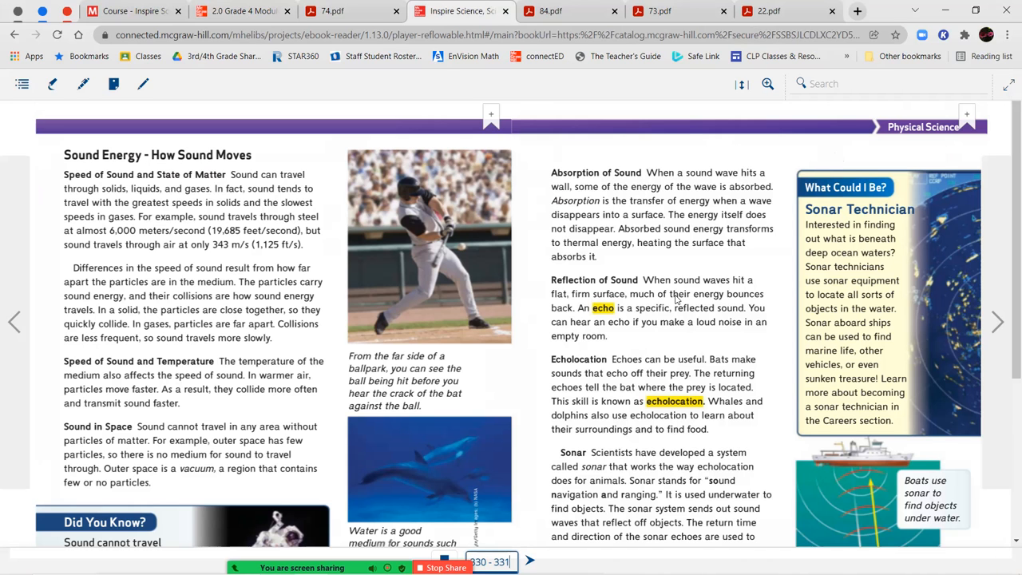
pyautogui.scroll(-3)
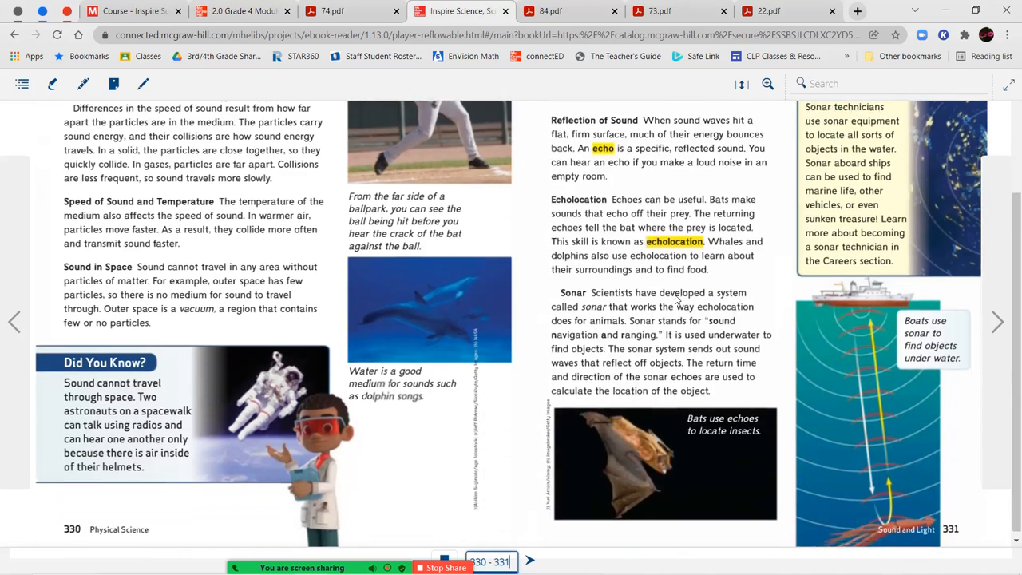
pyautogui.scroll(3)
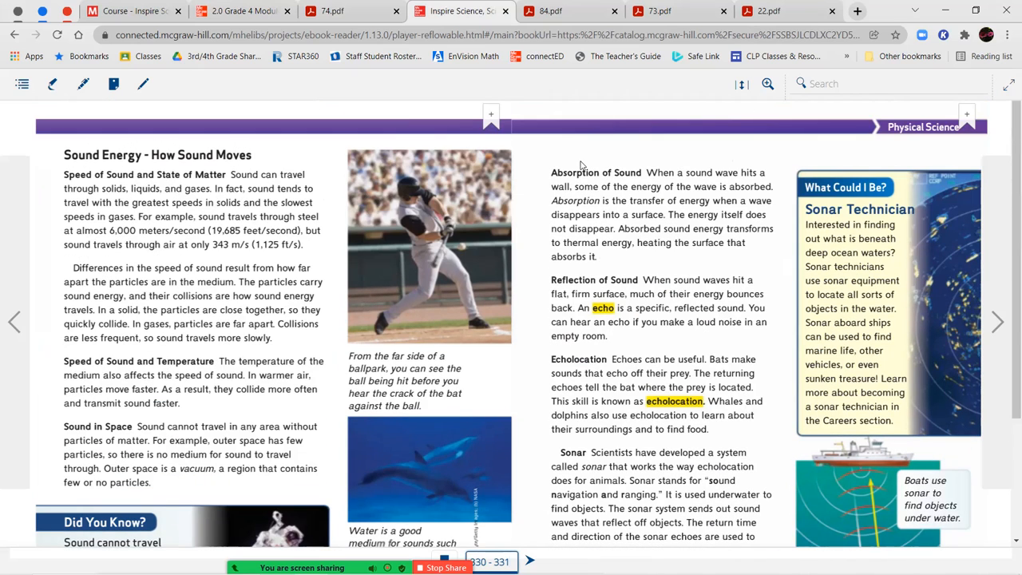
pyautogui.moveTo(634, 189)
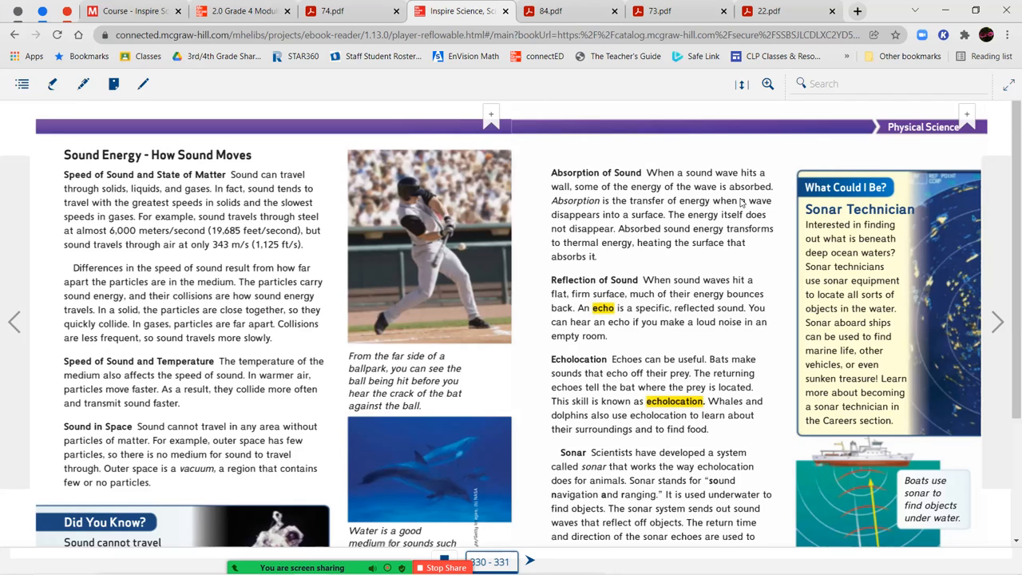
pyautogui.moveTo(652, 223)
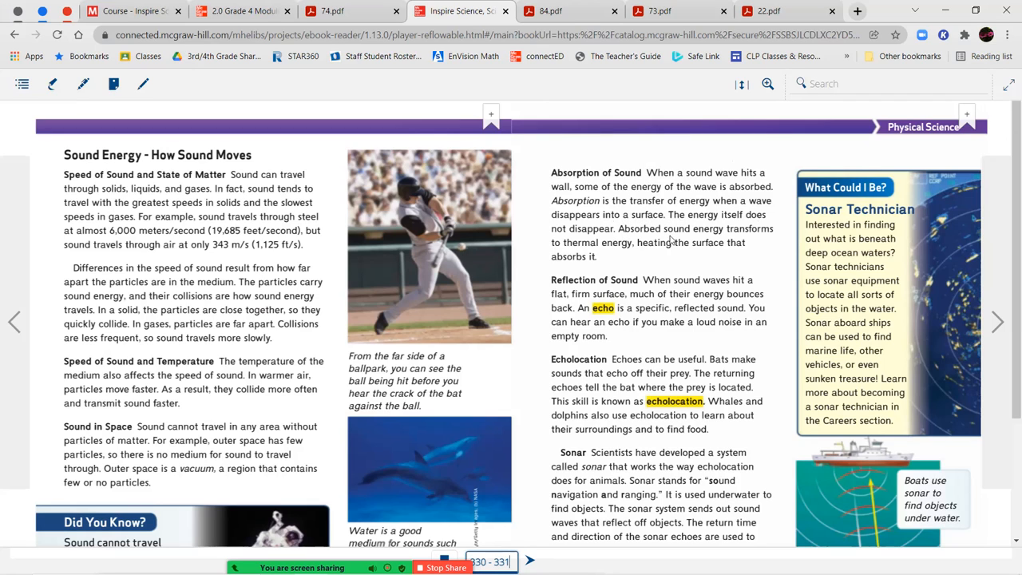
pyautogui.moveTo(615, 248)
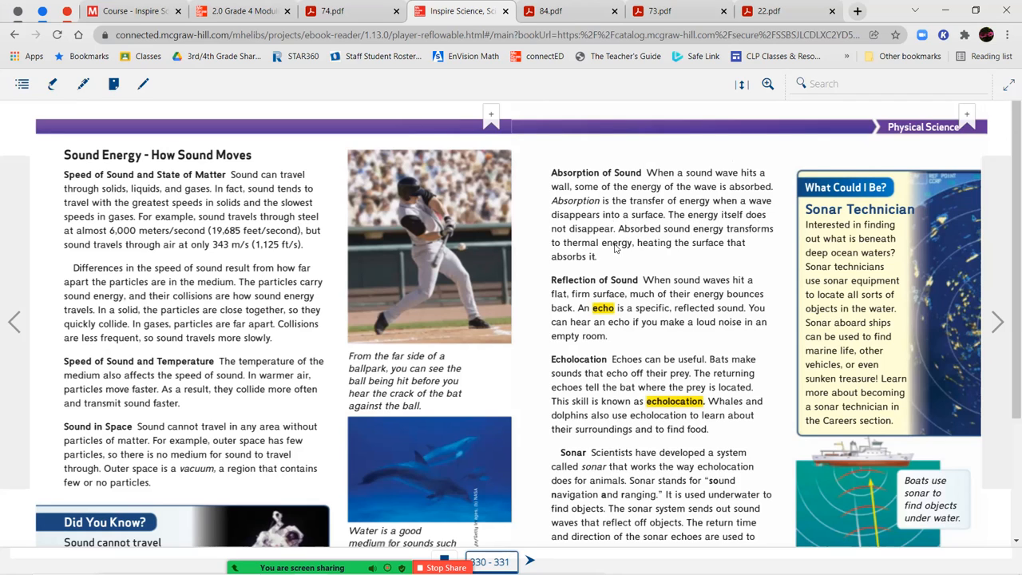
pyautogui.moveTo(609, 254)
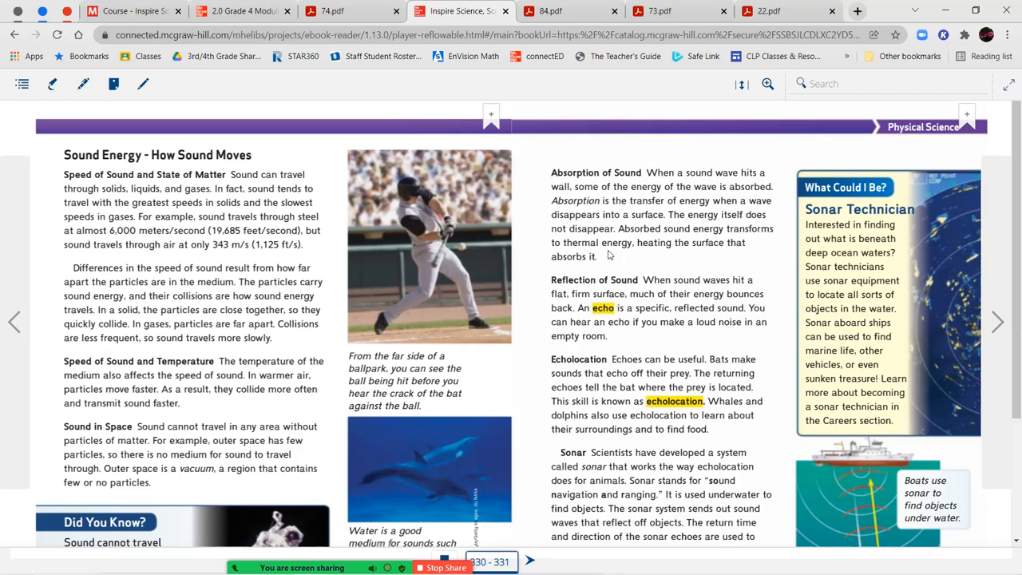
pyautogui.moveTo(573, 298)
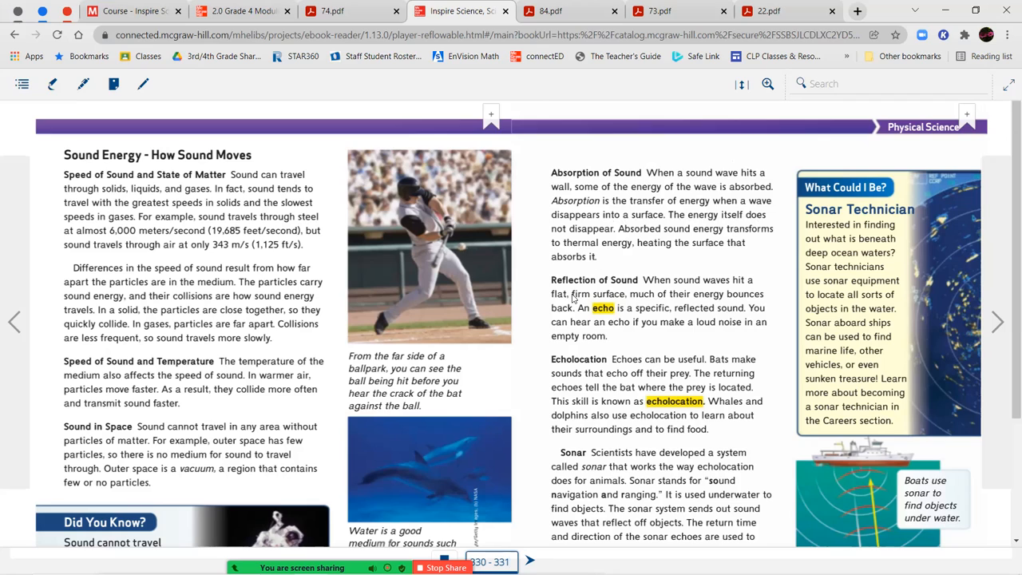
pyautogui.moveTo(674, 290)
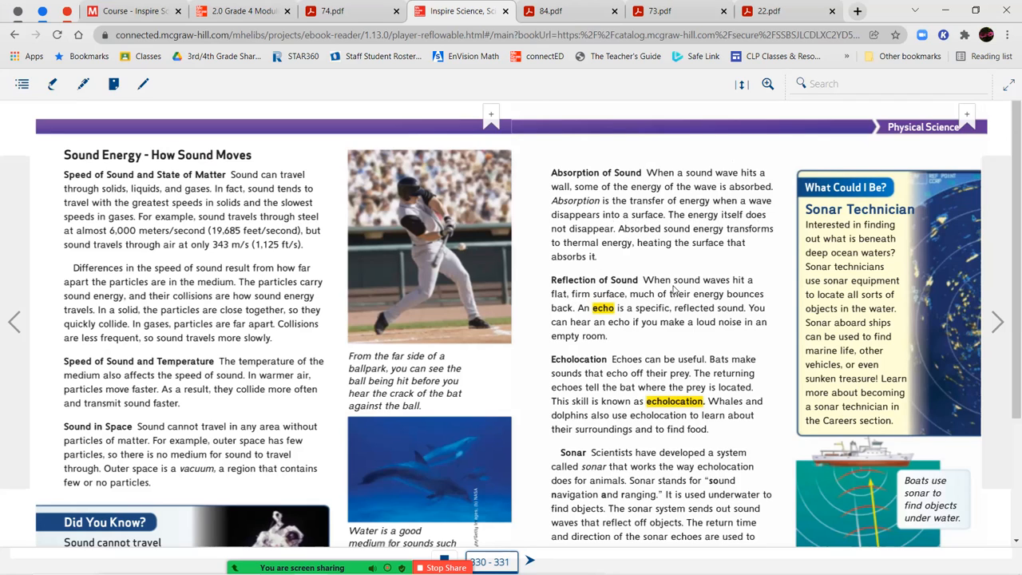
pyautogui.moveTo(641, 301)
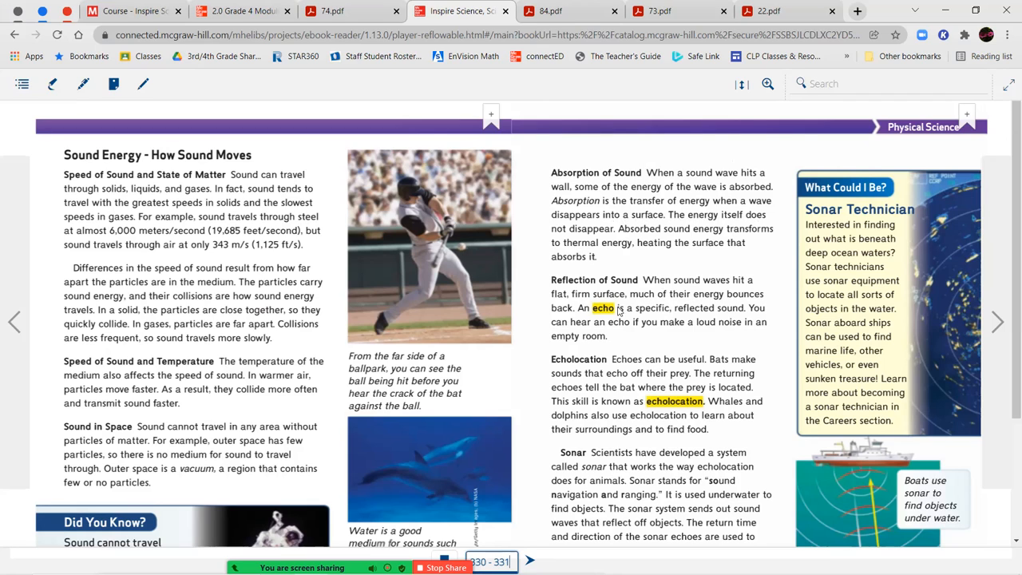
pyautogui.moveTo(605, 317)
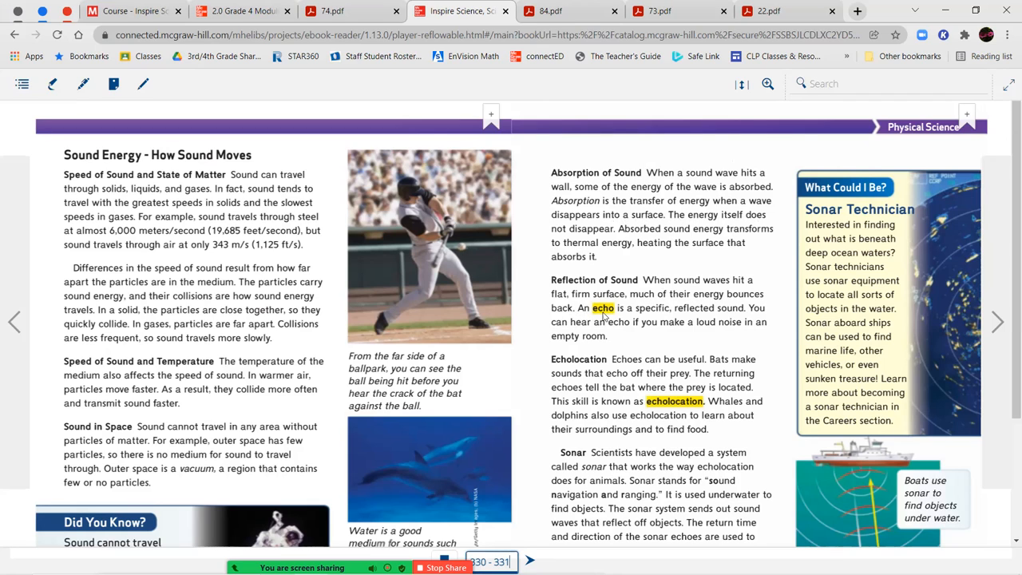
pyautogui.moveTo(748, 315)
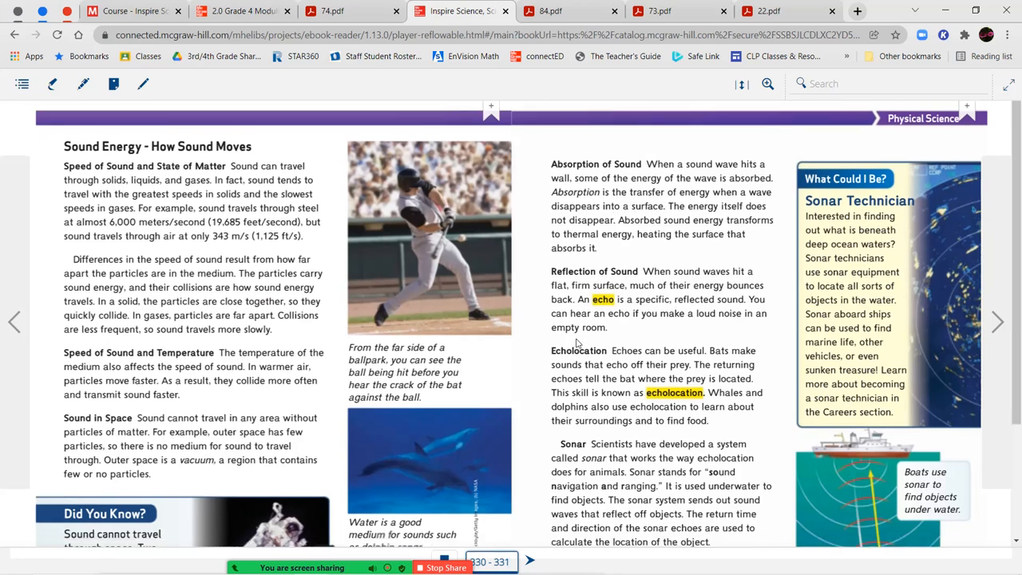
# Scroll the spread down to the bat photo and astronaut Did You Know box
pyautogui.scroll(-3)
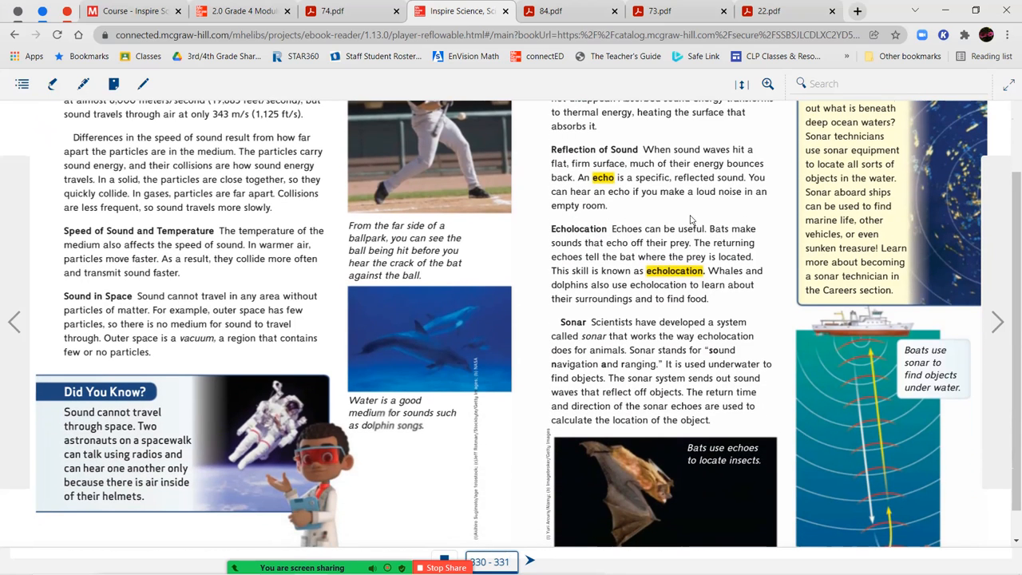
pyautogui.moveTo(749, 240)
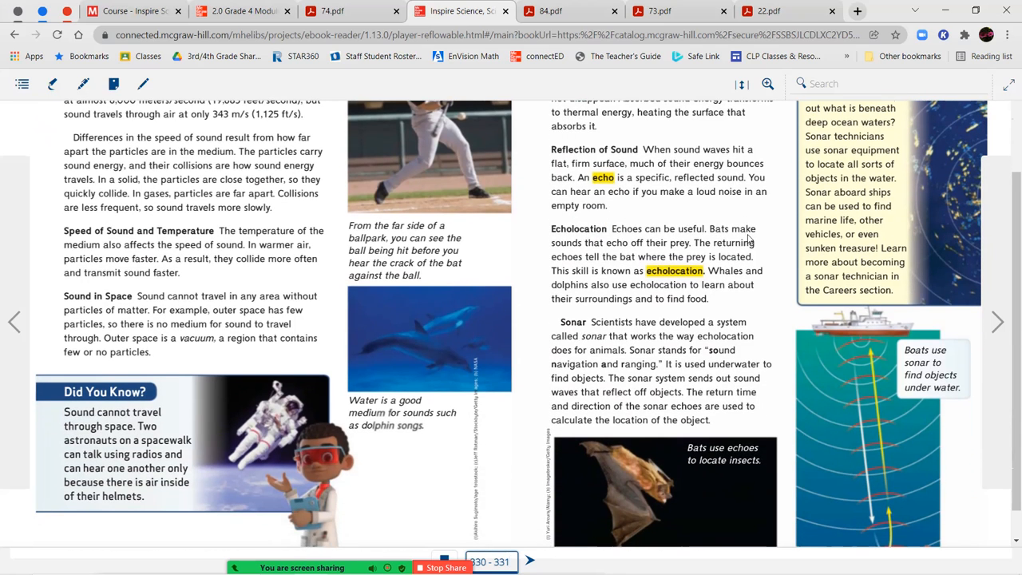
pyautogui.moveTo(686, 250)
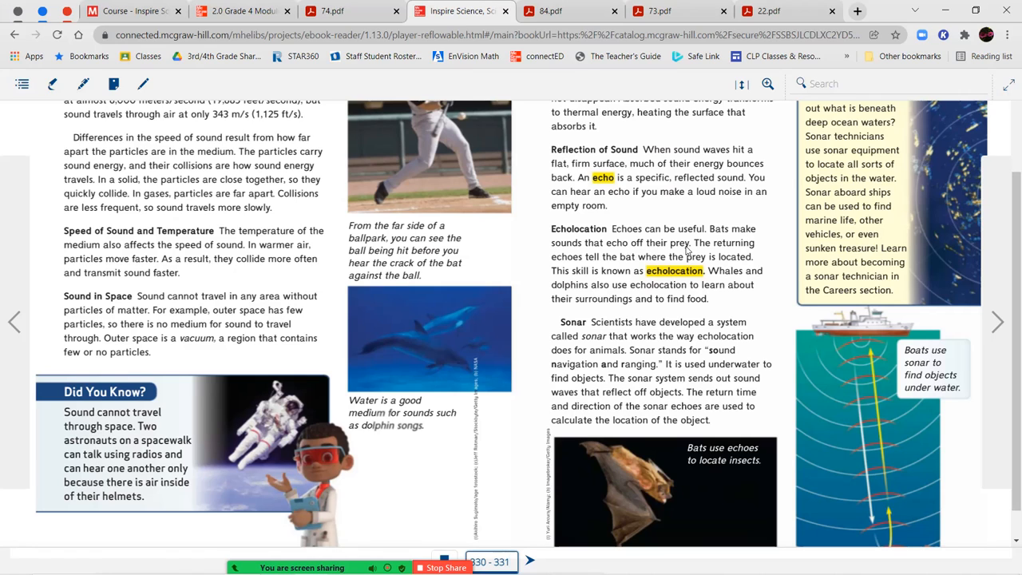
pyautogui.moveTo(666, 263)
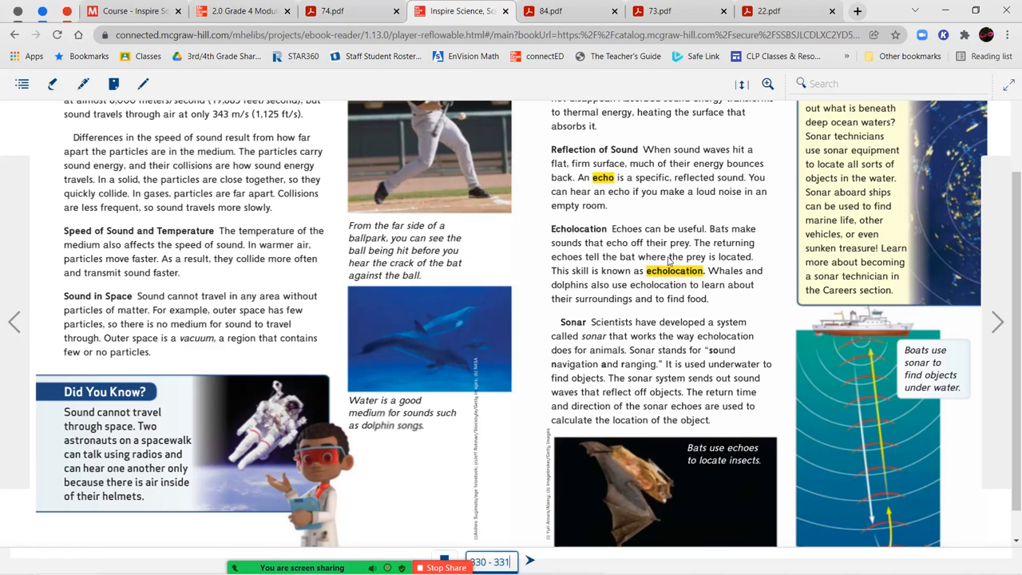
pyautogui.moveTo(761, 261)
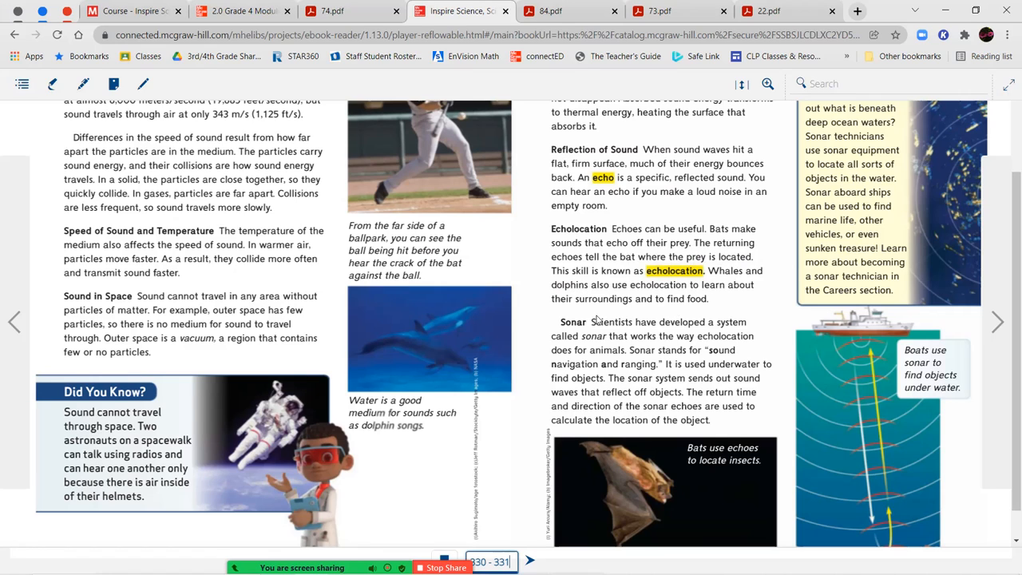
pyautogui.moveTo(688, 309)
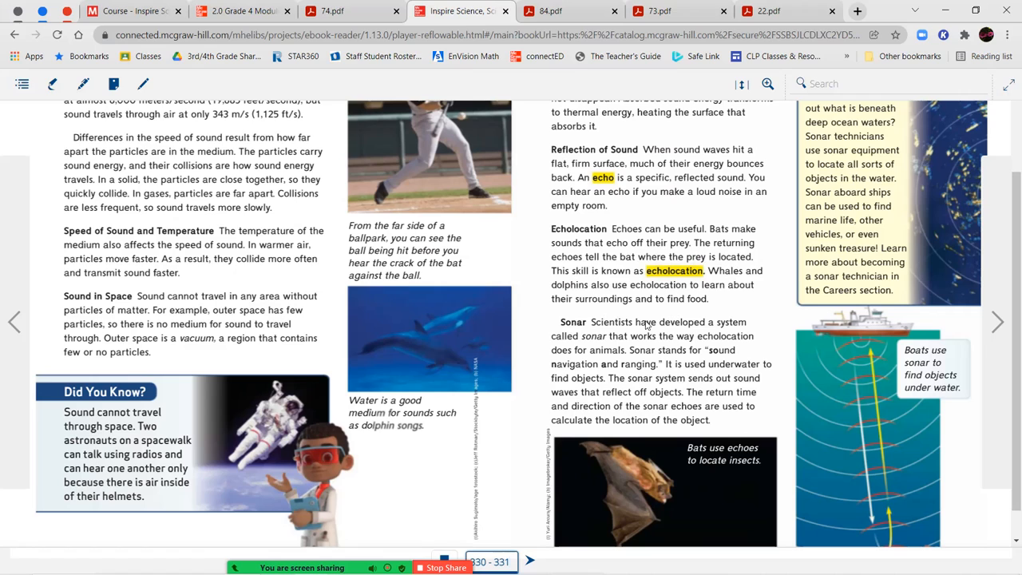
pyautogui.moveTo(756, 317)
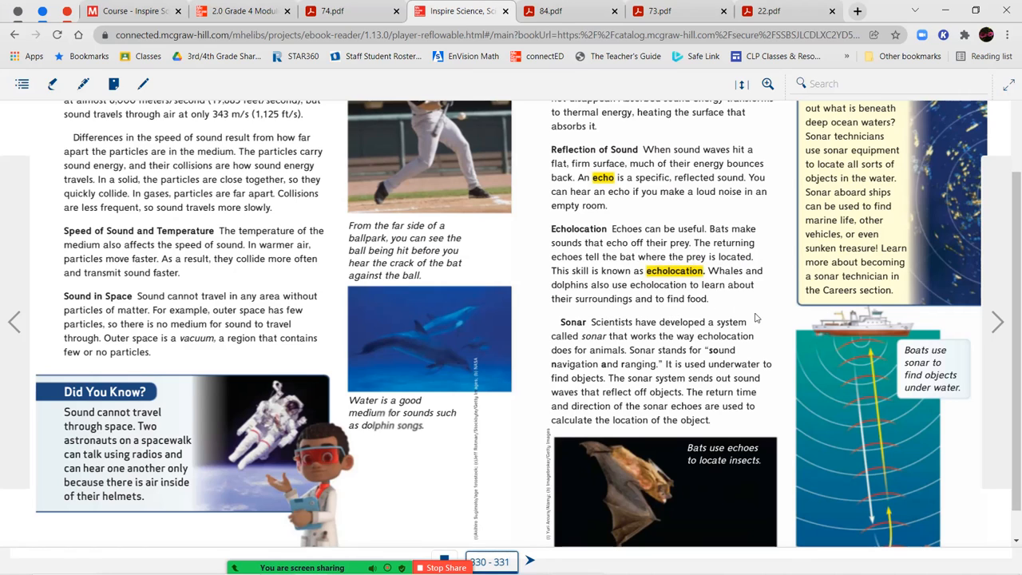
pyautogui.moveTo(763, 336)
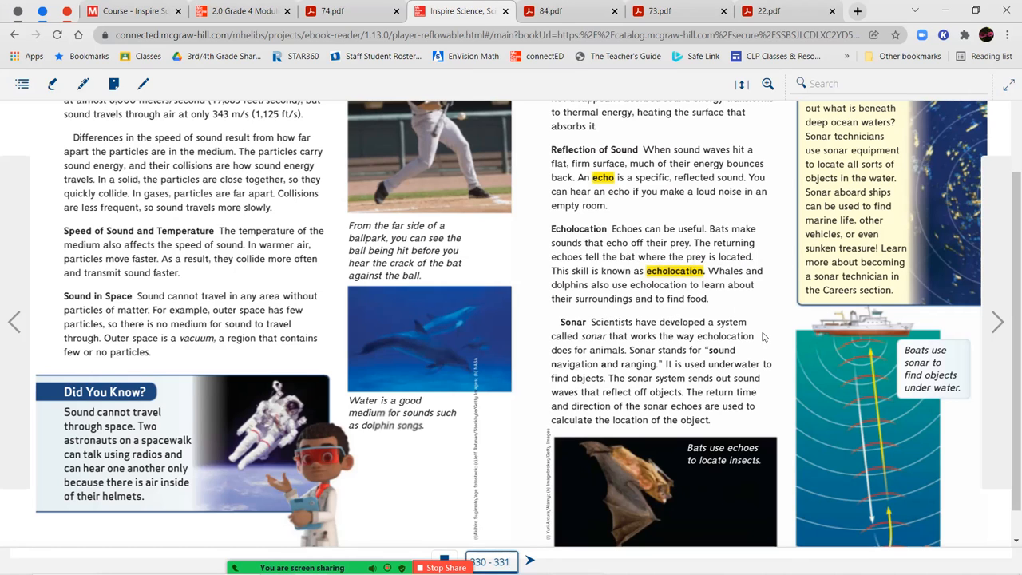
pyautogui.moveTo(740, 352)
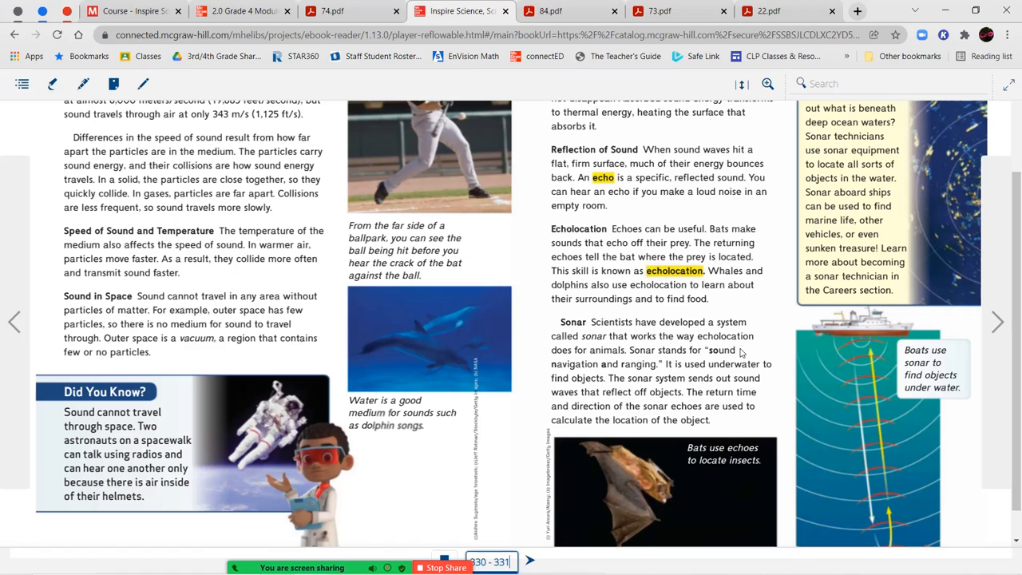
pyautogui.moveTo(621, 385)
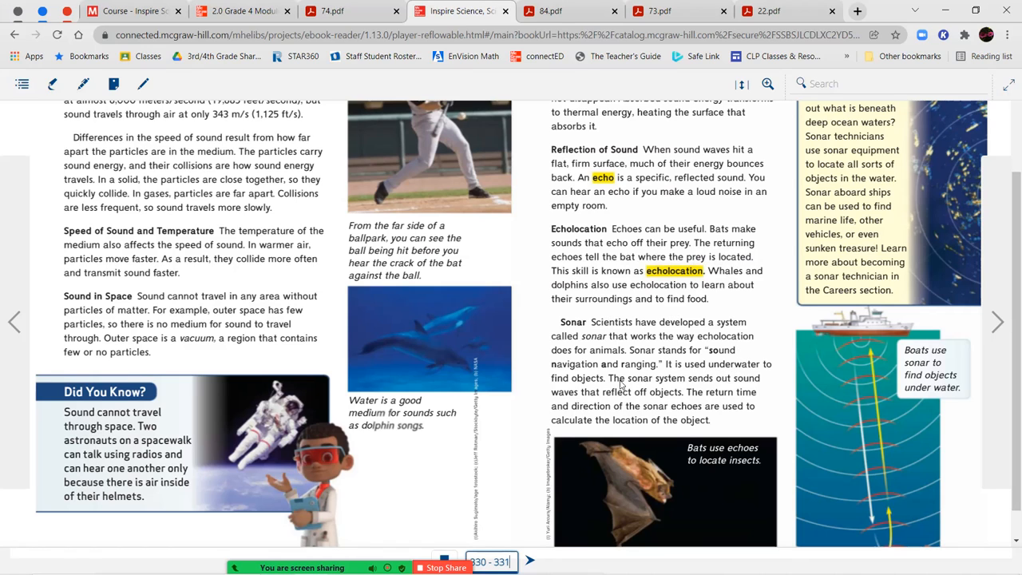
pyautogui.moveTo(725, 381)
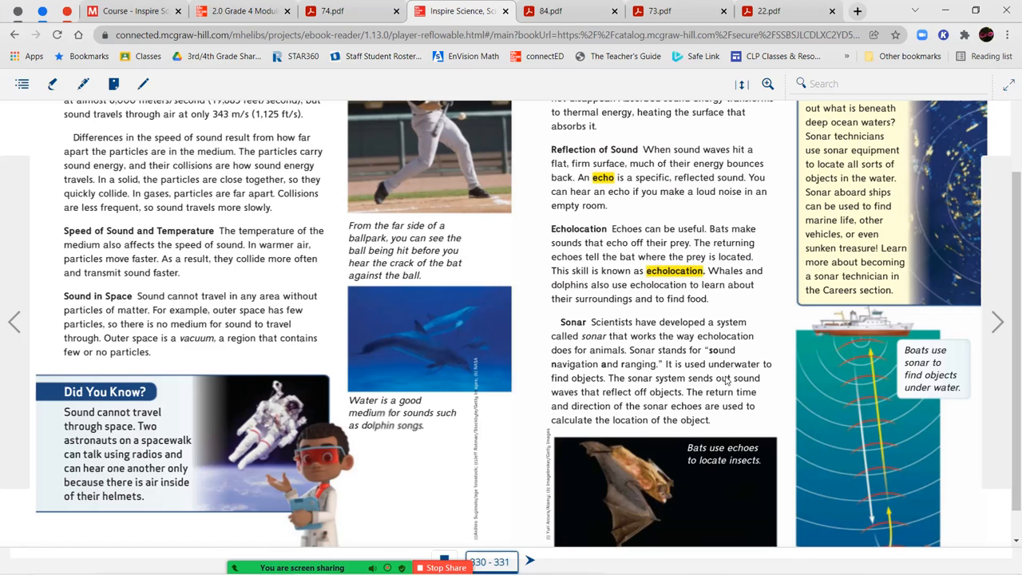
pyautogui.moveTo(767, 382)
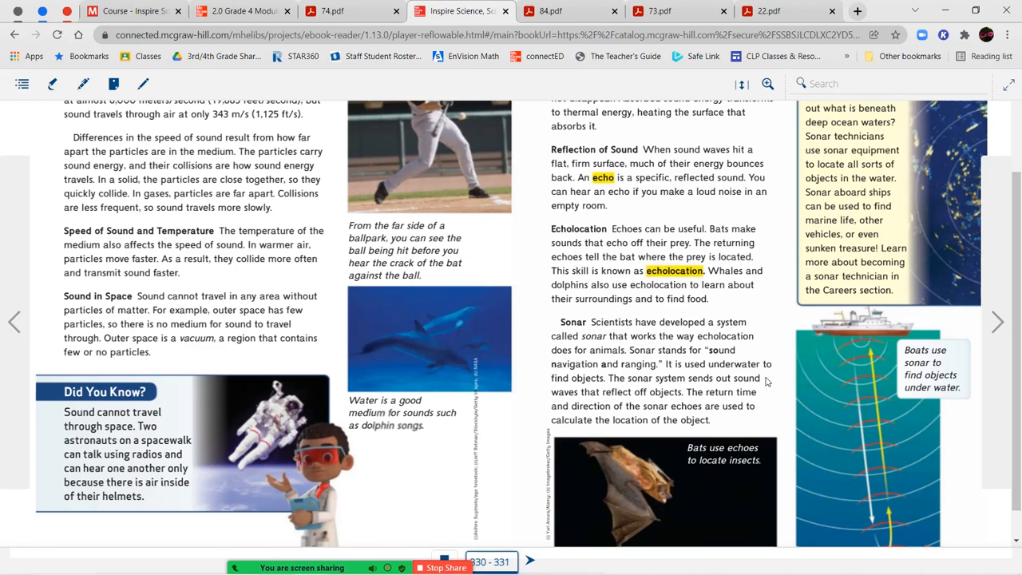
pyautogui.moveTo(758, 395)
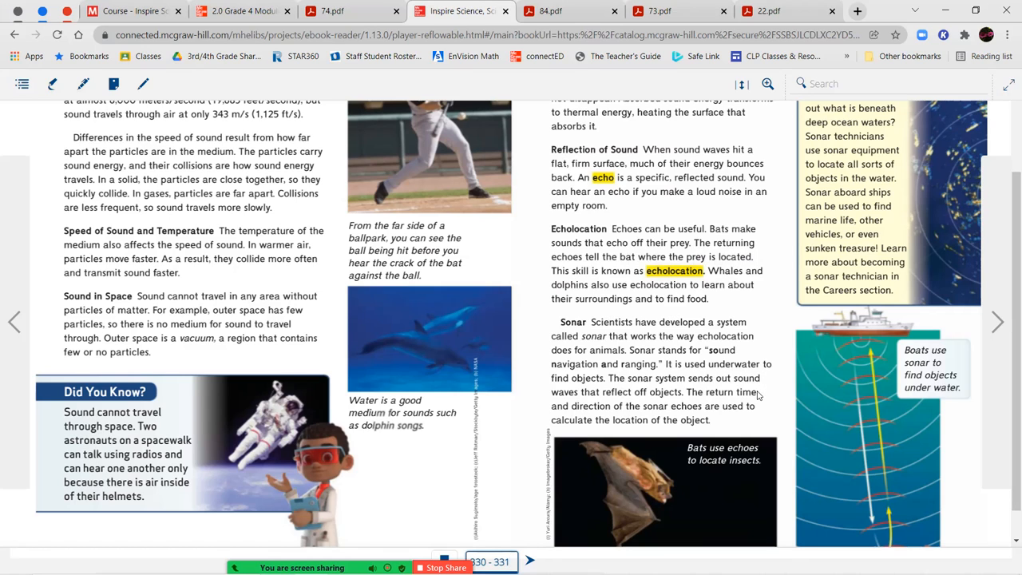
pyautogui.moveTo(765, 401)
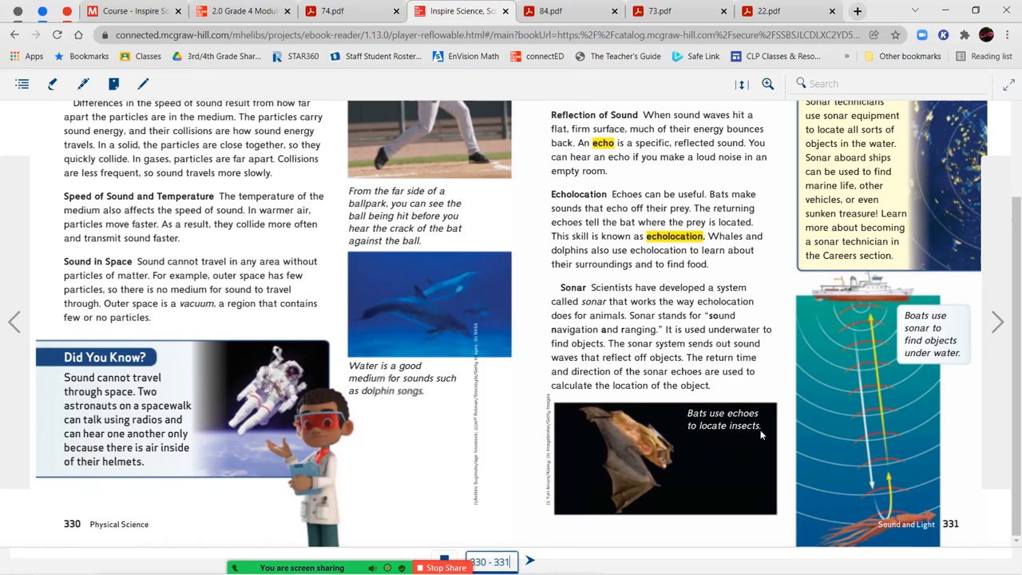
pyautogui.scroll(3)
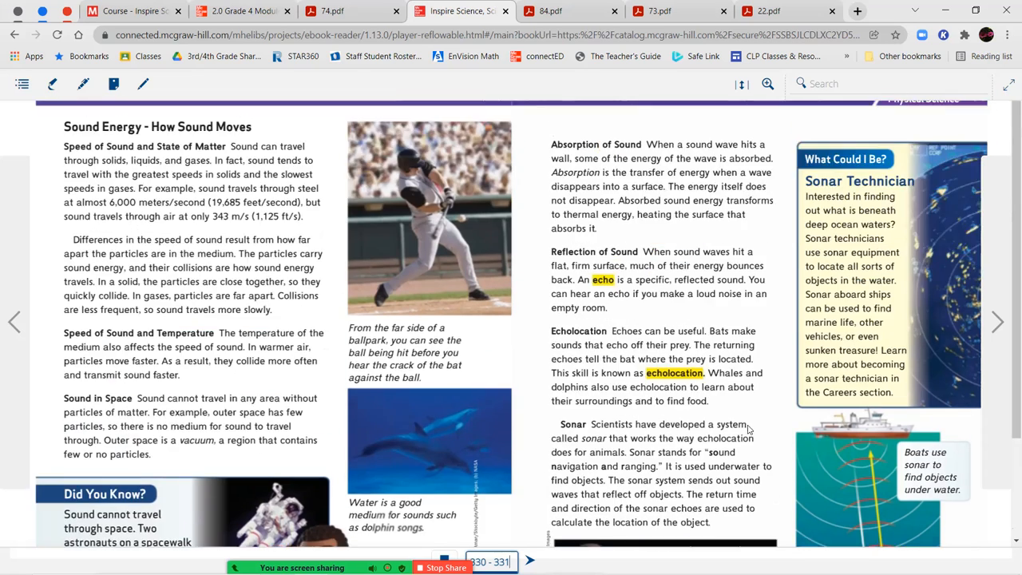
pyautogui.scroll(3)
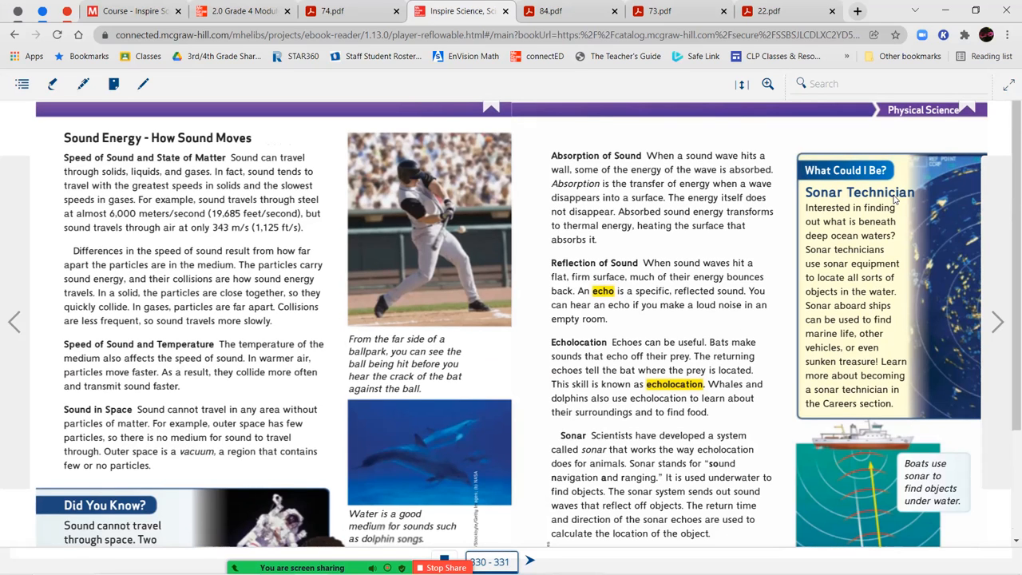
pyautogui.moveTo(854, 229)
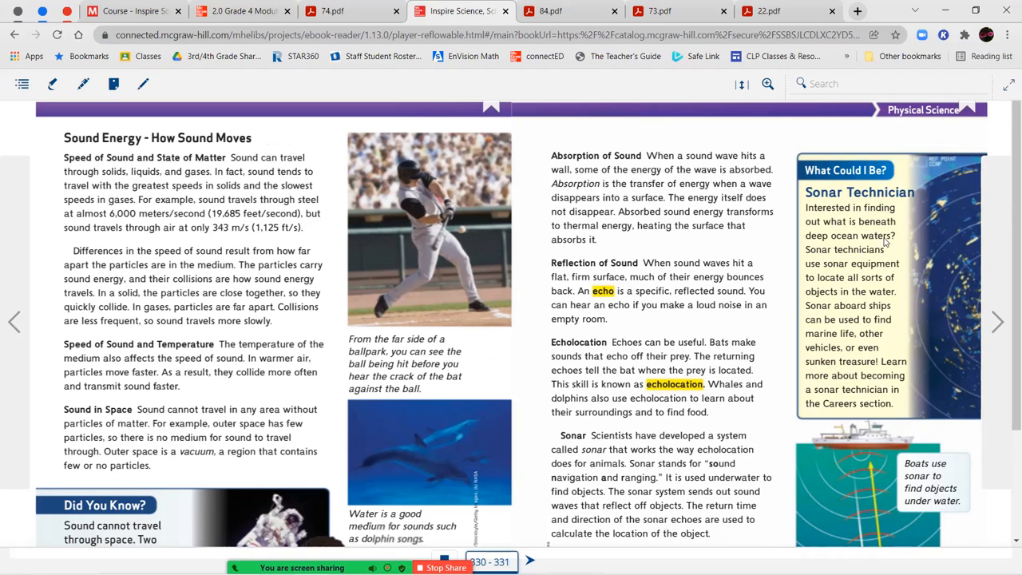
pyautogui.moveTo(881, 273)
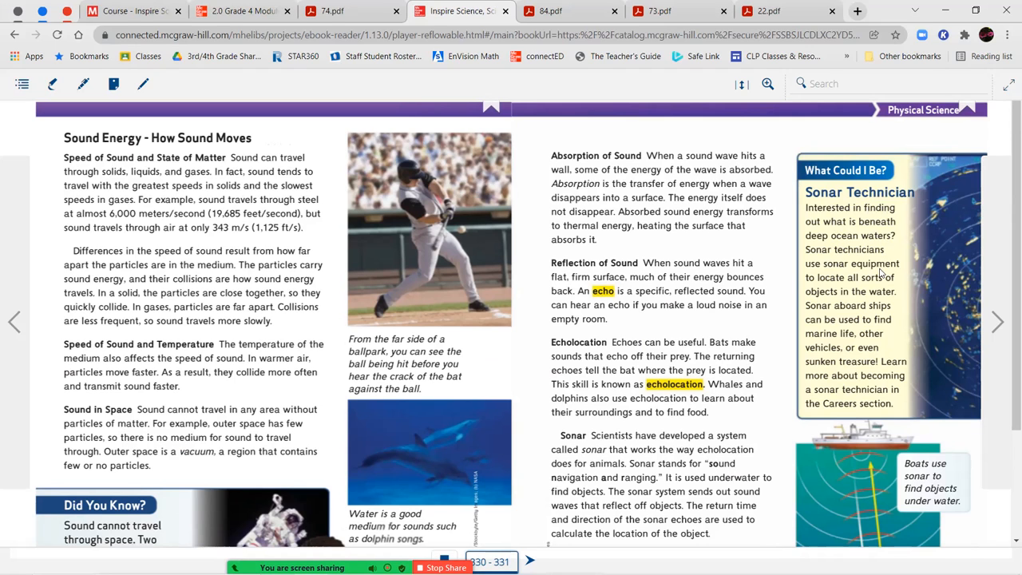
pyautogui.scroll(-3)
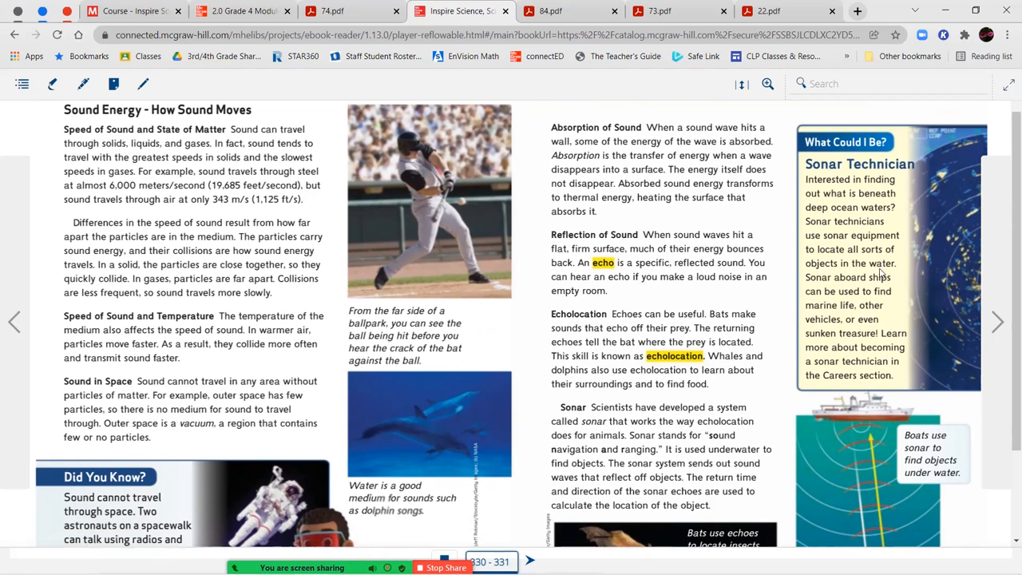
pyautogui.scroll(-3)
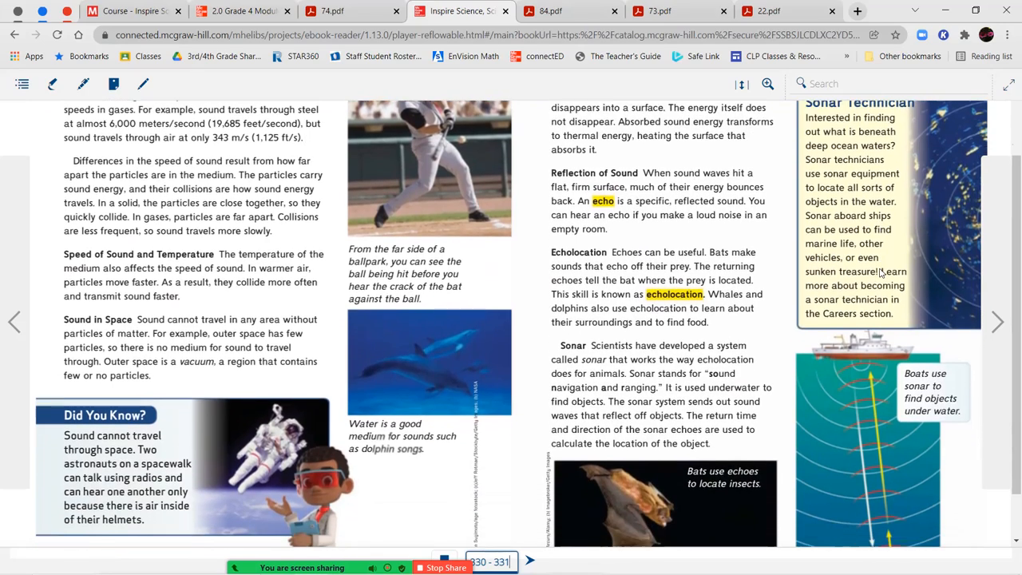
pyautogui.scroll(-3)
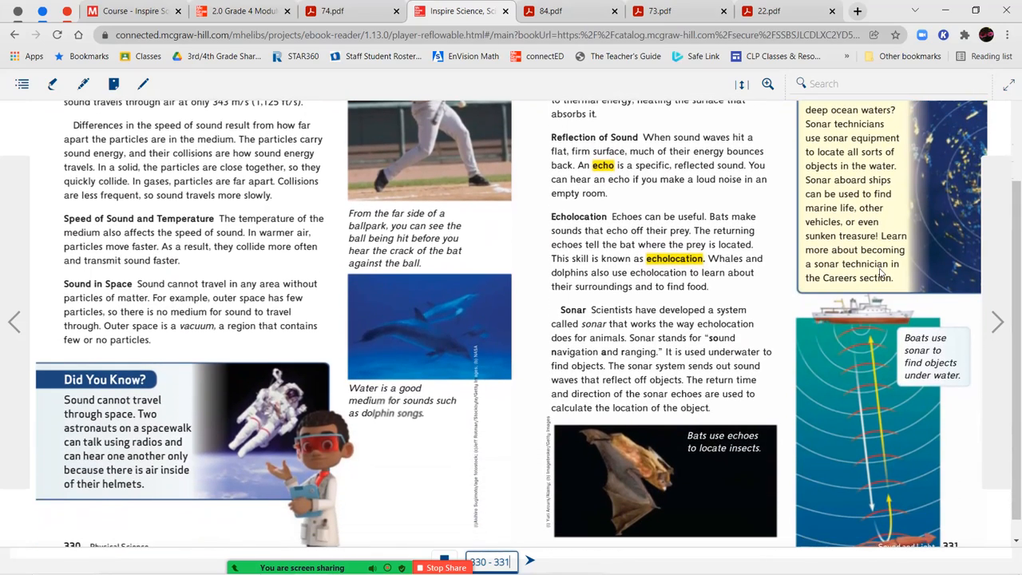
pyautogui.scroll(-3)
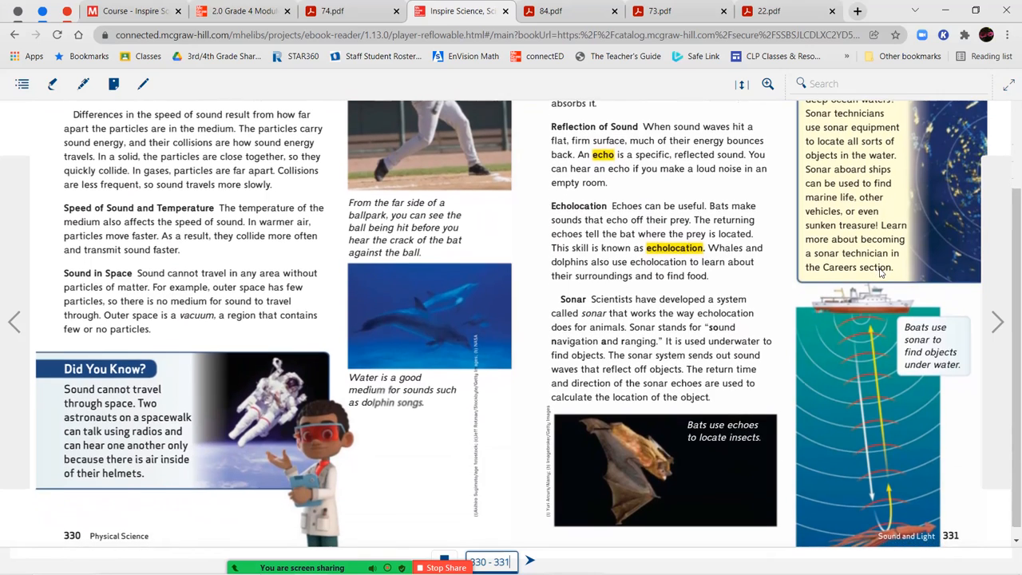
pyautogui.scroll(3)
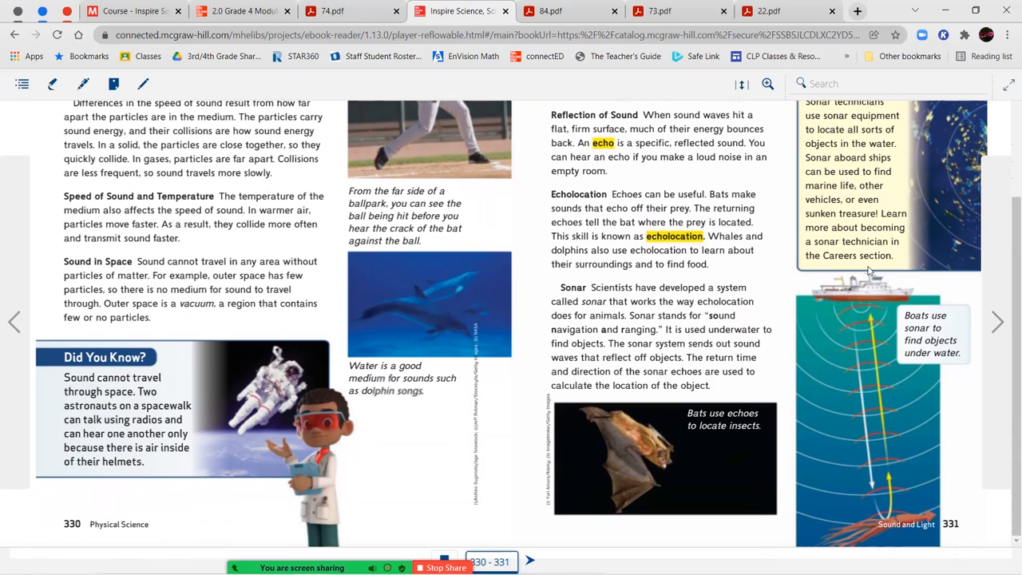
pyautogui.moveTo(950, 337)
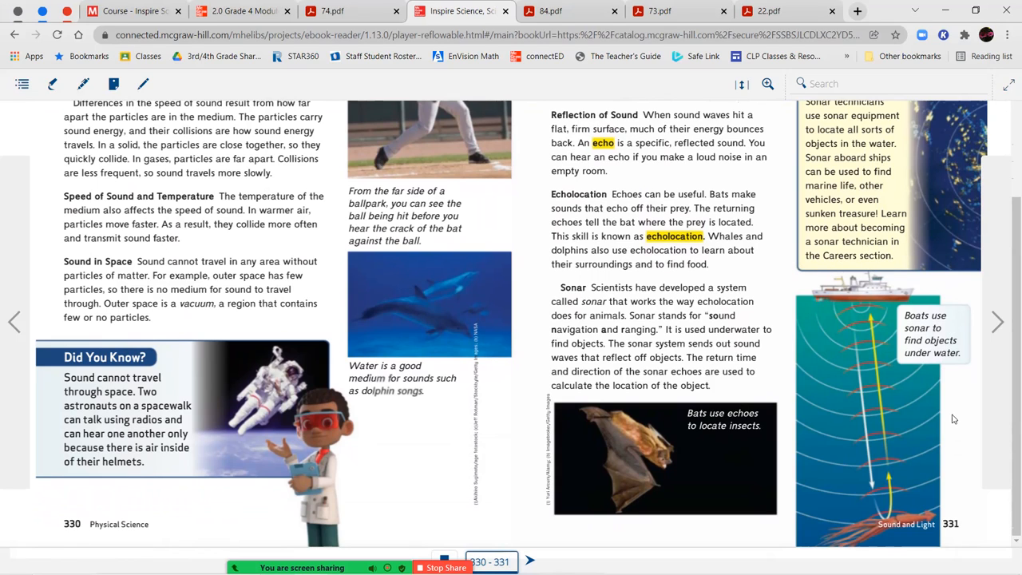
pyautogui.click(331, 10)
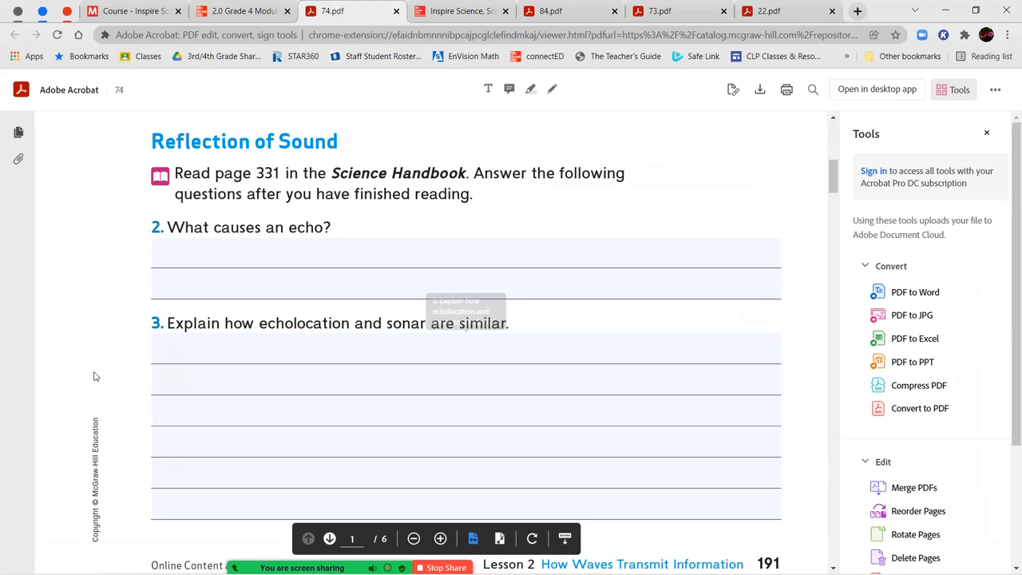
pyautogui.moveTo(136, 388)
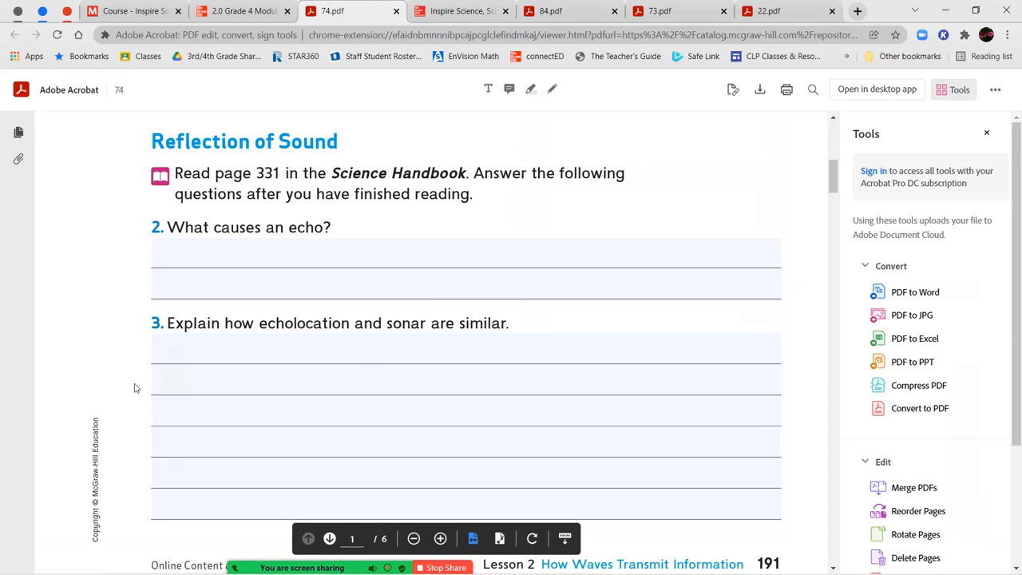
# Scroll the 74 worksheet down to the Echolocation in Animals page
pyautogui.scroll(-3)
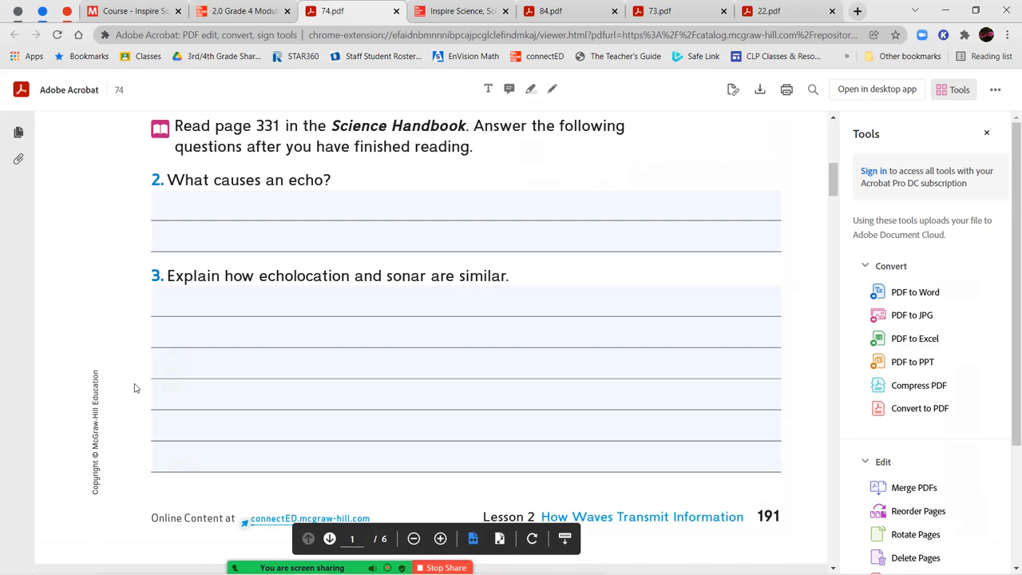
pyautogui.scroll(-3)
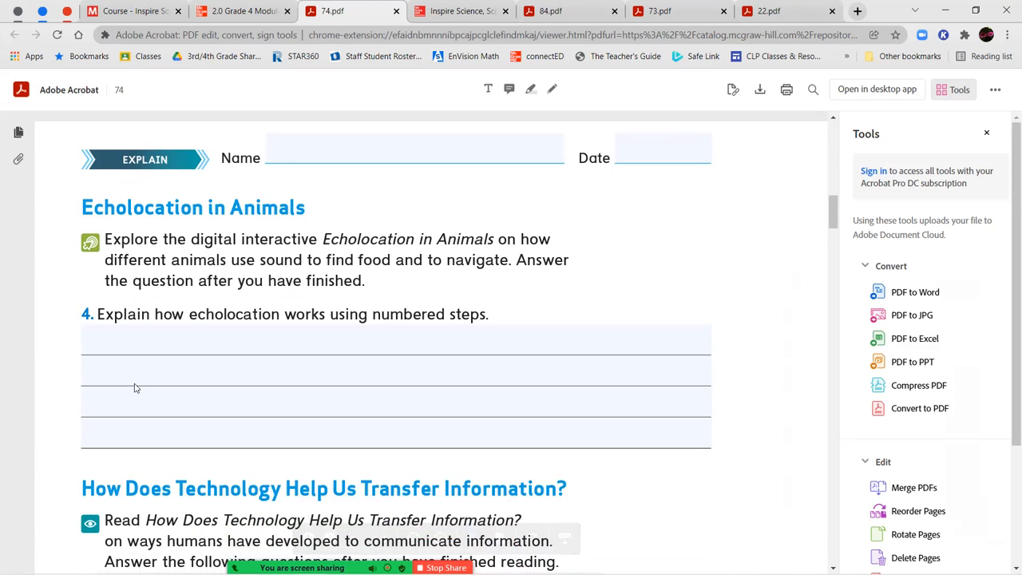
# Switch to the Grade 4 module presentation and advance three slides to Echolocation in Animals
pyautogui.scroll(-3)
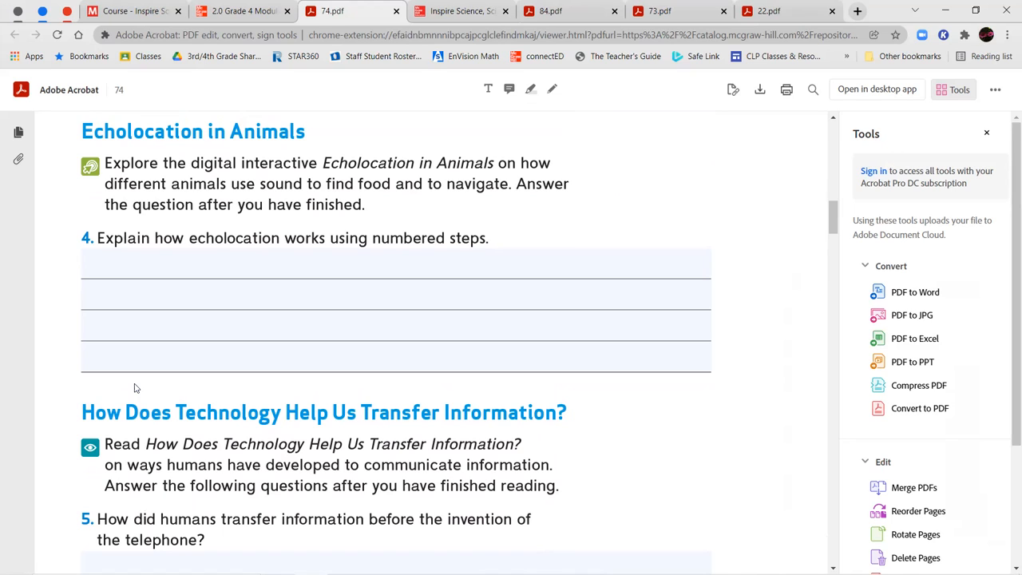
pyautogui.moveTo(36, 368)
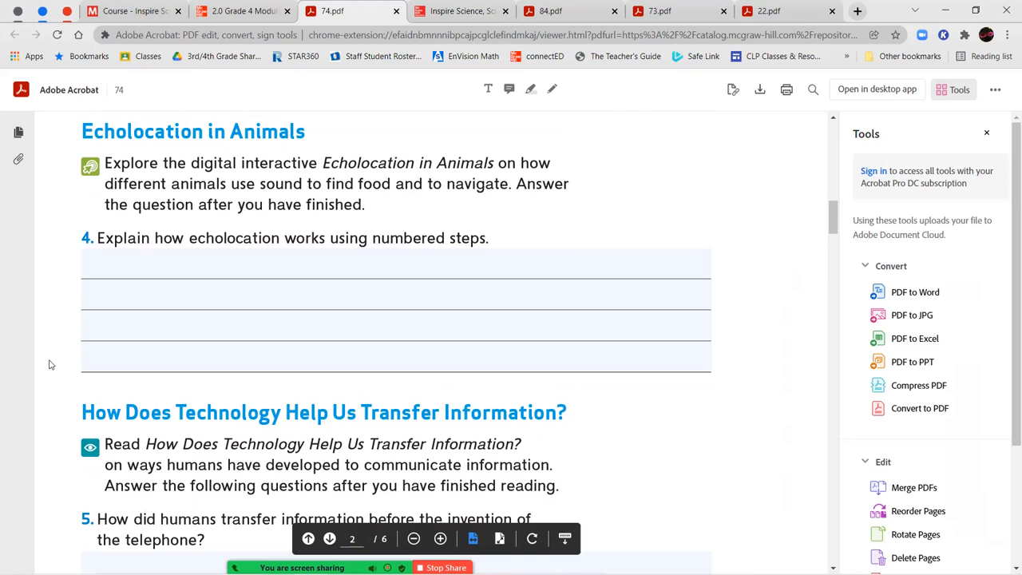
pyautogui.moveTo(55, 341)
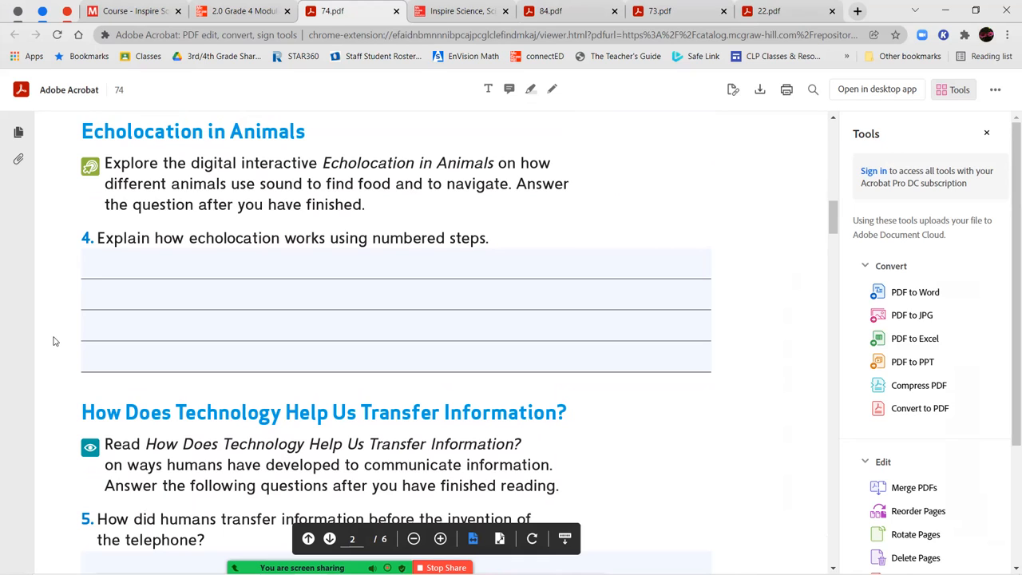
pyautogui.moveTo(58, 264)
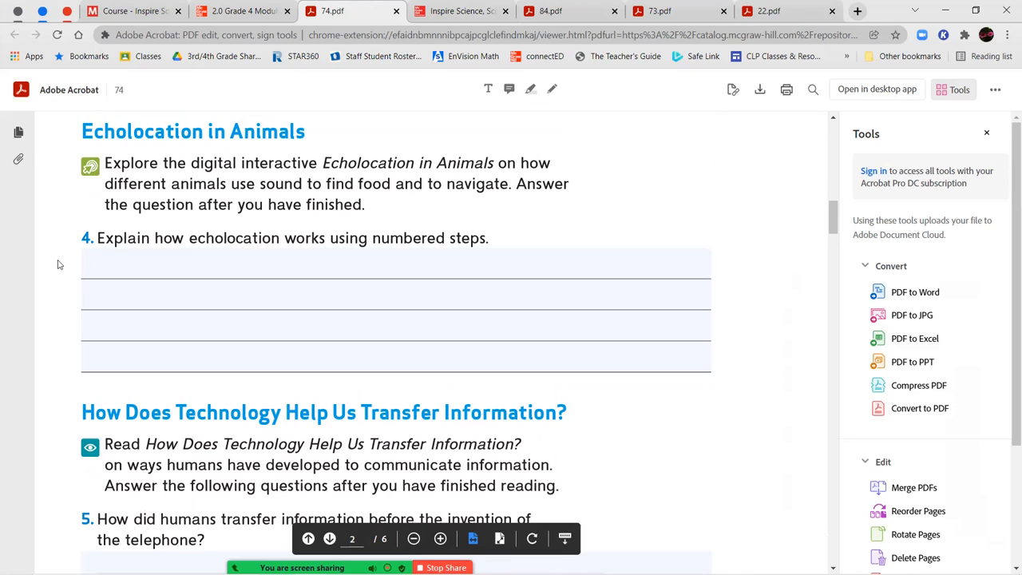
pyautogui.click(242, 10)
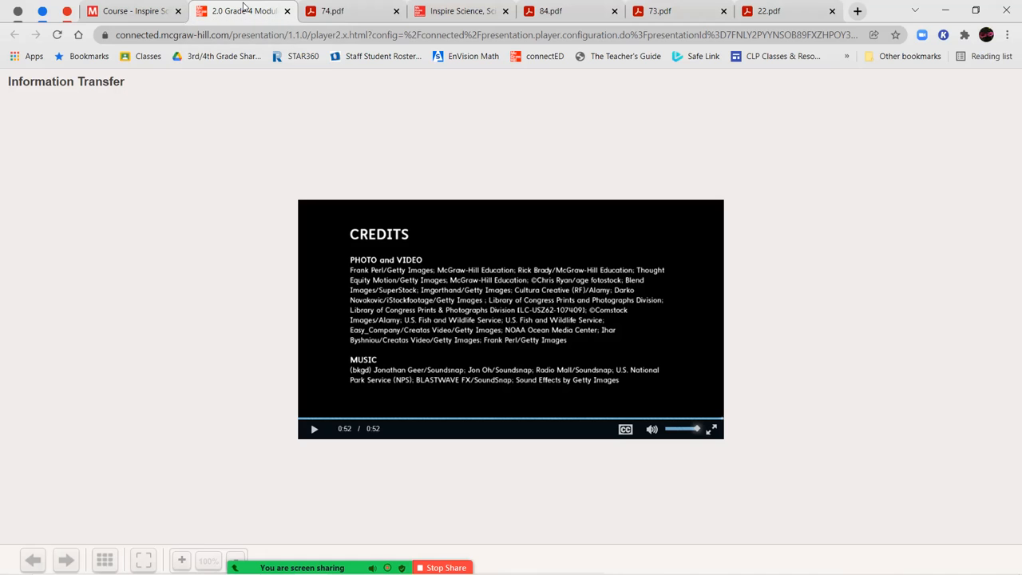
pyautogui.click(65, 560)
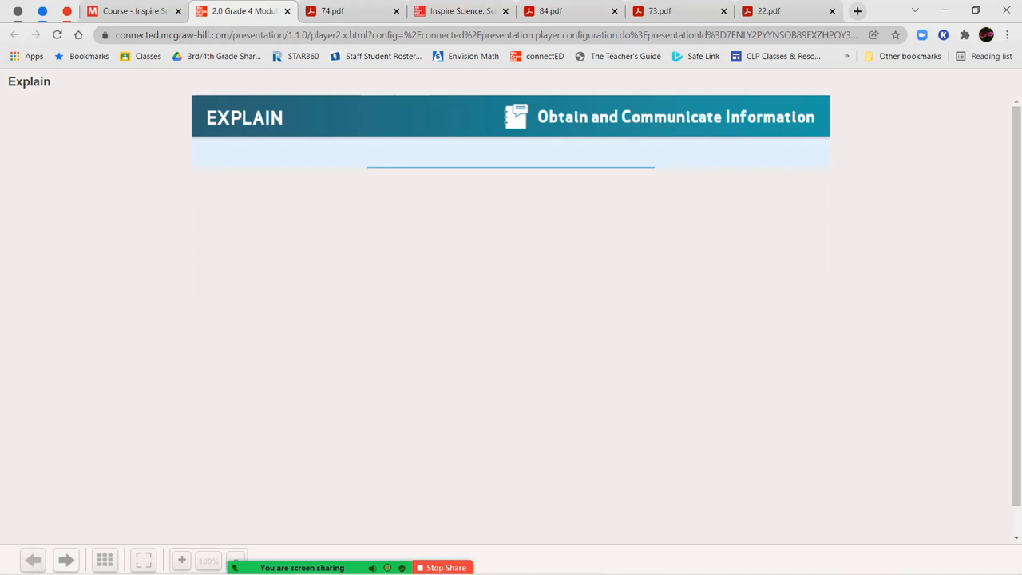
pyautogui.click(66, 559)
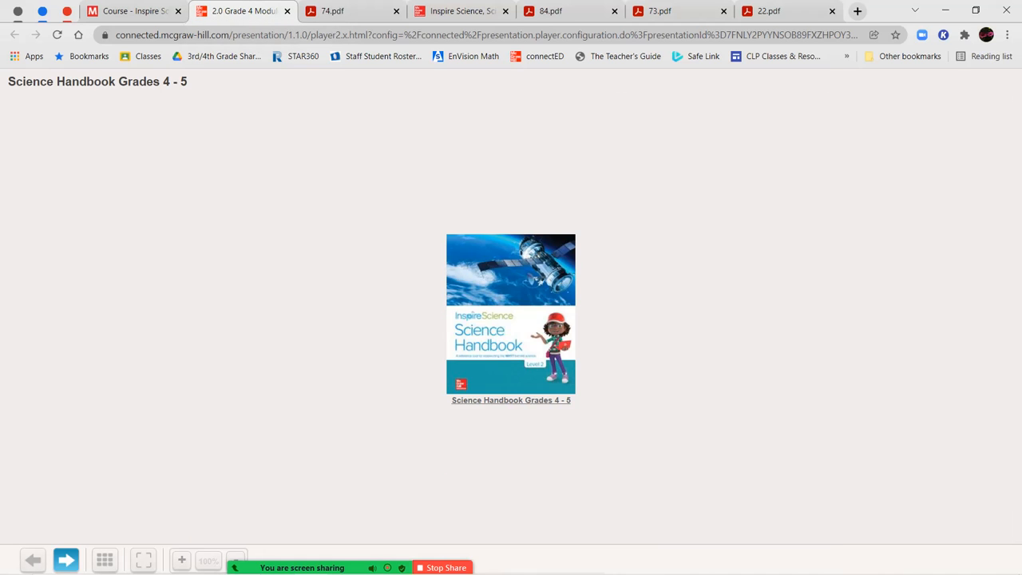
pyautogui.click(66, 559)
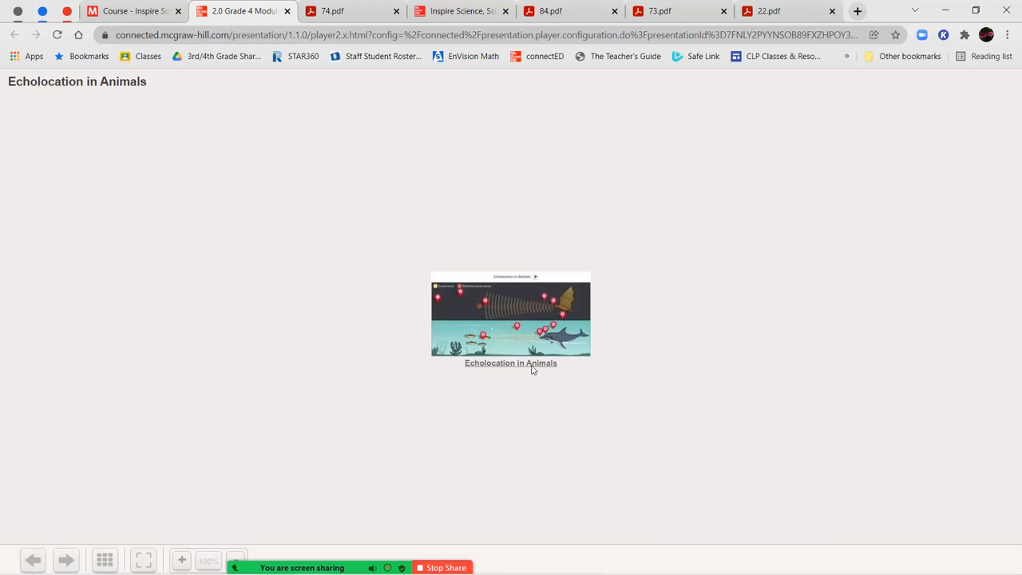
# Open the Echolocation in Animals interactive from the slide thumbnail
pyautogui.click(510, 313)
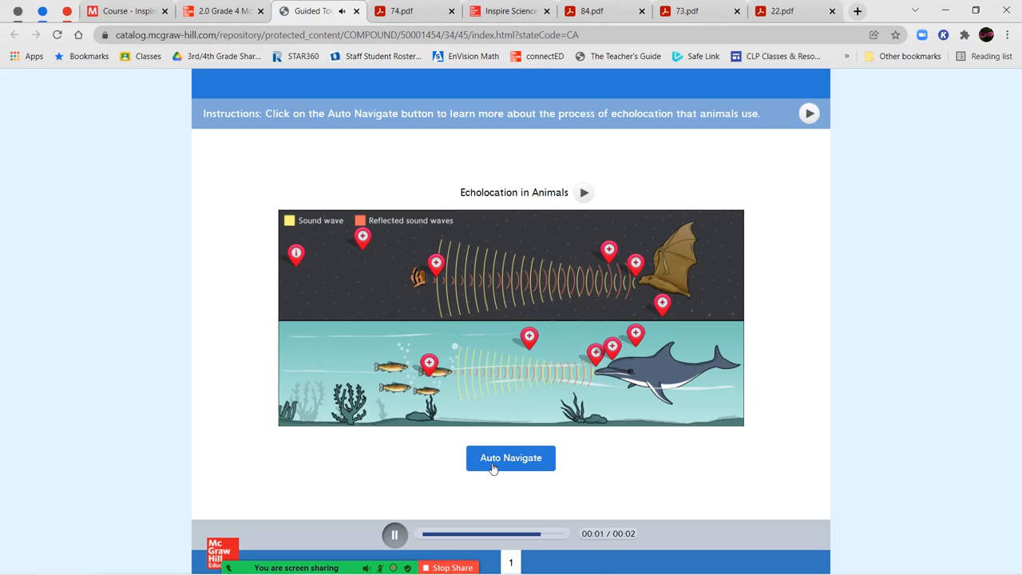
# Auto-navigate through bat echolocation steps 1–6, ending at the echolocation definition
pyautogui.click(510, 457)
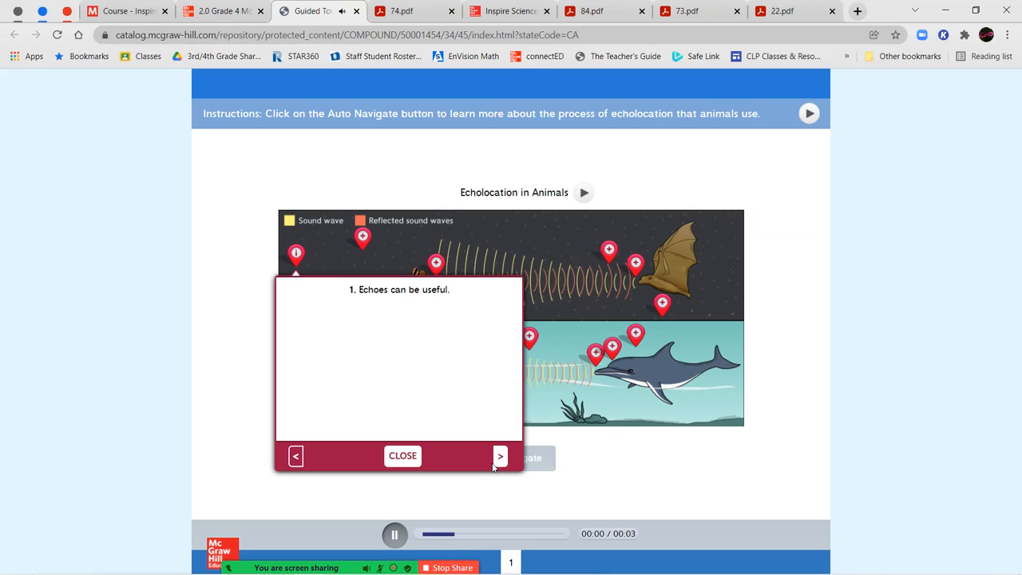
pyautogui.moveTo(634, 469)
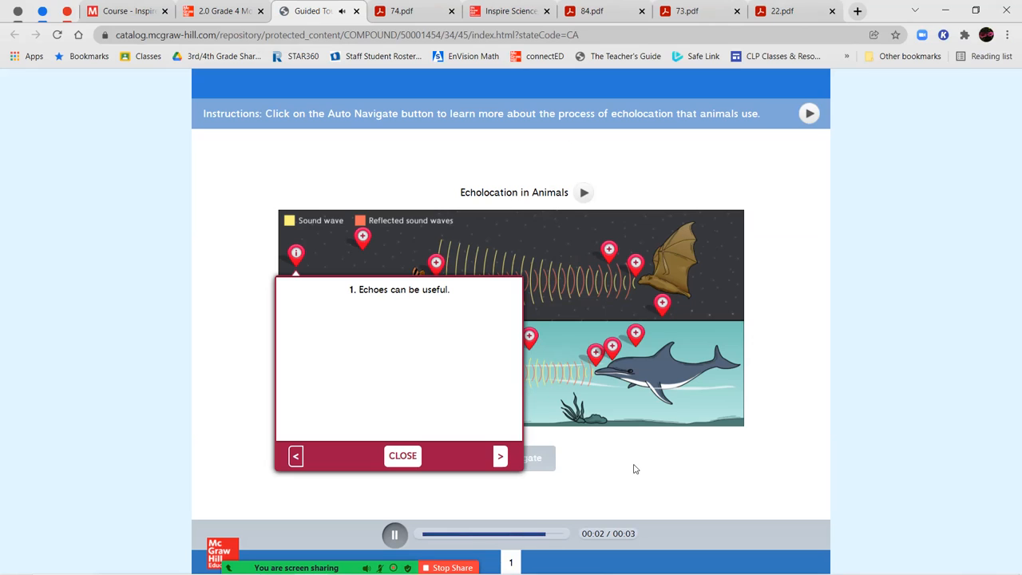
pyautogui.click(500, 456)
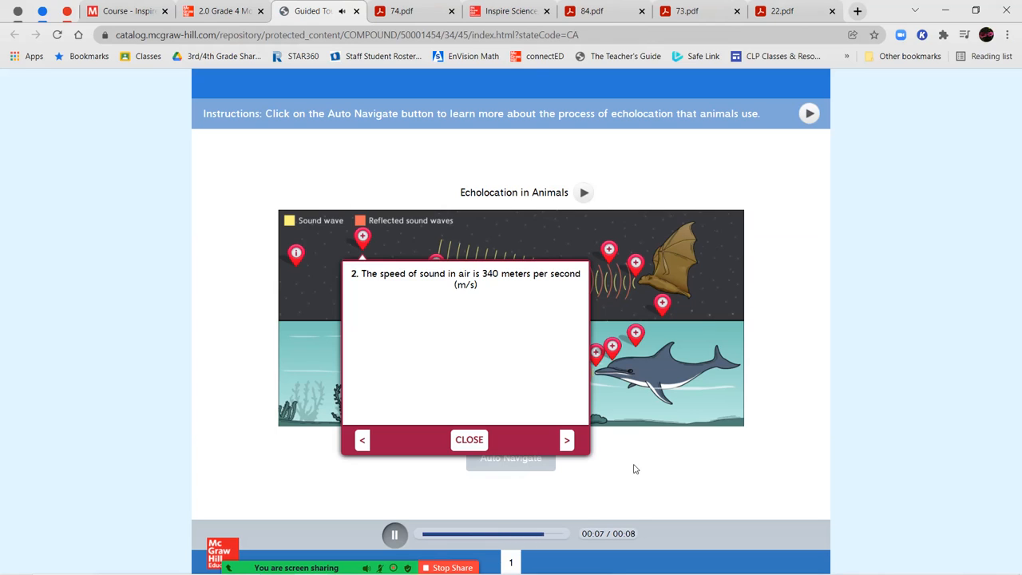
pyautogui.click(567, 440)
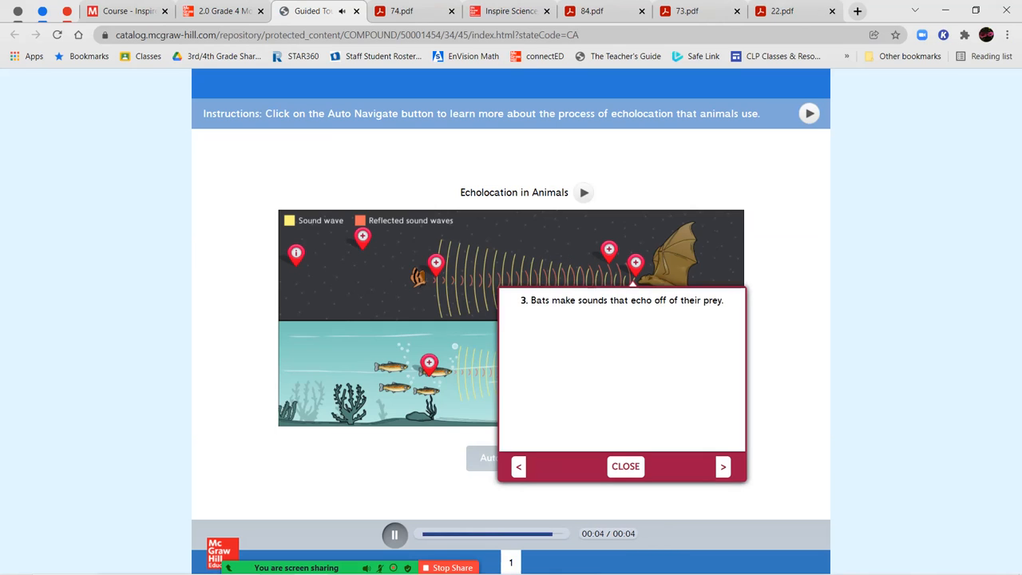
pyautogui.click(722, 467)
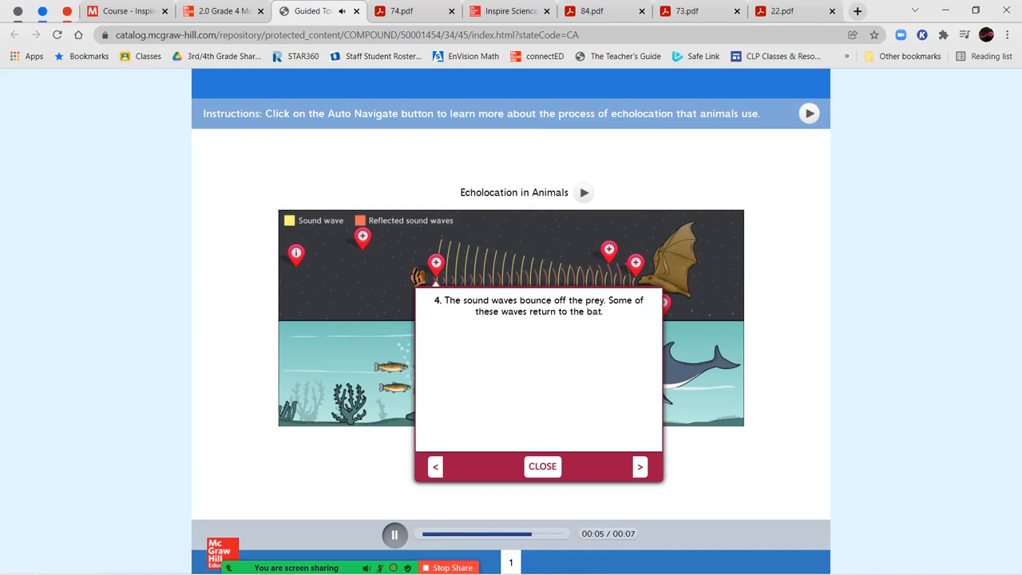
pyautogui.click(541, 466)
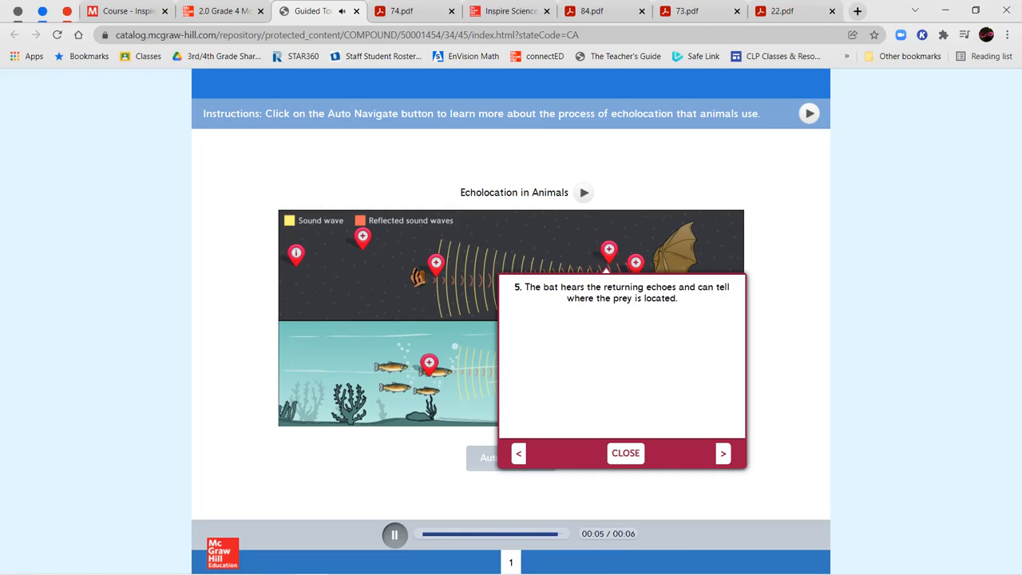
pyautogui.click(723, 453)
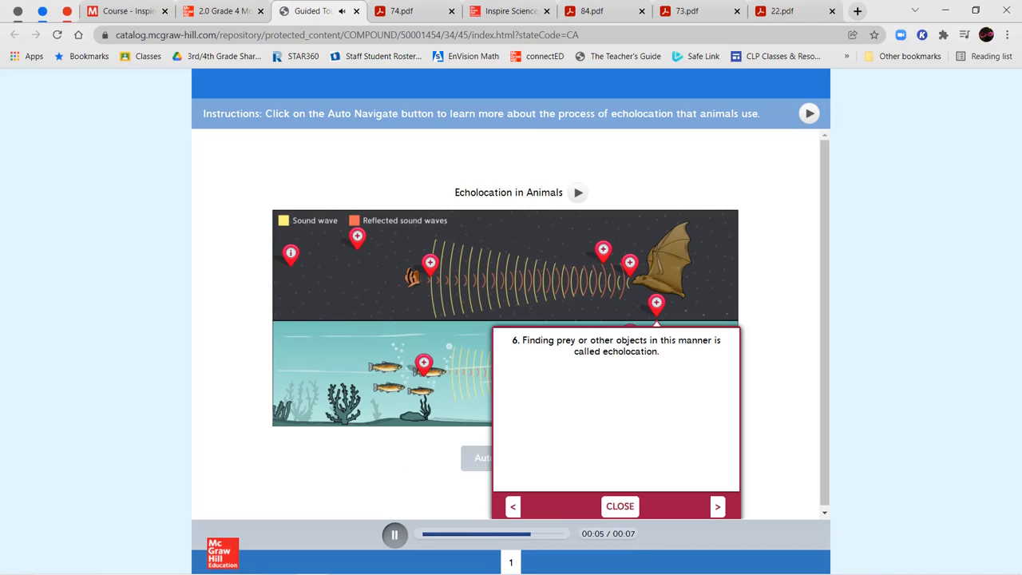
# View the dolphin sounds and head-tissue notes, then close the final note
pyautogui.click(620, 505)
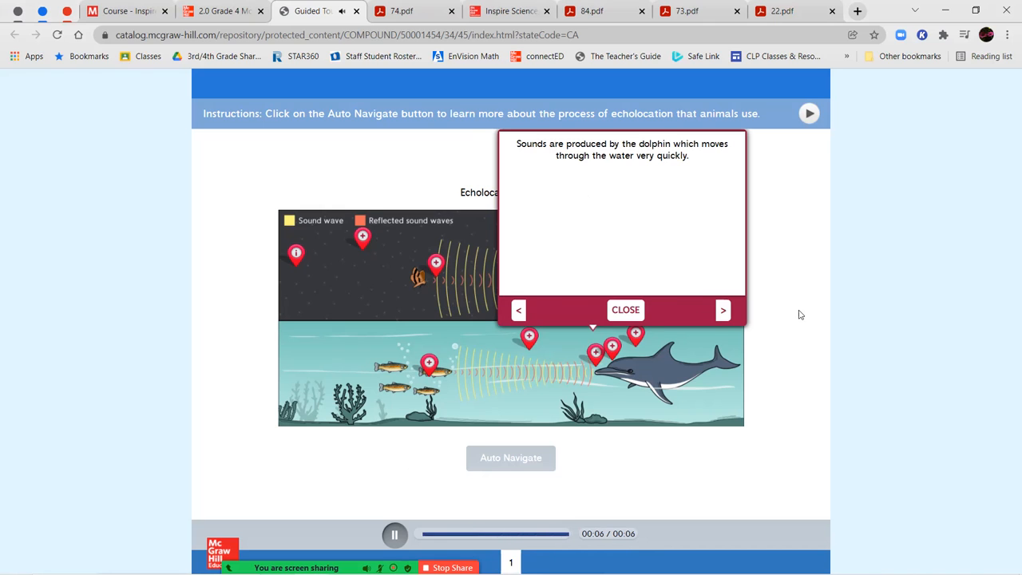
pyautogui.click(722, 310)
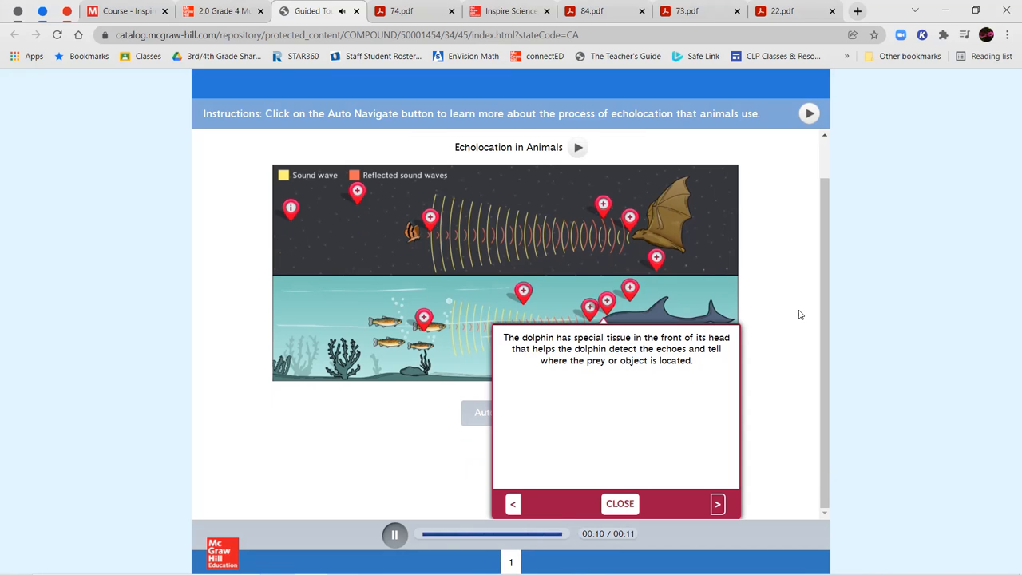
pyautogui.click(619, 503)
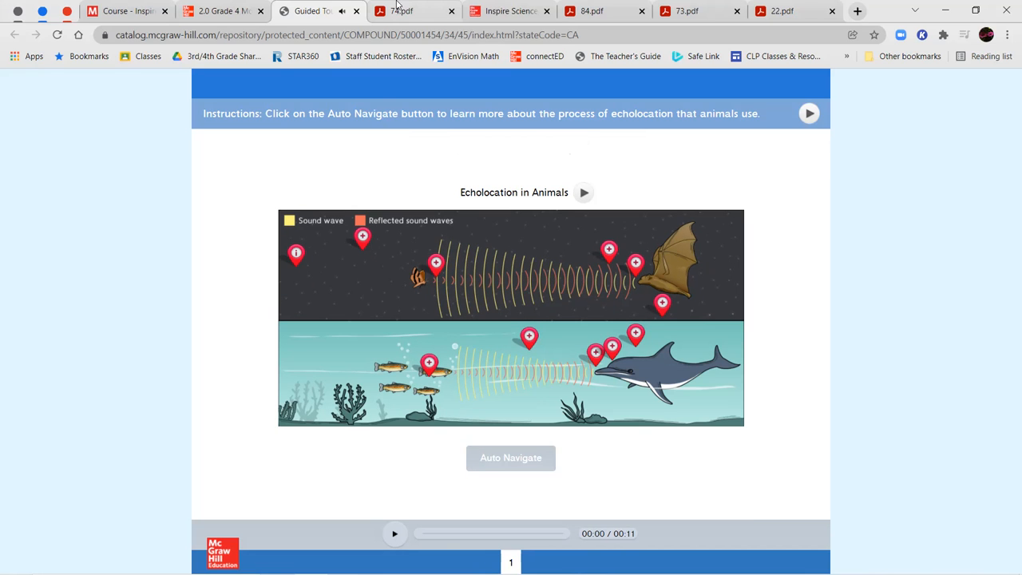
# Return to the 74 worksheet and scroll to questions 5–7 on transferring information
pyautogui.click(412, 10)
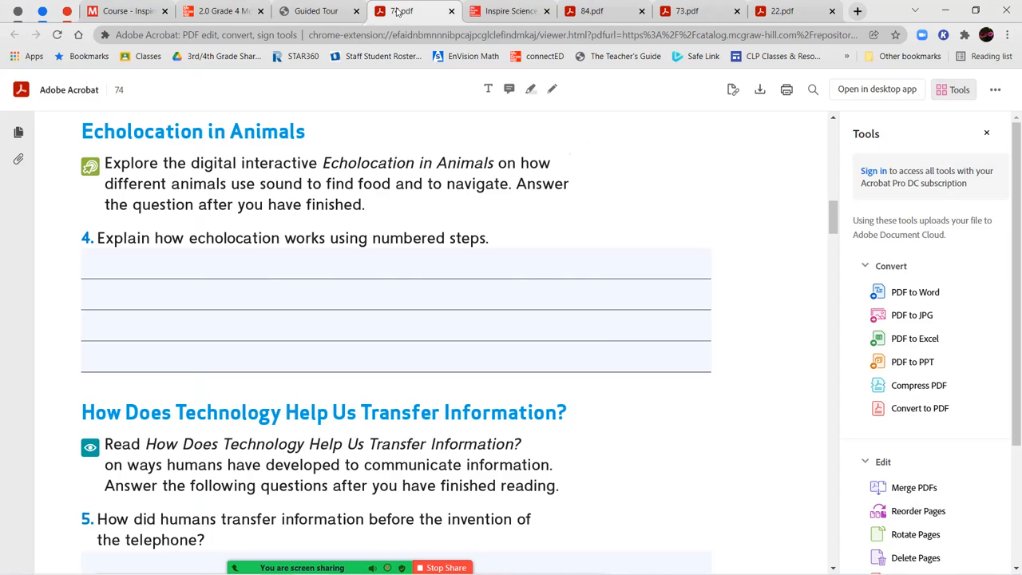
pyautogui.moveTo(237, 5)
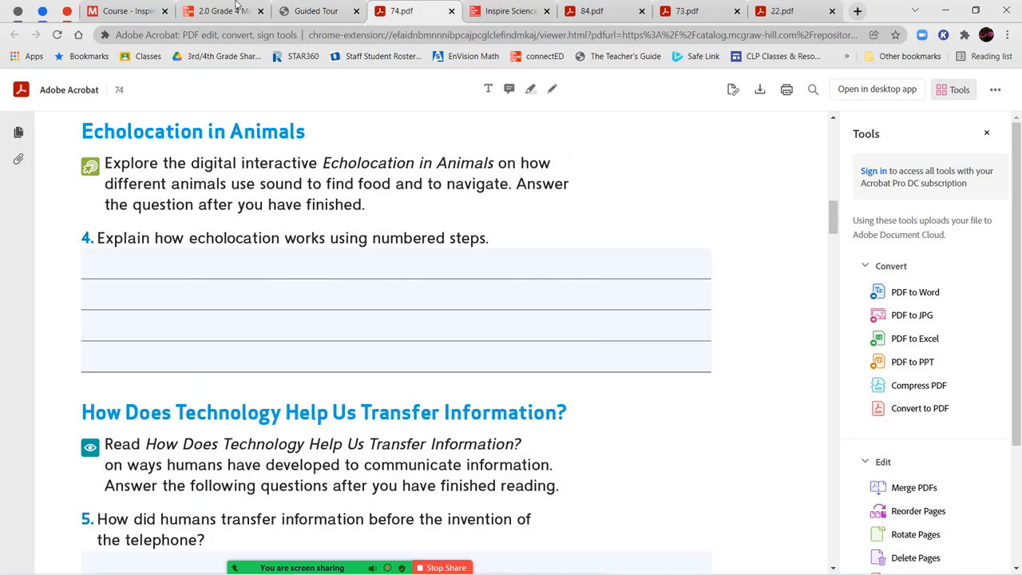
pyautogui.click(396, 310)
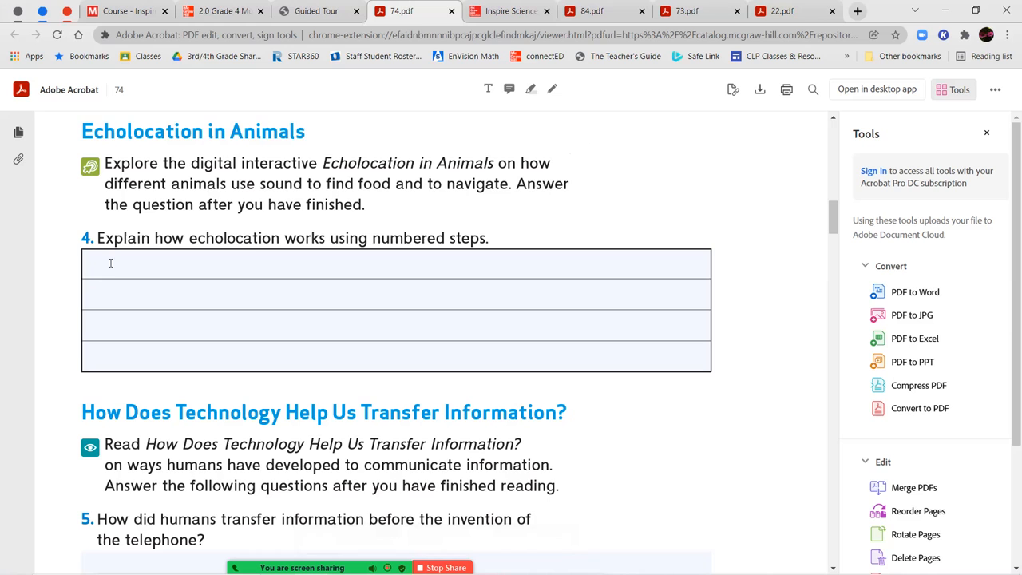
pyautogui.scroll(-3)
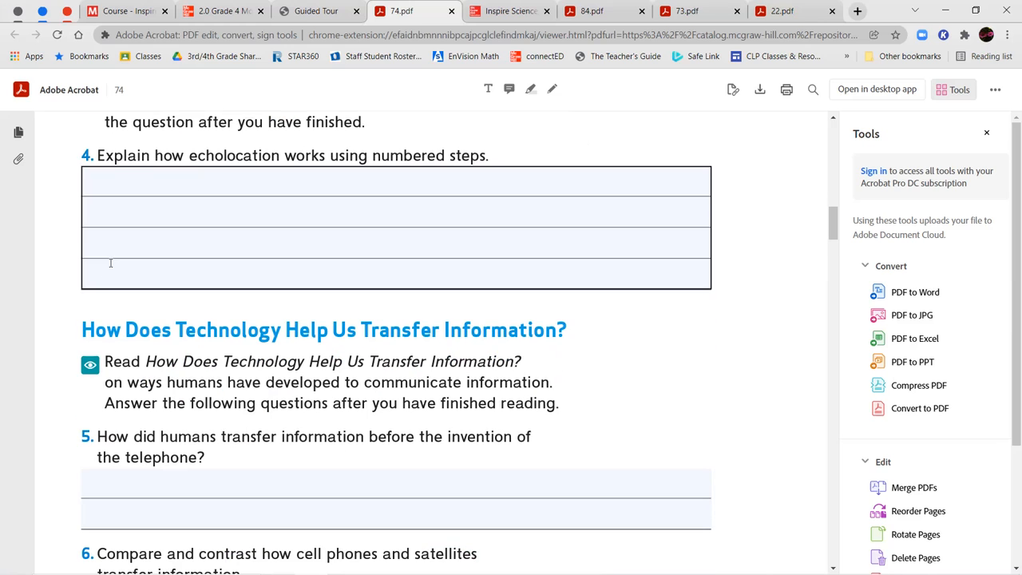
pyautogui.scroll(-3)
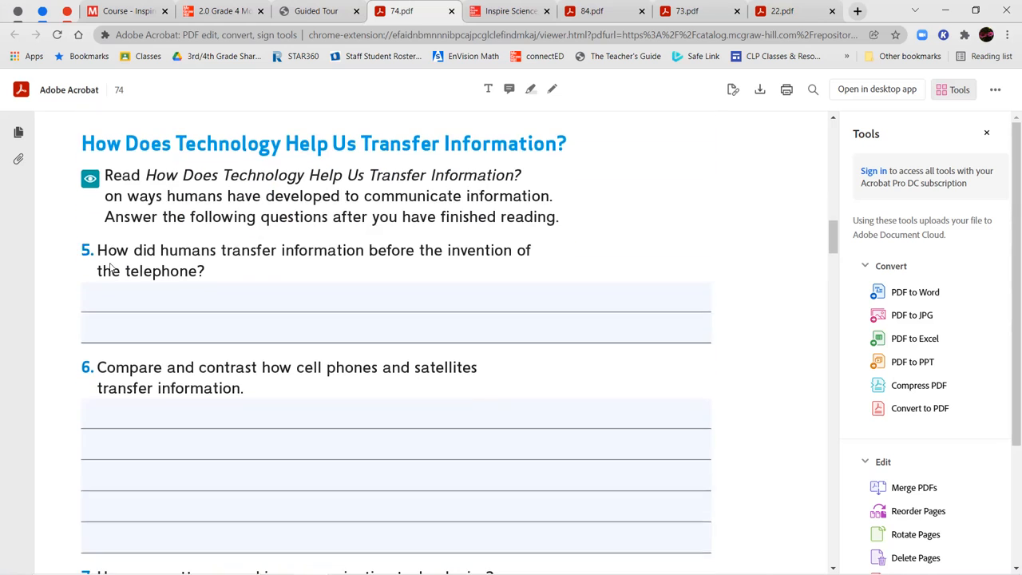
pyautogui.scroll(-3)
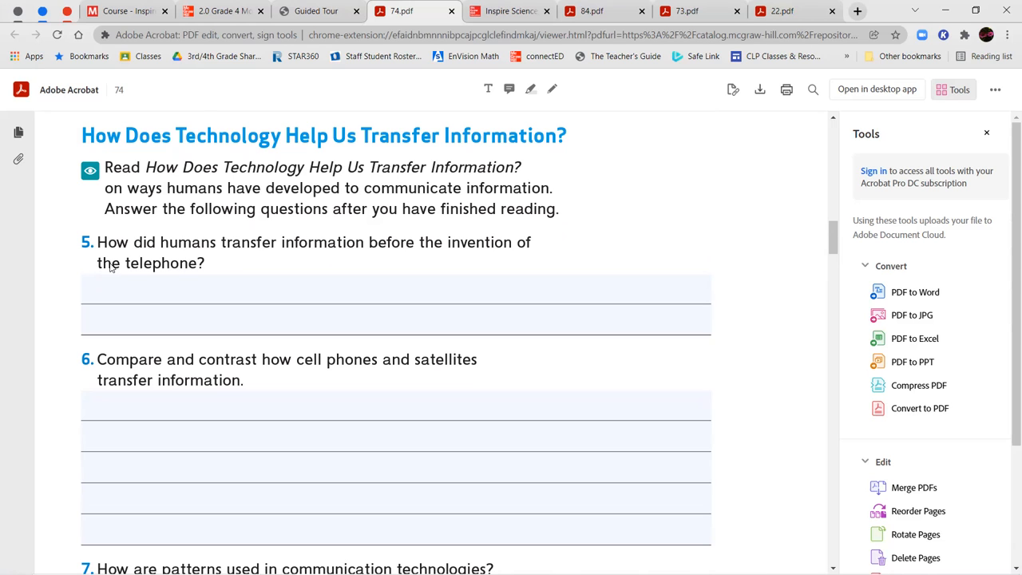
pyautogui.scroll(-3)
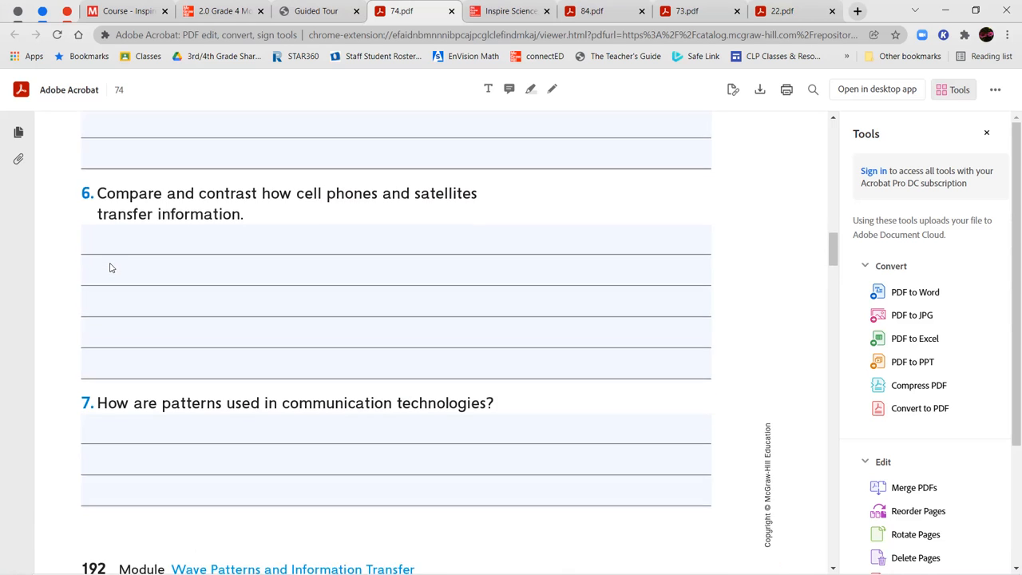
pyautogui.scroll(3)
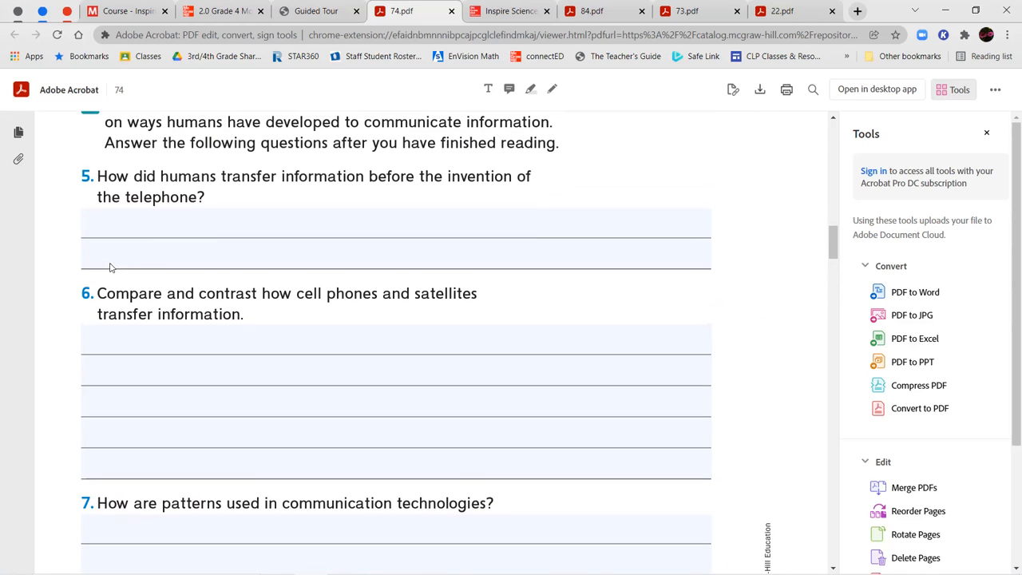
pyautogui.scroll(3)
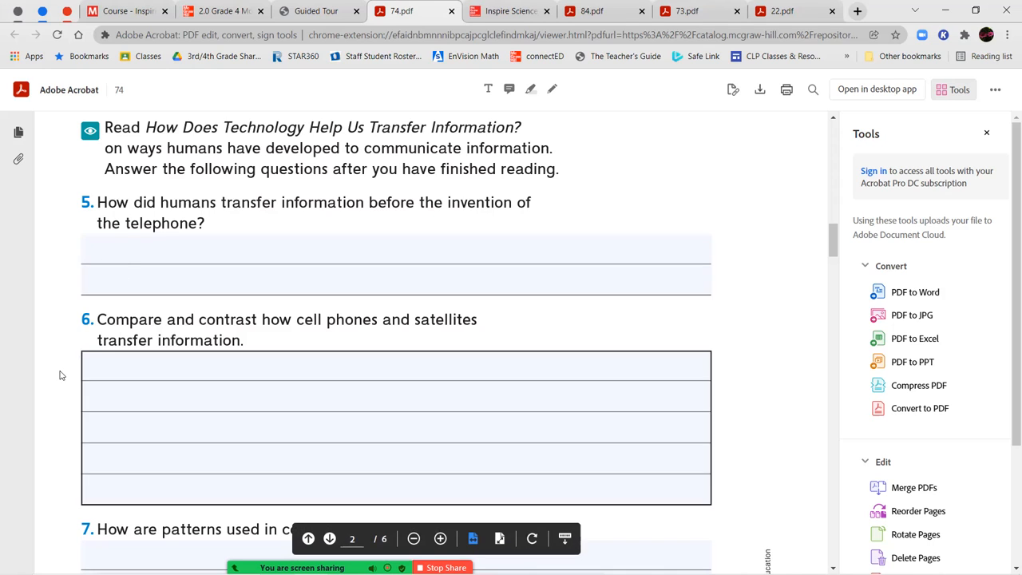
pyautogui.scroll(-3)
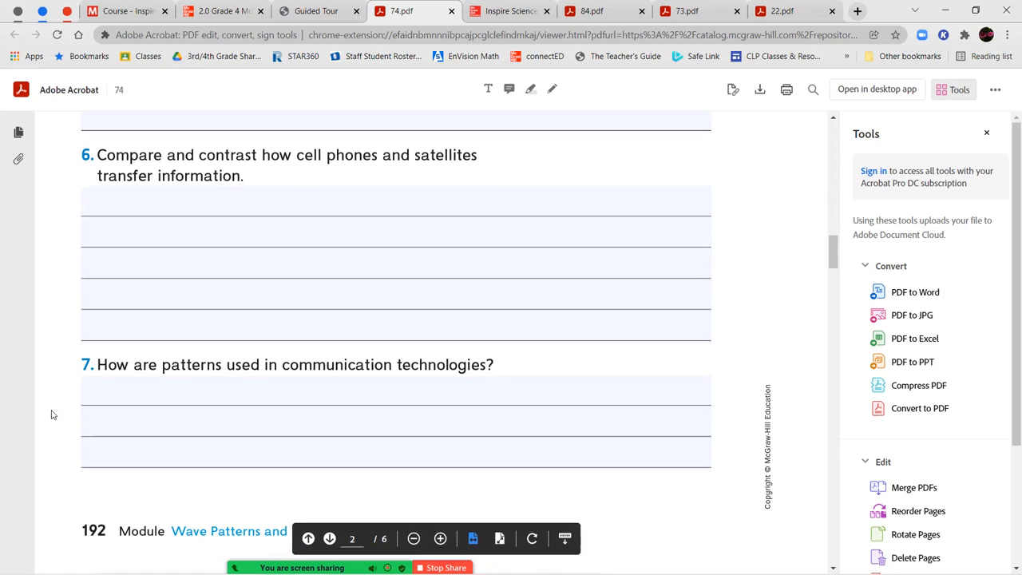
pyautogui.scroll(3)
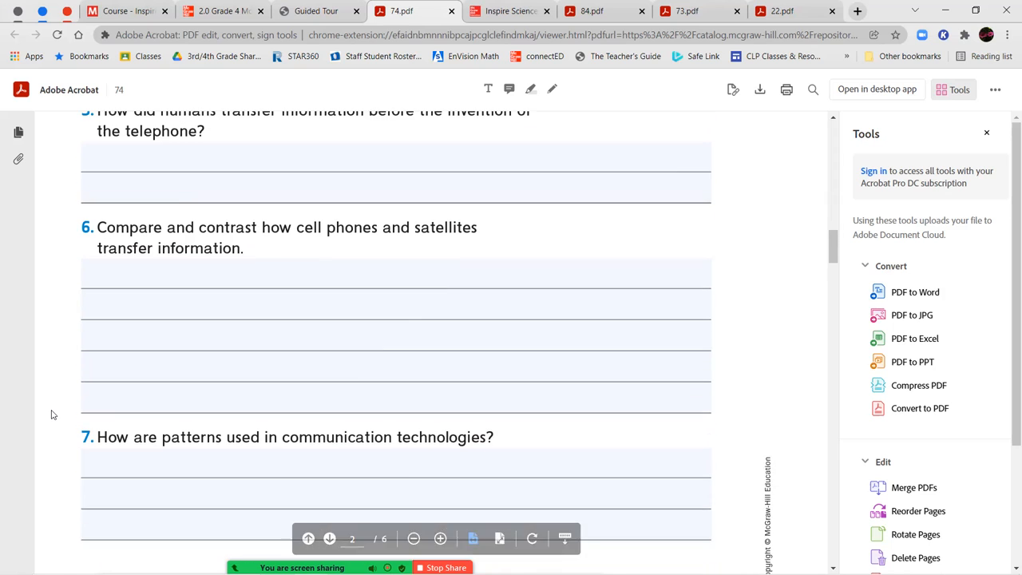
pyautogui.scroll(3)
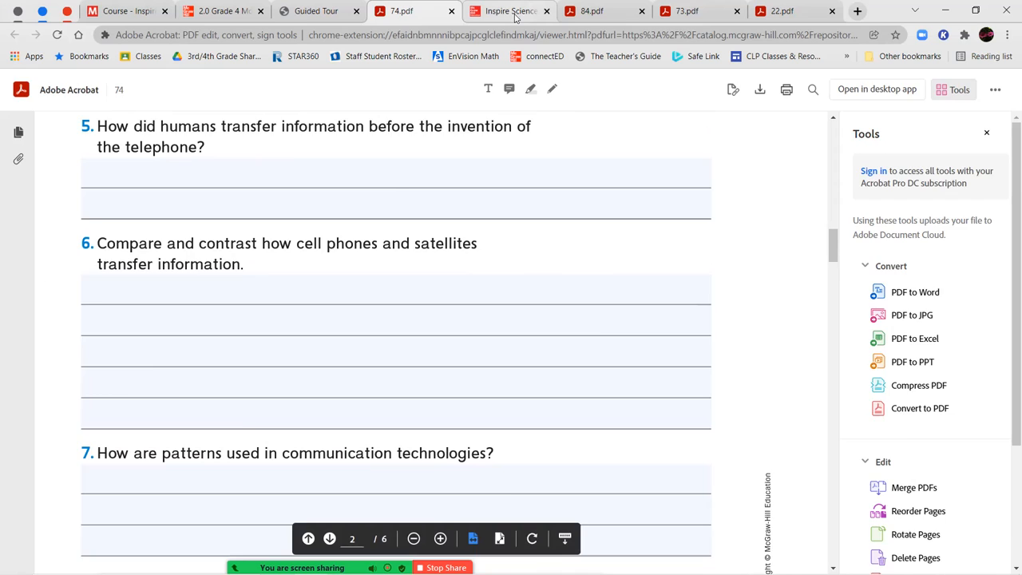
# Close the eBook reader tab, confirming Leave, to land on the 84 reading
pyautogui.click(507, 11)
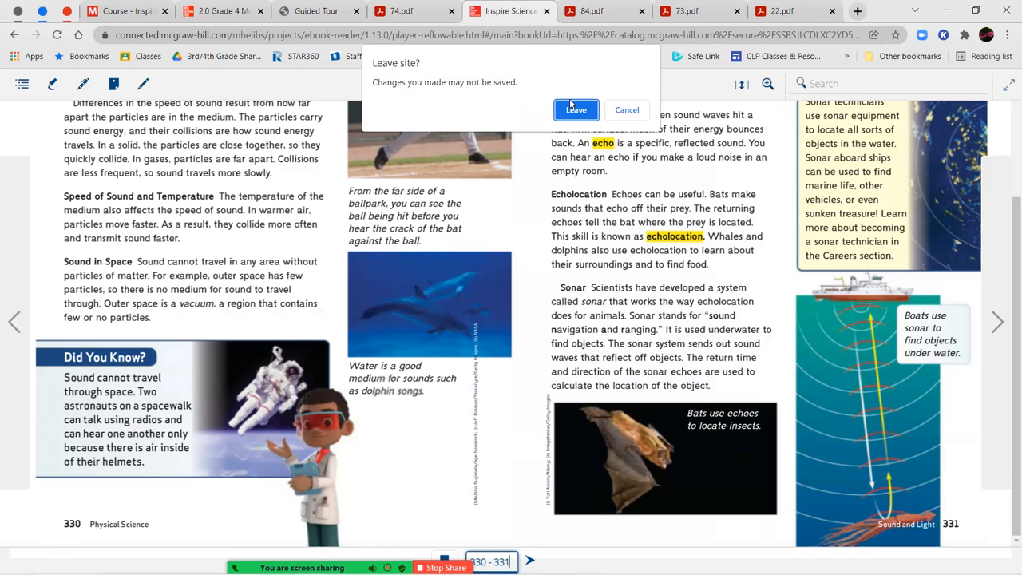
pyautogui.click(575, 109)
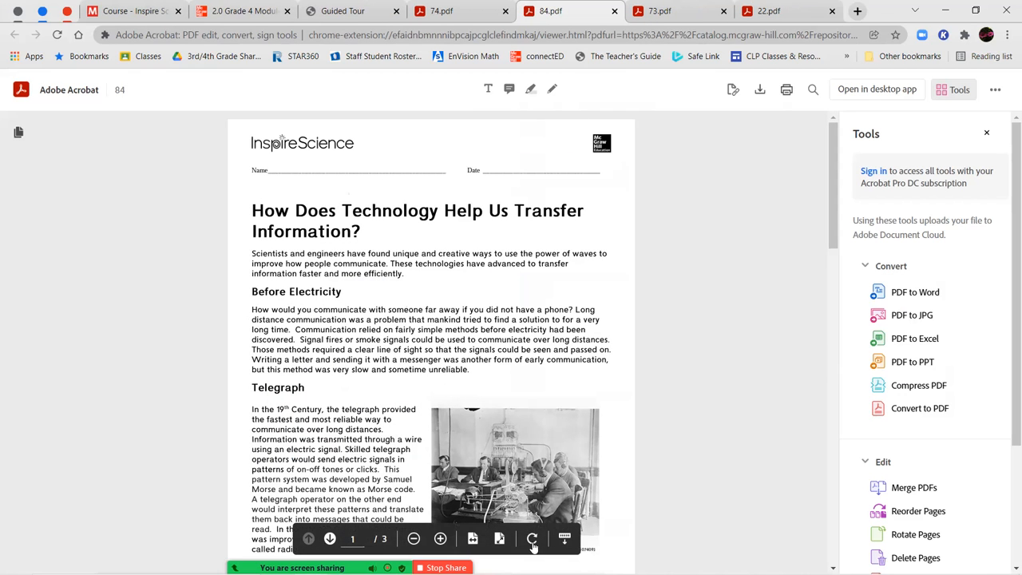
# Fit the 84 reading to window width and scroll through Before Electricity to Telegraph
pyautogui.click(473, 537)
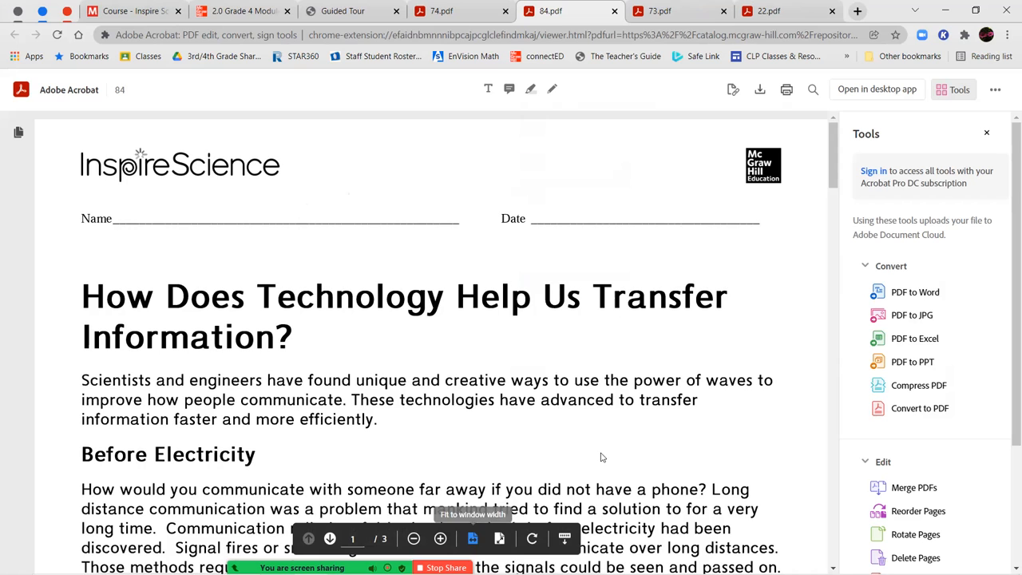
pyautogui.moveTo(602, 456)
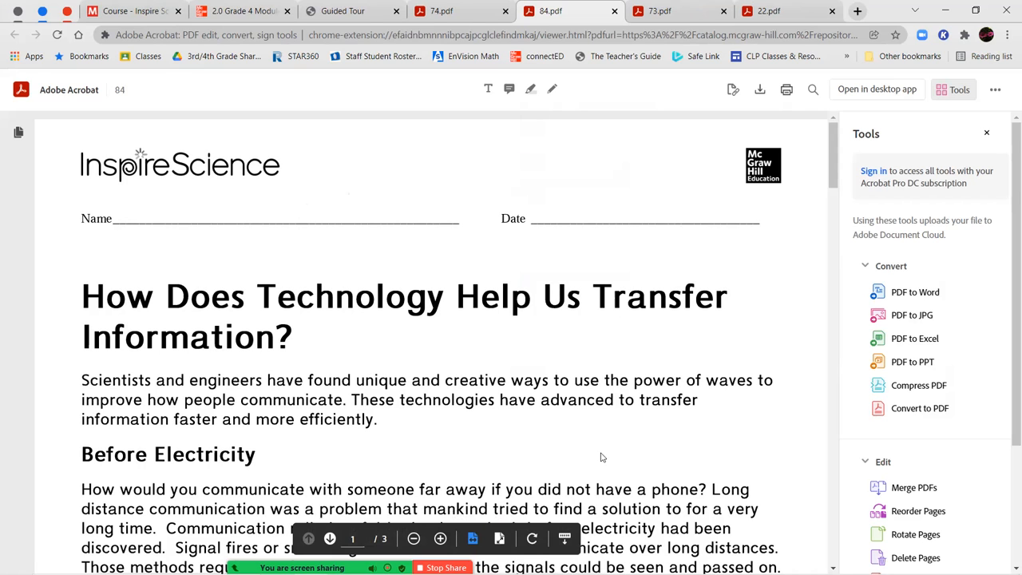
pyautogui.scroll(-3)
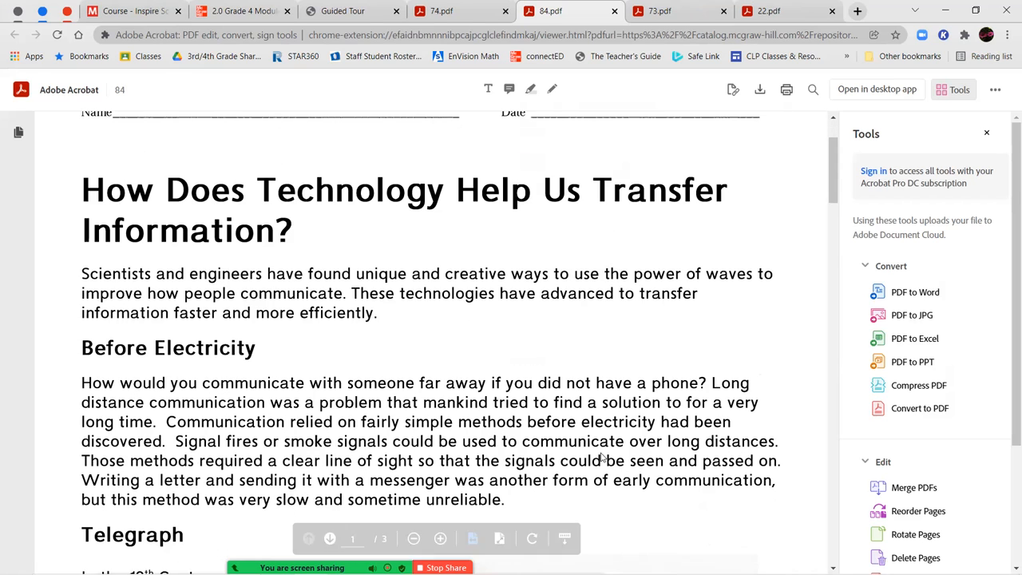
pyautogui.scroll(-3)
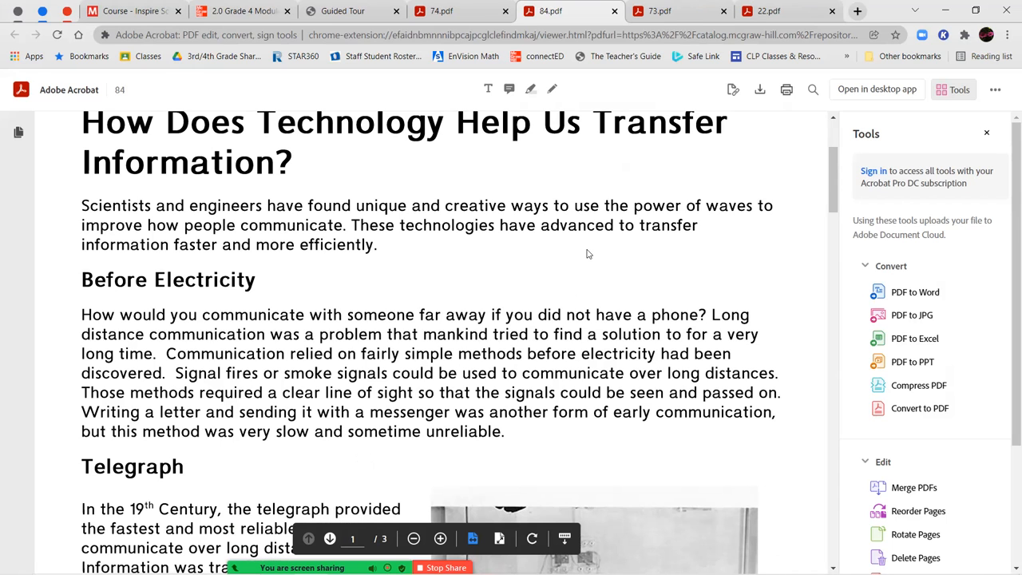
pyautogui.scroll(-3)
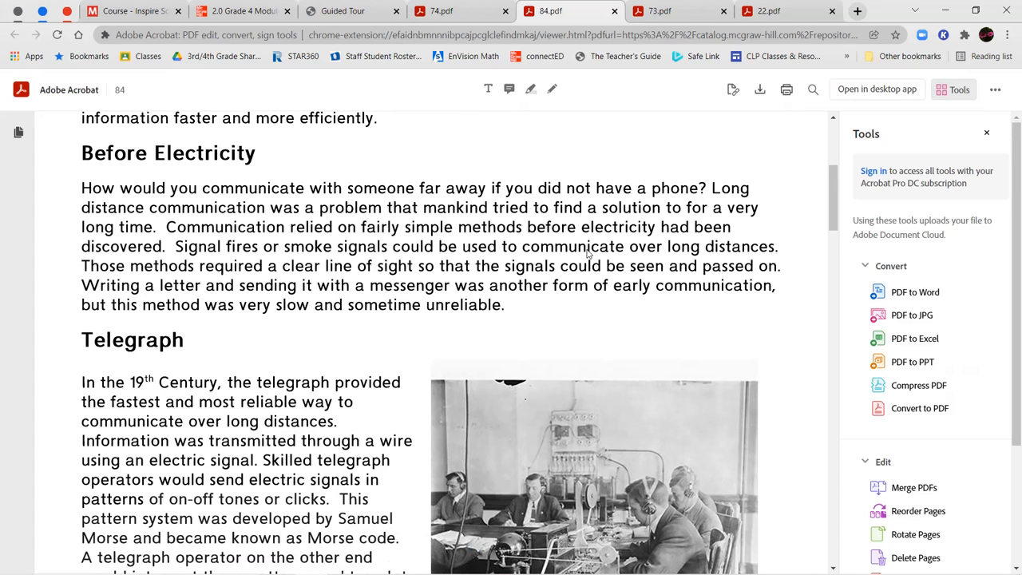
pyautogui.scroll(-3)
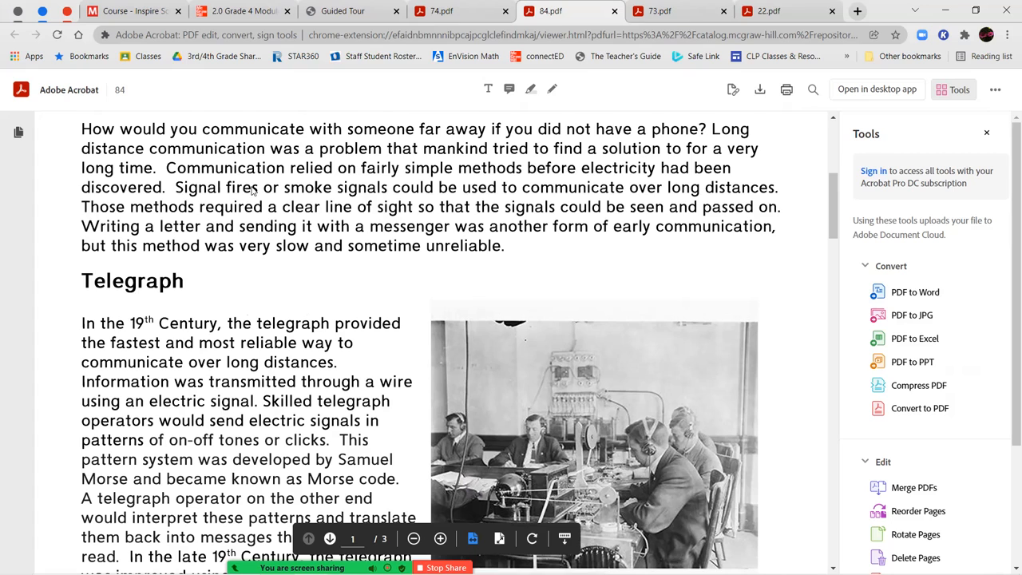
pyautogui.moveTo(538, 200)
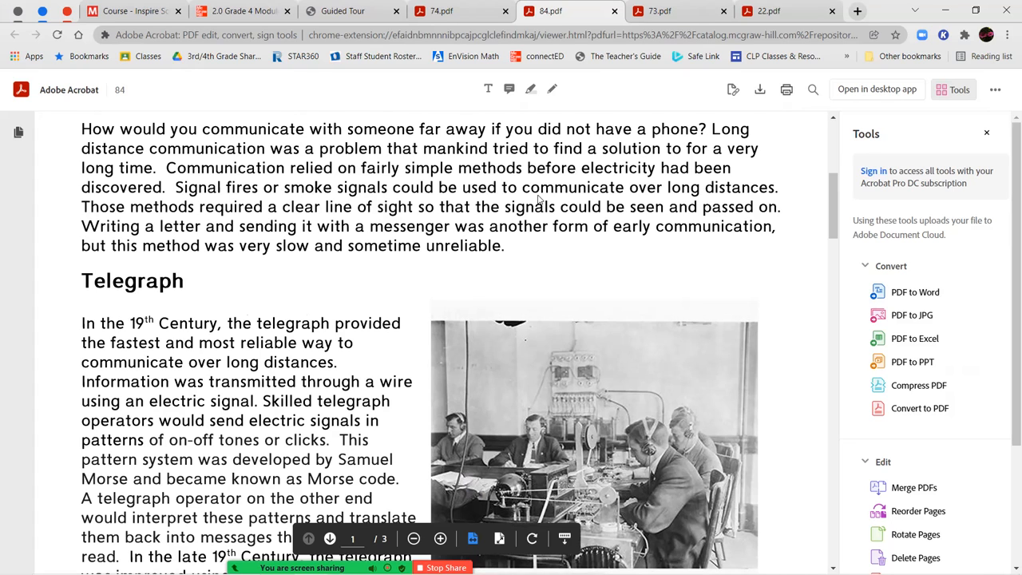
pyautogui.moveTo(741, 197)
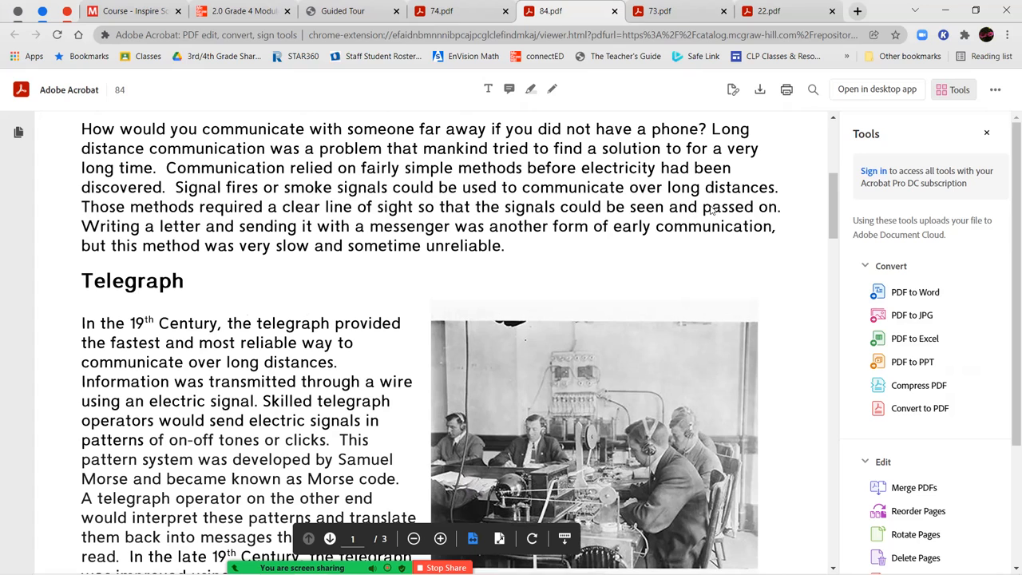
pyautogui.moveTo(299, 220)
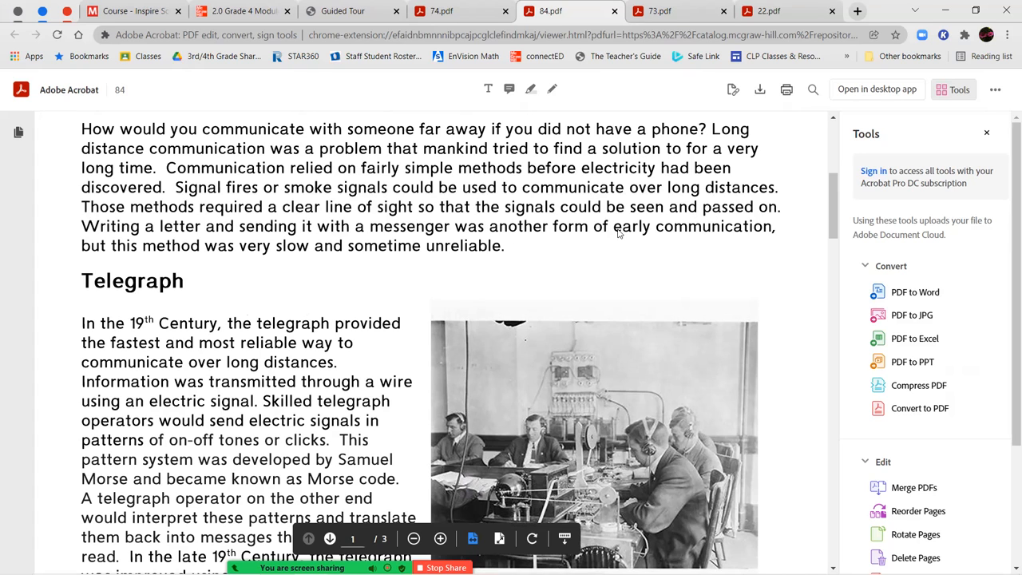
pyautogui.moveTo(378, 252)
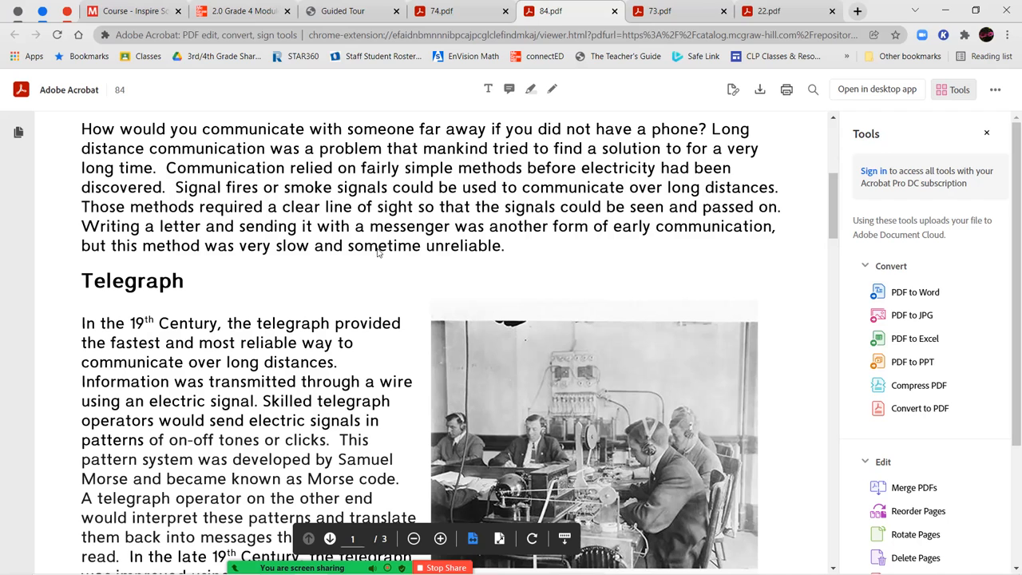
pyautogui.moveTo(521, 248)
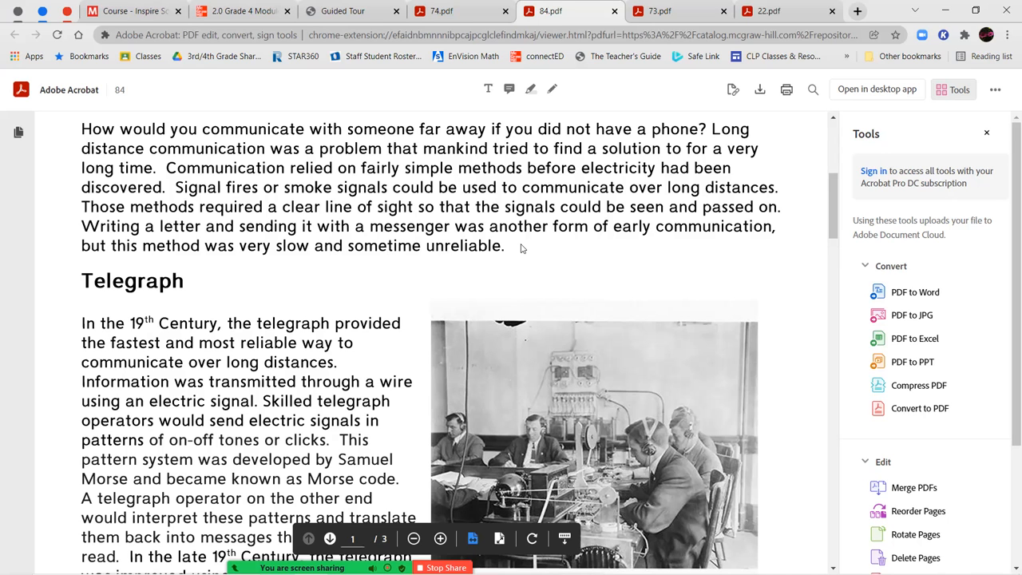
pyautogui.scroll(-3)
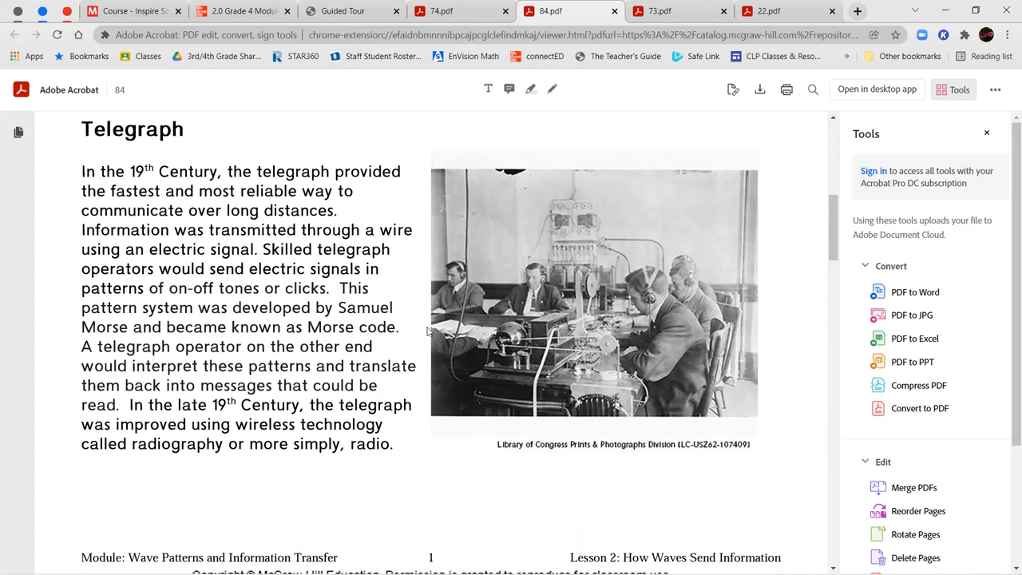
pyautogui.moveTo(423, 331)
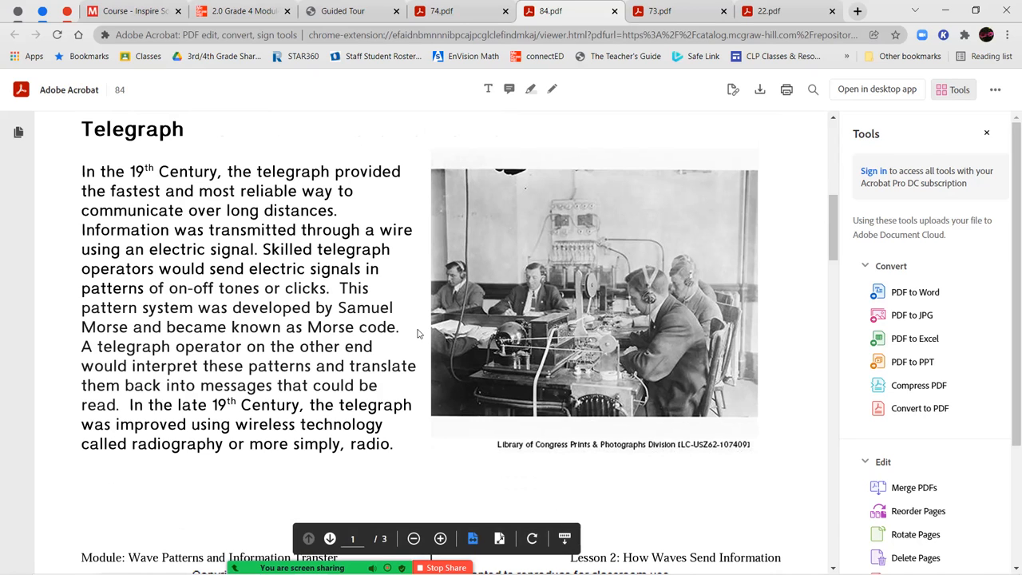
pyautogui.moveTo(413, 344)
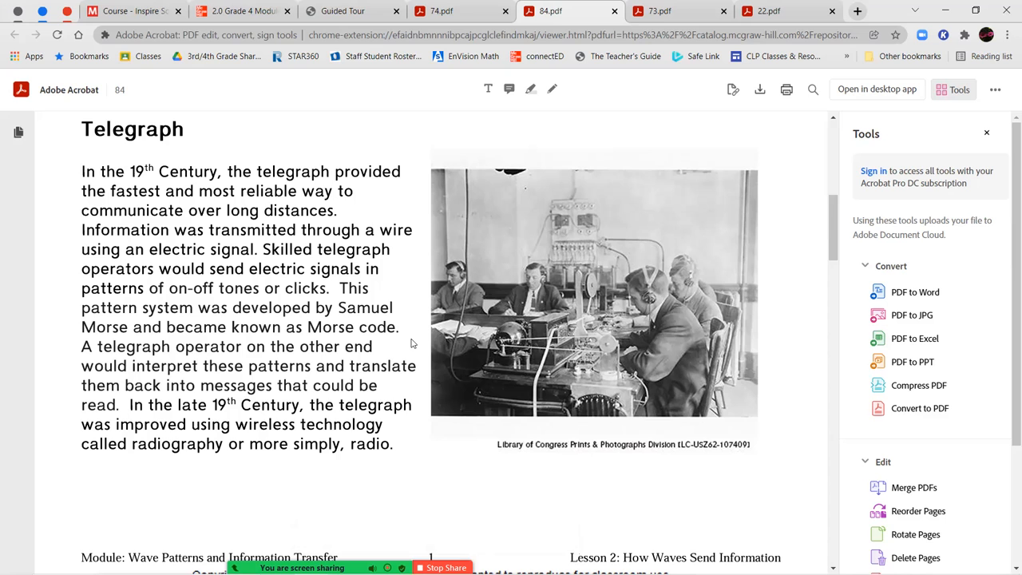
# Scroll page 2 of the 84 reading through Radio, Telephone and Cell Phone to Communications Satellite
pyautogui.scroll(-3)
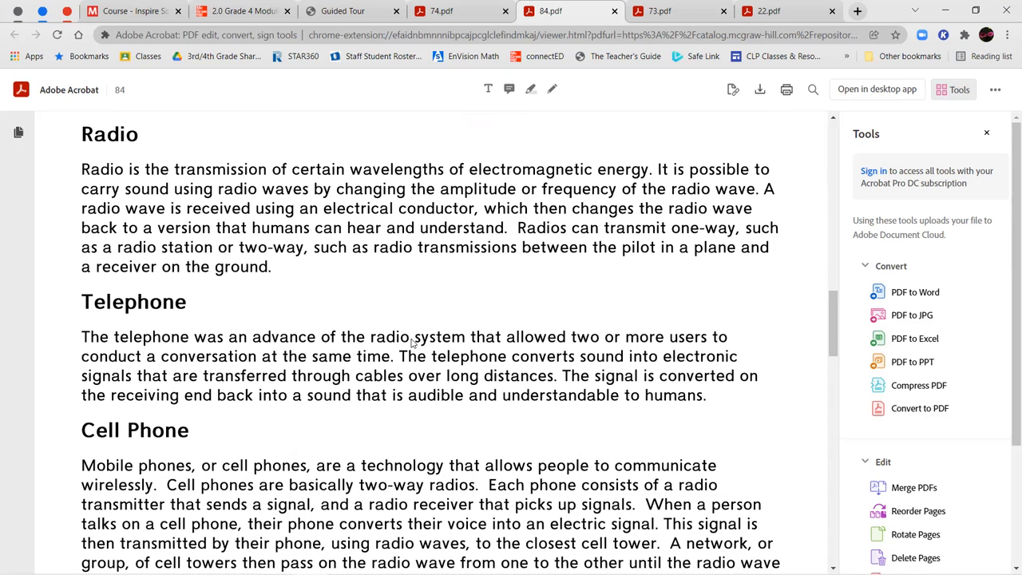
pyautogui.scroll(-3)
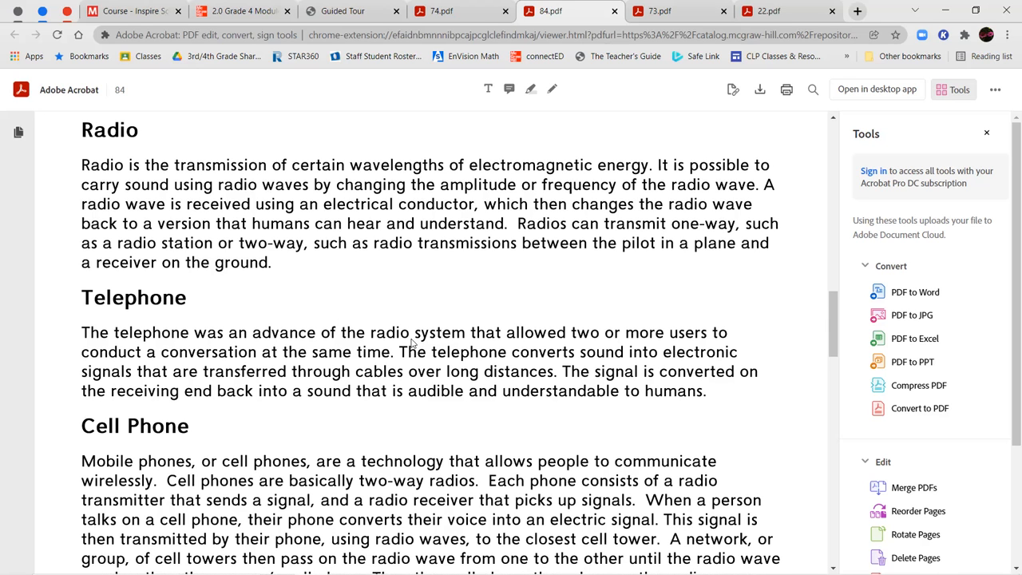
pyautogui.scroll(-3)
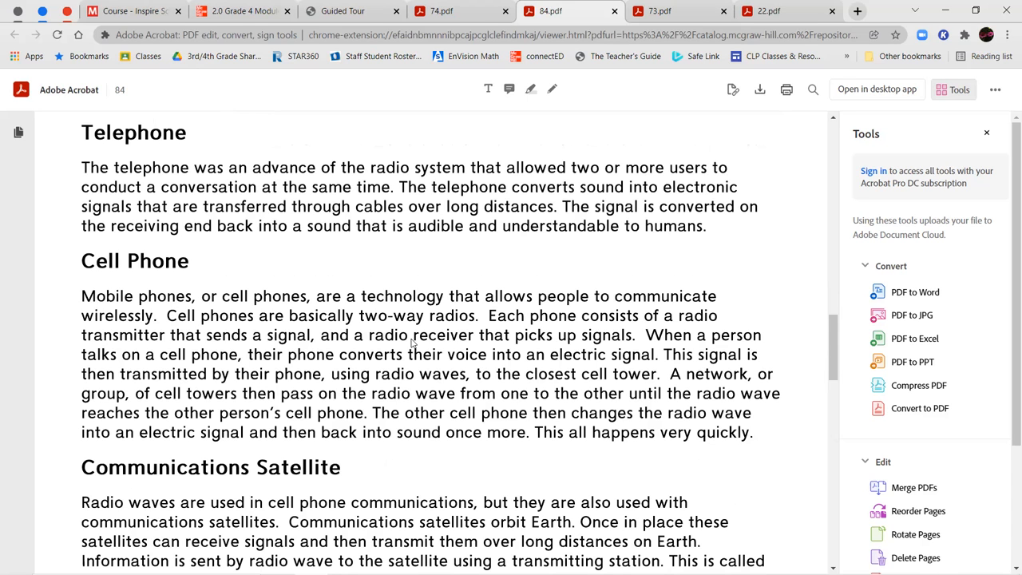
pyautogui.scroll(-3)
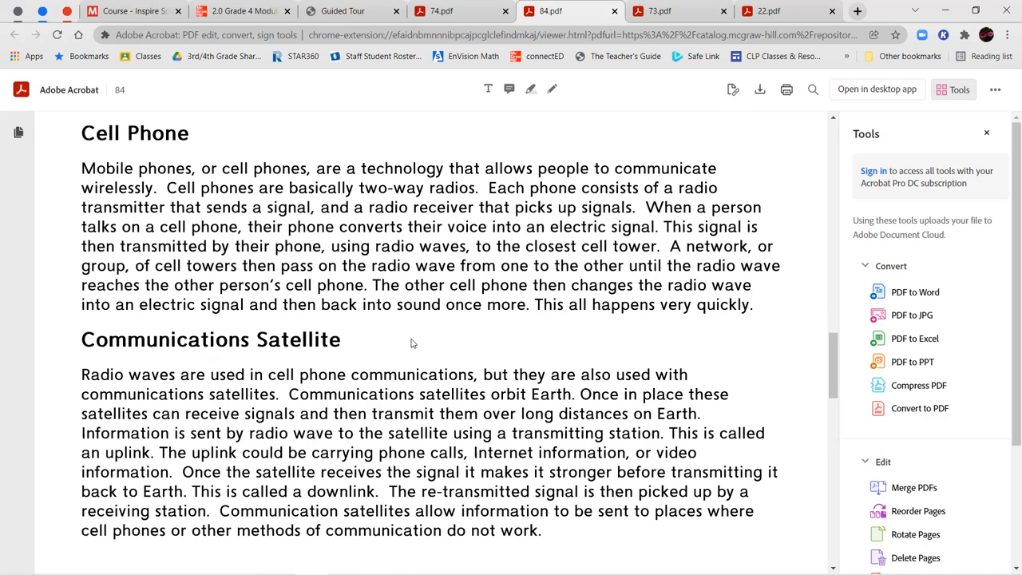
pyautogui.scroll(-3)
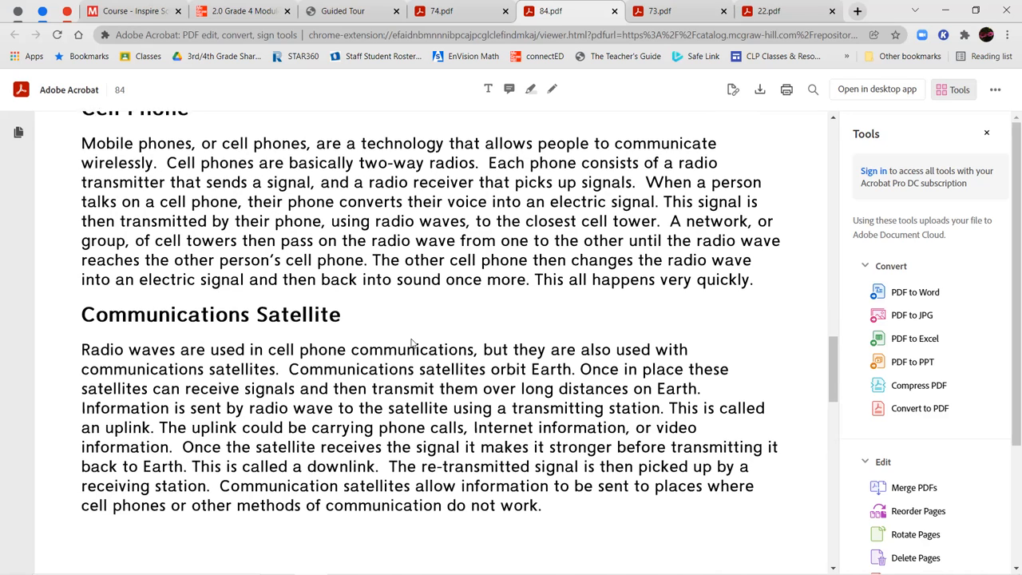
pyautogui.scroll(-3)
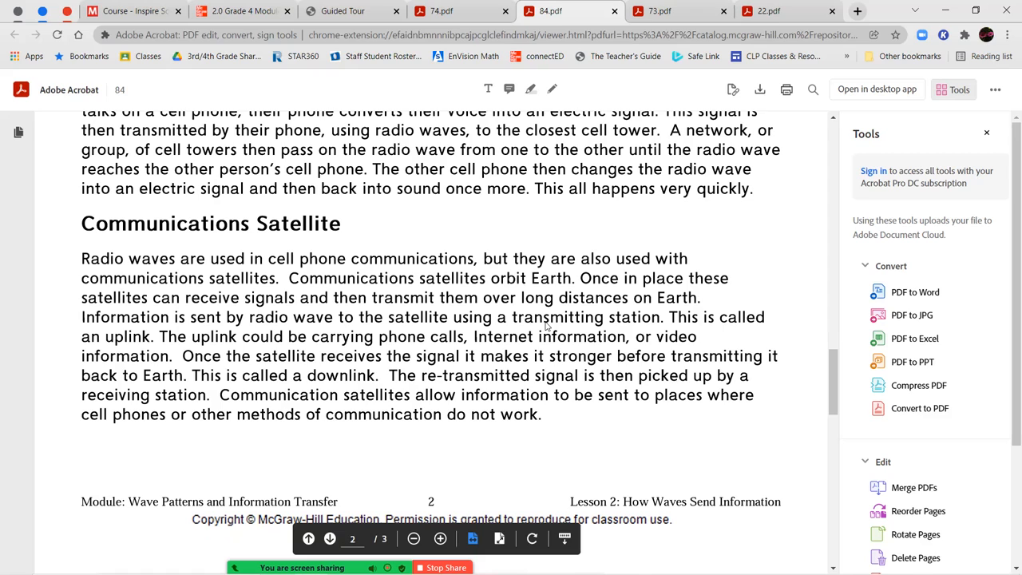
pyautogui.moveTo(634, 328)
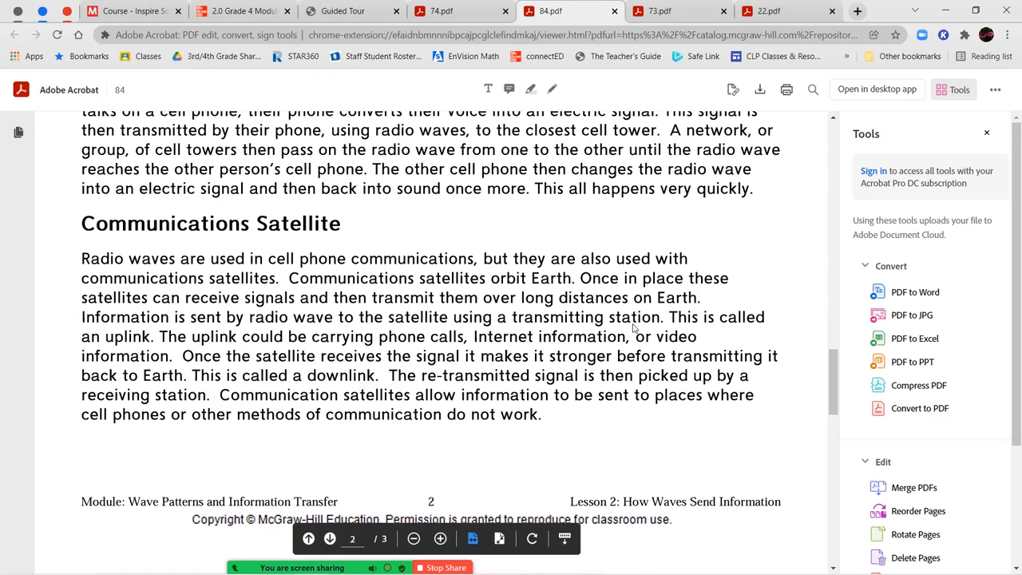
pyautogui.moveTo(668, 329)
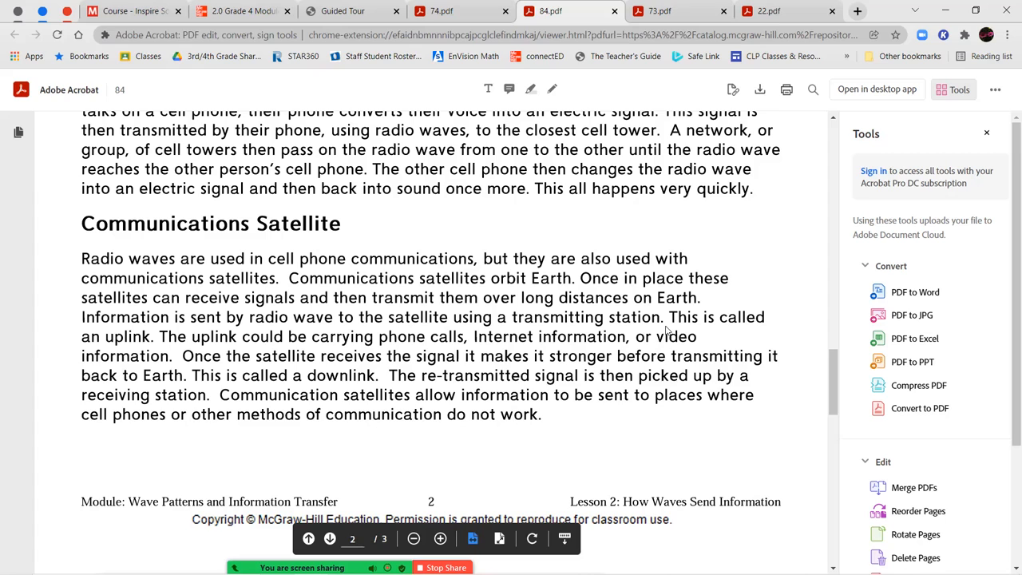
pyautogui.moveTo(535, 325)
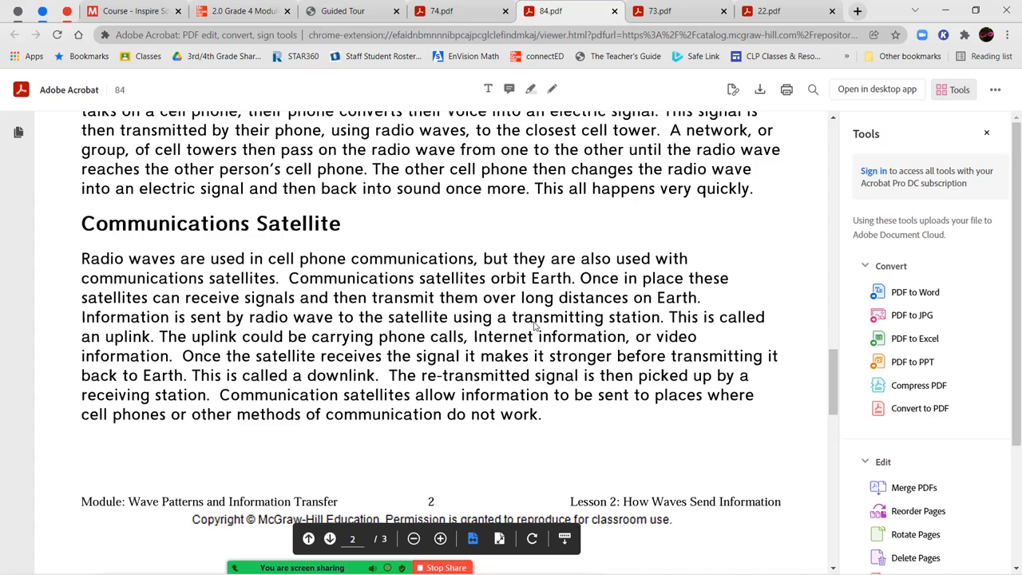
pyautogui.moveTo(707, 347)
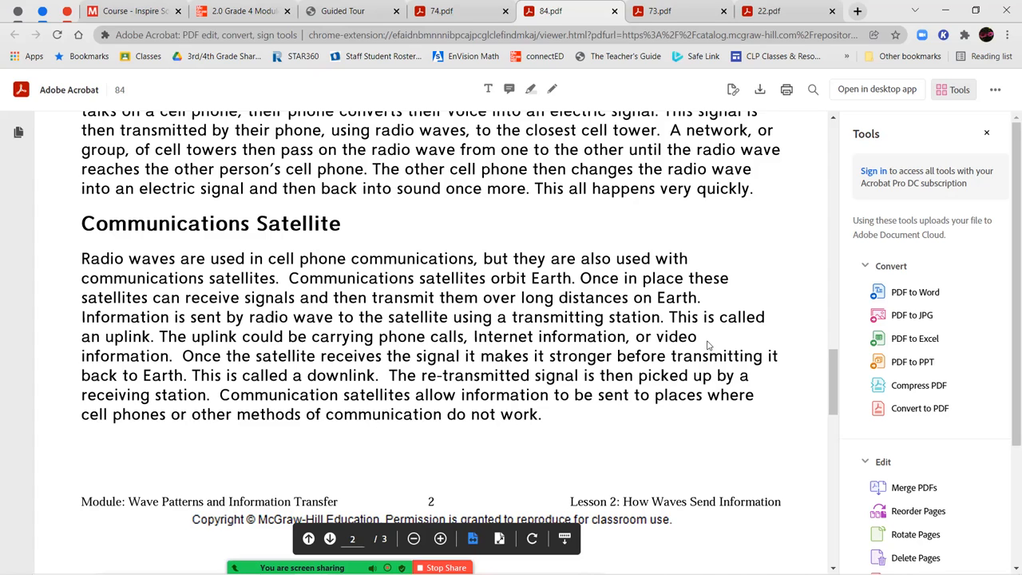
pyautogui.moveTo(623, 359)
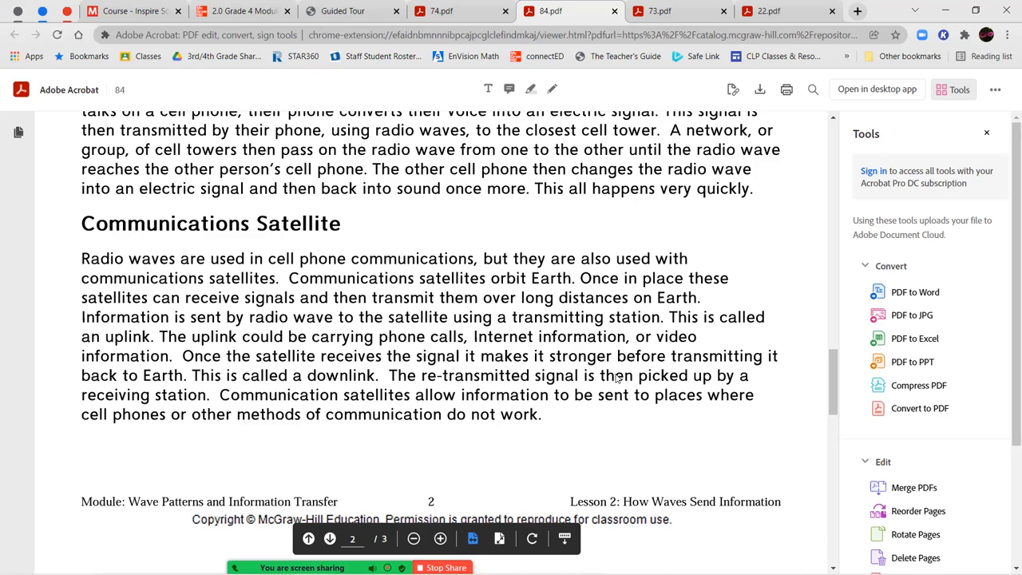
pyautogui.moveTo(281, 391)
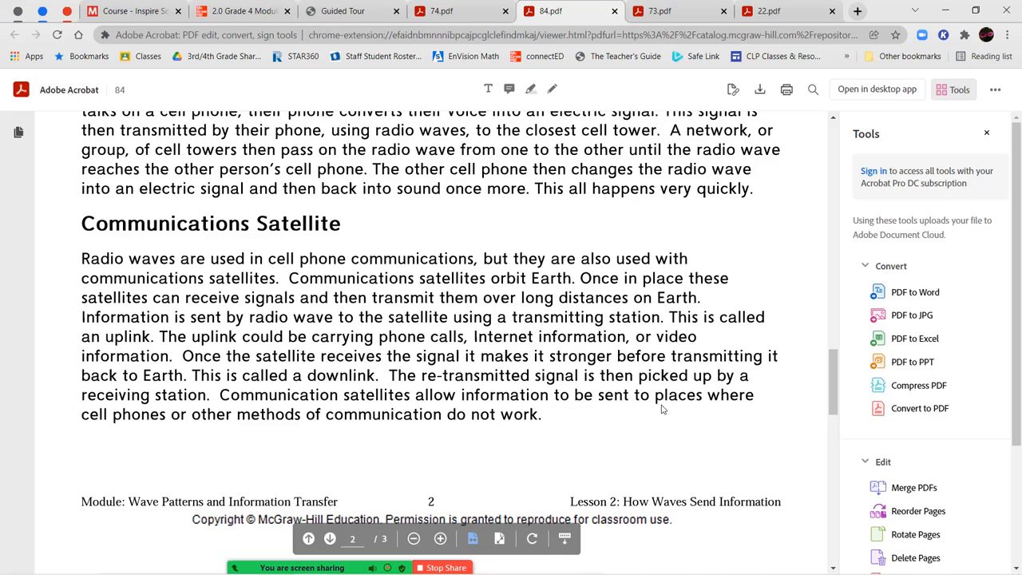
# Scroll the 84 reading onto page 3 to show the whole Communicating with Pictures section
pyautogui.scroll(-3)
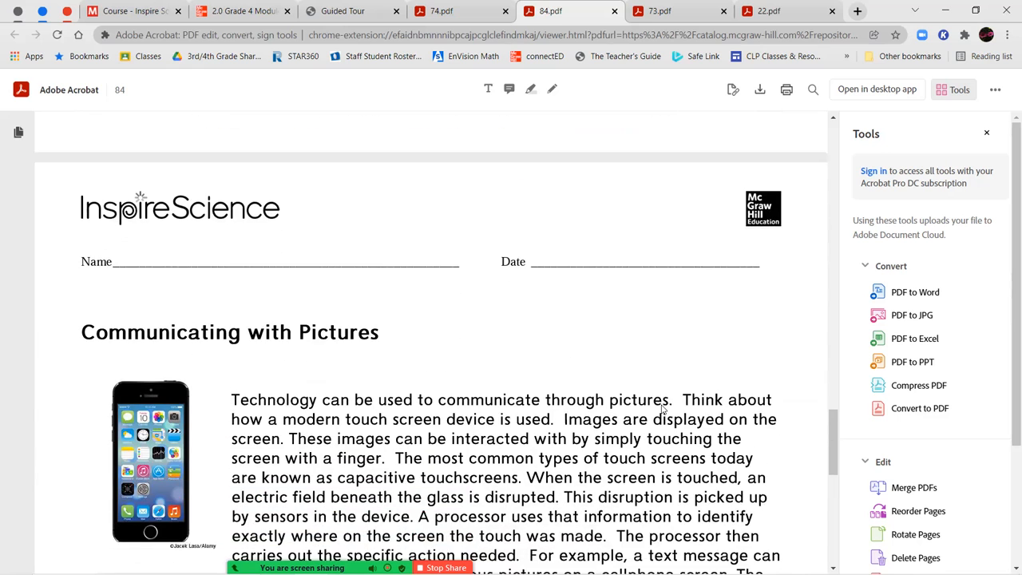
pyautogui.scroll(-3)
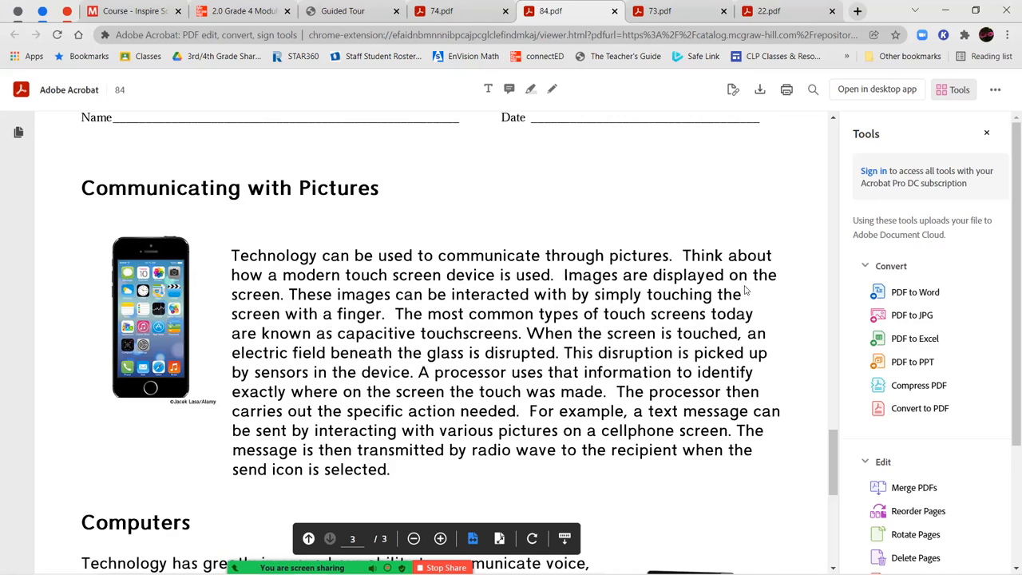
pyautogui.moveTo(790, 294)
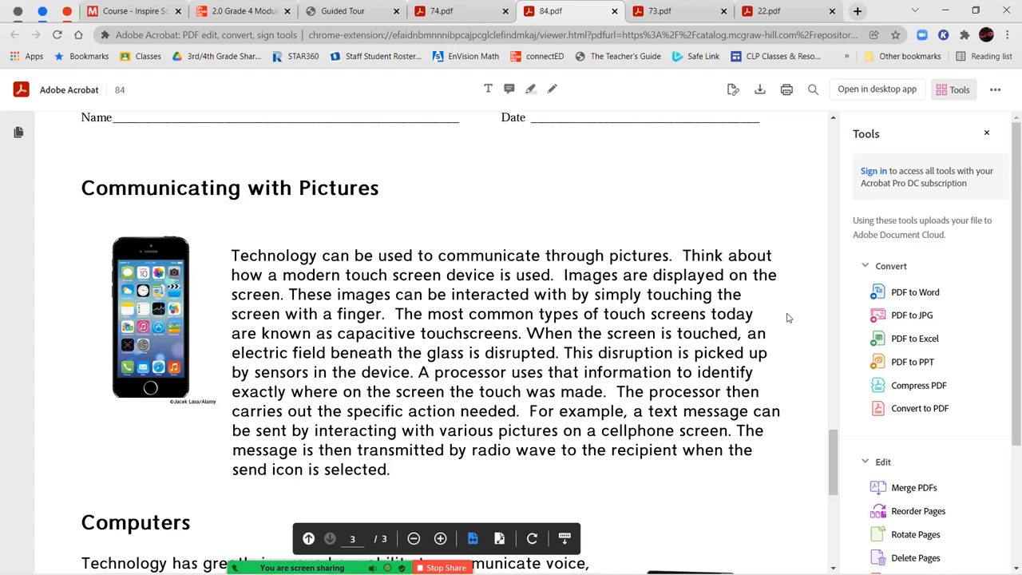
pyautogui.scroll(-3)
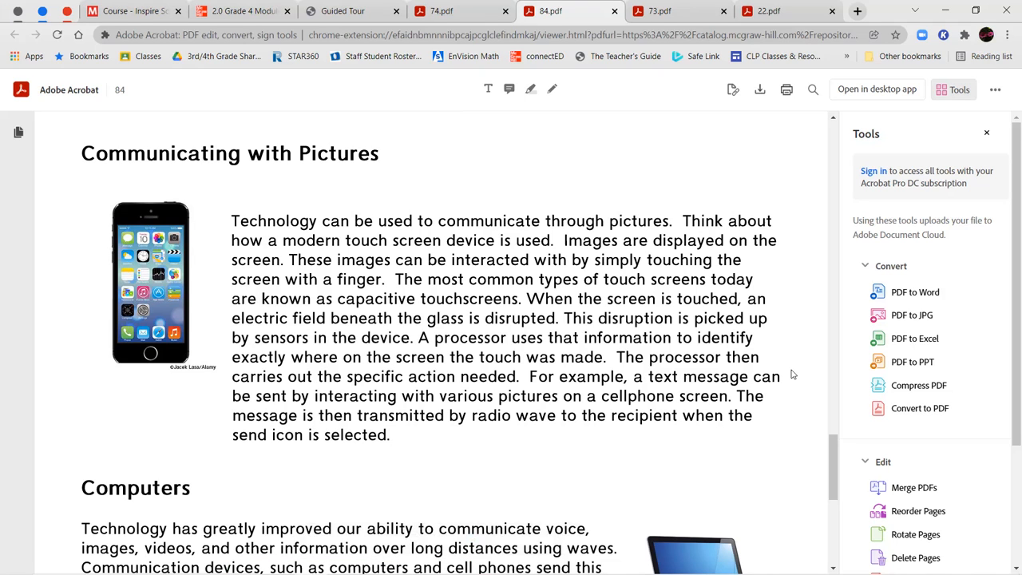
# Scroll through Computers to the binary code table at page 3's end, then return to 74.pdf
pyautogui.scroll(-3)
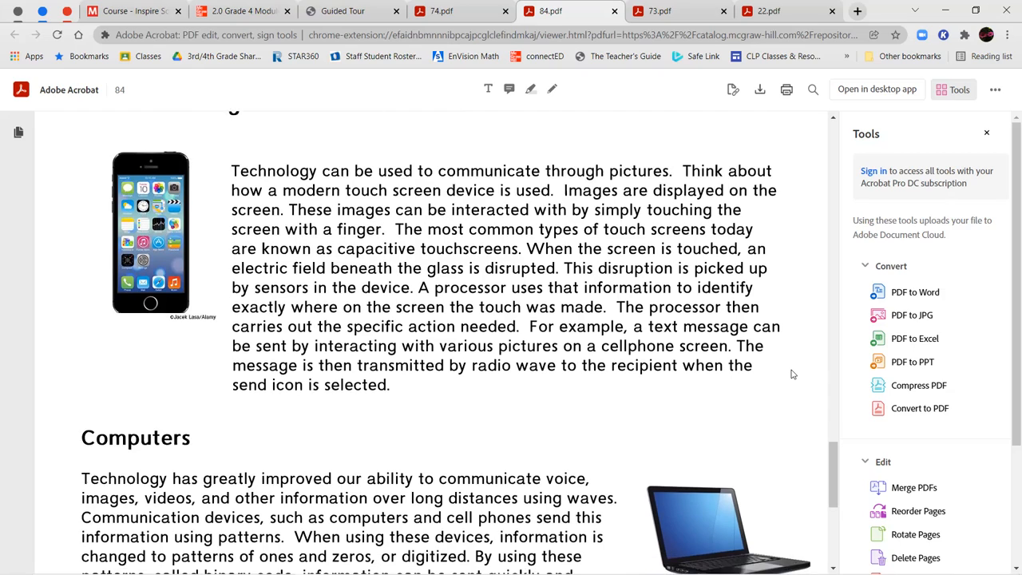
pyautogui.scroll(-3)
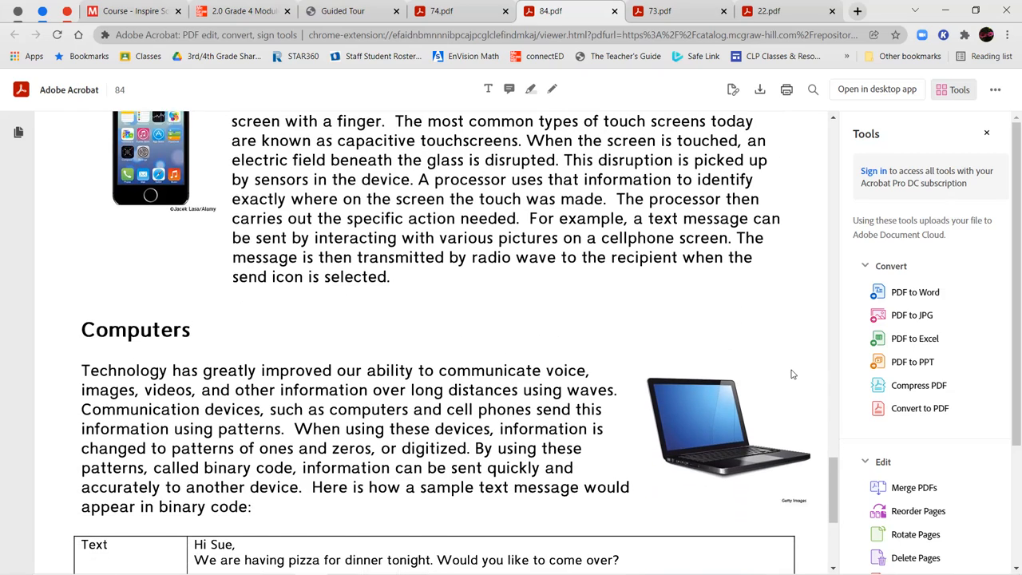
pyautogui.scroll(-3)
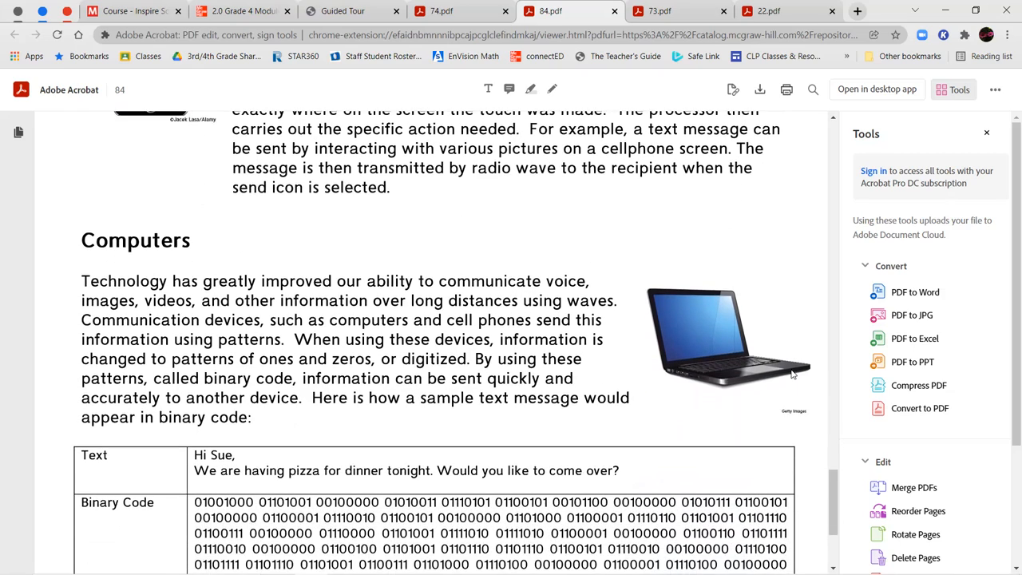
pyautogui.scroll(-3)
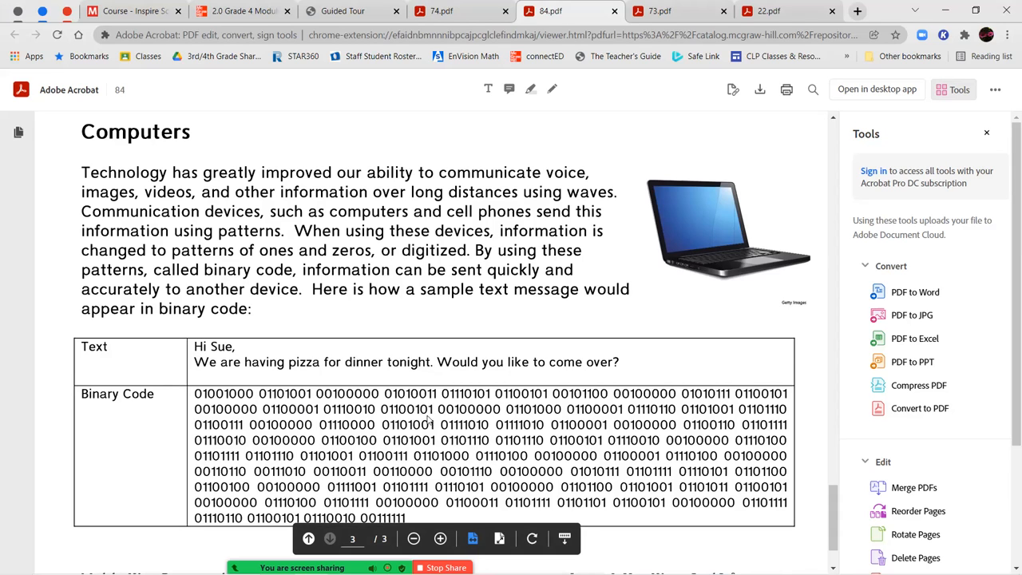
pyautogui.moveTo(559, 459)
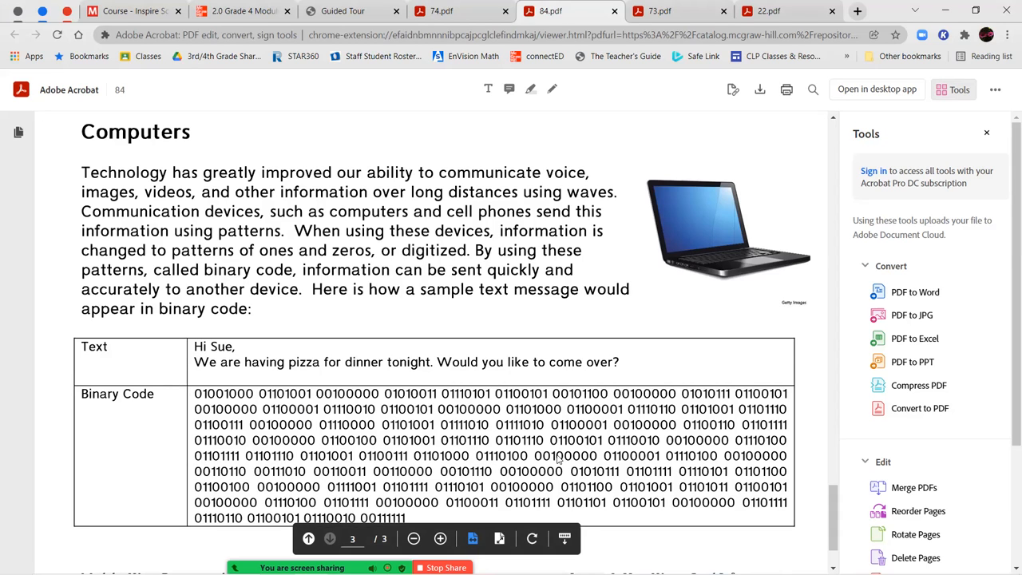
pyautogui.scroll(-3)
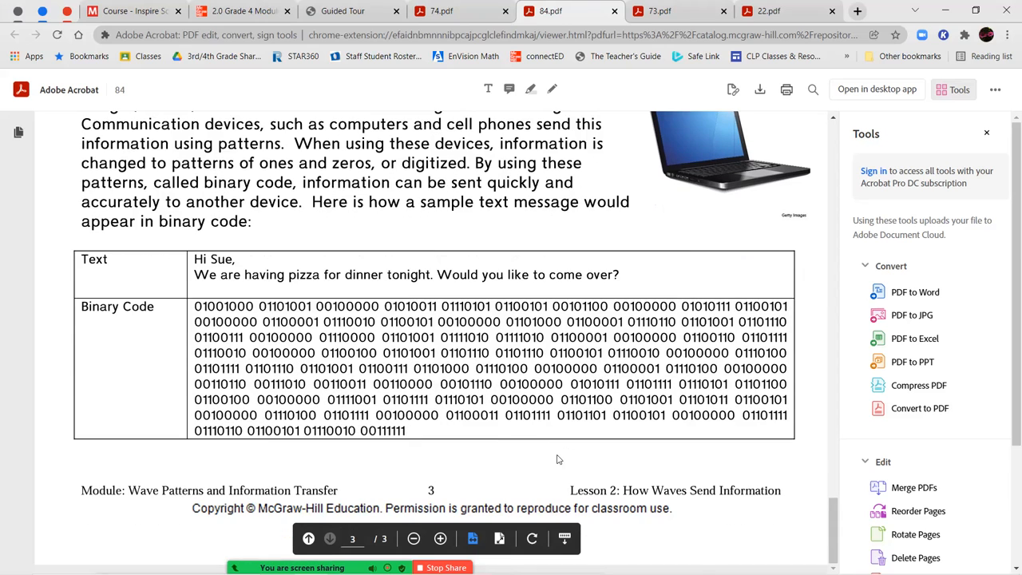
pyautogui.click(442, 10)
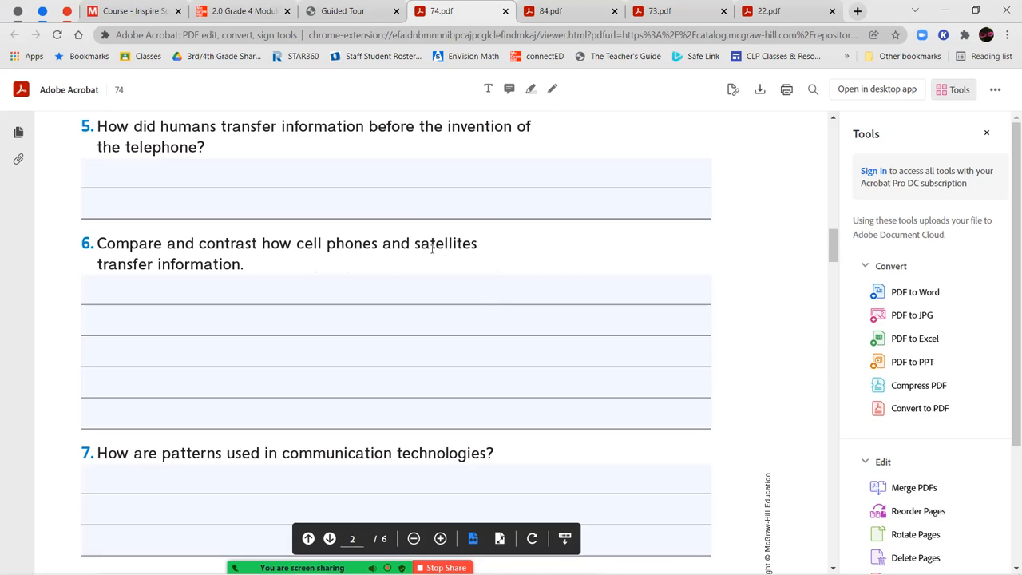
# Scroll the 74 worksheet past questions 6–7 and Foldables to the Morse Code Inquiry Activity
pyautogui.scroll(-3)
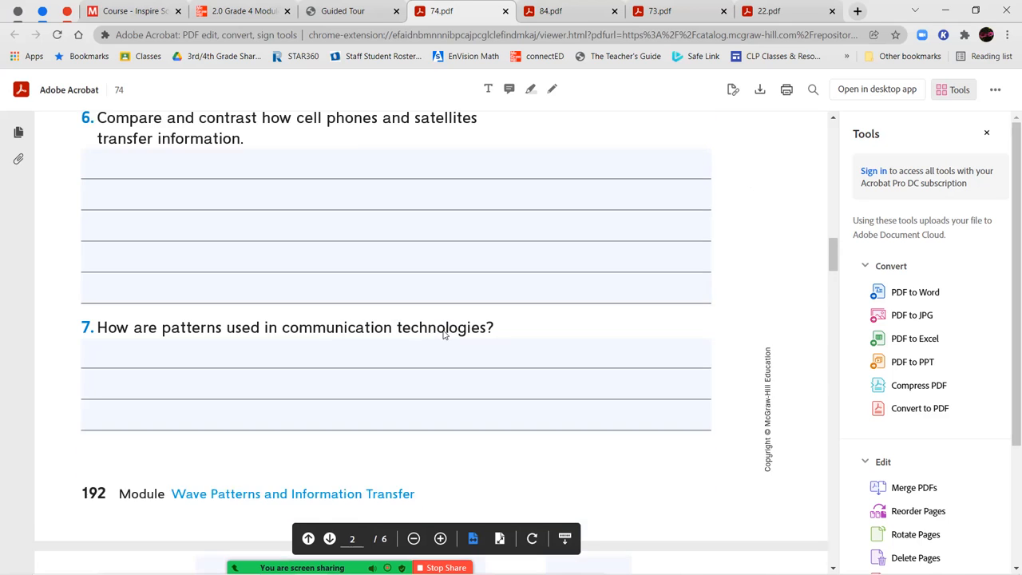
pyautogui.scroll(-3)
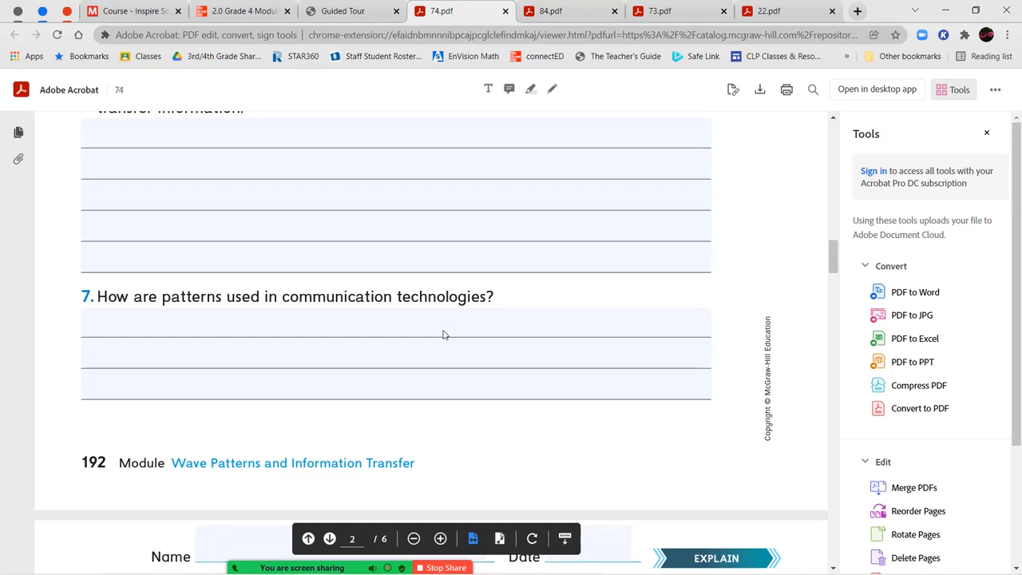
pyautogui.scroll(-3)
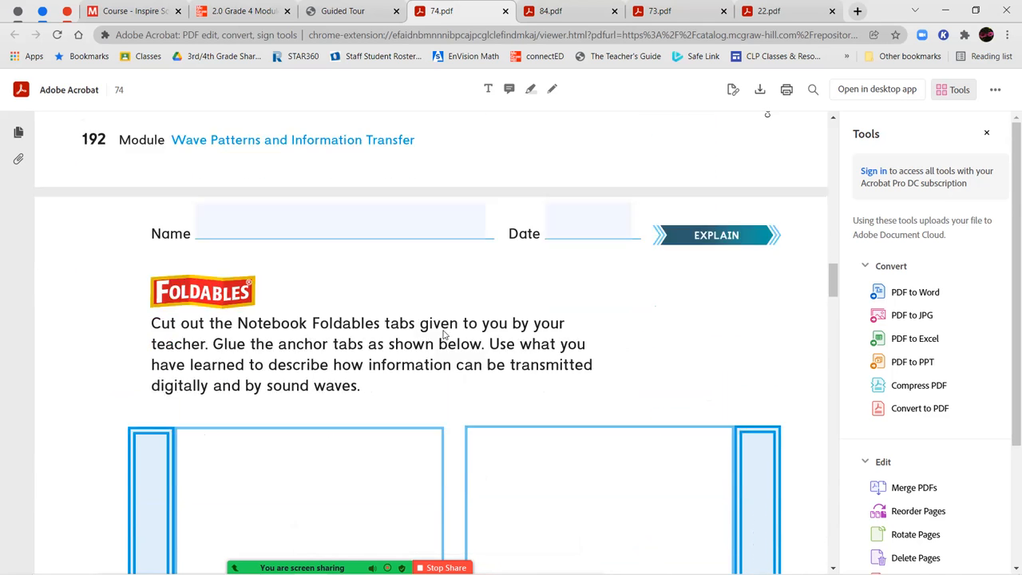
pyautogui.scroll(-3)
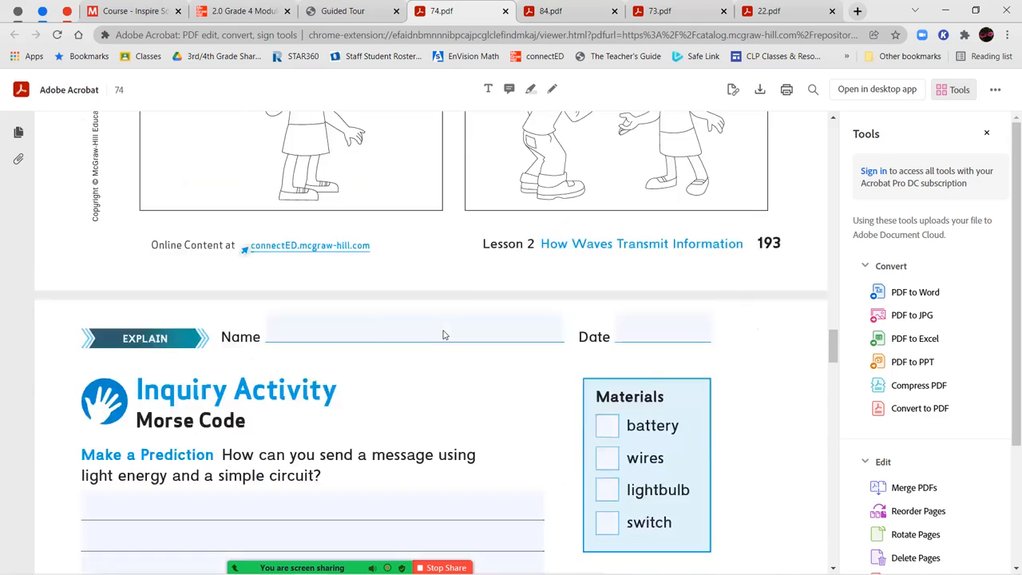
pyautogui.scroll(-3)
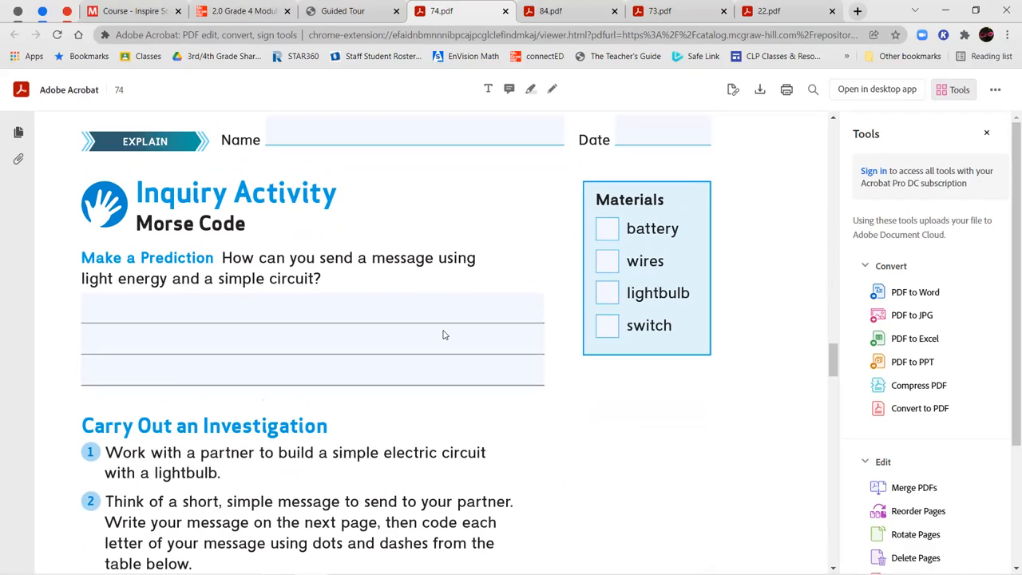
# Scroll through the Morse code letter table to page 5's message-sending steps
pyautogui.scroll(-3)
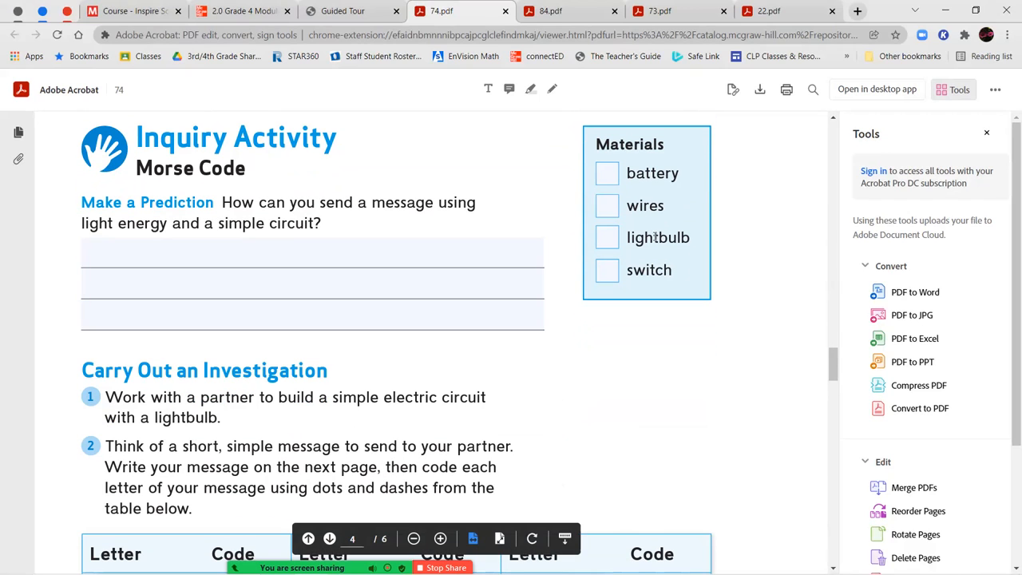
pyautogui.scroll(-3)
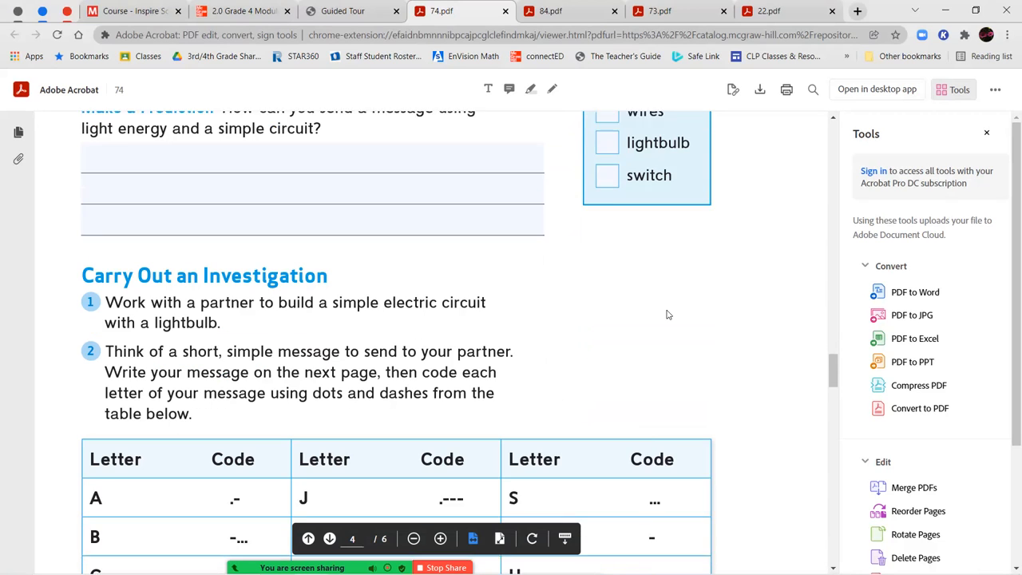
pyautogui.scroll(-3)
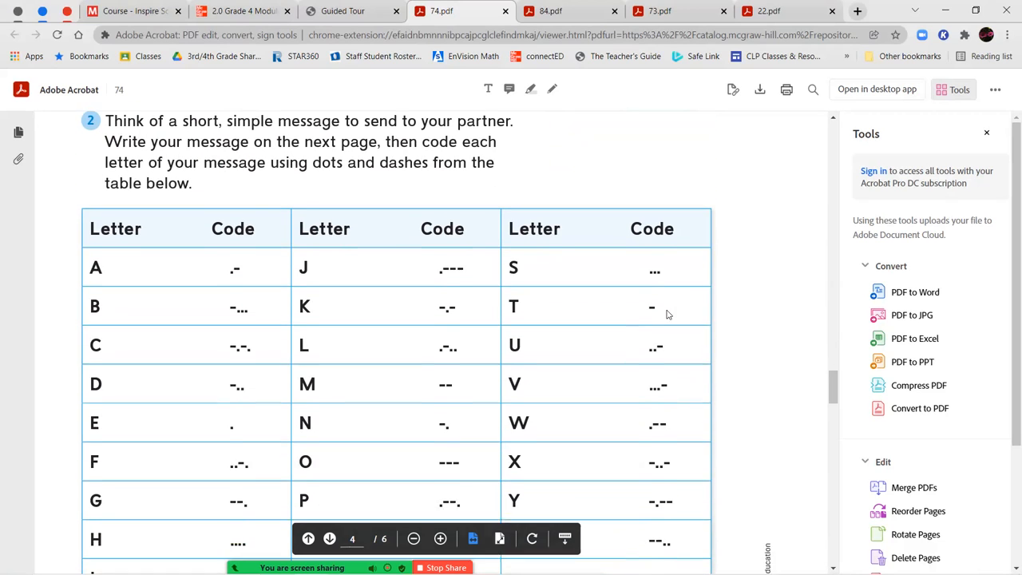
pyautogui.scroll(-3)
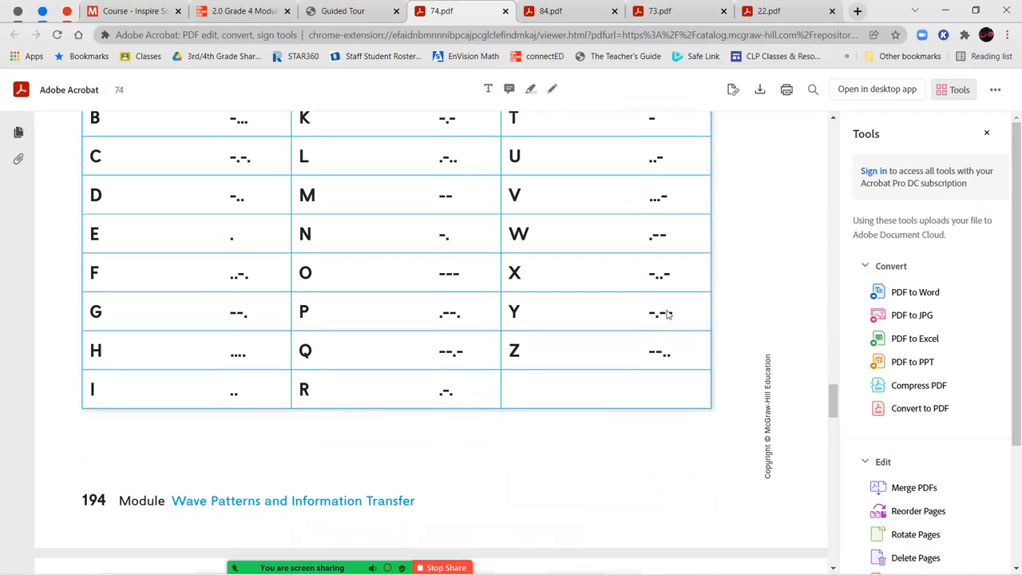
pyautogui.scroll(-3)
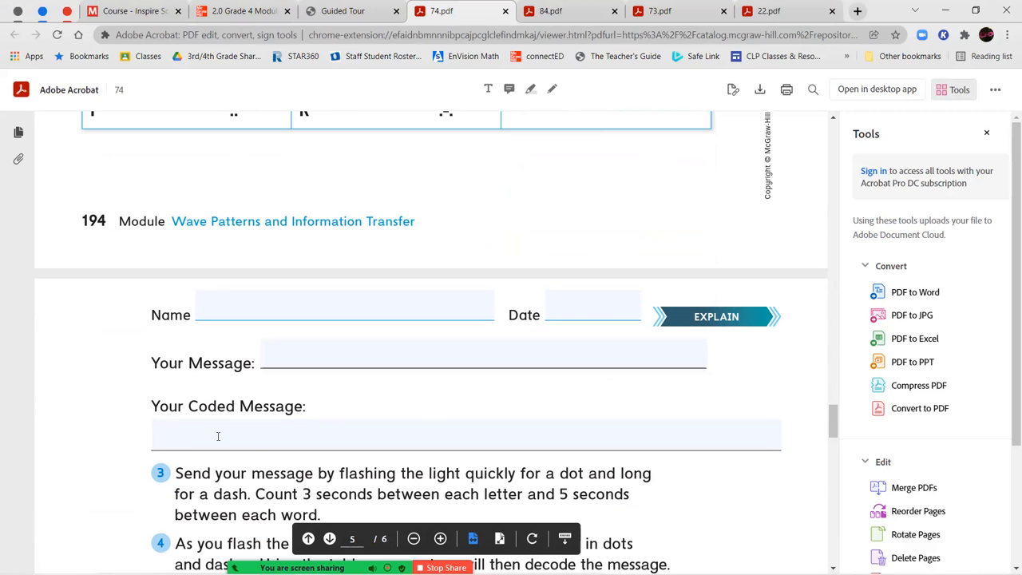
# Focus the Your Coded Message and Partner's Coded Message answer fields
pyautogui.click(405, 435)
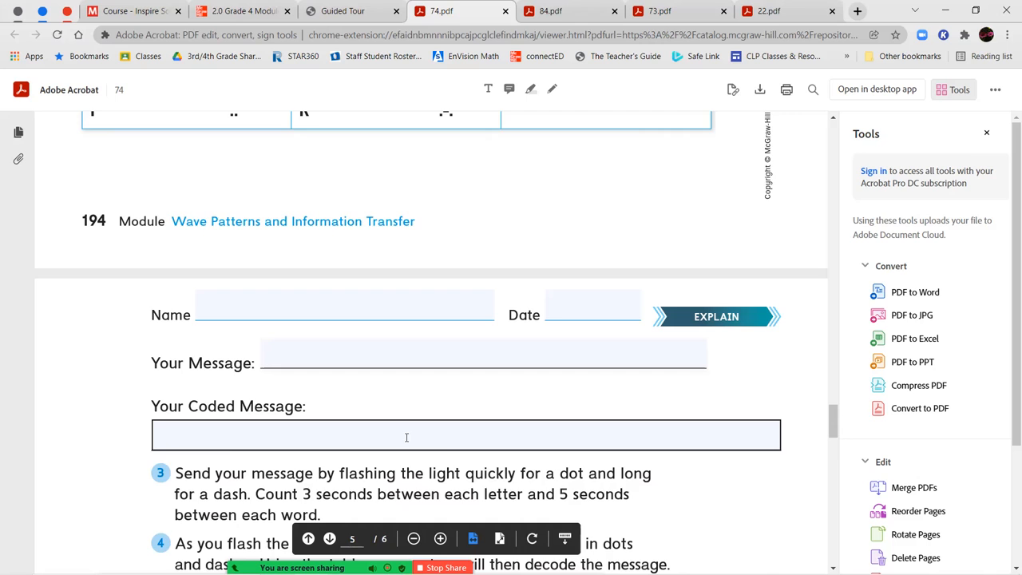
pyautogui.scroll(-3)
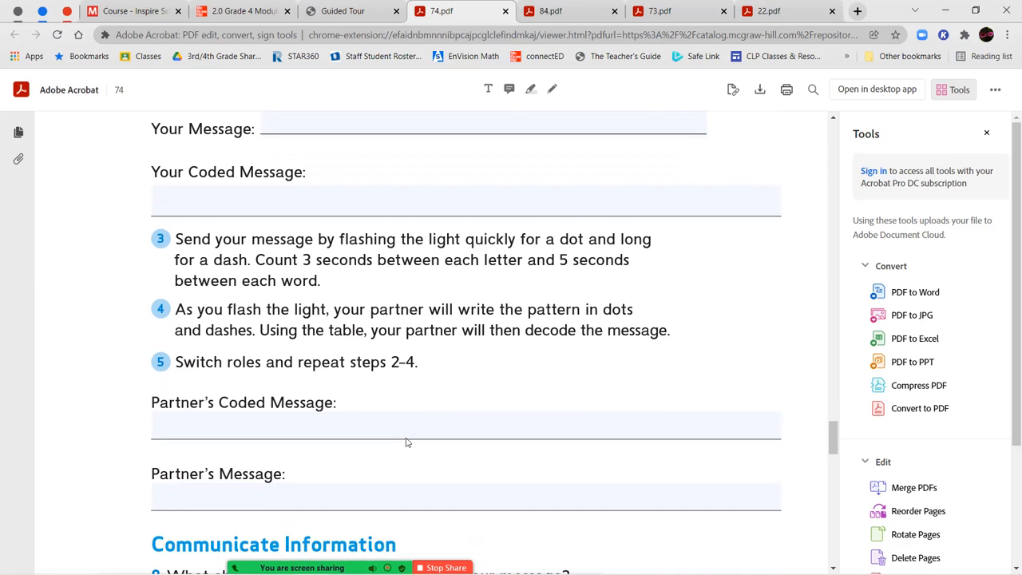
pyautogui.click(406, 425)
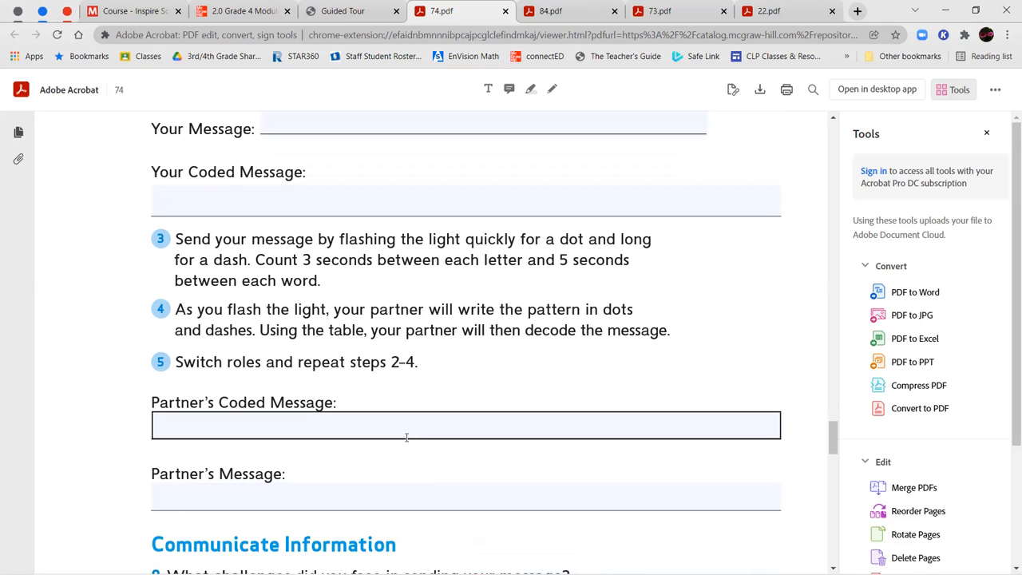
pyautogui.moveTo(411, 378)
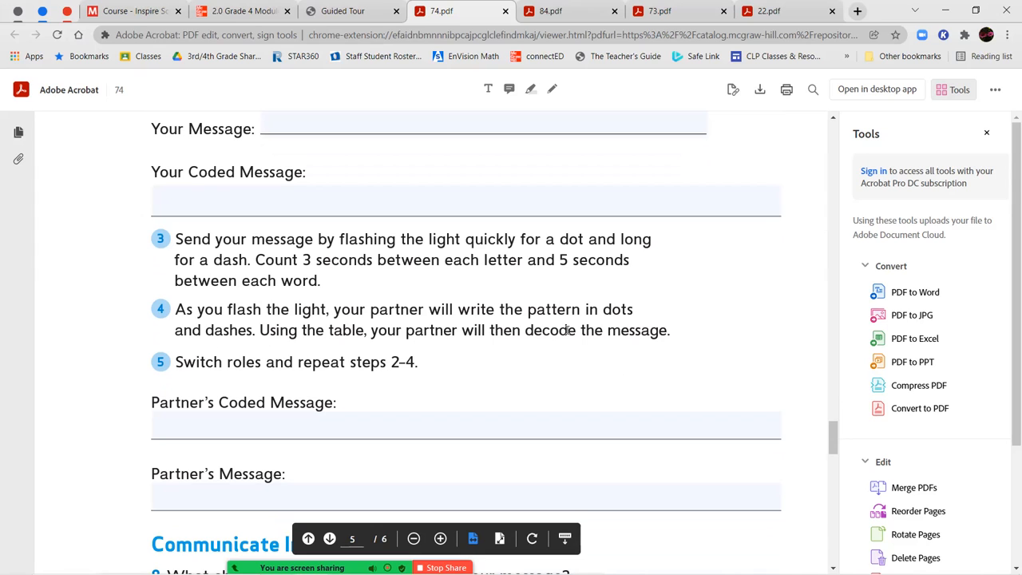
pyautogui.click(413, 424)
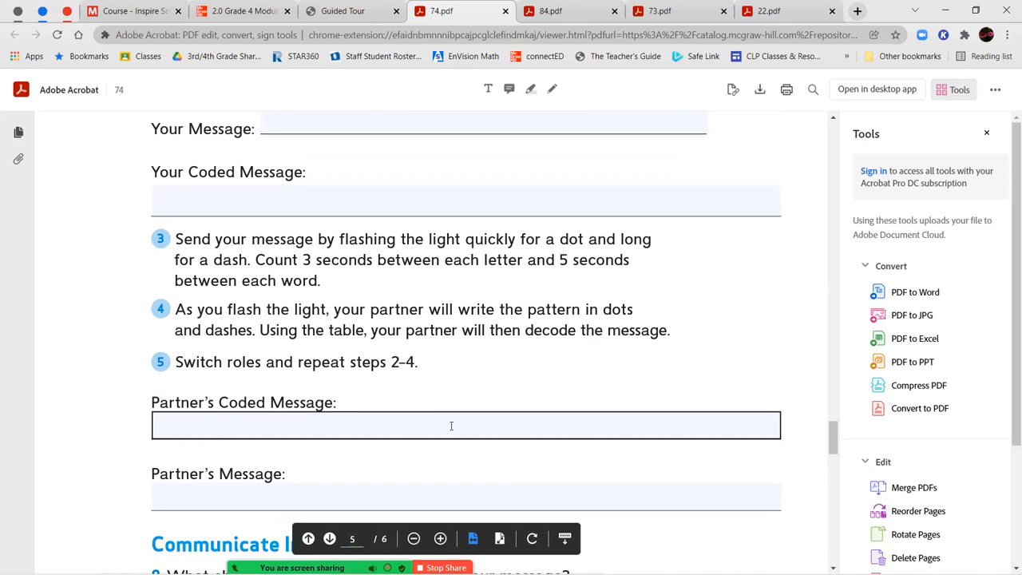
# Scroll the 74 worksheet through questions 8–11 and the 'I can' statement to page 6's end
pyautogui.scroll(-3)
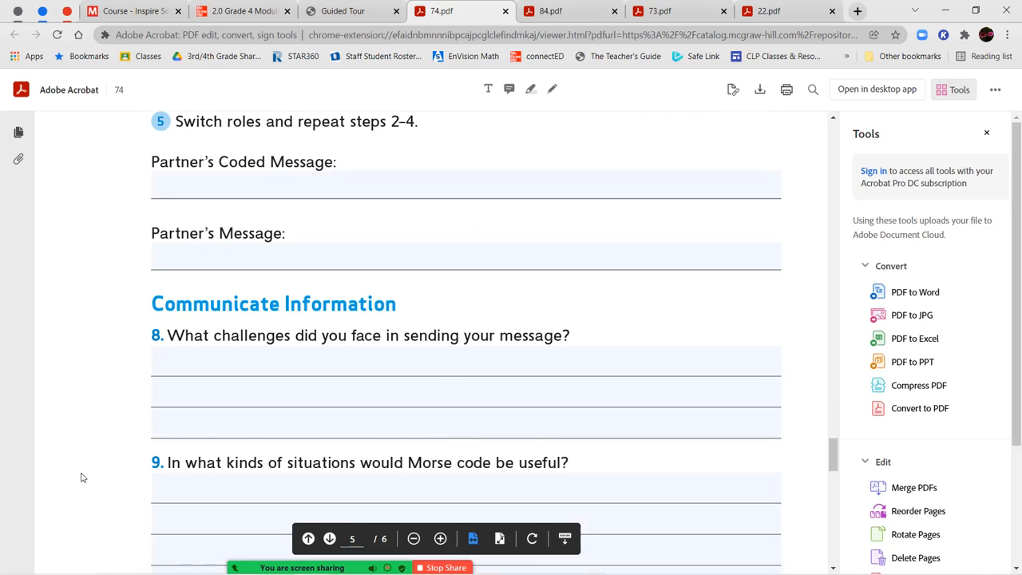
pyautogui.scroll(-3)
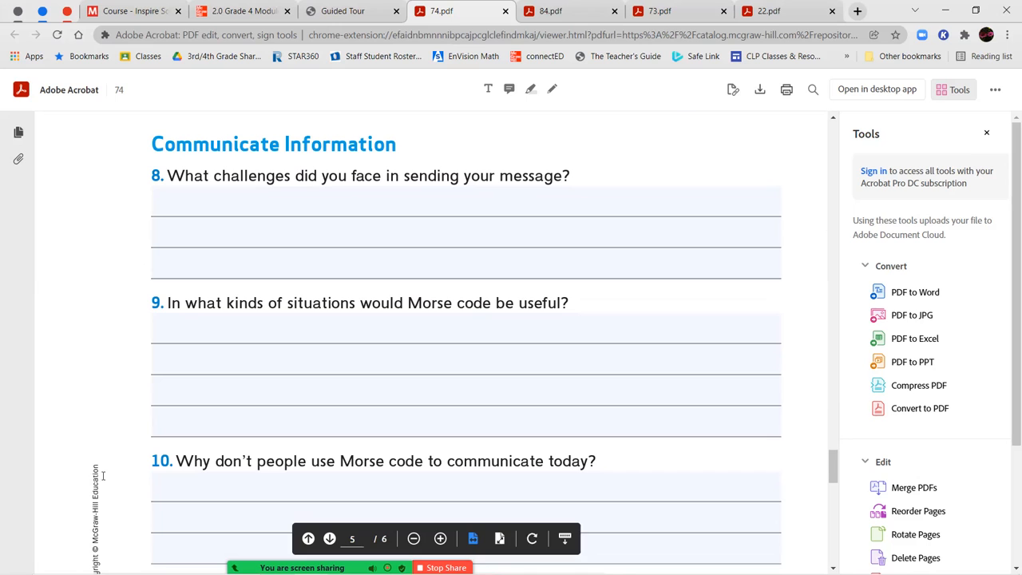
pyautogui.moveTo(26, 446)
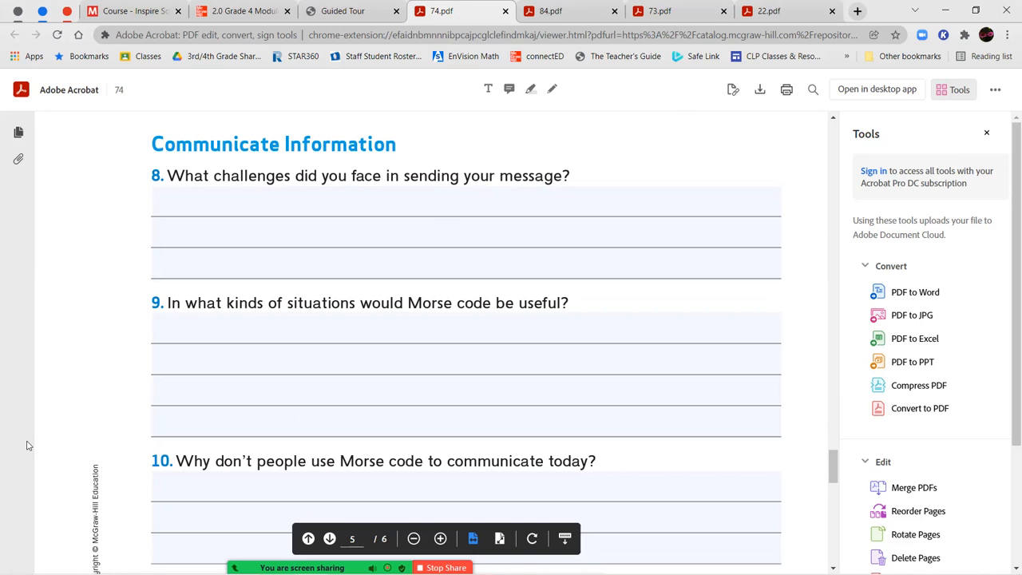
pyautogui.scroll(-3)
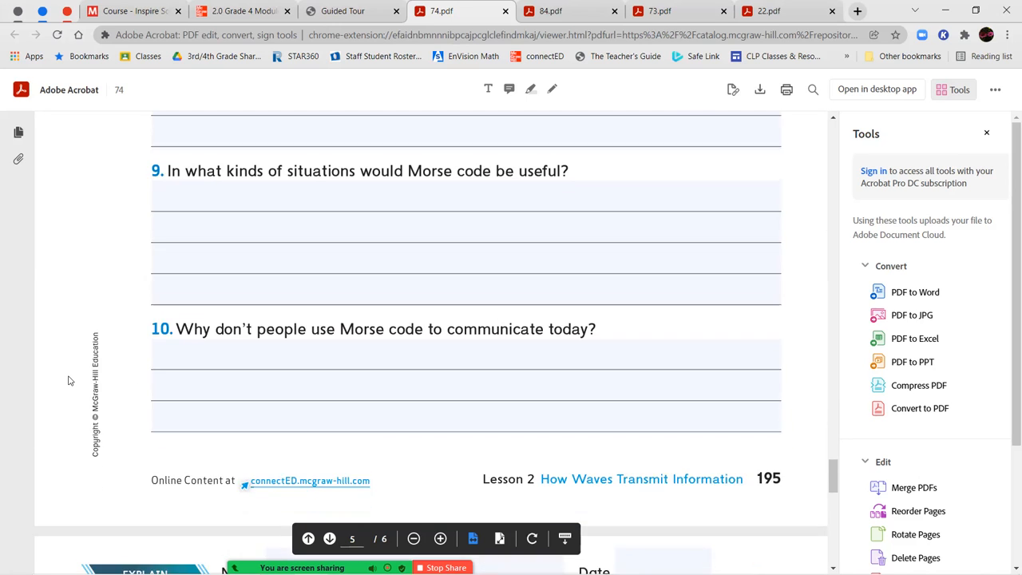
pyautogui.scroll(-3)
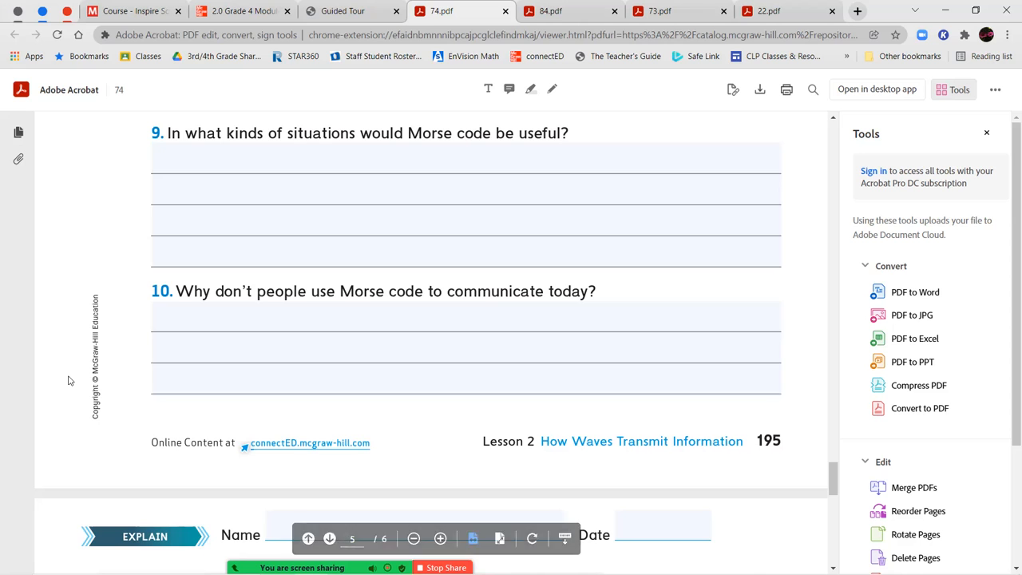
pyautogui.scroll(-3)
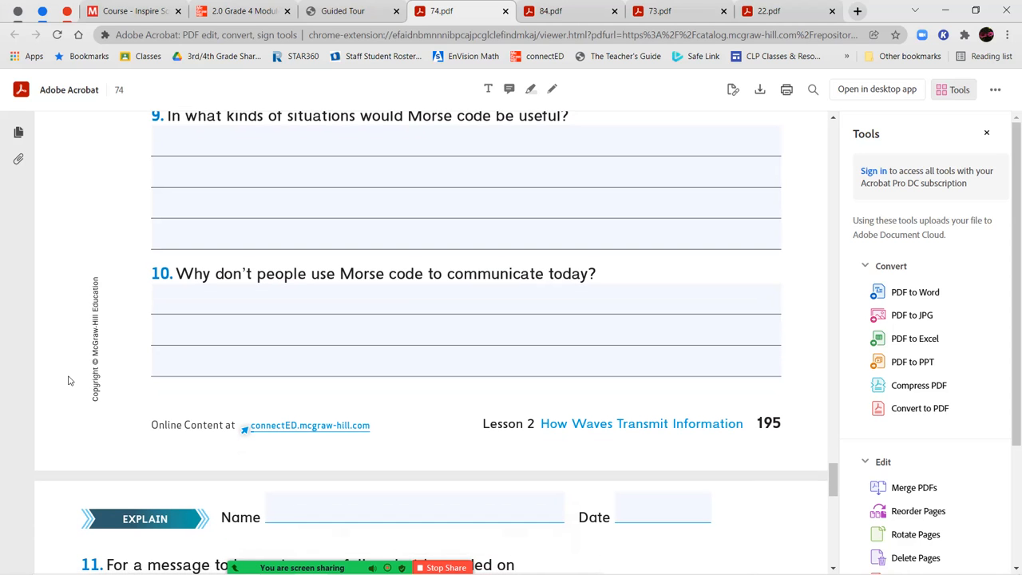
pyautogui.scroll(-3)
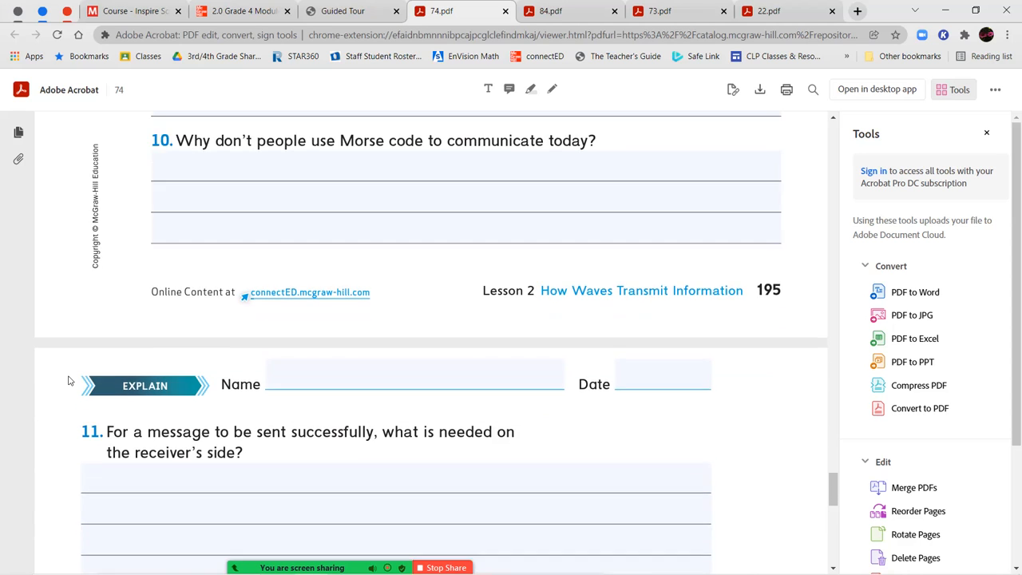
pyautogui.scroll(-3)
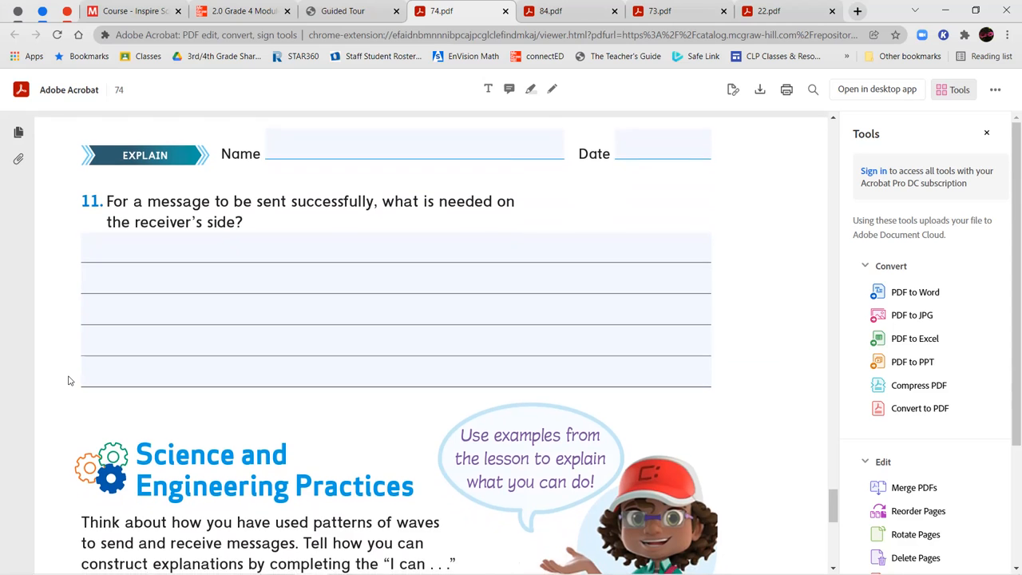
pyautogui.scroll(-3)
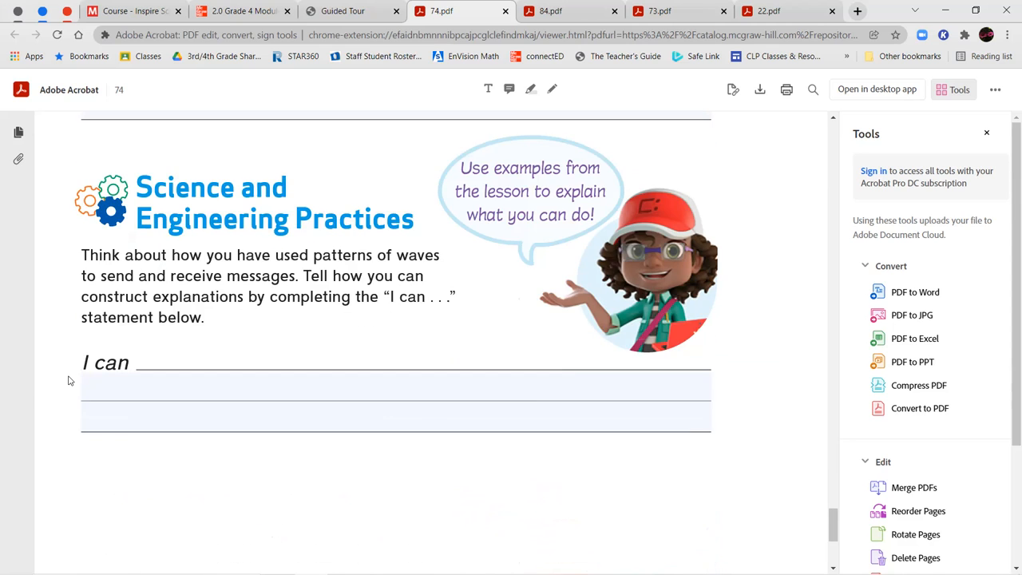
pyautogui.scroll(-3)
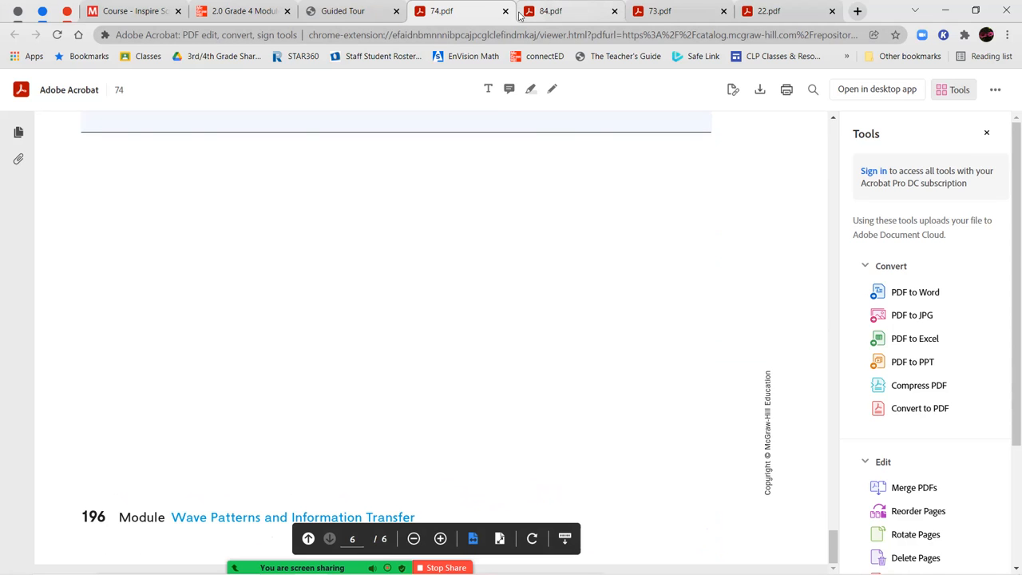
# Close the 74 and 84 PDFs and fit the 73 worksheet to the window width
pyautogui.click(504, 10)
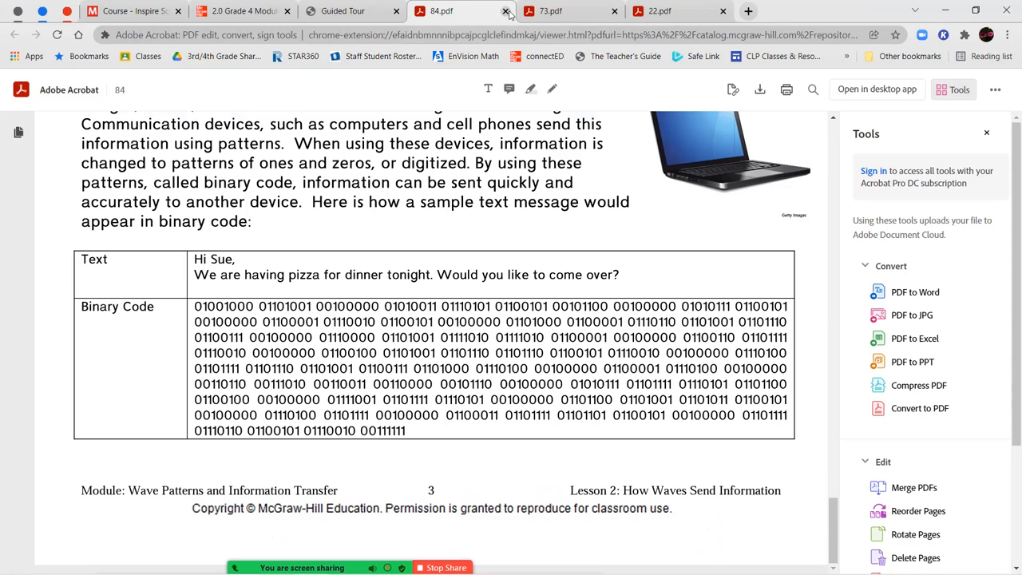
pyautogui.click(505, 10)
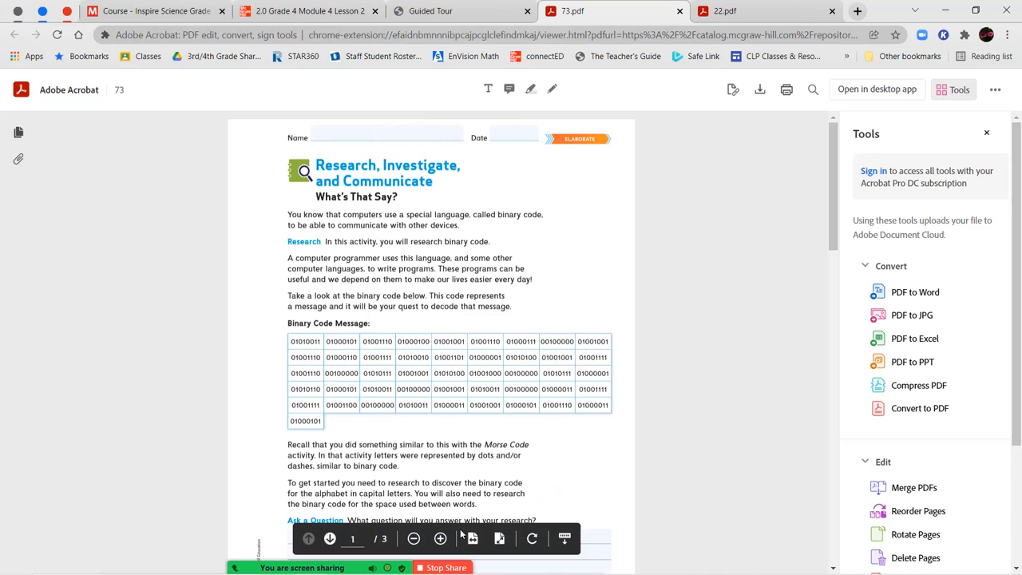
pyautogui.click(440, 538)
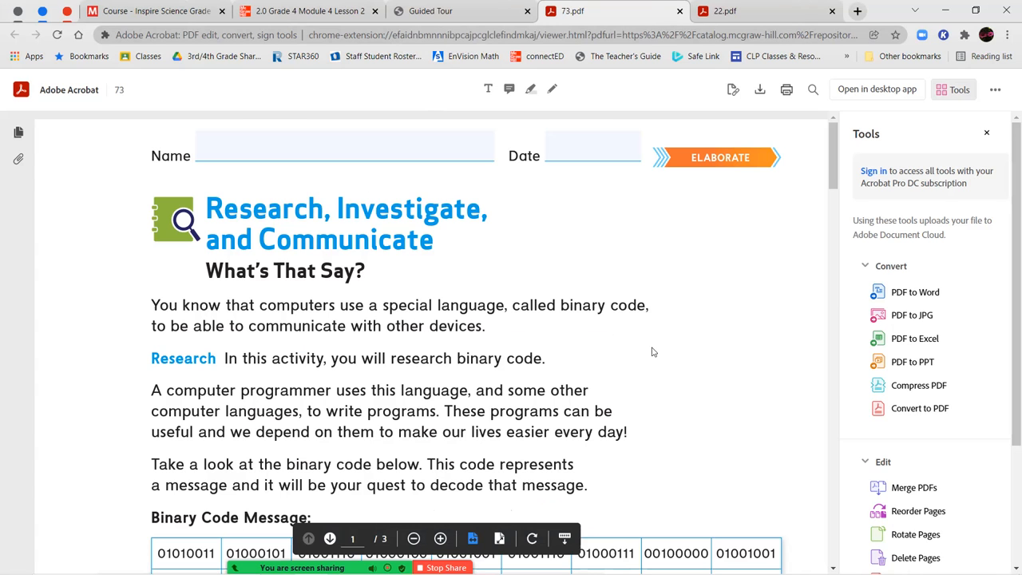
pyautogui.moveTo(355, 293)
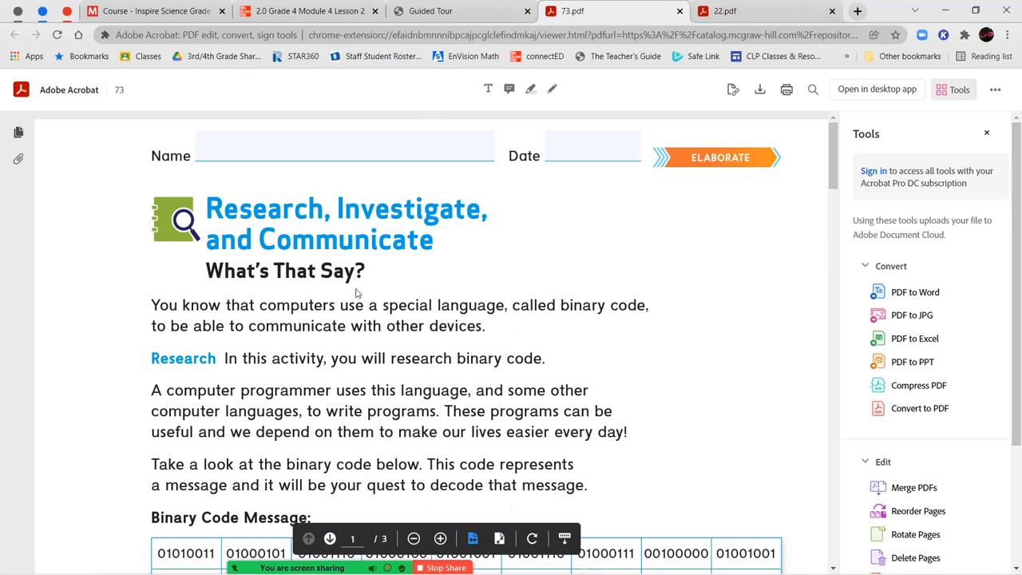
pyautogui.moveTo(432, 311)
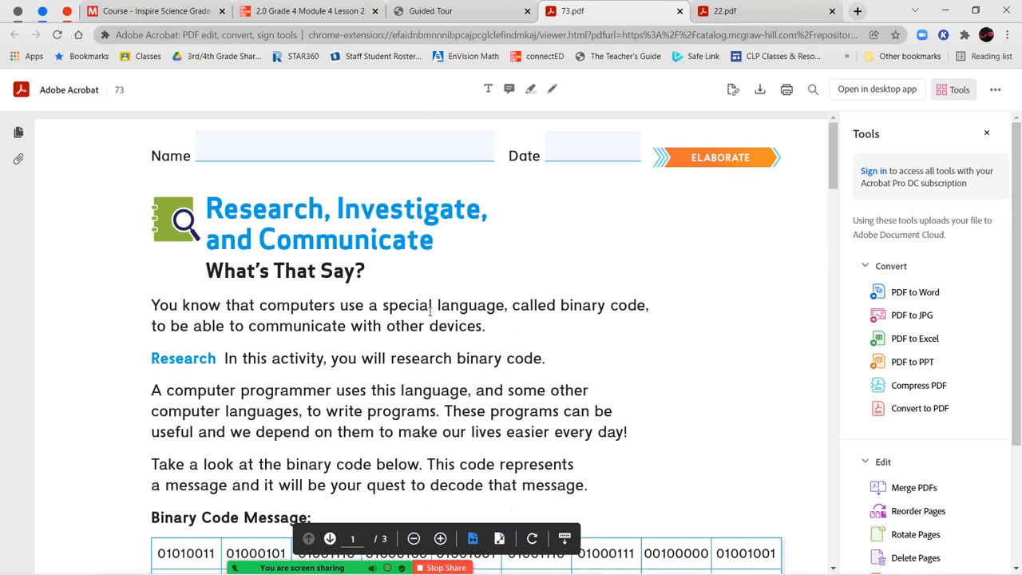
# Scroll the What's That Say? activity past the binary code message and Ask a Question
pyautogui.scroll(-3)
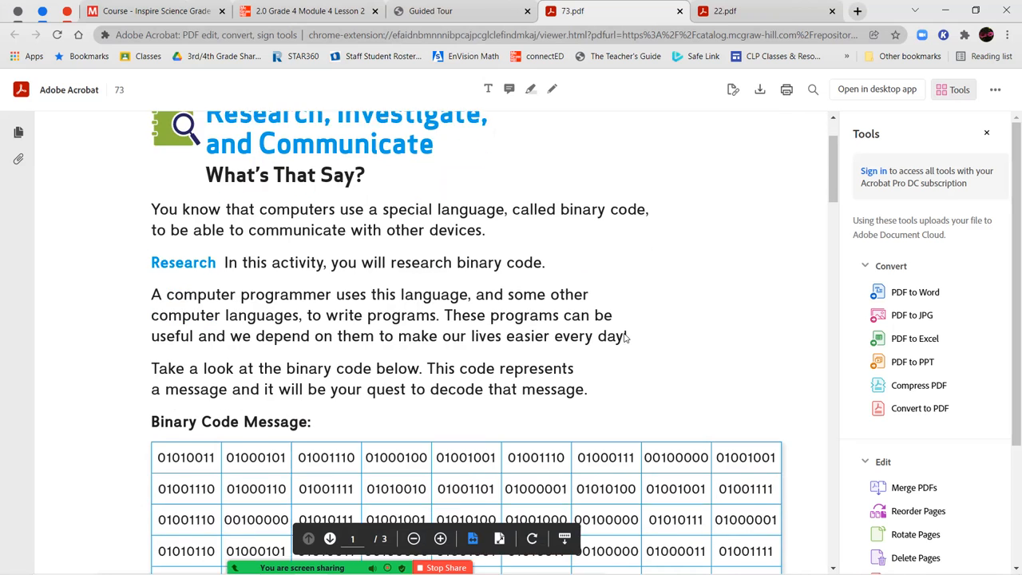
pyautogui.scroll(-3)
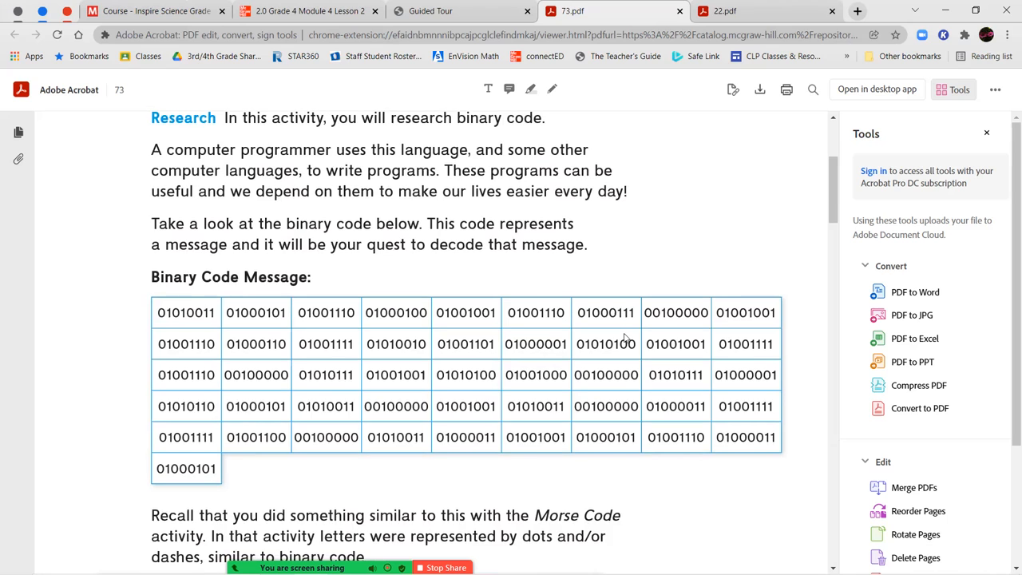
pyautogui.scroll(-3)
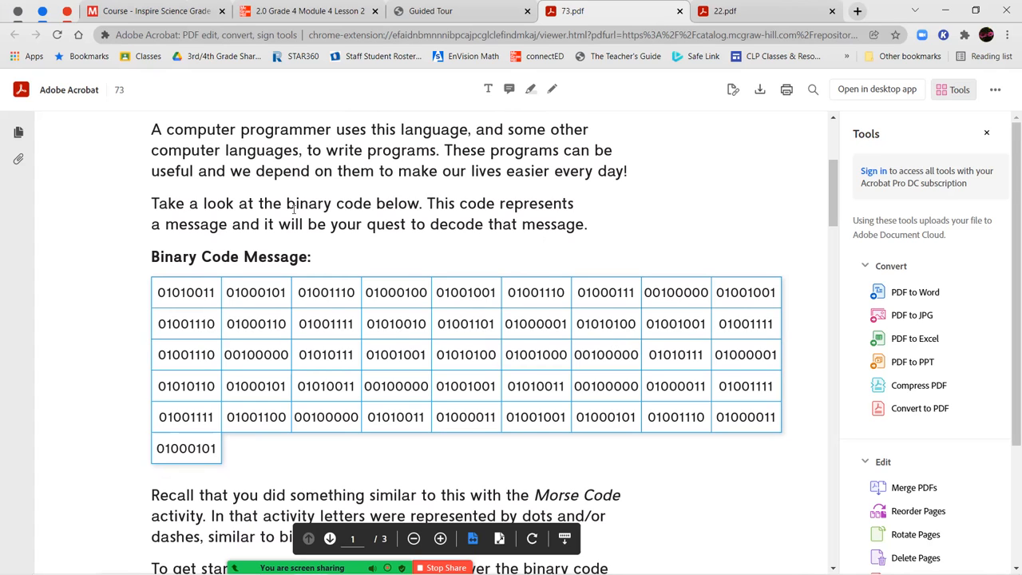
pyautogui.scroll(-3)
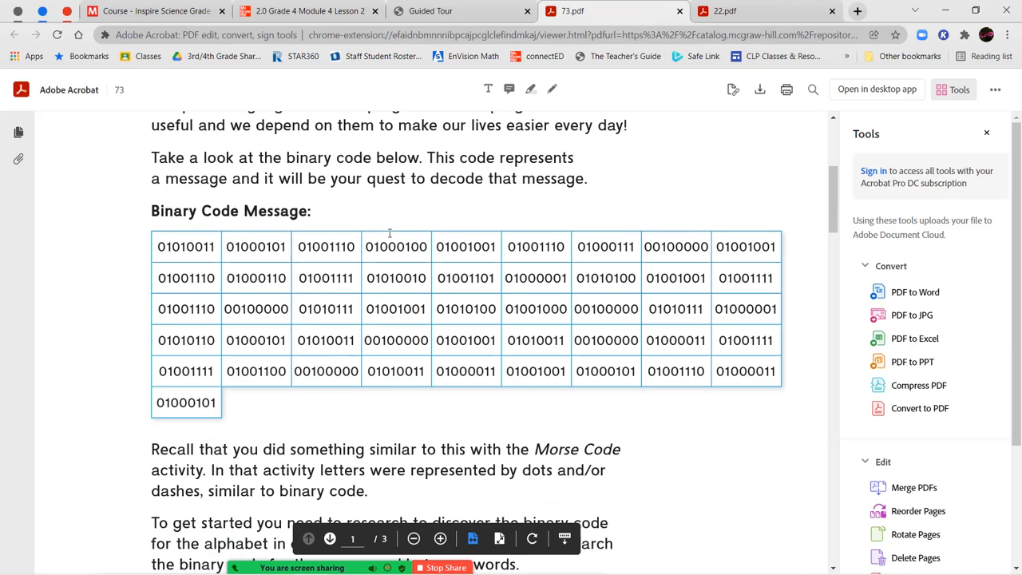
pyautogui.scroll(-3)
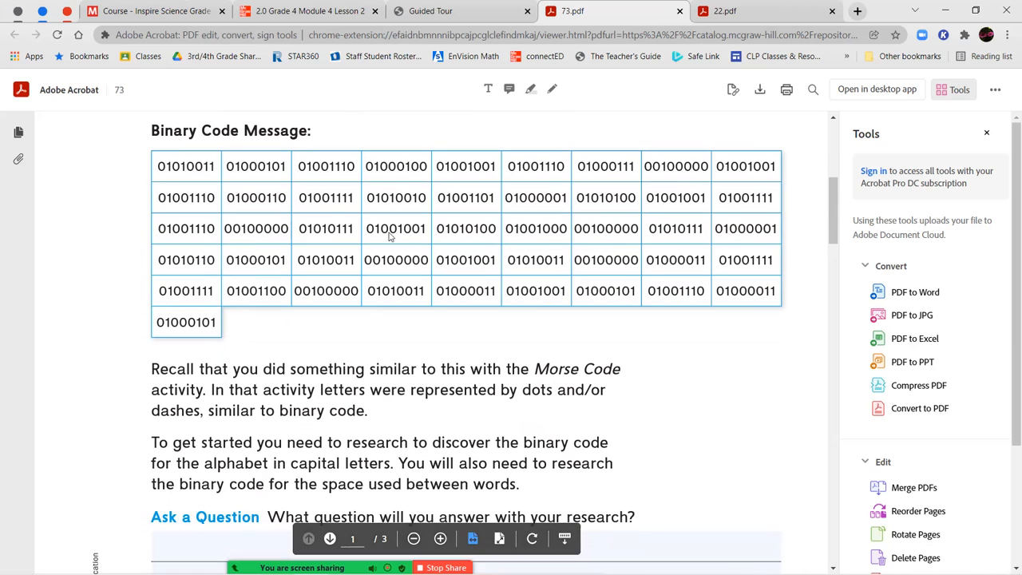
pyautogui.moveTo(396, 371)
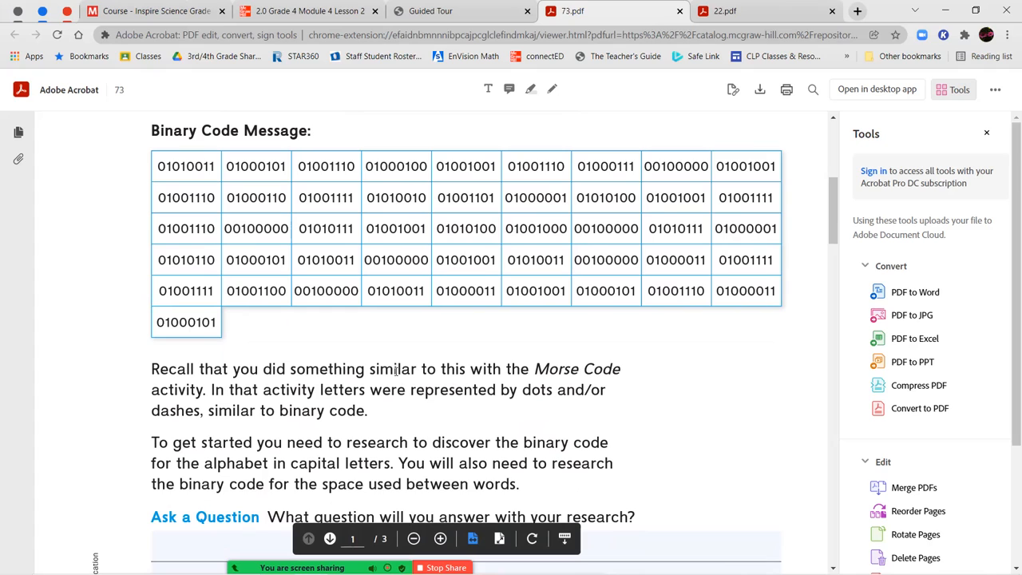
pyautogui.moveTo(616, 394)
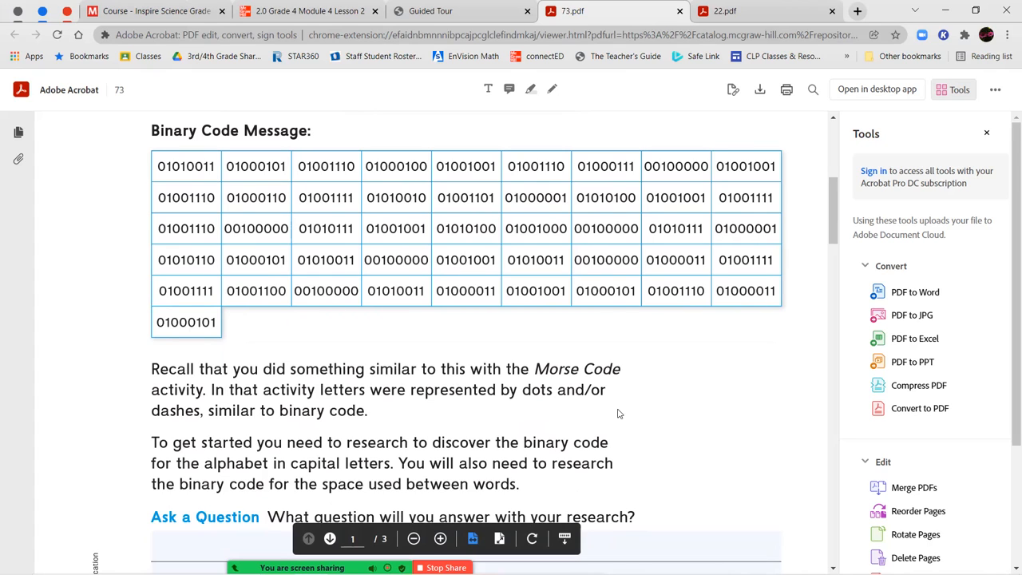
pyautogui.moveTo(458, 385)
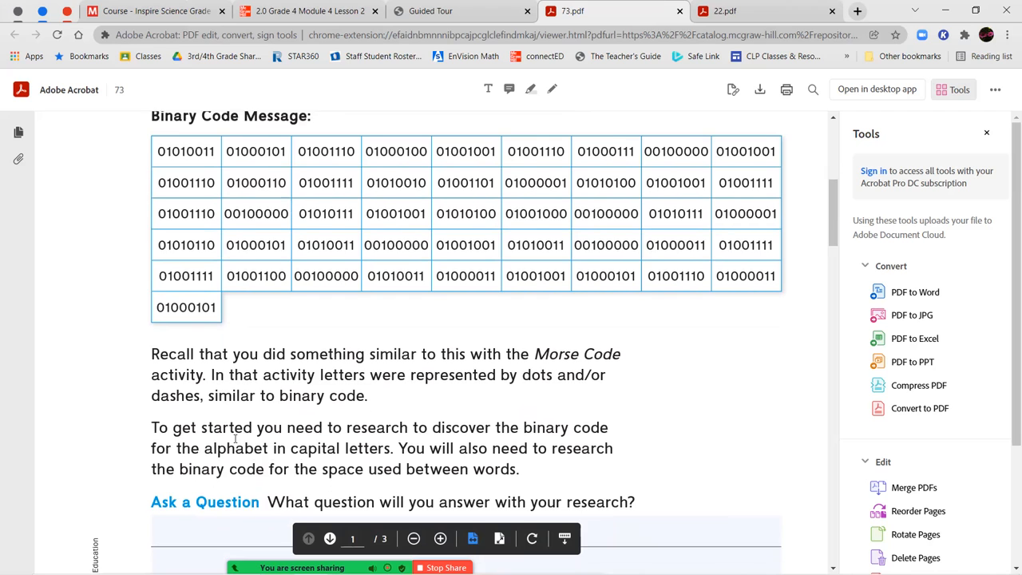
pyautogui.scroll(-3)
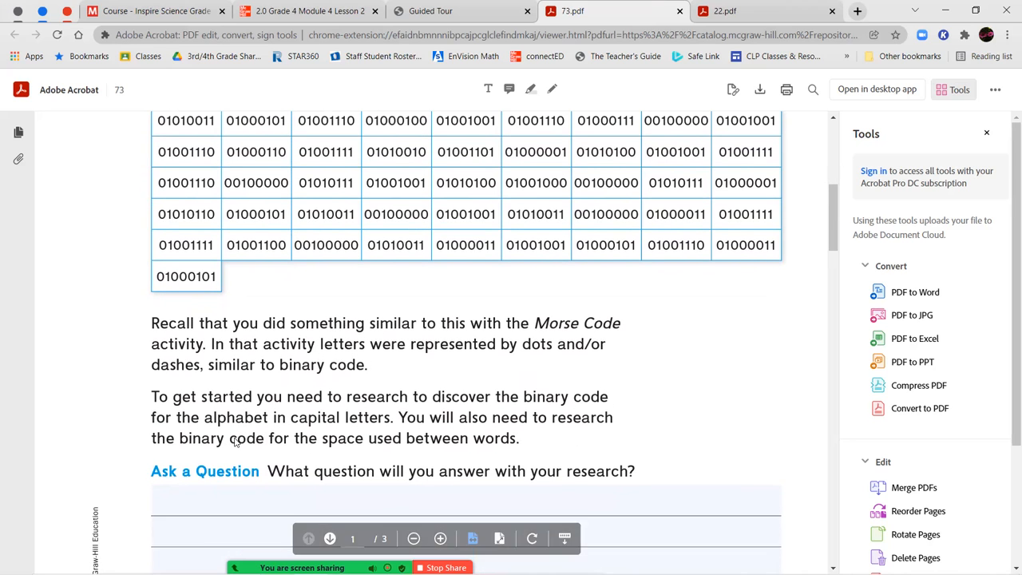
pyautogui.scroll(-3)
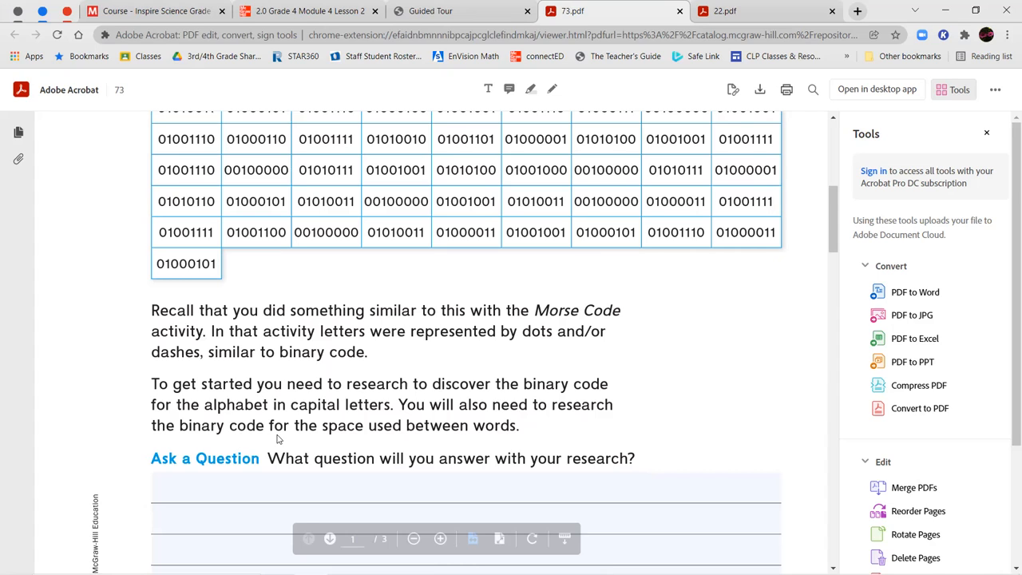
pyautogui.scroll(-3)
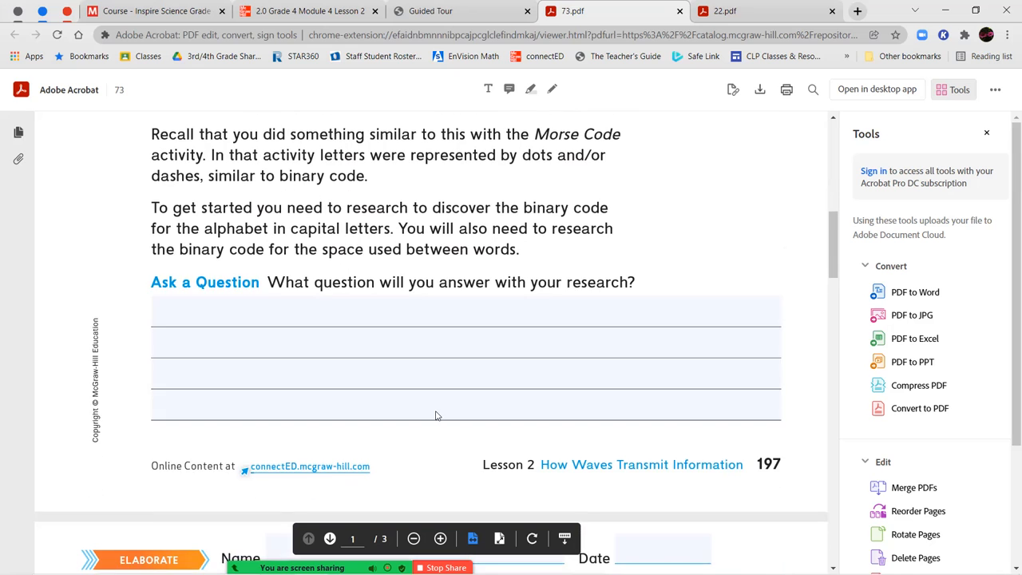
pyautogui.scroll(-3)
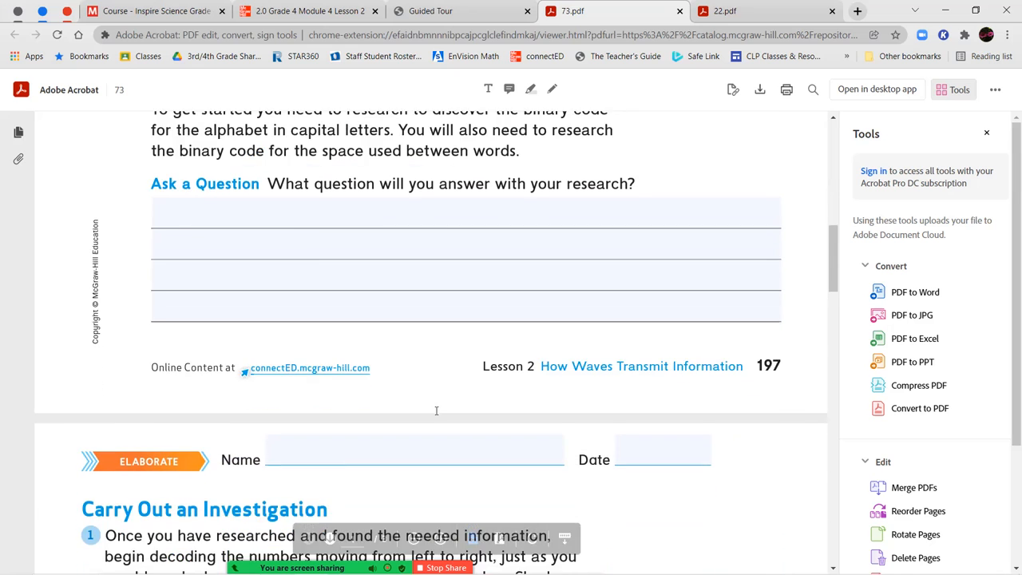
# Scroll 73.pdf past the Decoded Message grid and Communicate Information to the Hearing Echoes page
pyautogui.scroll(-3)
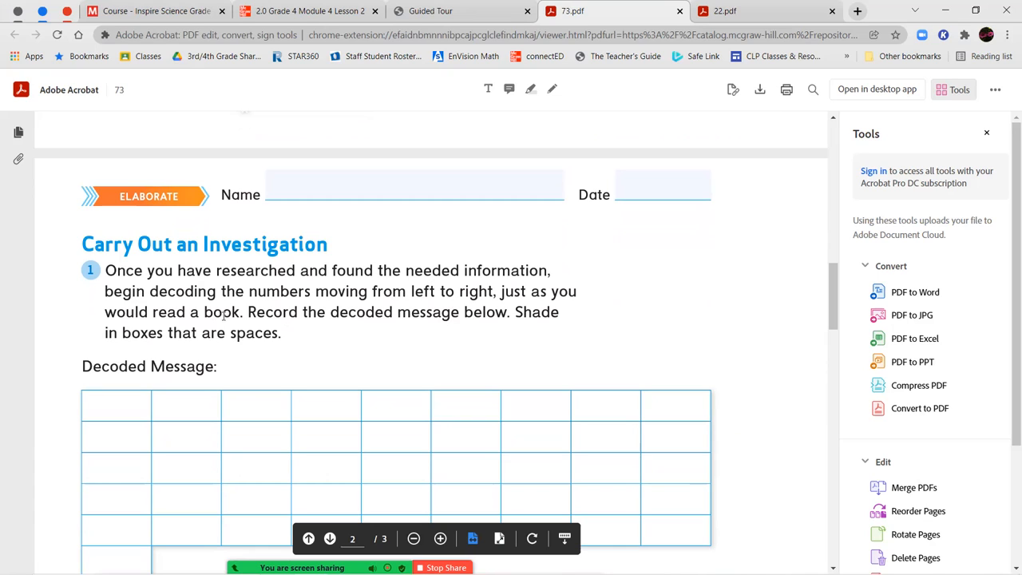
pyautogui.moveTo(285, 317)
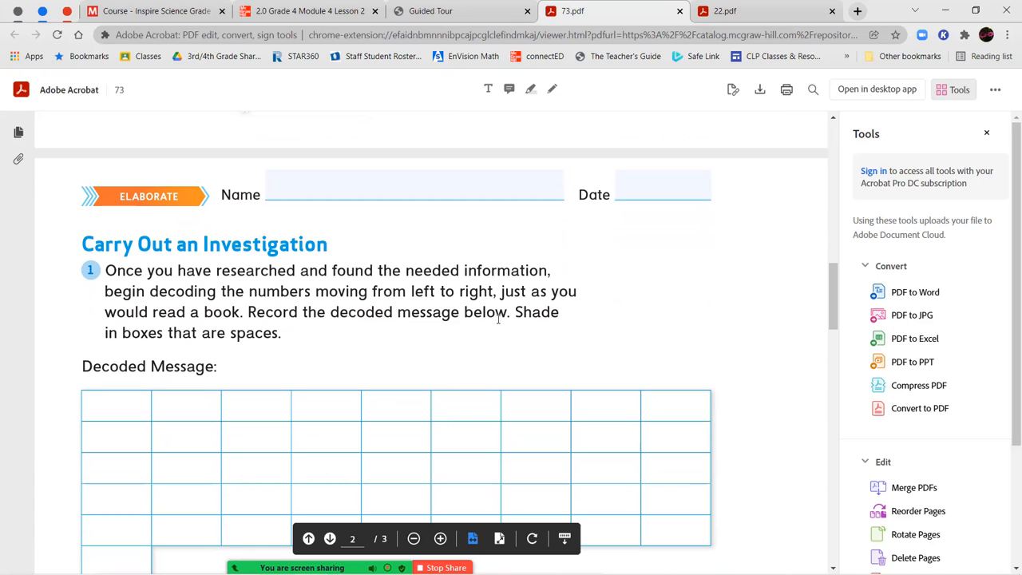
pyautogui.moveTo(144, 399)
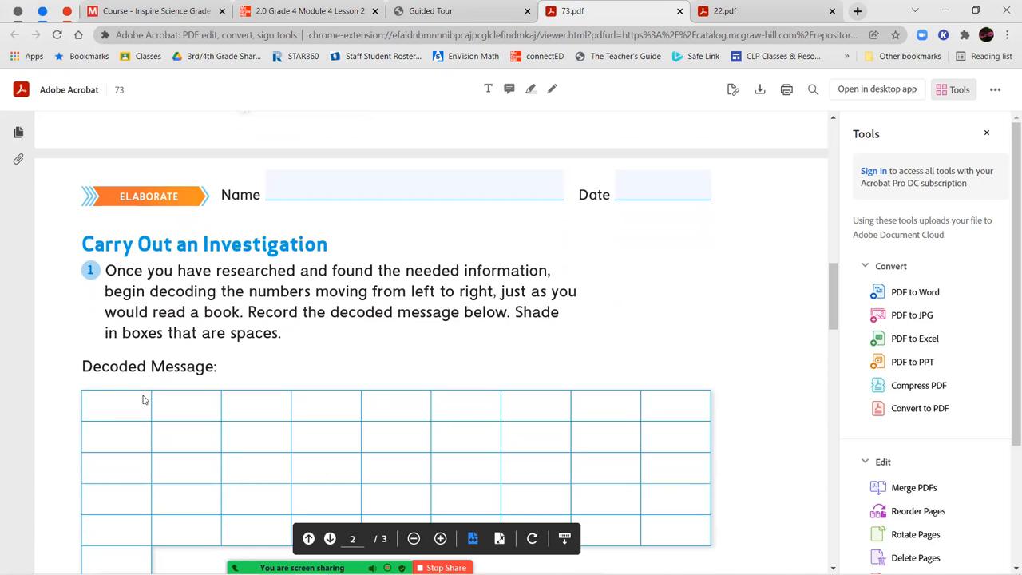
pyautogui.moveTo(131, 404)
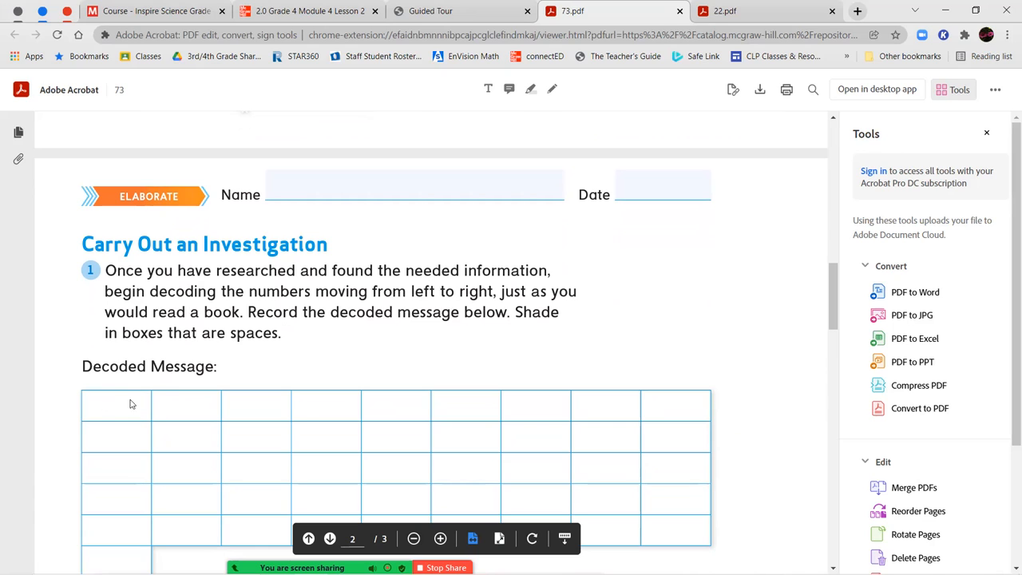
pyautogui.moveTo(541, 339)
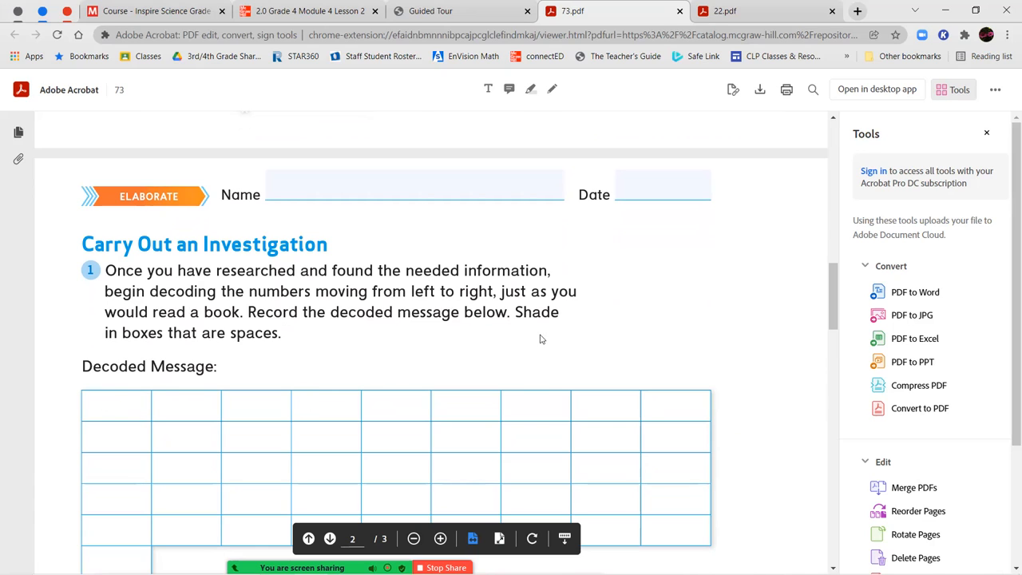
pyautogui.scroll(-3)
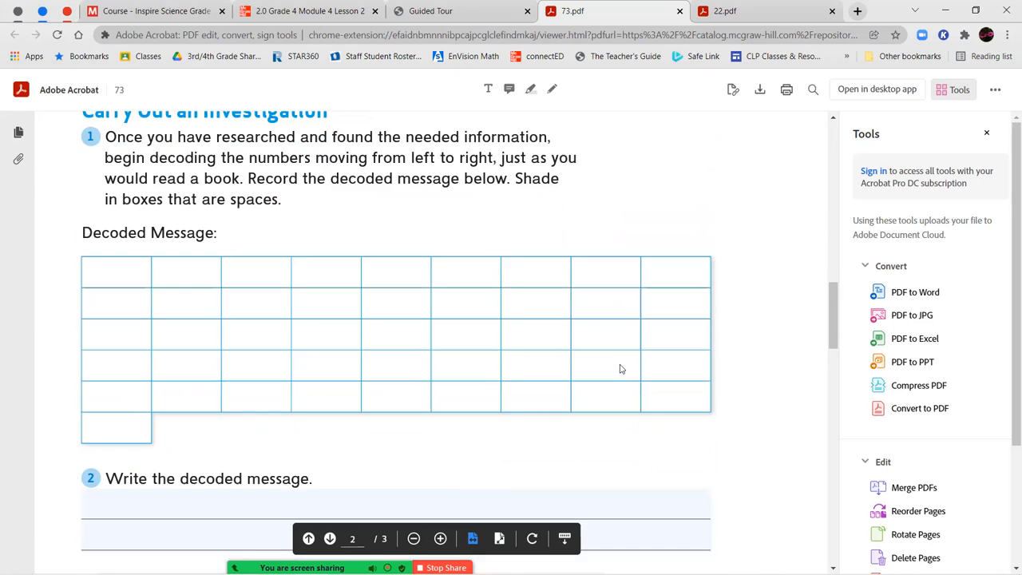
pyautogui.scroll(-3)
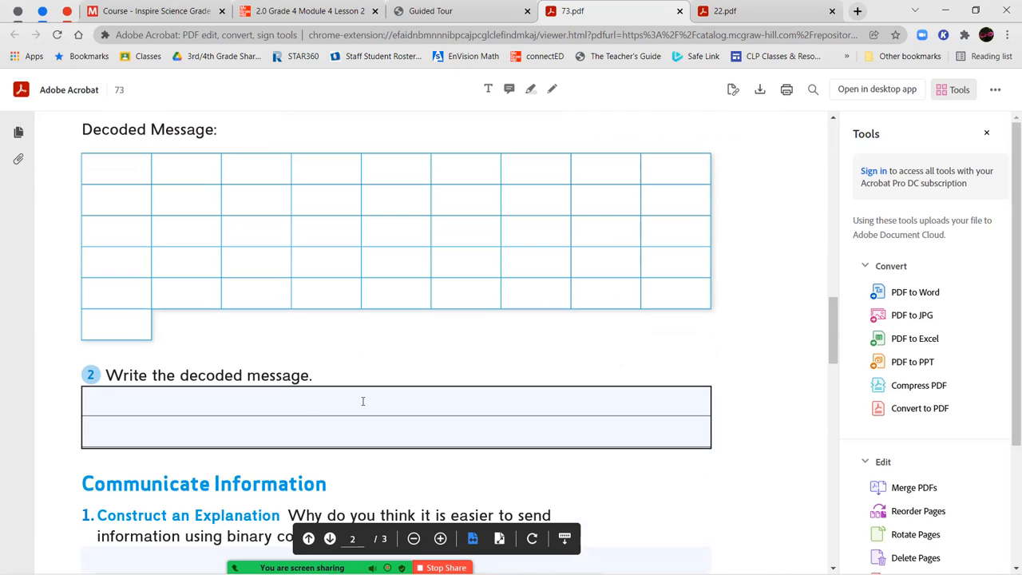
pyautogui.scroll(-3)
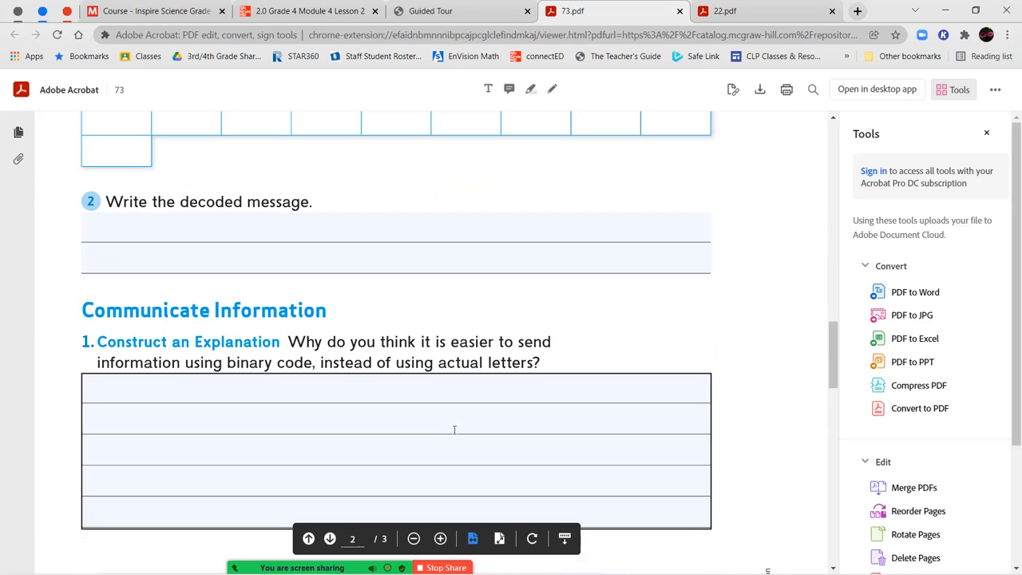
pyautogui.scroll(-3)
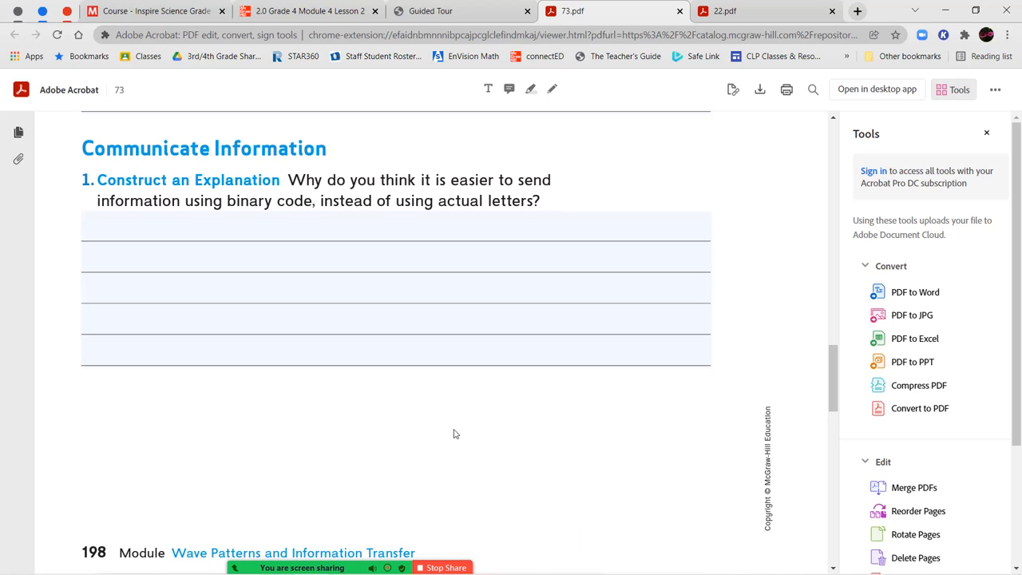
pyautogui.click(391, 226)
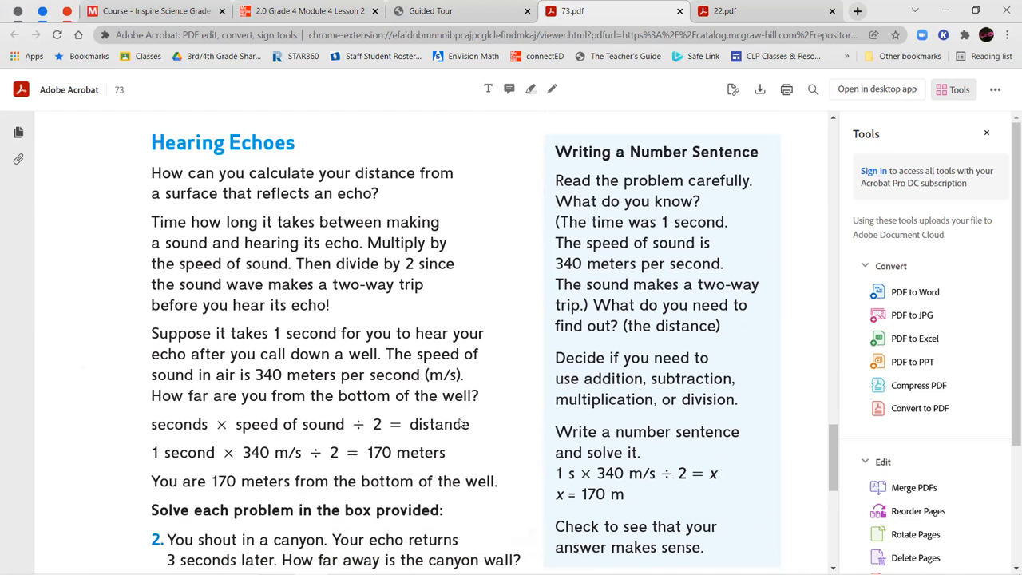
pyautogui.scroll(-3)
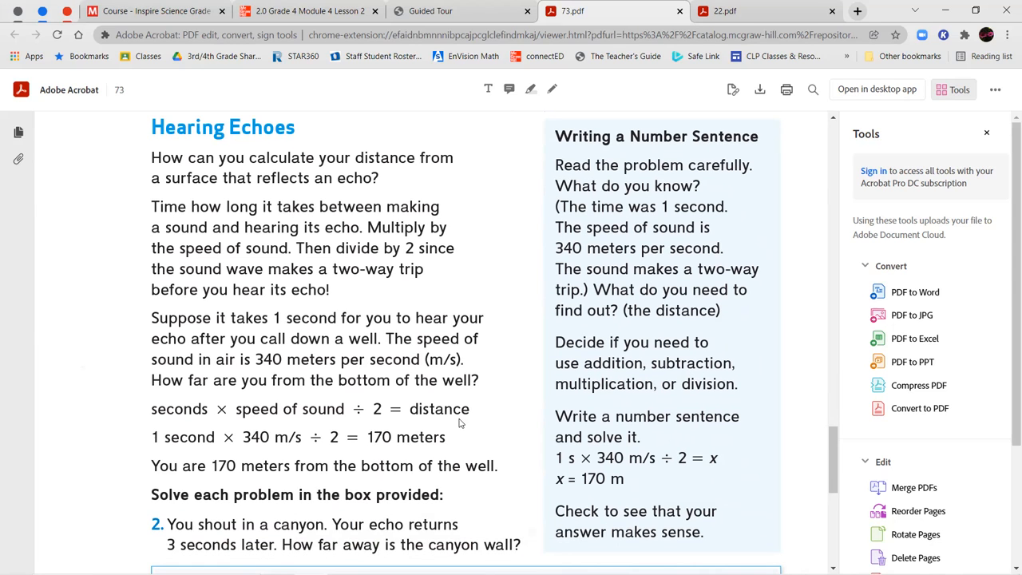
pyautogui.moveTo(253, 353)
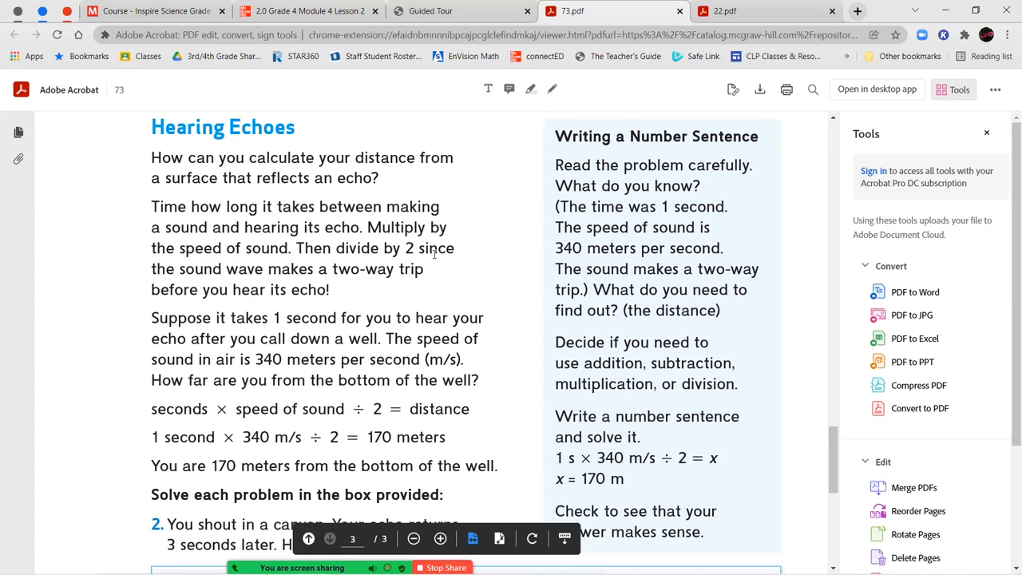
pyautogui.moveTo(398, 276)
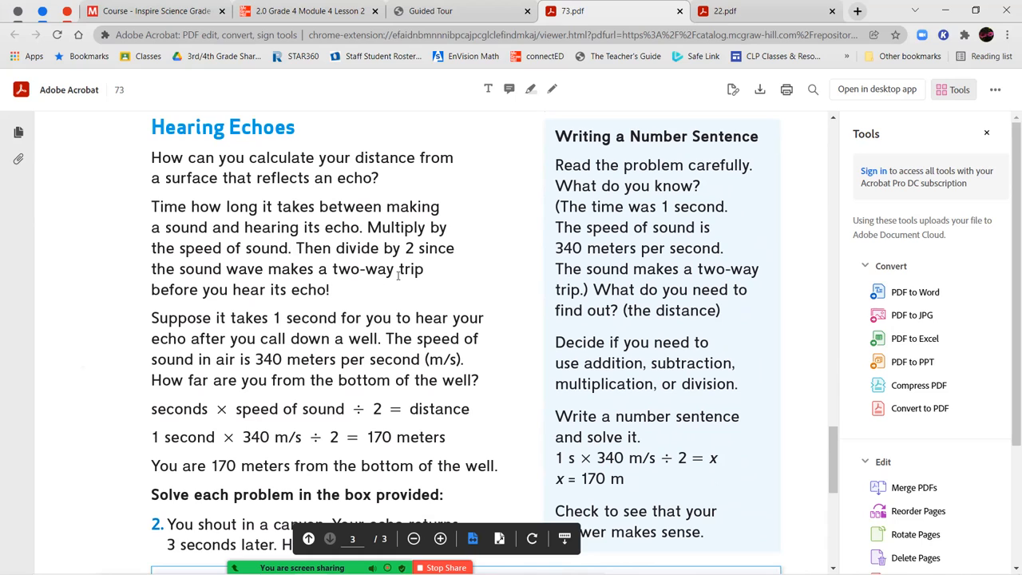
pyautogui.moveTo(349, 289)
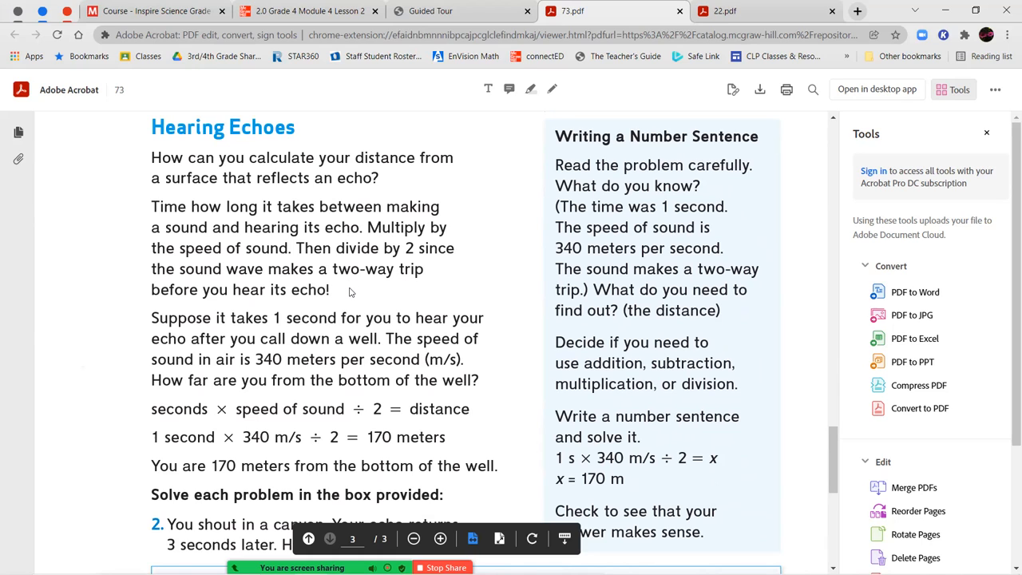
pyautogui.scroll(-3)
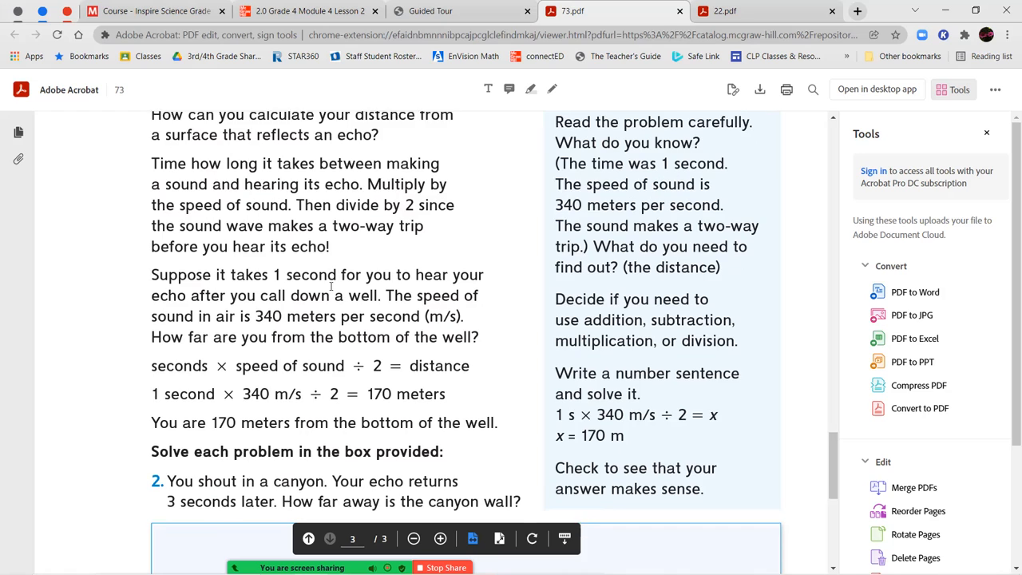
pyautogui.scroll(3)
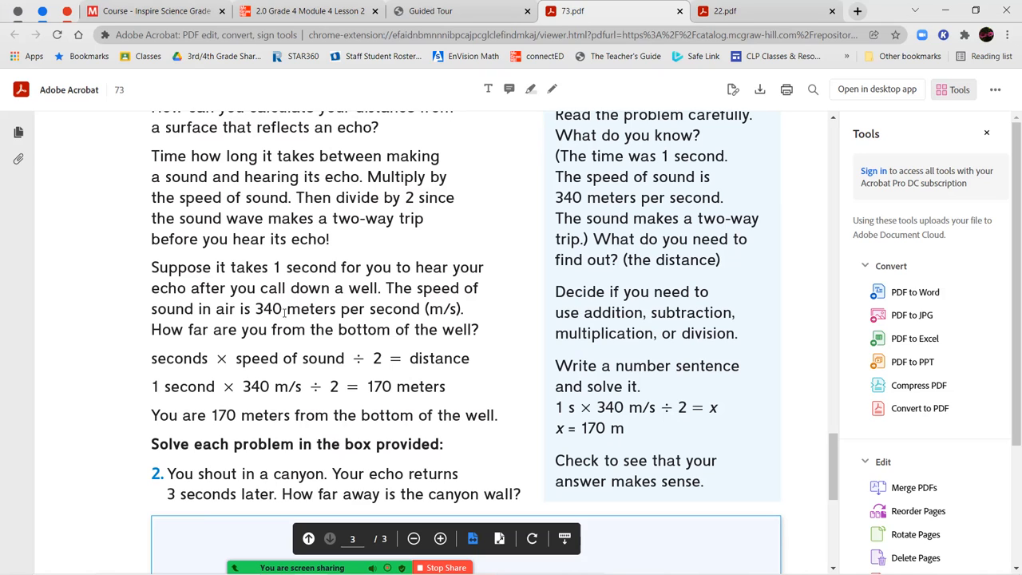
pyautogui.moveTo(423, 314)
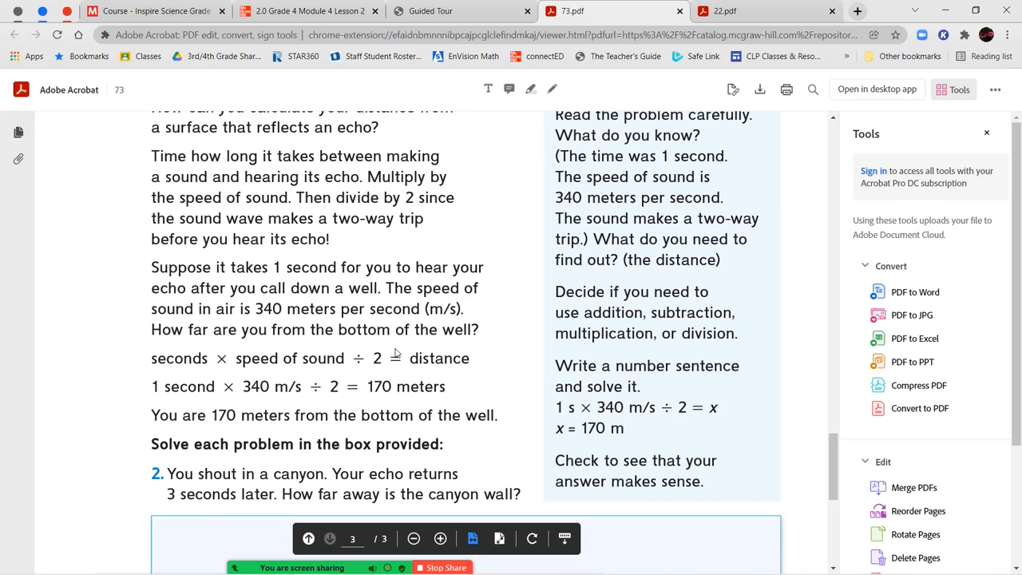
pyautogui.moveTo(473, 372)
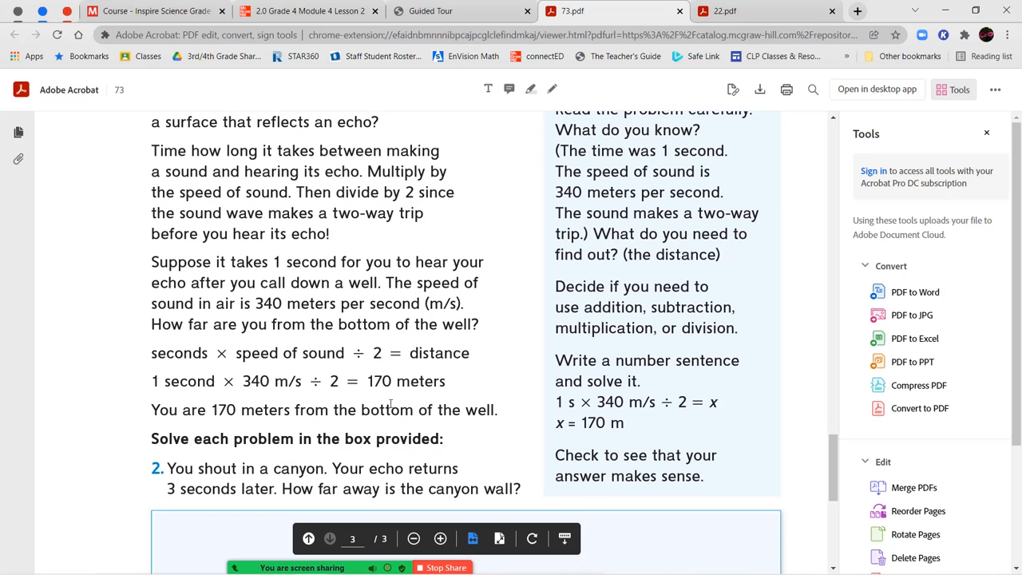
pyautogui.scroll(3)
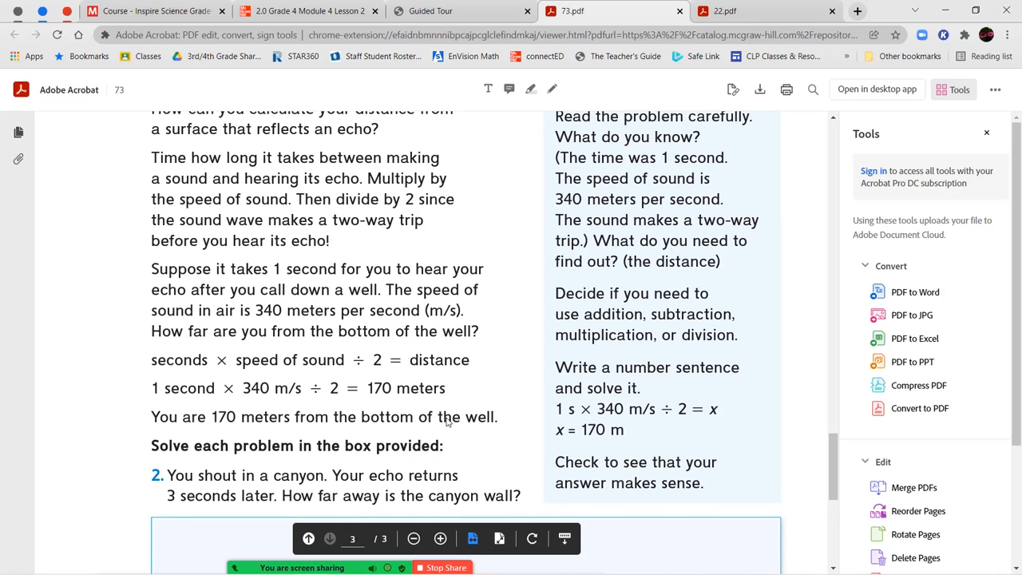
pyautogui.scroll(3)
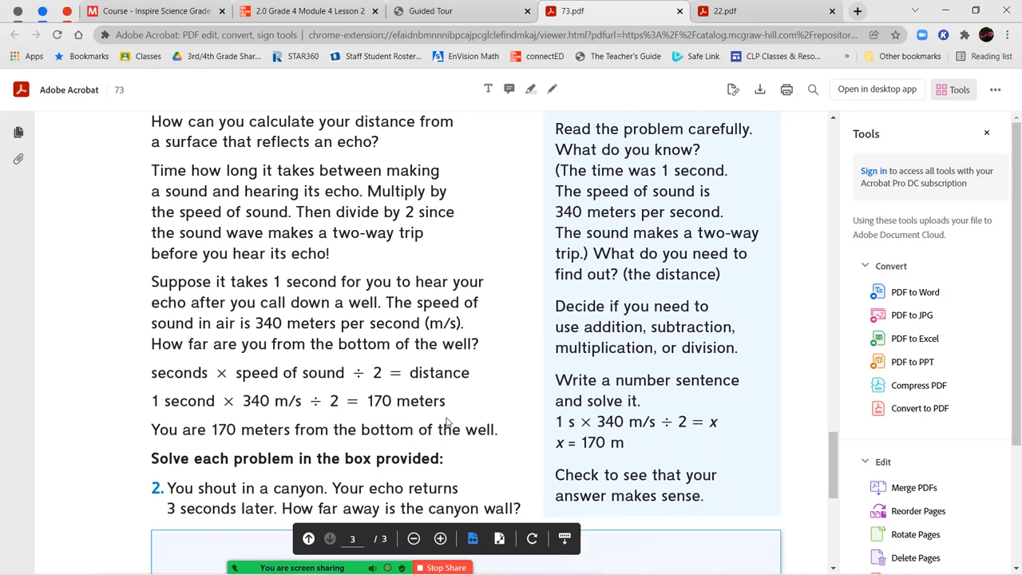
pyautogui.scroll(-3)
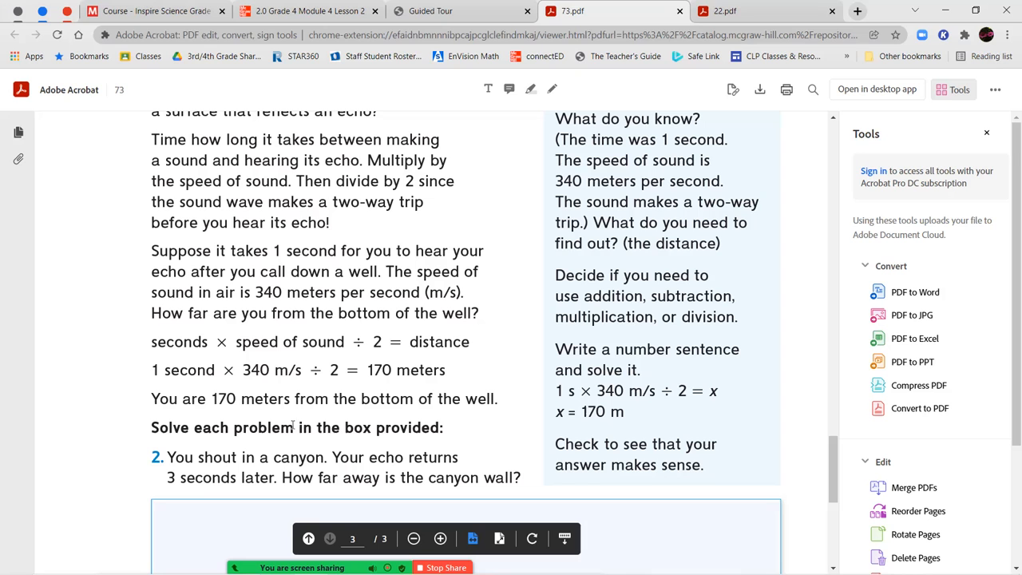
pyautogui.moveTo(605, 174)
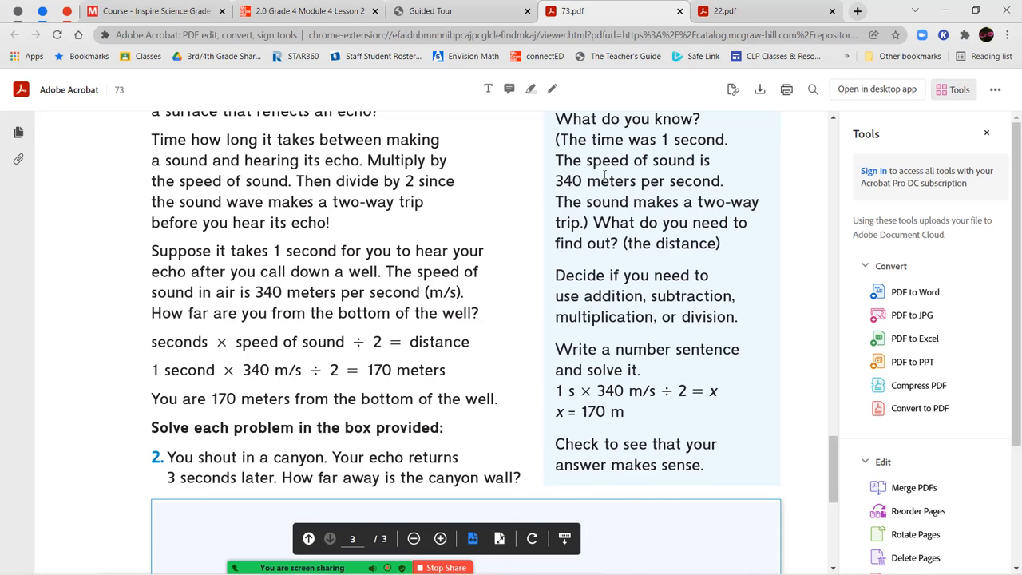
pyautogui.scroll(3)
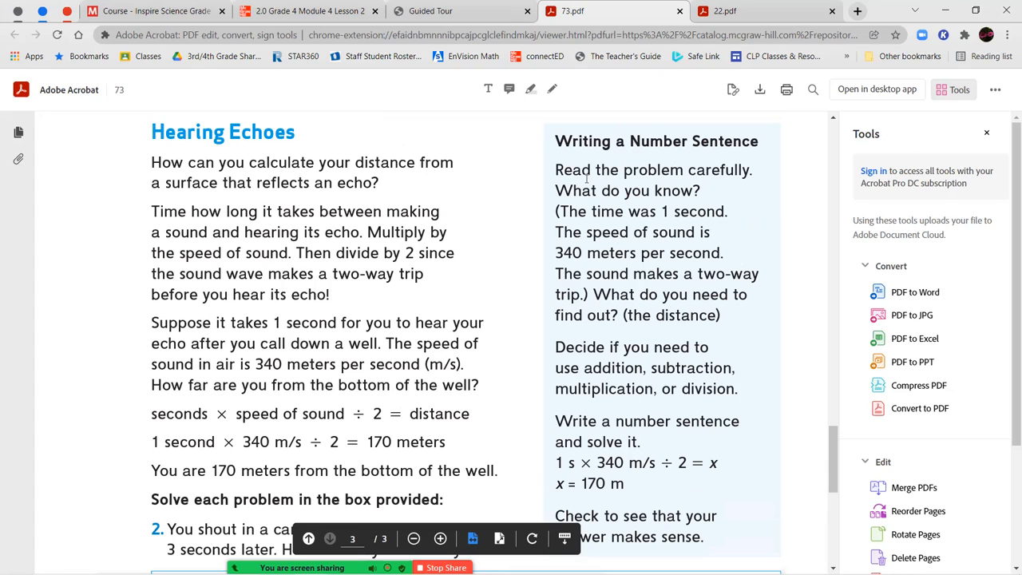
pyautogui.moveTo(697, 205)
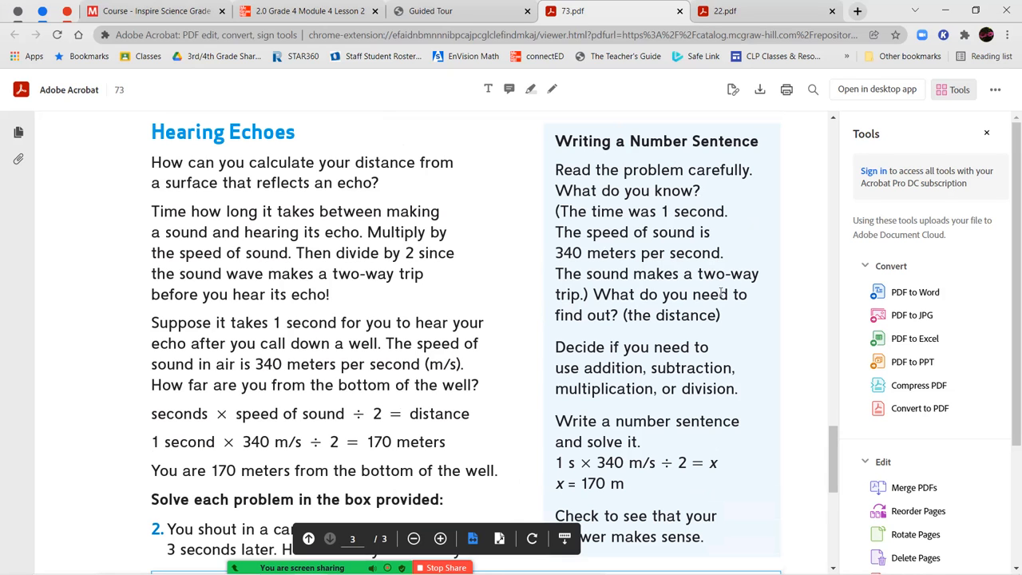
pyautogui.scroll(-3)
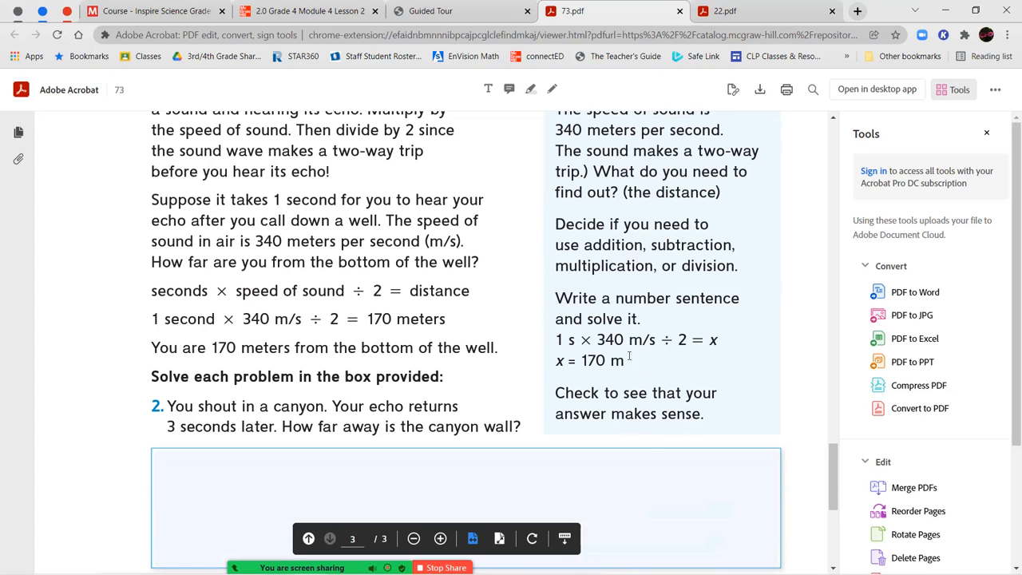
# Scroll back and forth through the canyon and ocean sonar echo problems 2 and 3
pyautogui.scroll(-3)
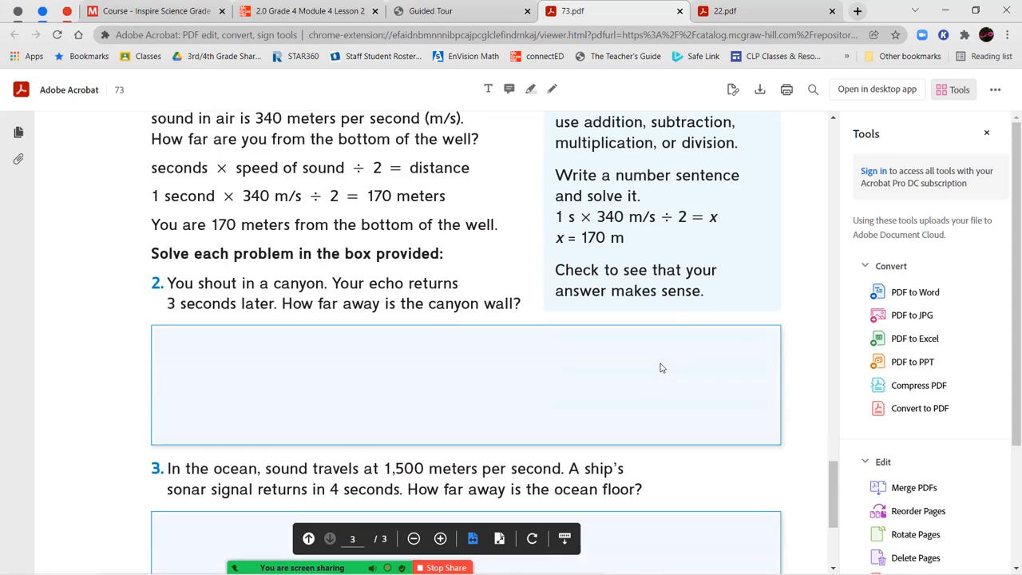
pyautogui.scroll(3)
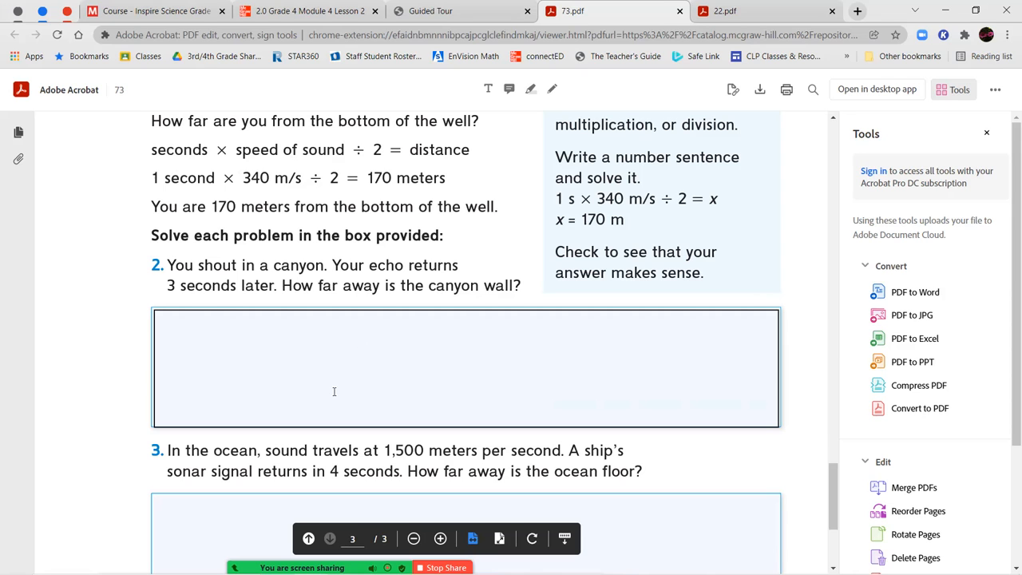
pyautogui.scroll(-3)
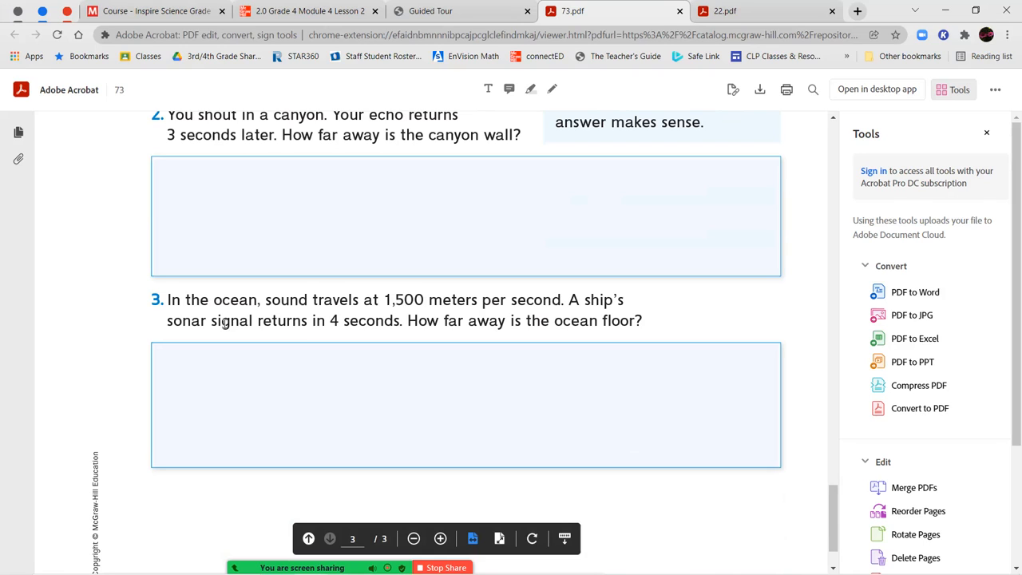
pyautogui.moveTo(369, 322)
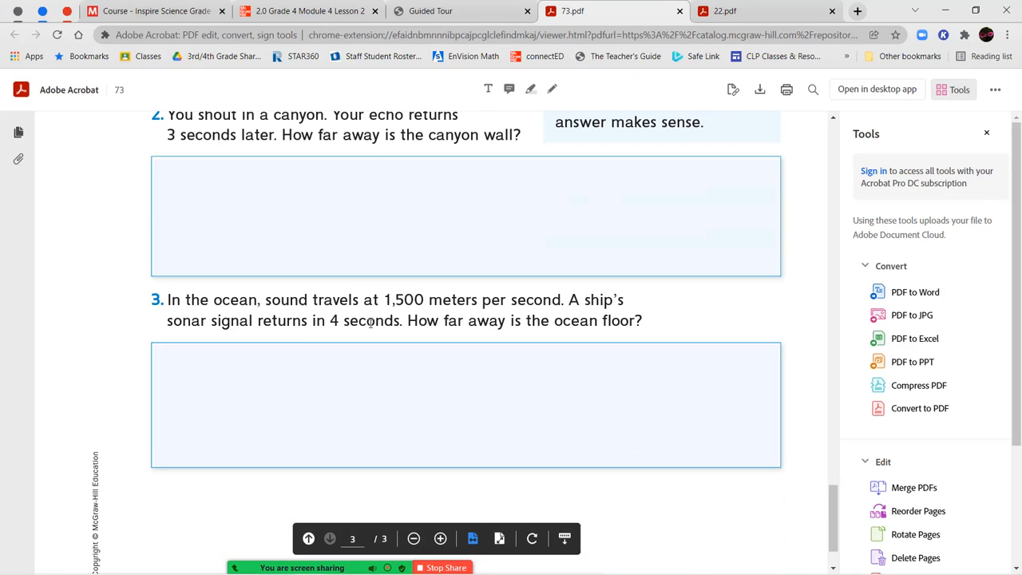
pyautogui.scroll(3)
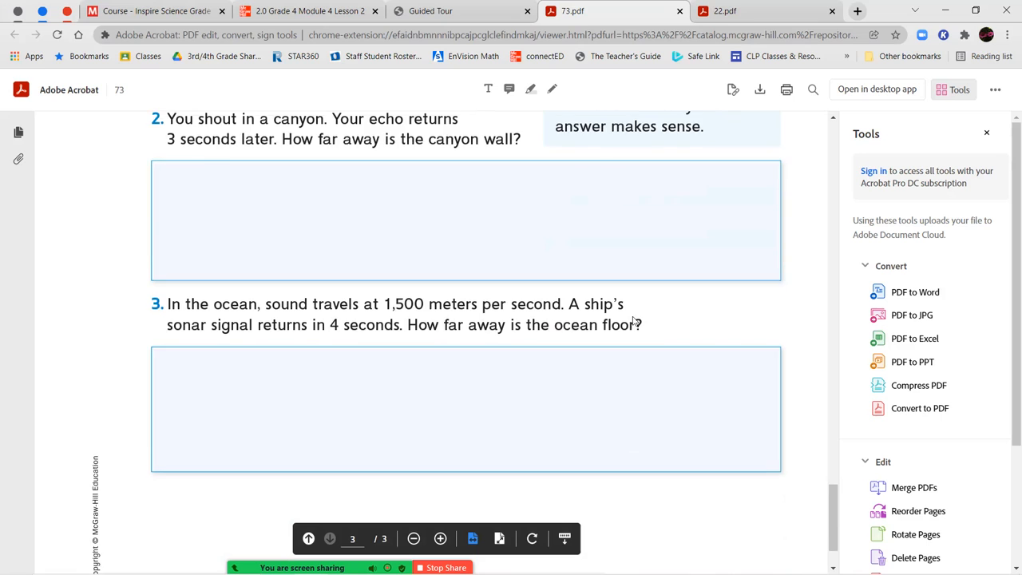
pyautogui.scroll(3)
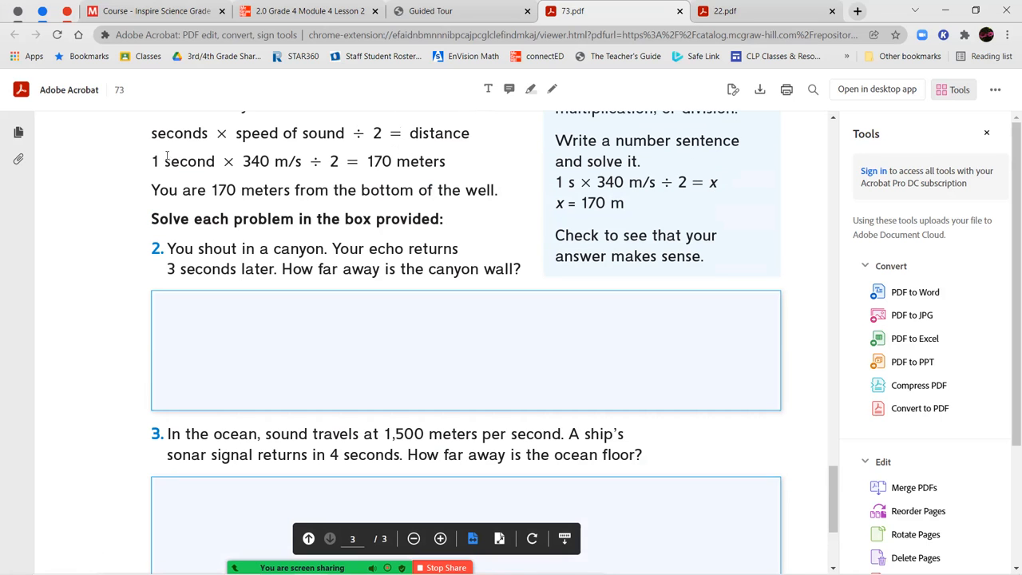
pyautogui.moveTo(252, 163)
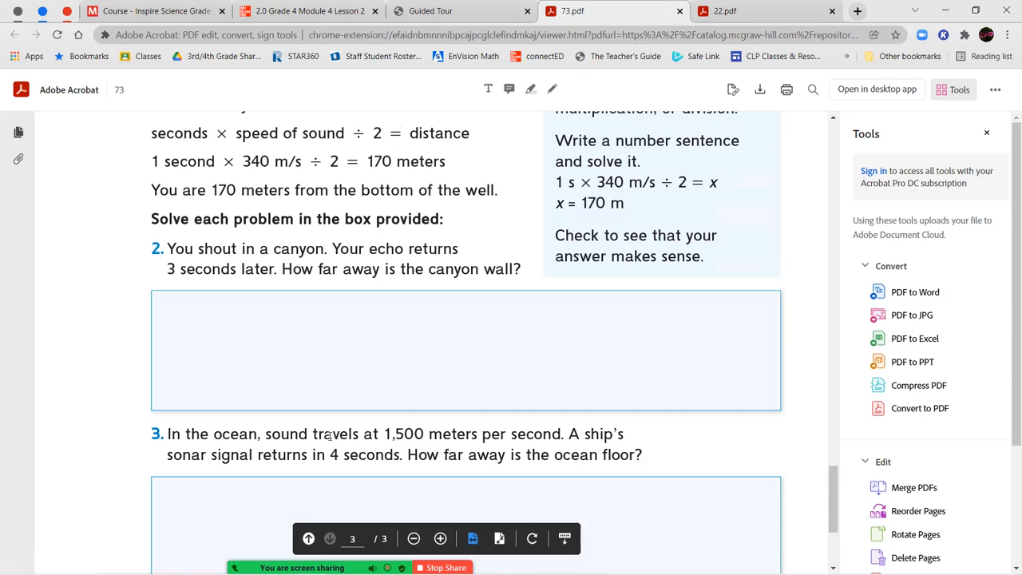
pyautogui.scroll(-3)
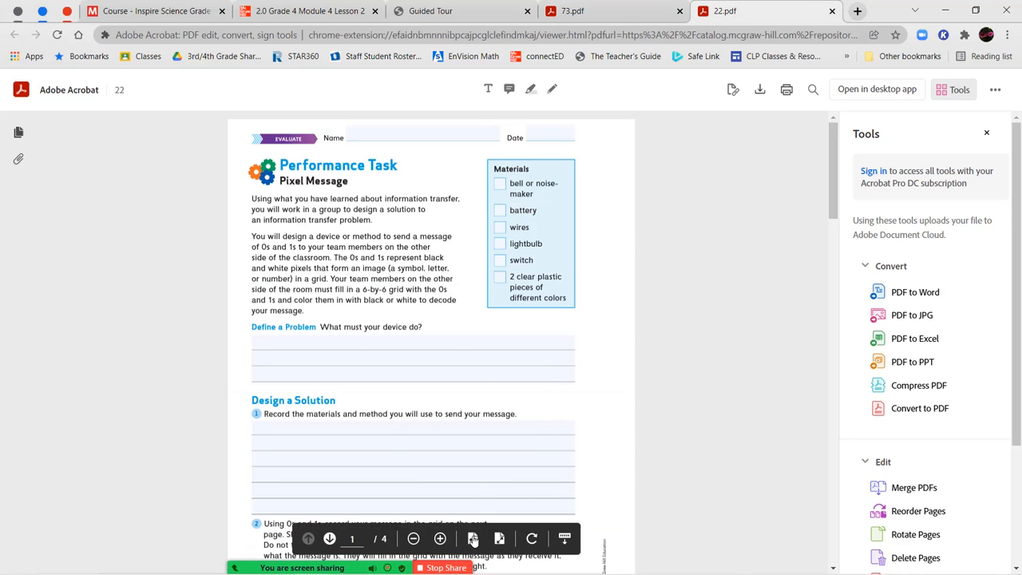
pyautogui.click(440, 538)
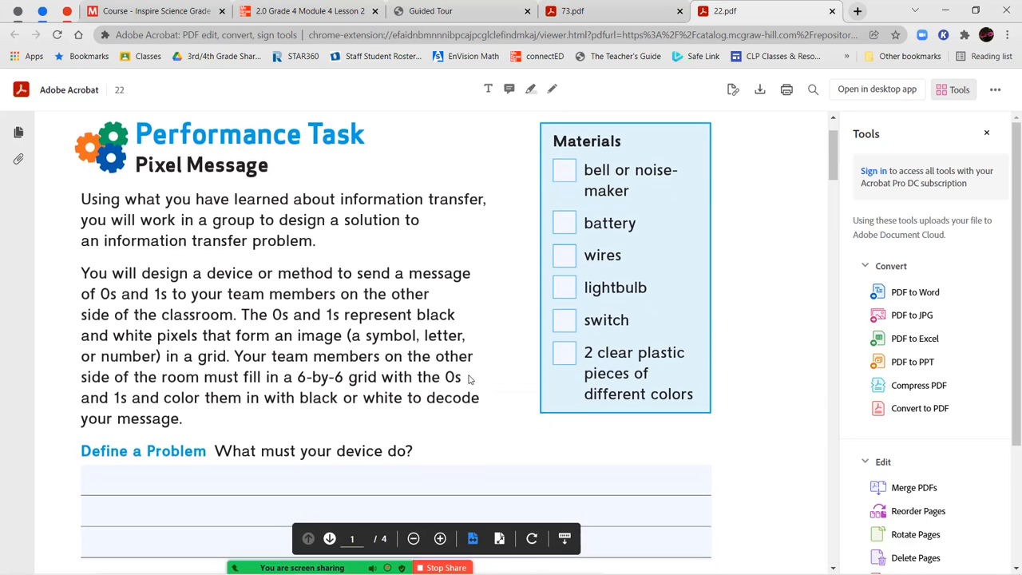
pyautogui.scroll(-3)
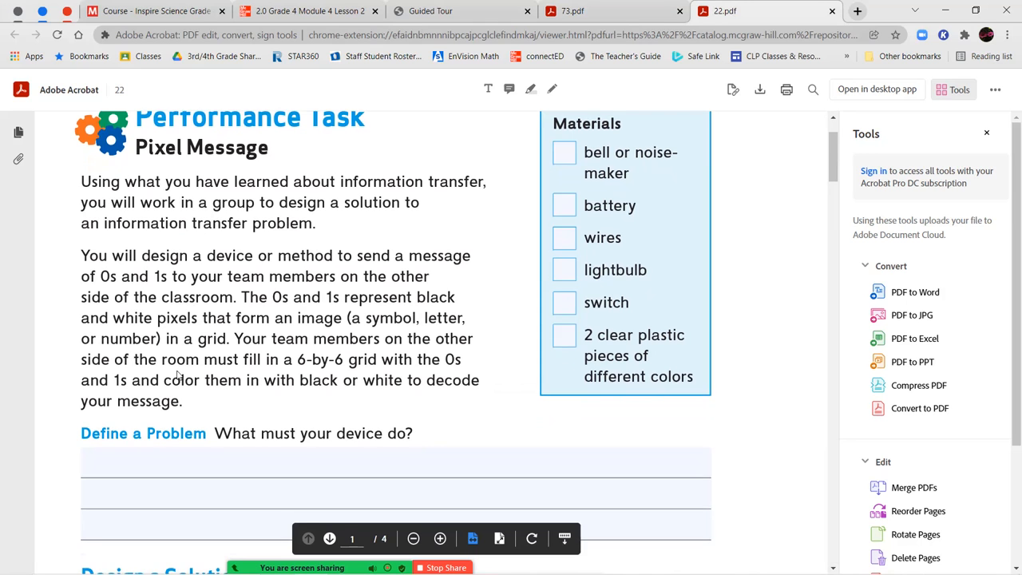
pyautogui.scroll(-3)
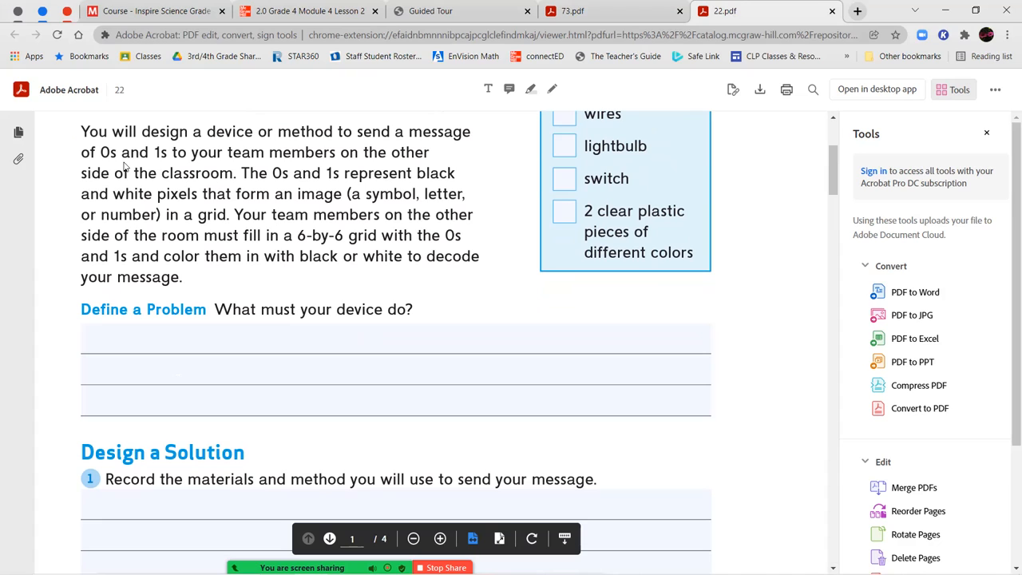
pyautogui.moveTo(218, 198)
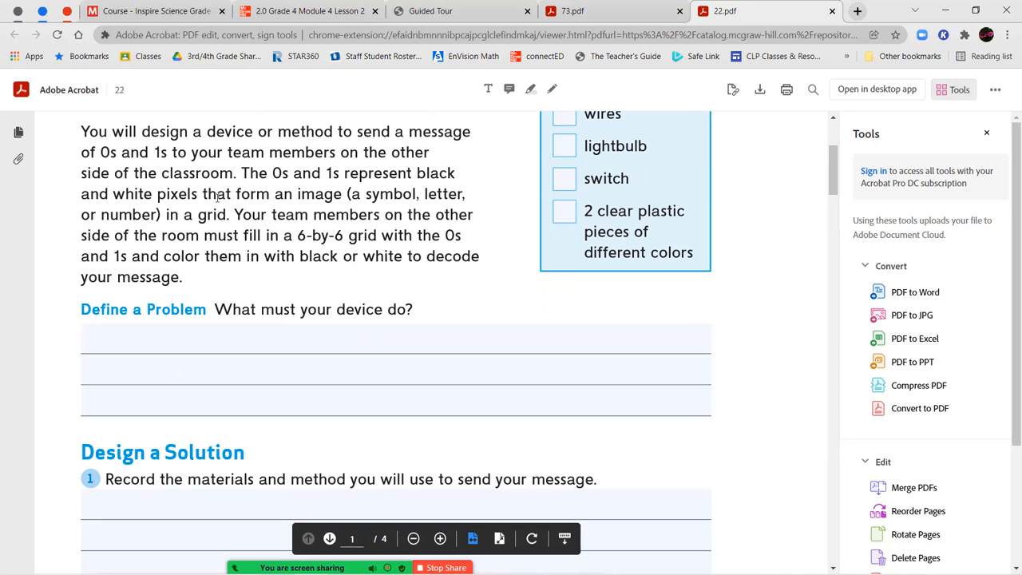
pyautogui.moveTo(389, 206)
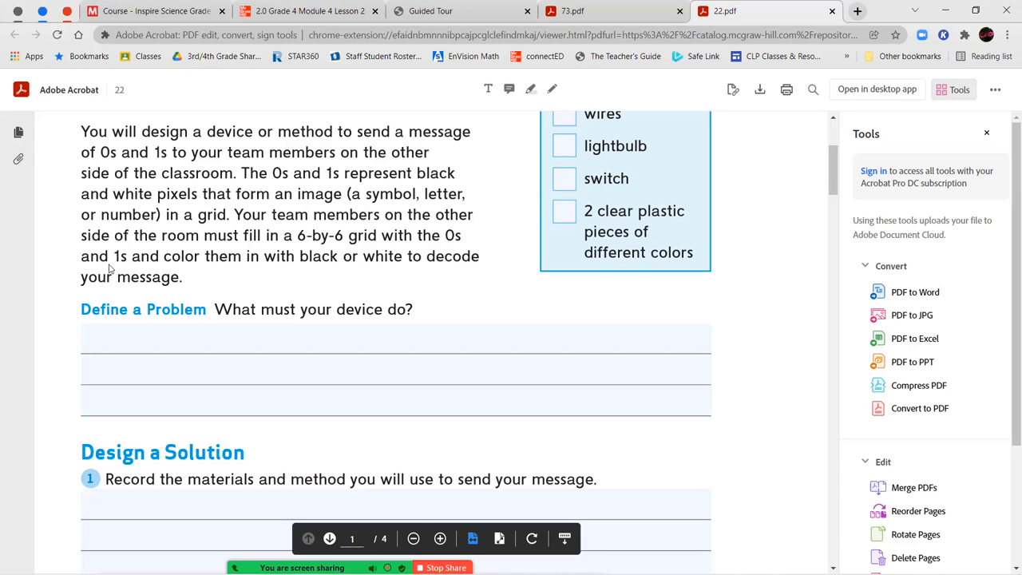
pyautogui.moveTo(316, 261)
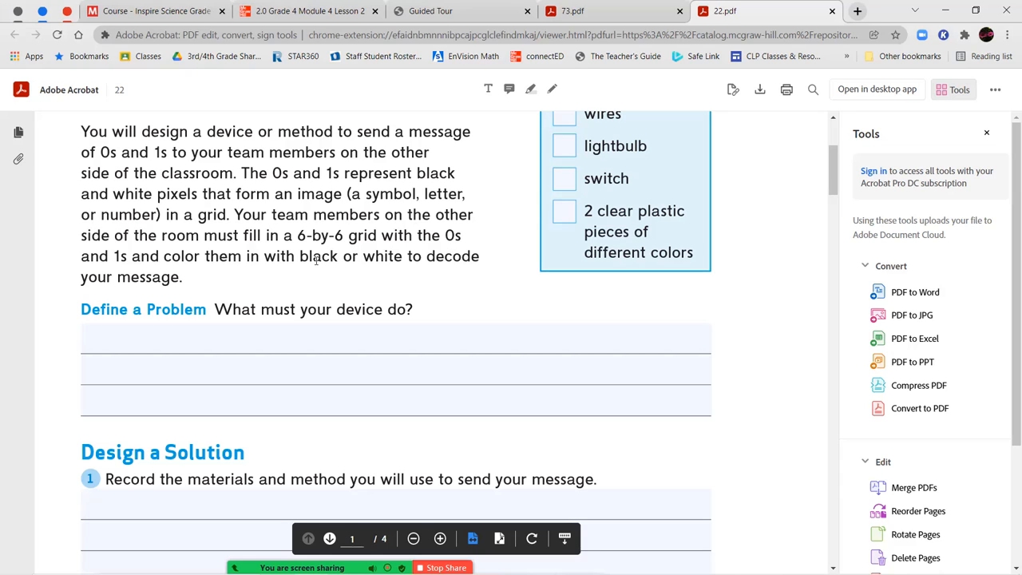
pyautogui.moveTo(141, 290)
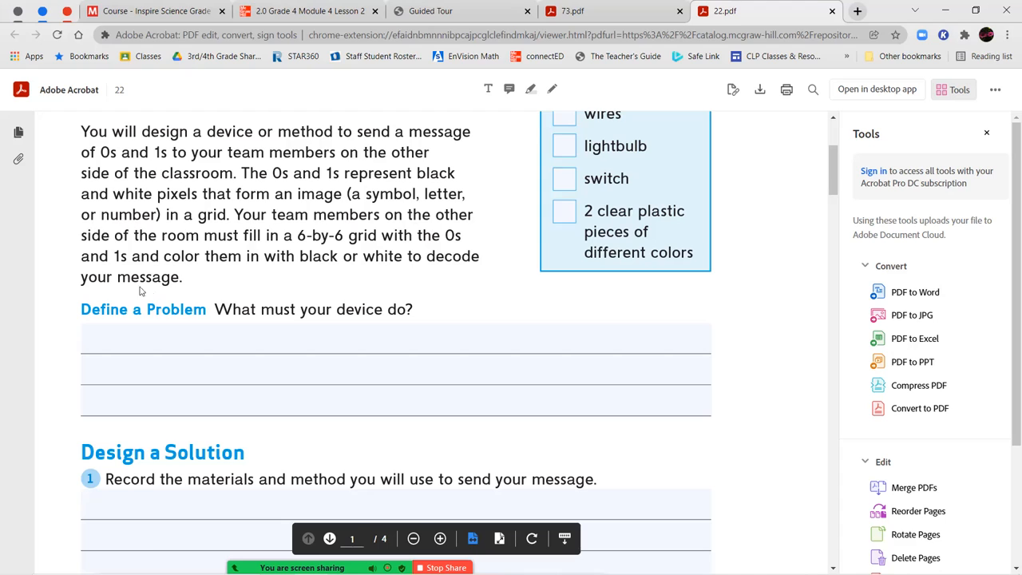
pyautogui.moveTo(115, 298)
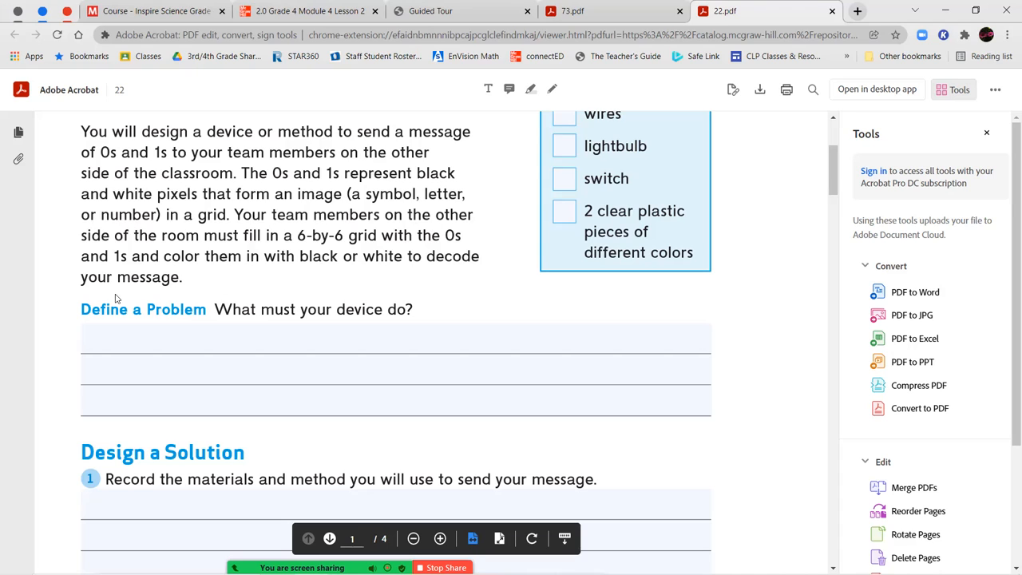
pyautogui.moveTo(398, 312)
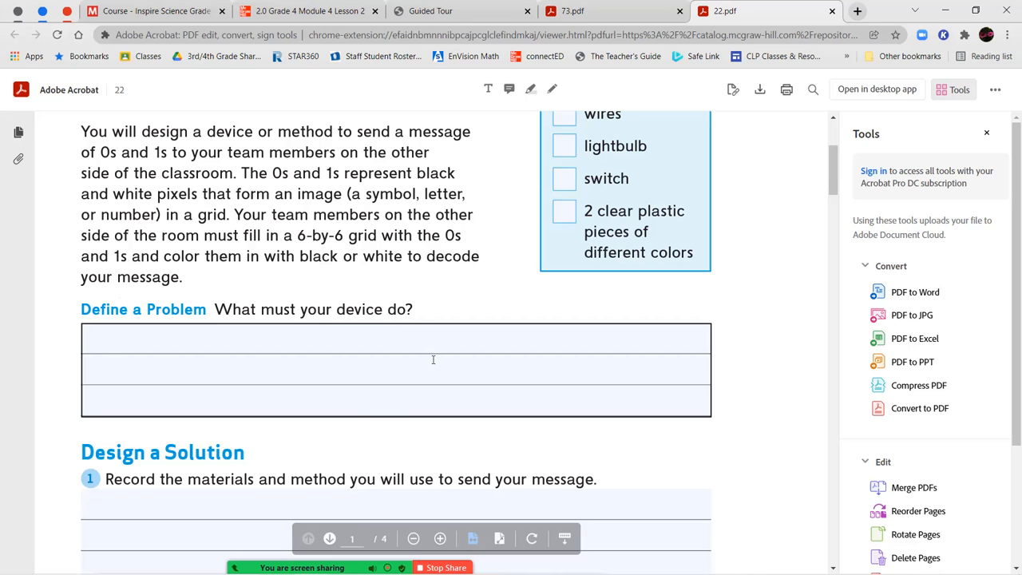
# Show step 1's answer box, then scroll past step 2 to page 2's pixel grid
pyautogui.scroll(-3)
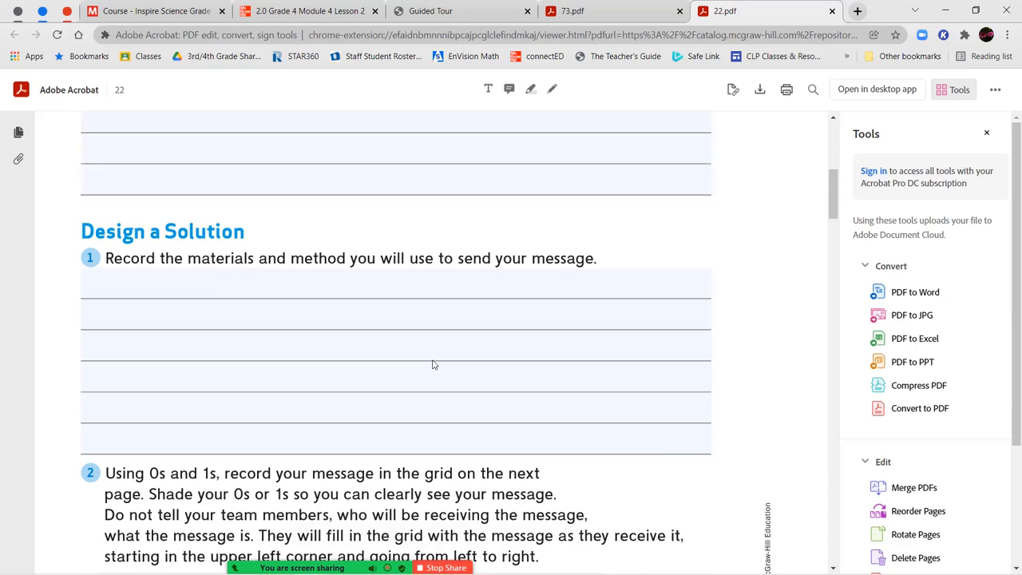
pyautogui.click(325, 355)
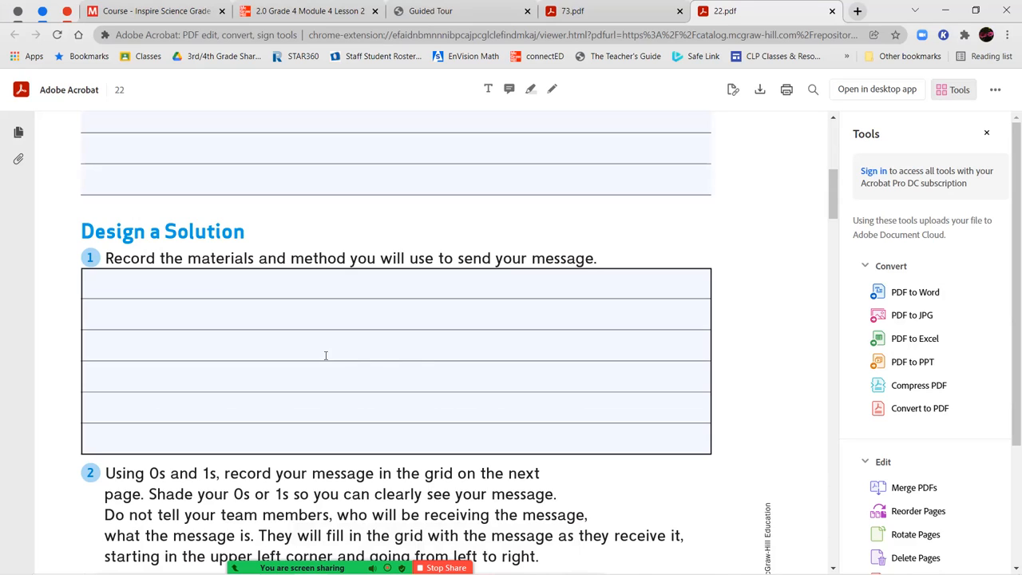
pyautogui.moveTo(386, 344)
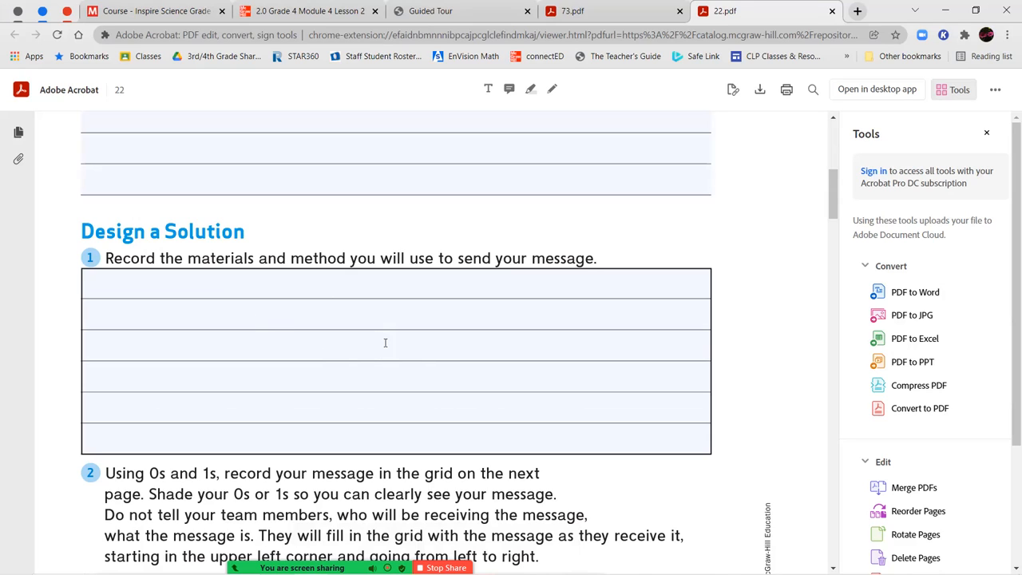
pyautogui.scroll(-3)
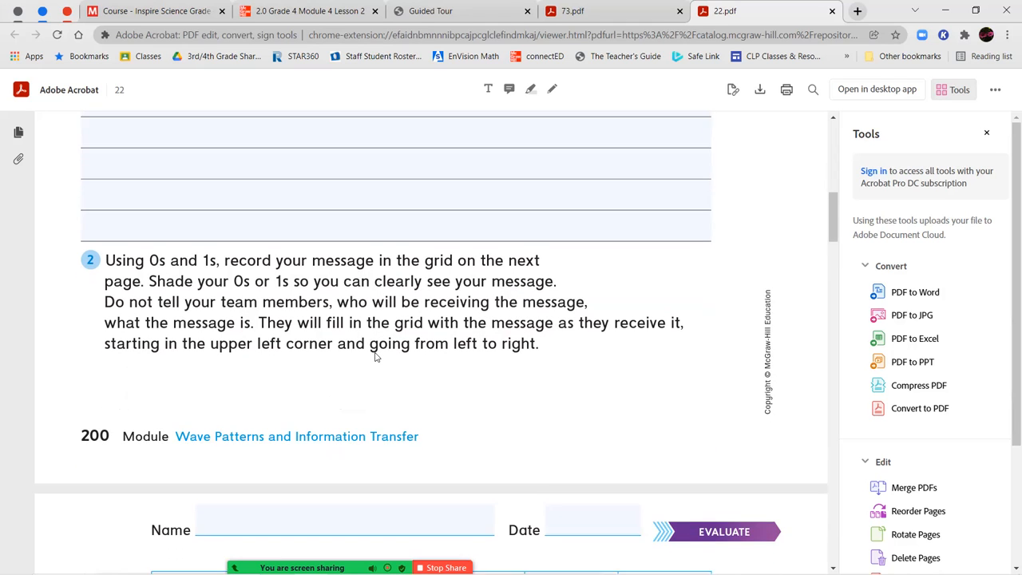
pyautogui.scroll(-3)
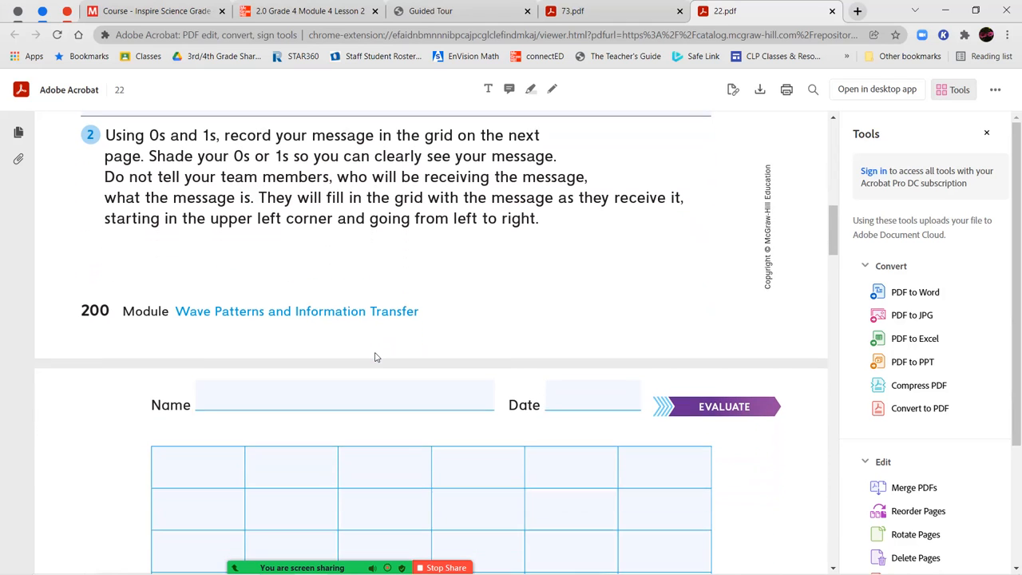
pyautogui.scroll(-3)
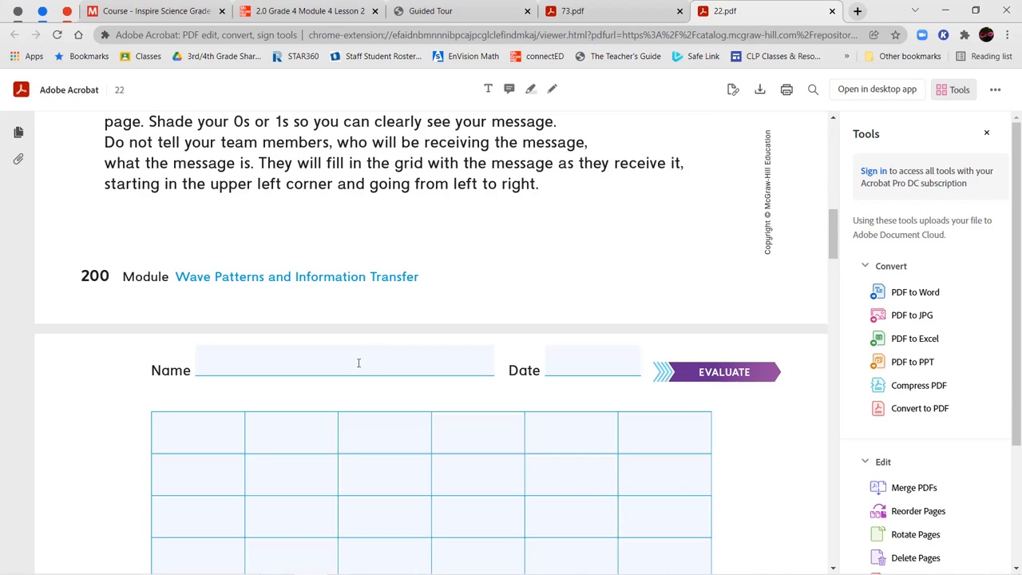
# Show that cells in the message grid are fillable by clicking two of them
pyautogui.scroll(-3)
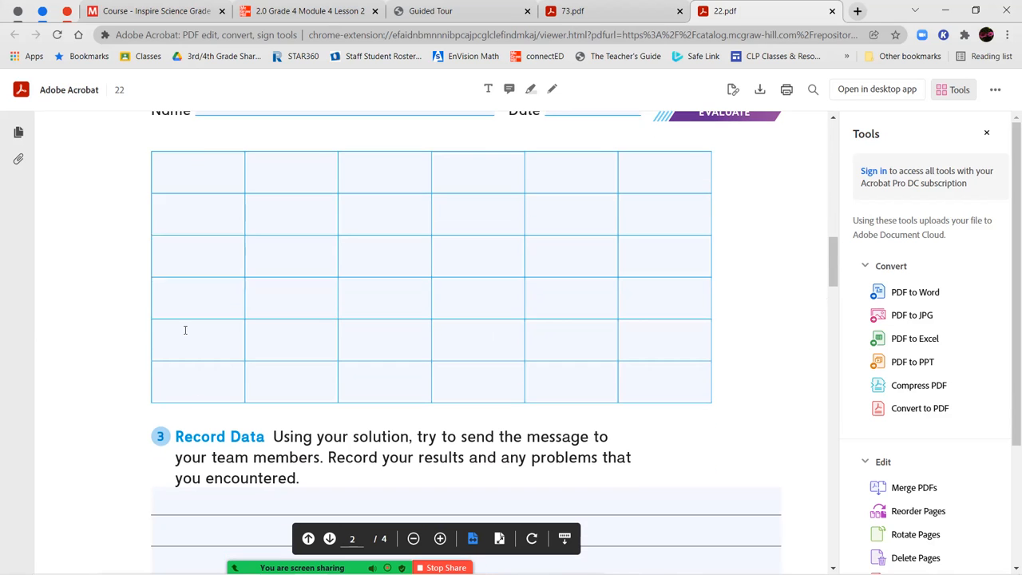
pyautogui.click(385, 213)
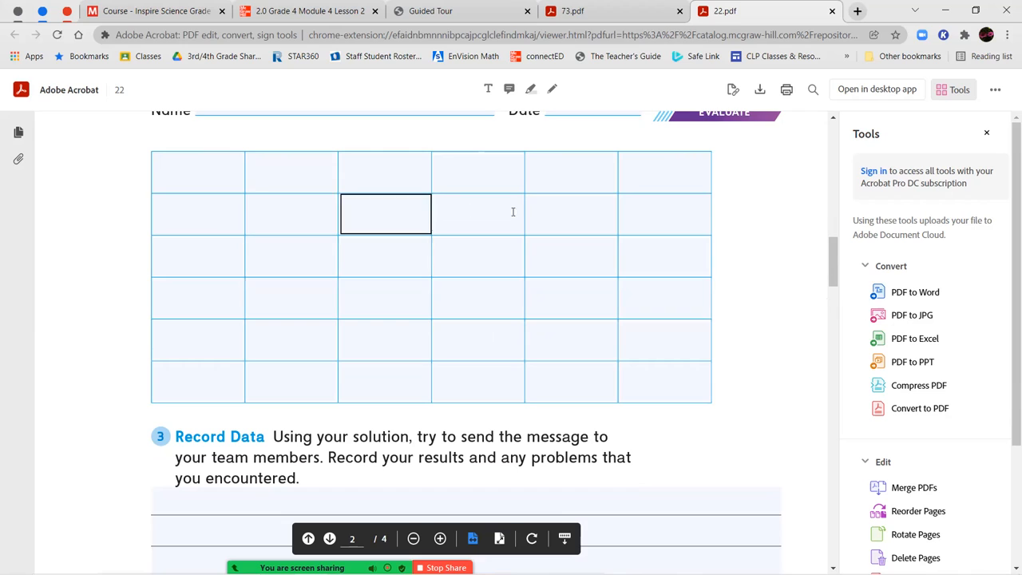
pyautogui.click(291, 339)
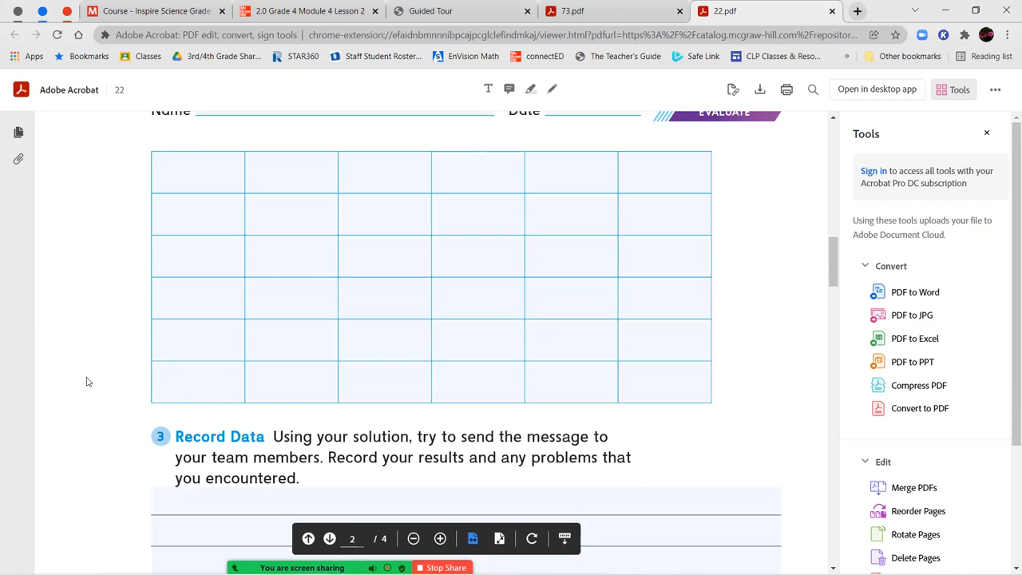
# Scroll past Record Data and question 4 to the Evaluate page's step 5 decoding grid
pyautogui.scroll(-3)
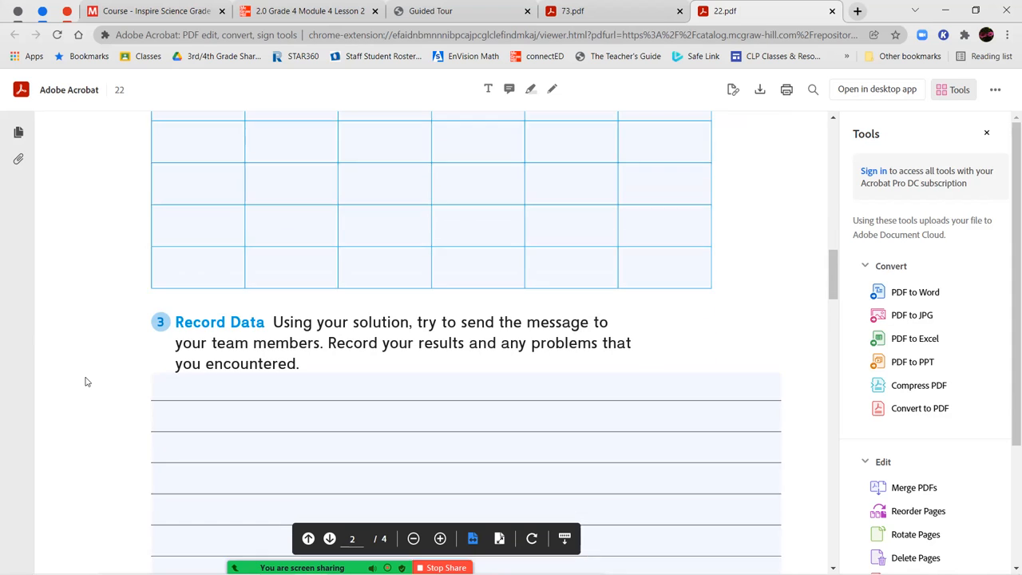
pyautogui.scroll(-3)
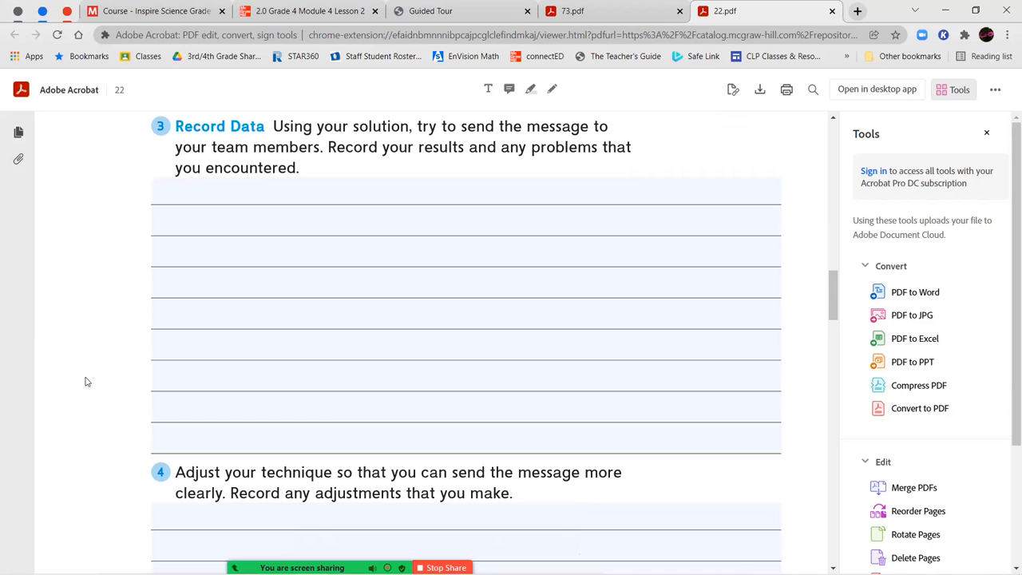
pyautogui.scroll(-3)
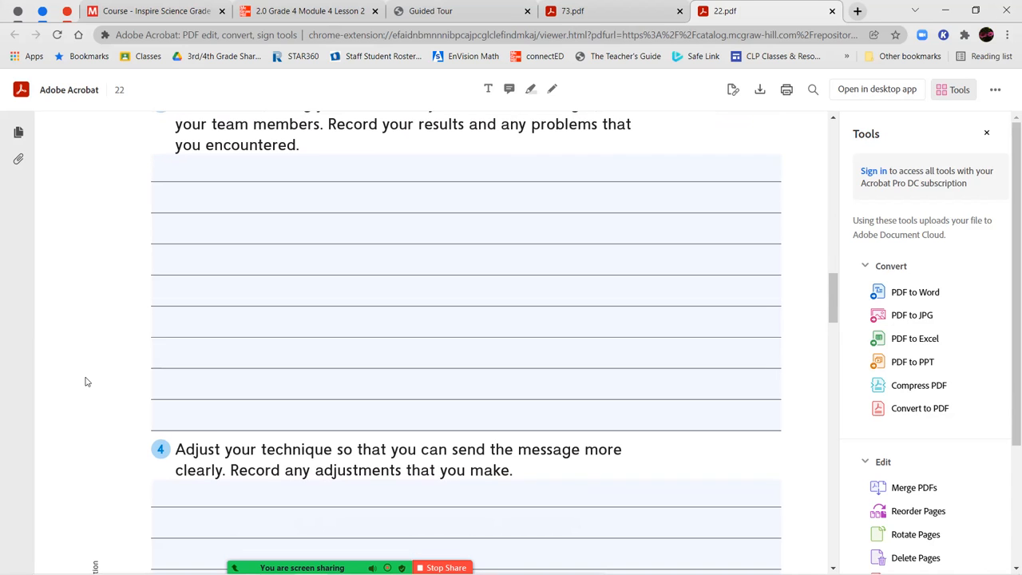
pyautogui.scroll(3)
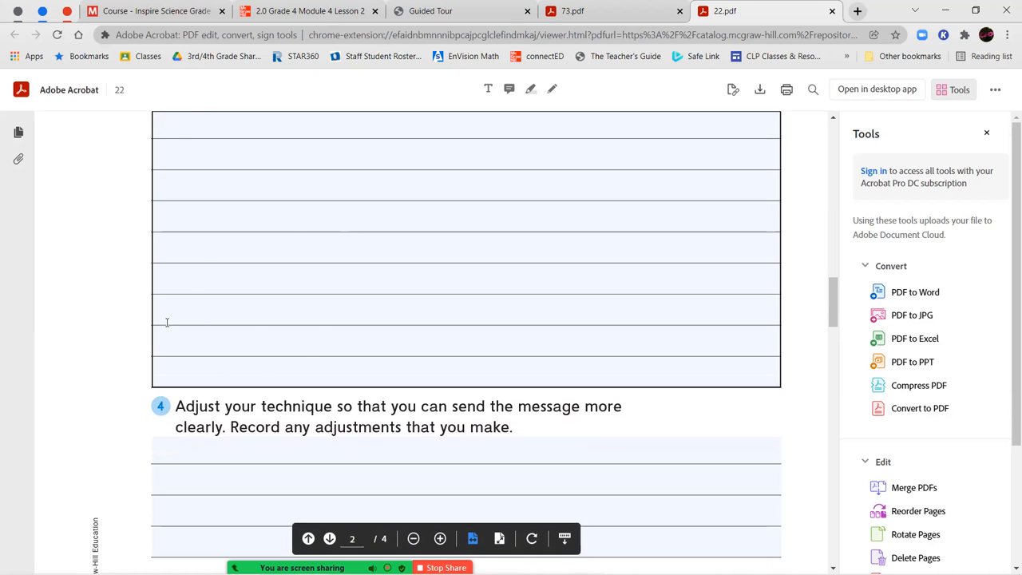
pyautogui.scroll(-3)
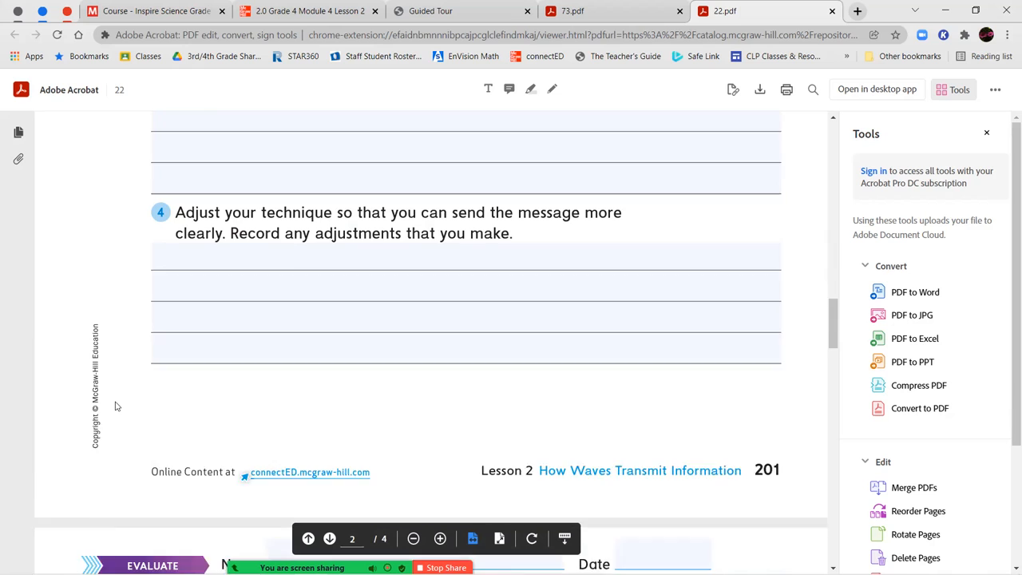
pyautogui.scroll(-3)
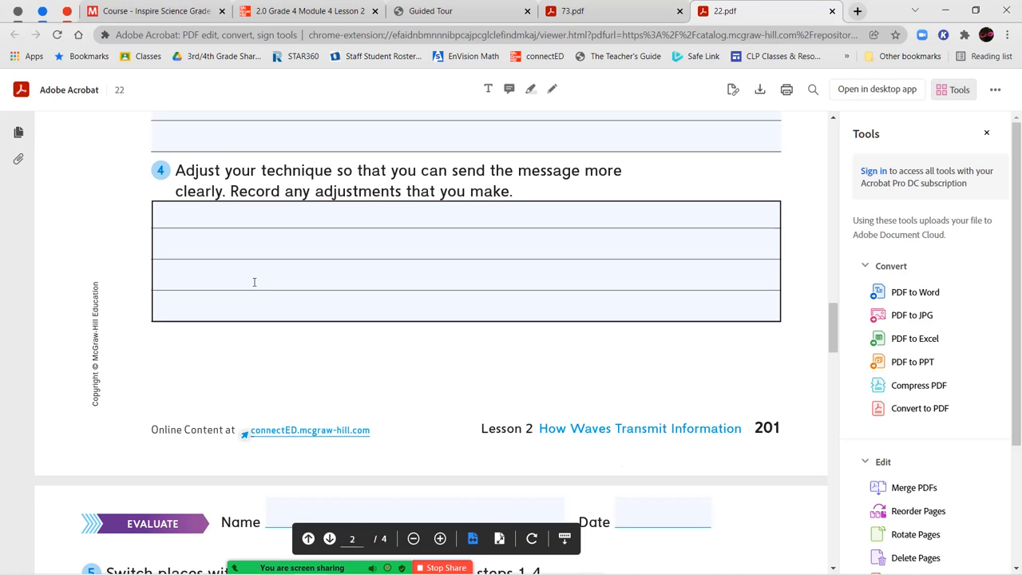
pyautogui.moveTo(273, 249)
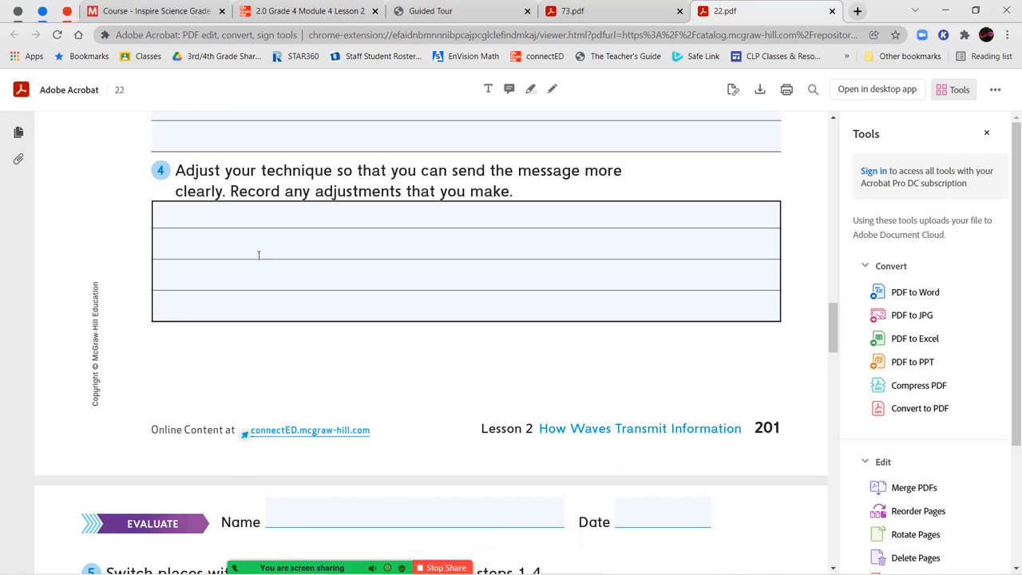
pyautogui.scroll(-3)
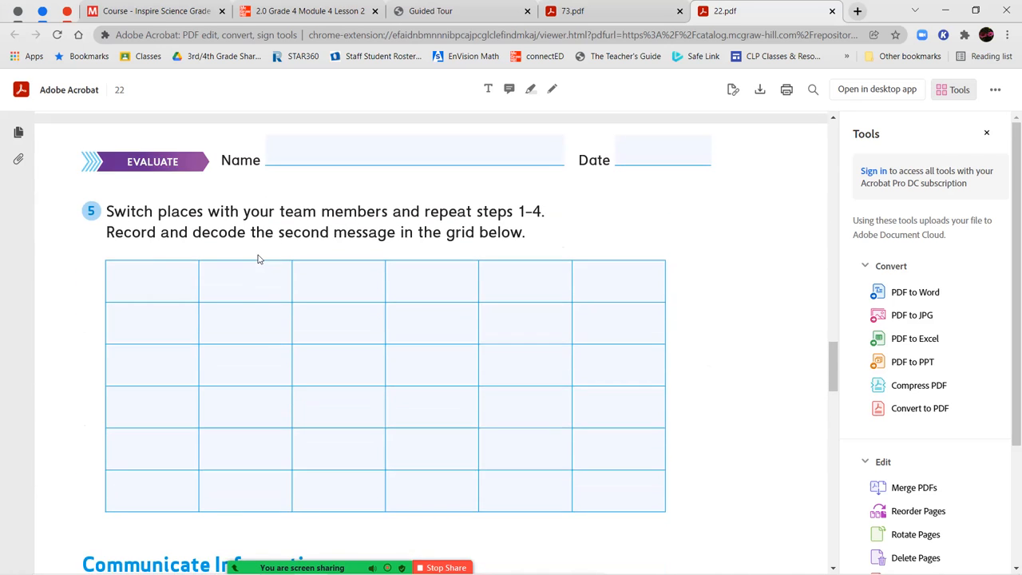
# Show a fillable cell in the step 5 grid, then scroll past the Crosscutting Concepts questions
pyautogui.scroll(-3)
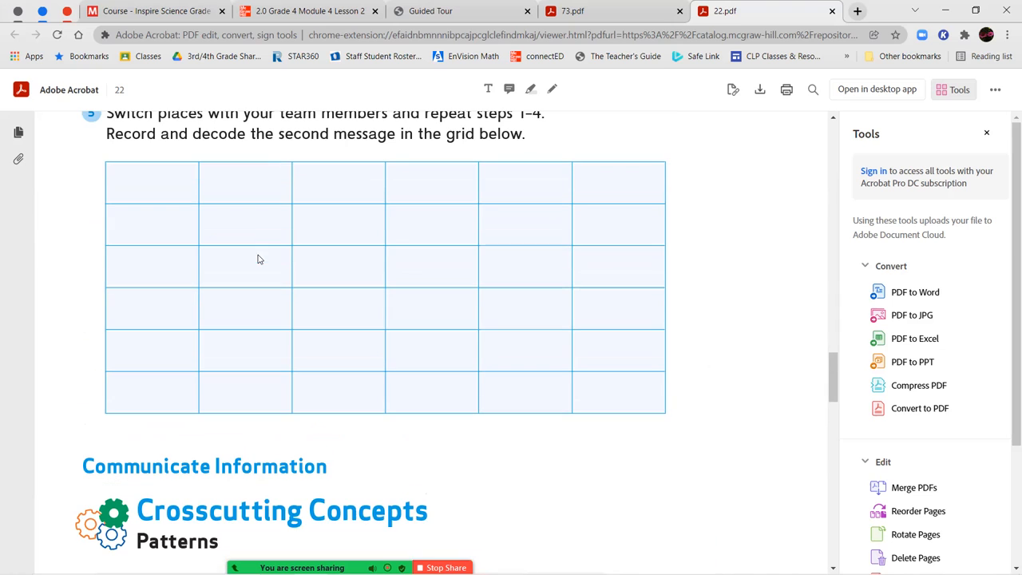
pyautogui.click(339, 351)
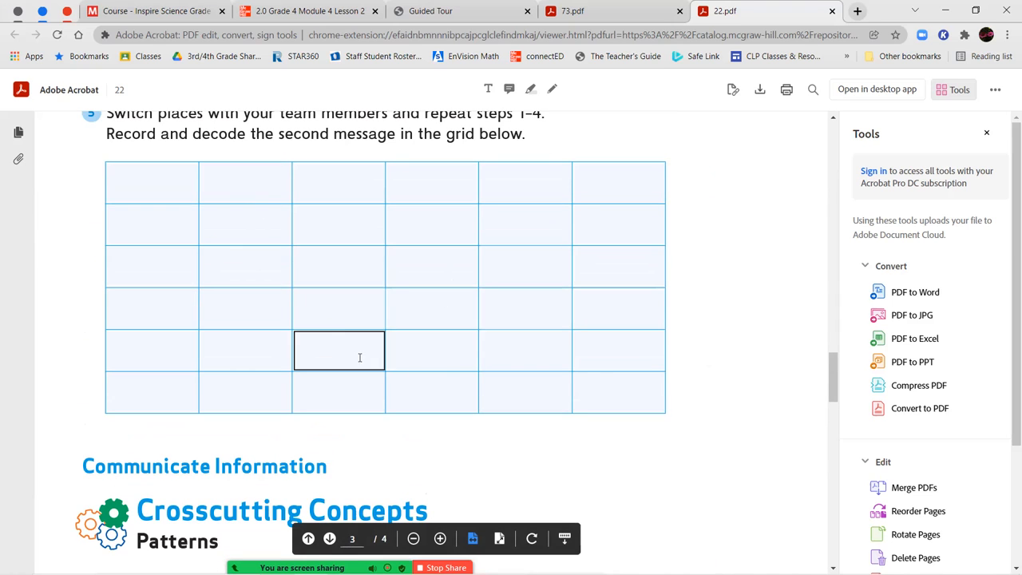
pyautogui.scroll(-3)
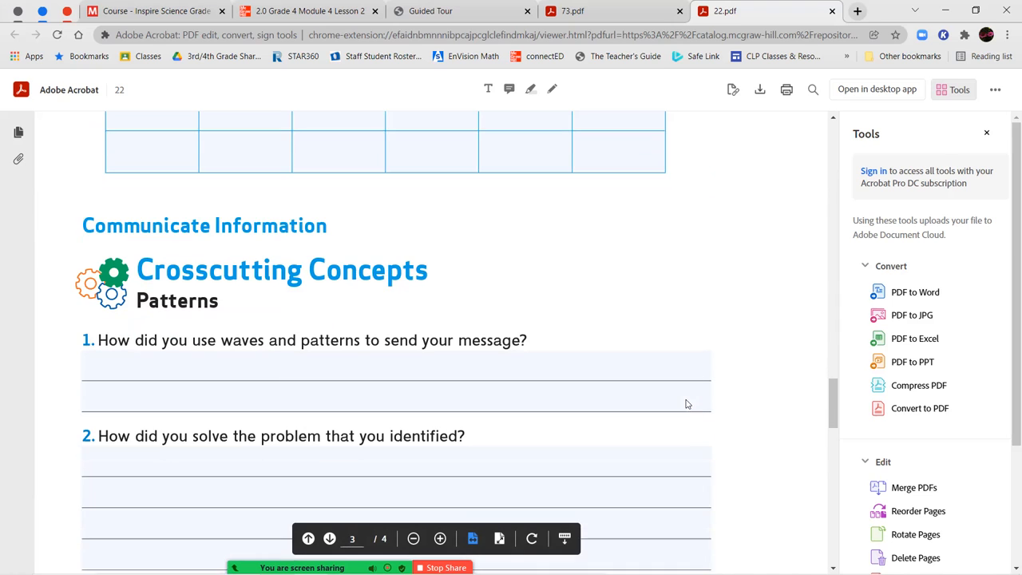
pyautogui.scroll(-3)
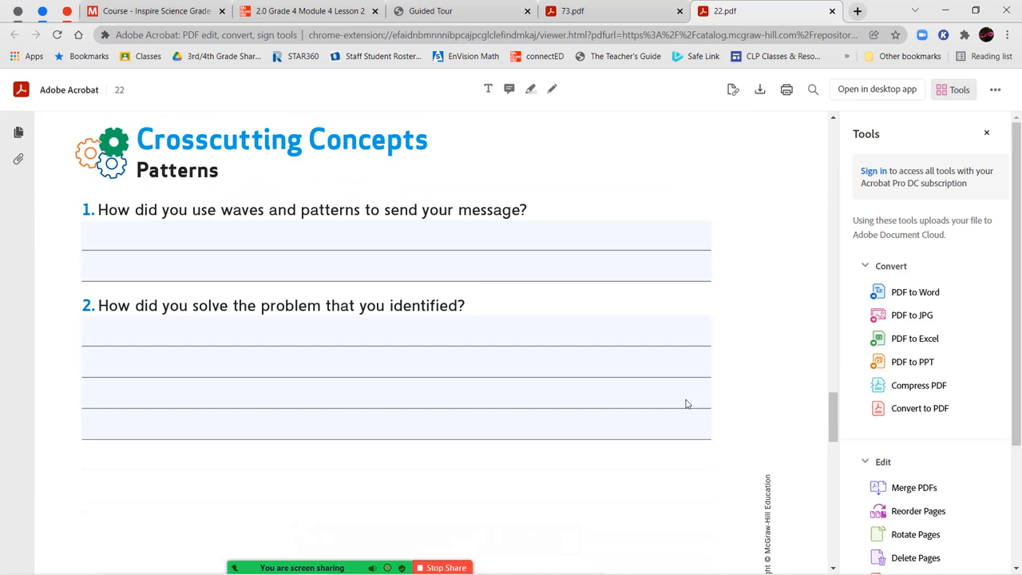
pyautogui.scroll(-3)
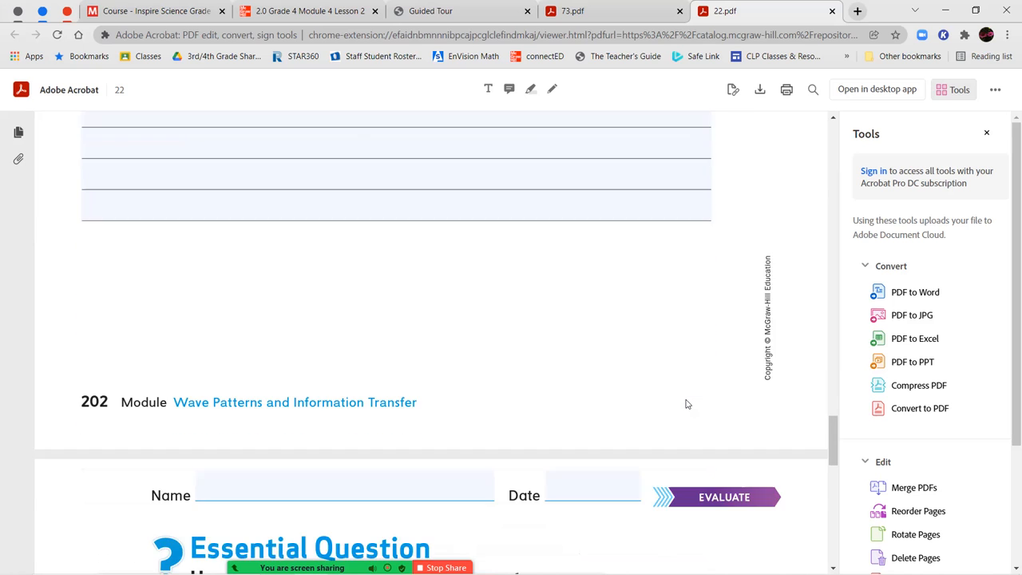
# Show the fillable answer box for the binary code Essential Question, glancing at the section below
pyautogui.scroll(-3)
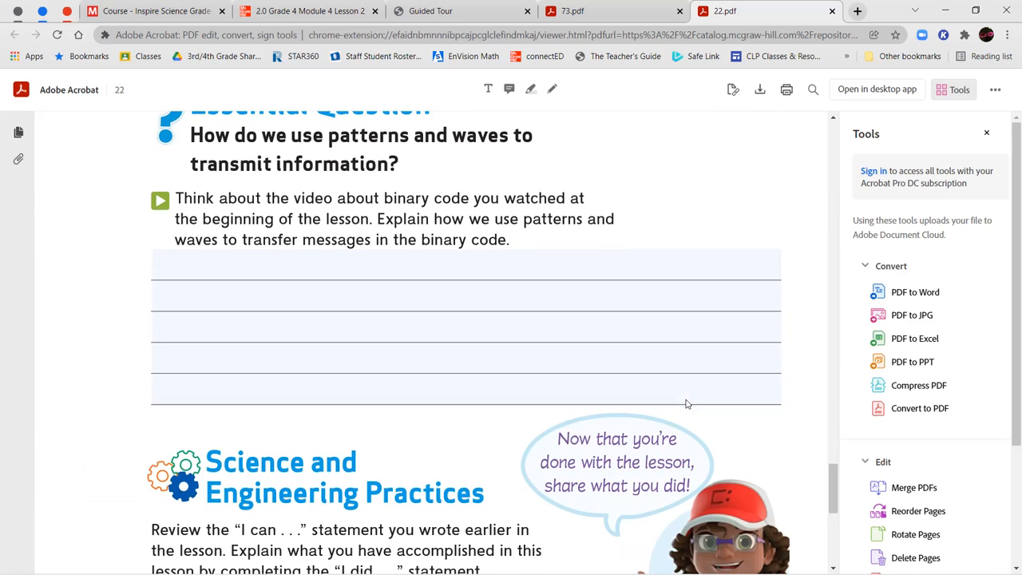
pyautogui.click(466, 325)
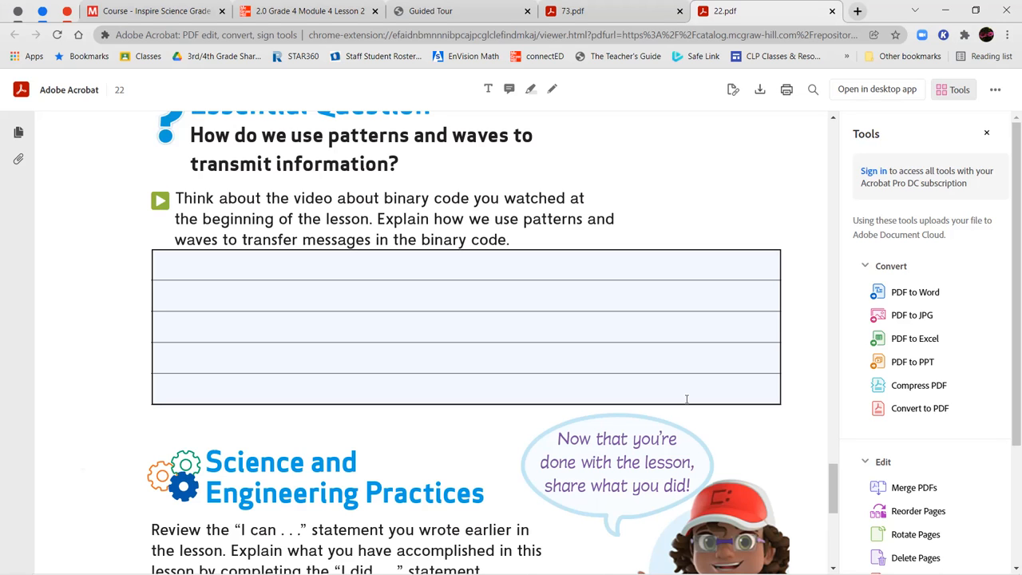
pyautogui.scroll(-3)
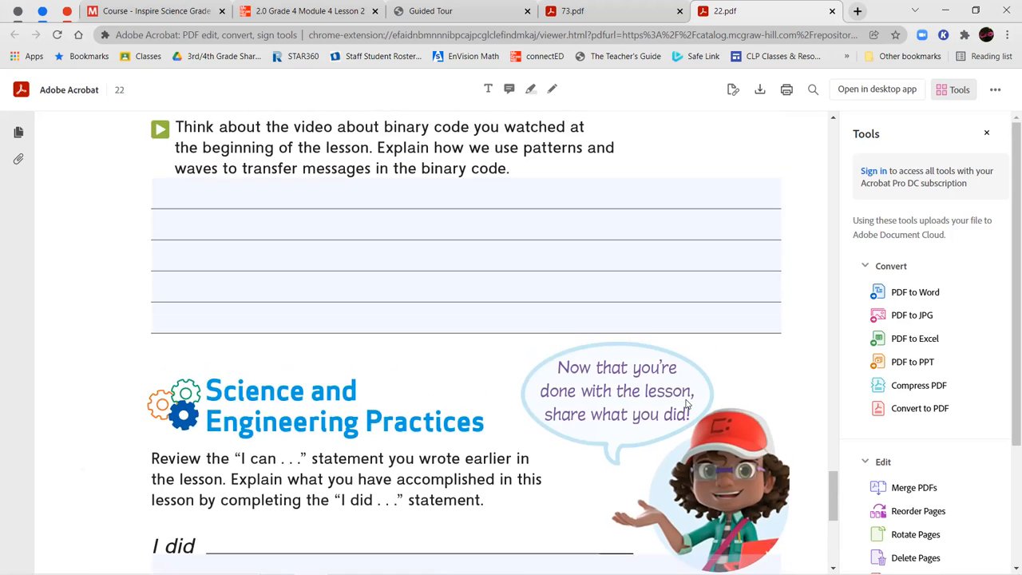
pyautogui.scroll(3)
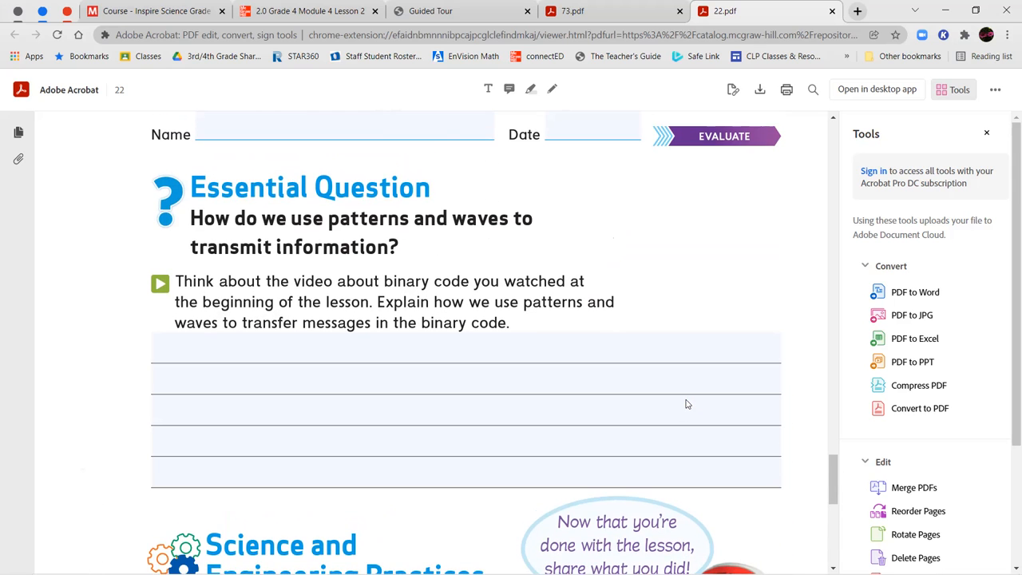